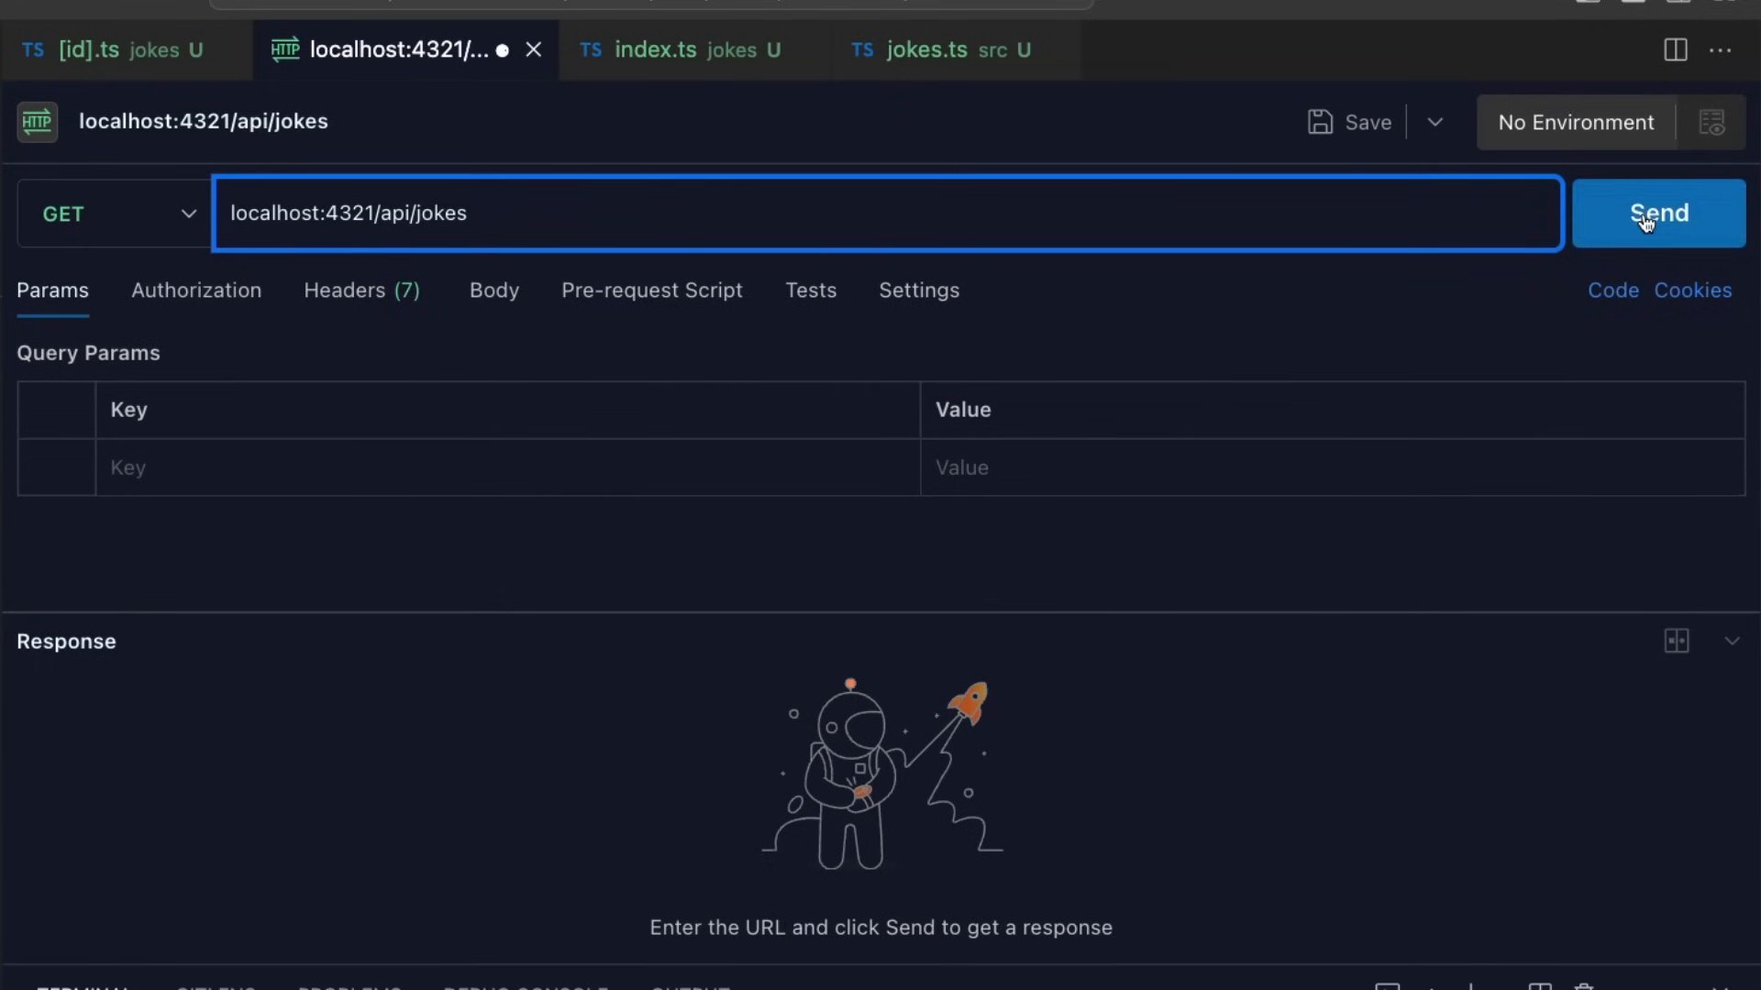
Select the Postman extension from the marketplace search results to view its details page.
left_click(1659, 214)
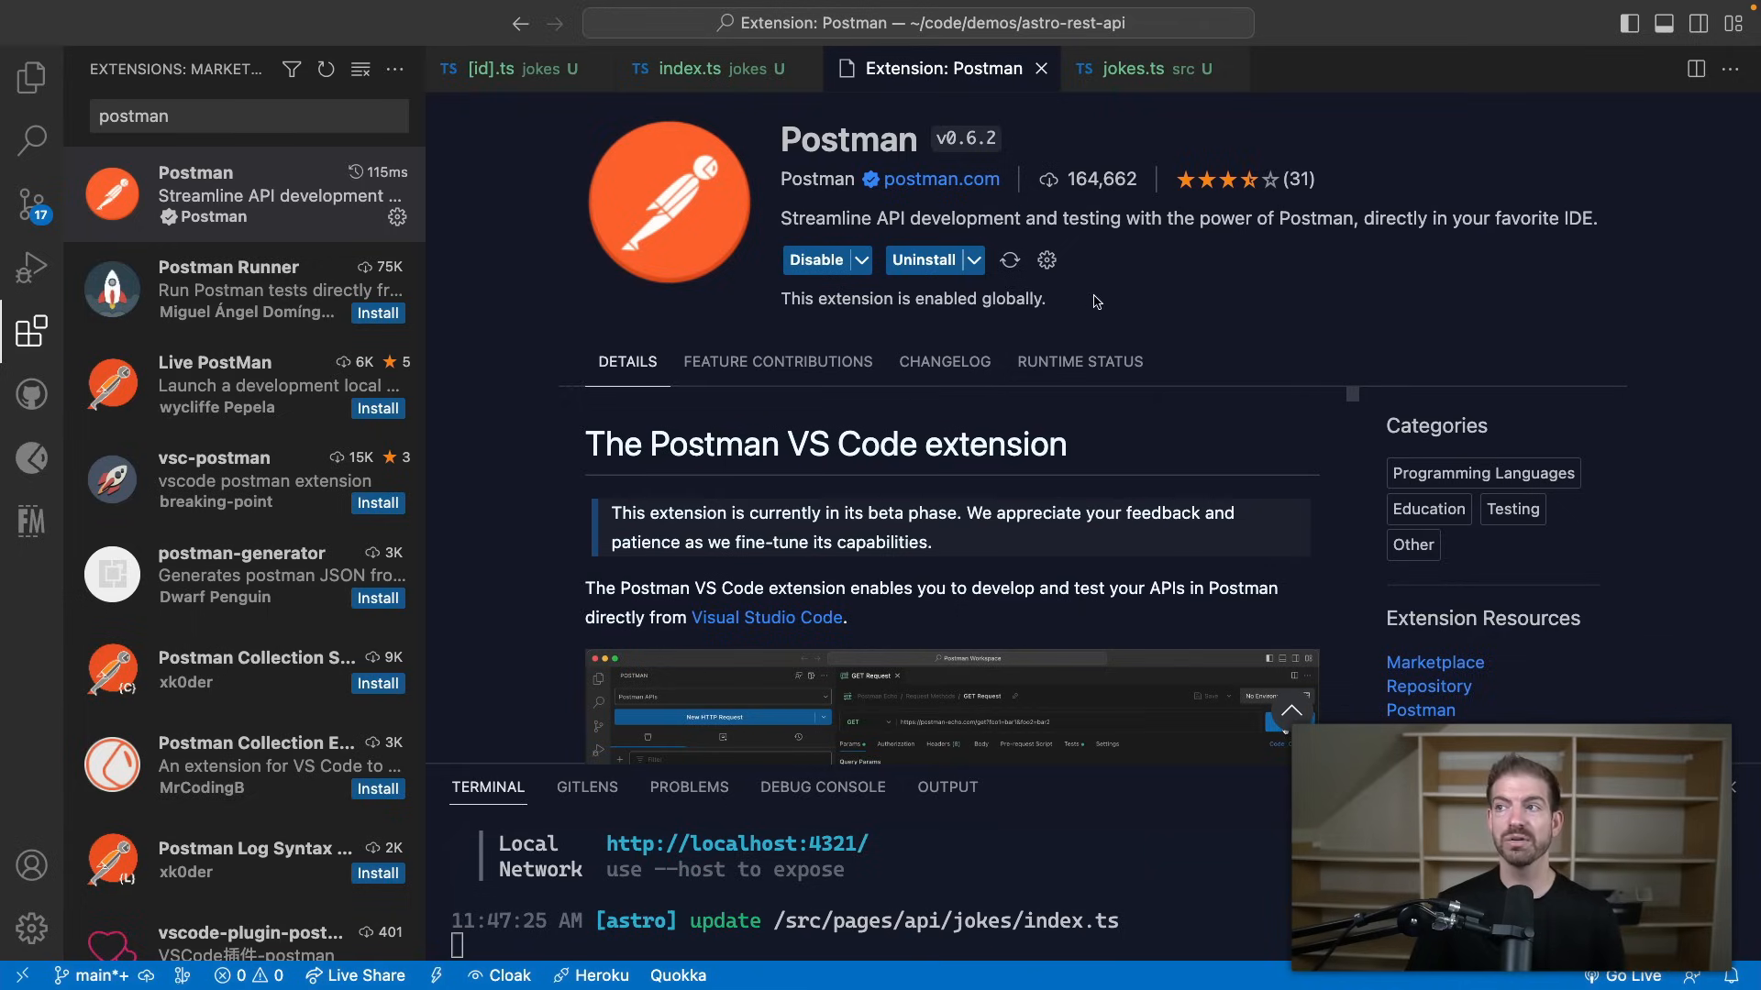
mouse_move(1005, 149)
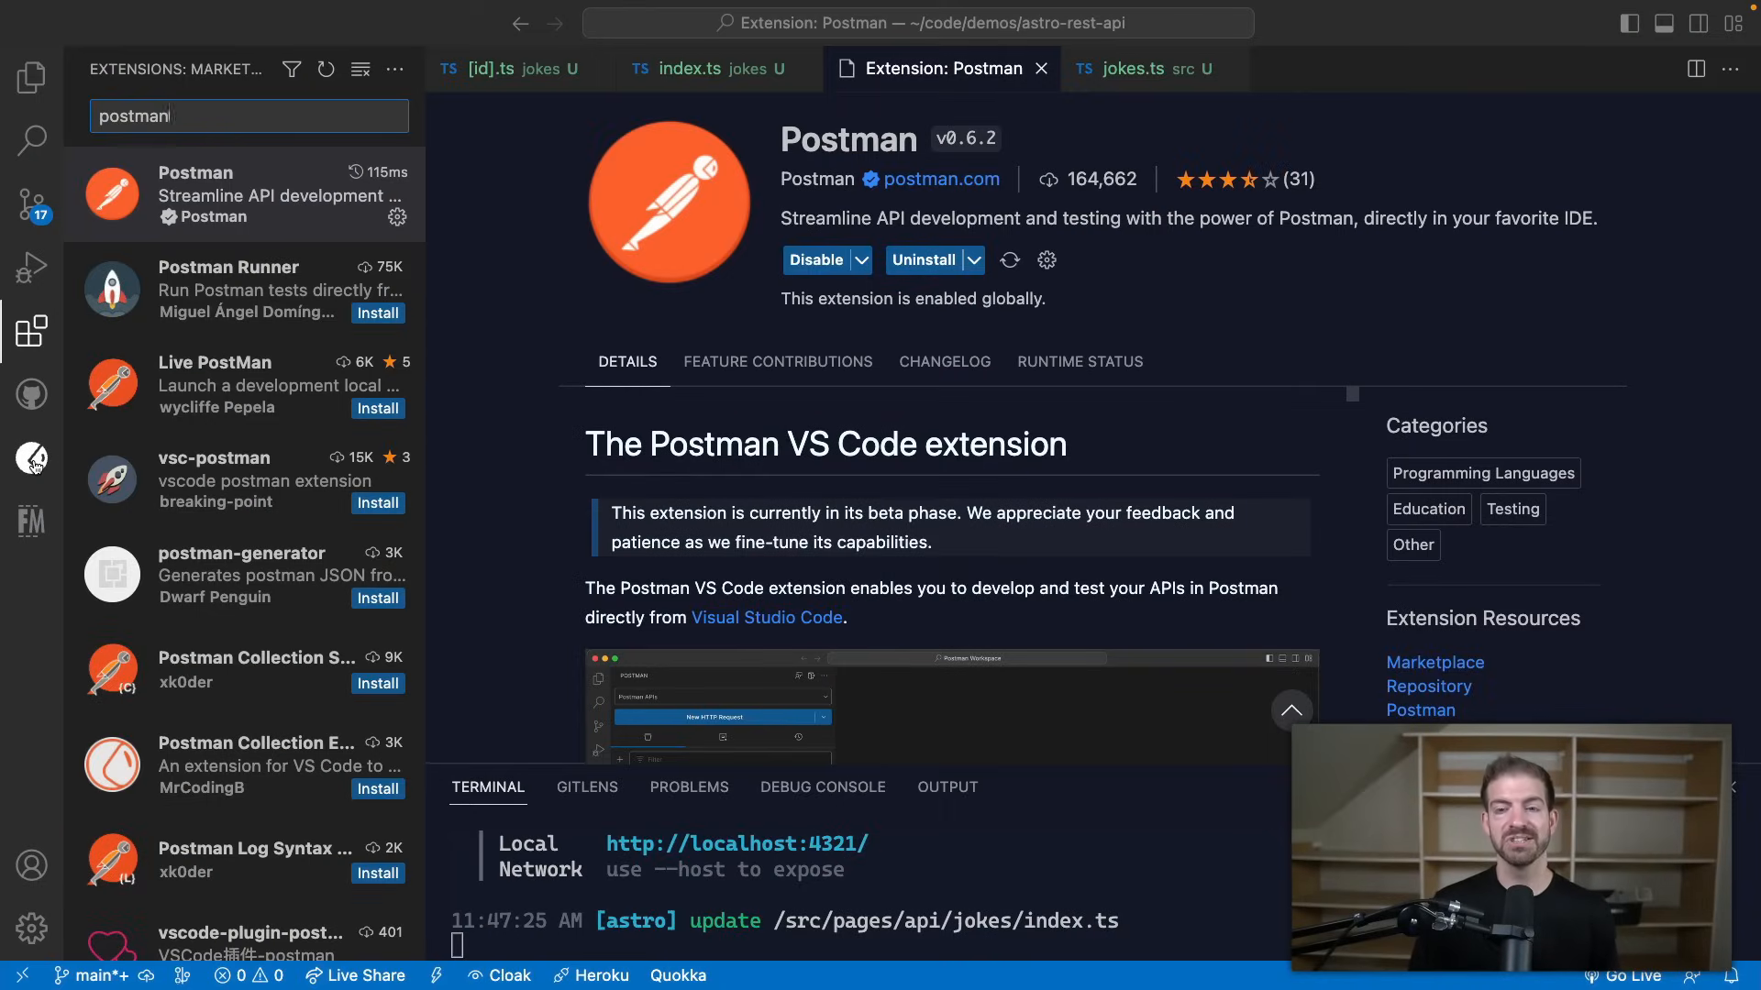
Sign in to Postman through the website with the existing account and return via the URI.
left_click(30, 460)
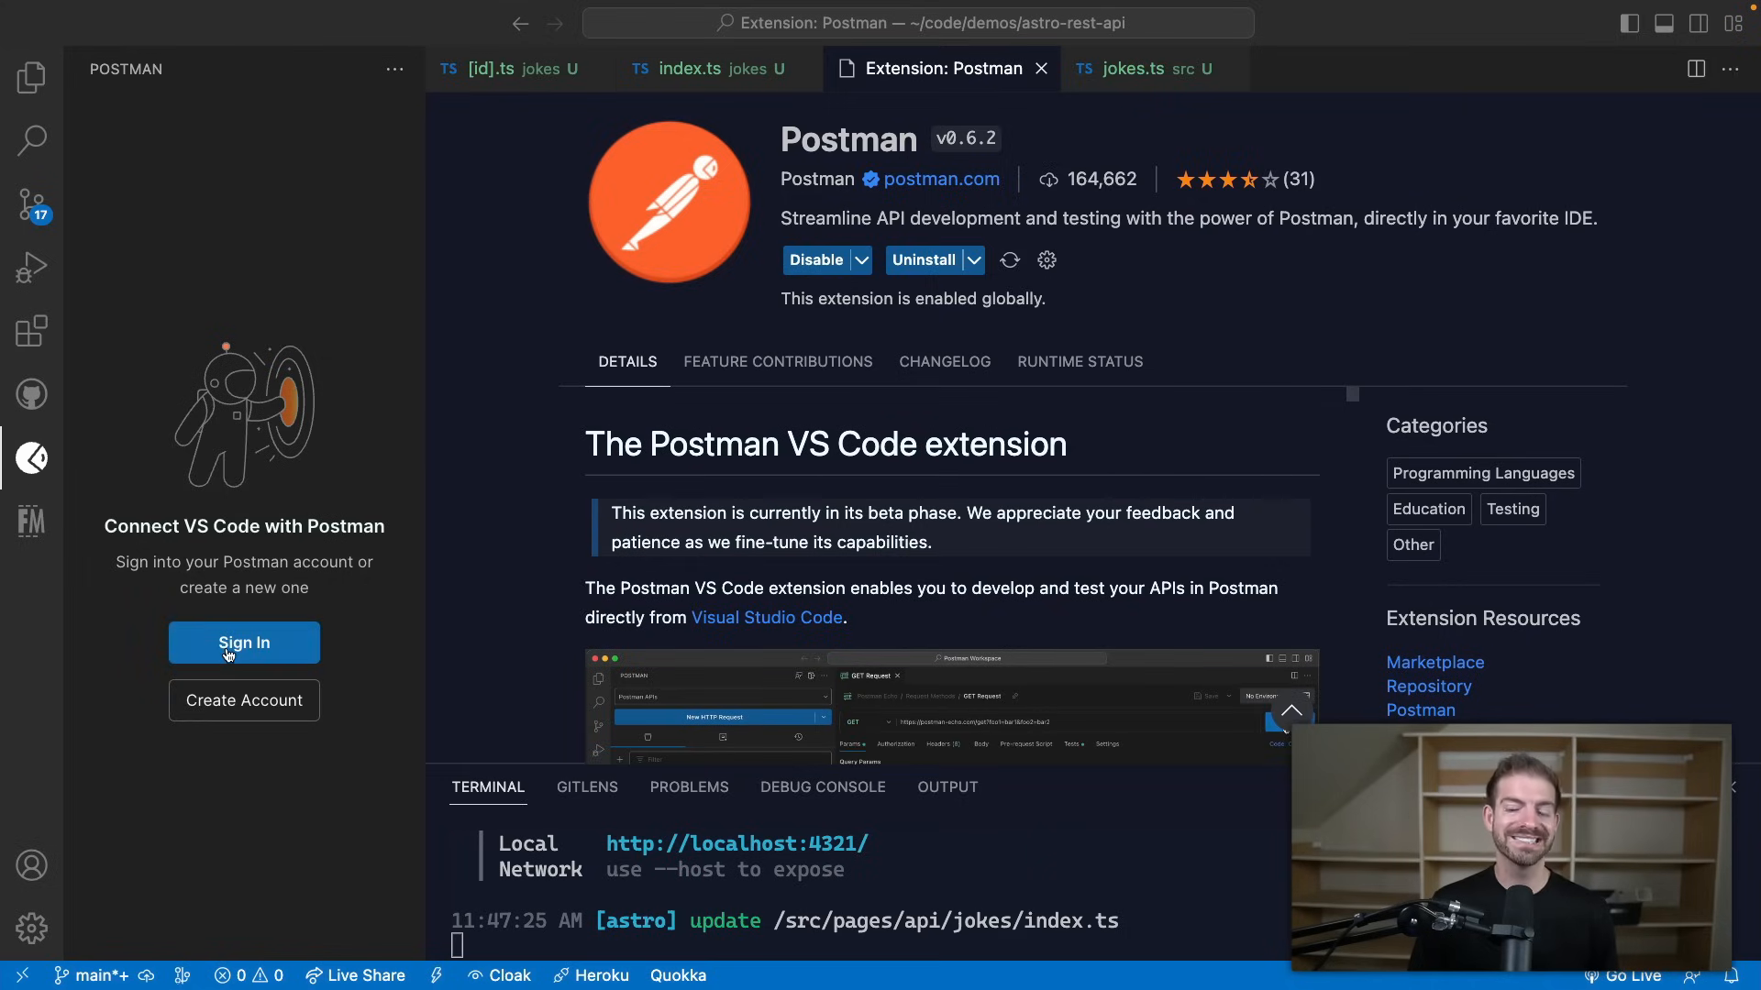
left_click(244, 642)
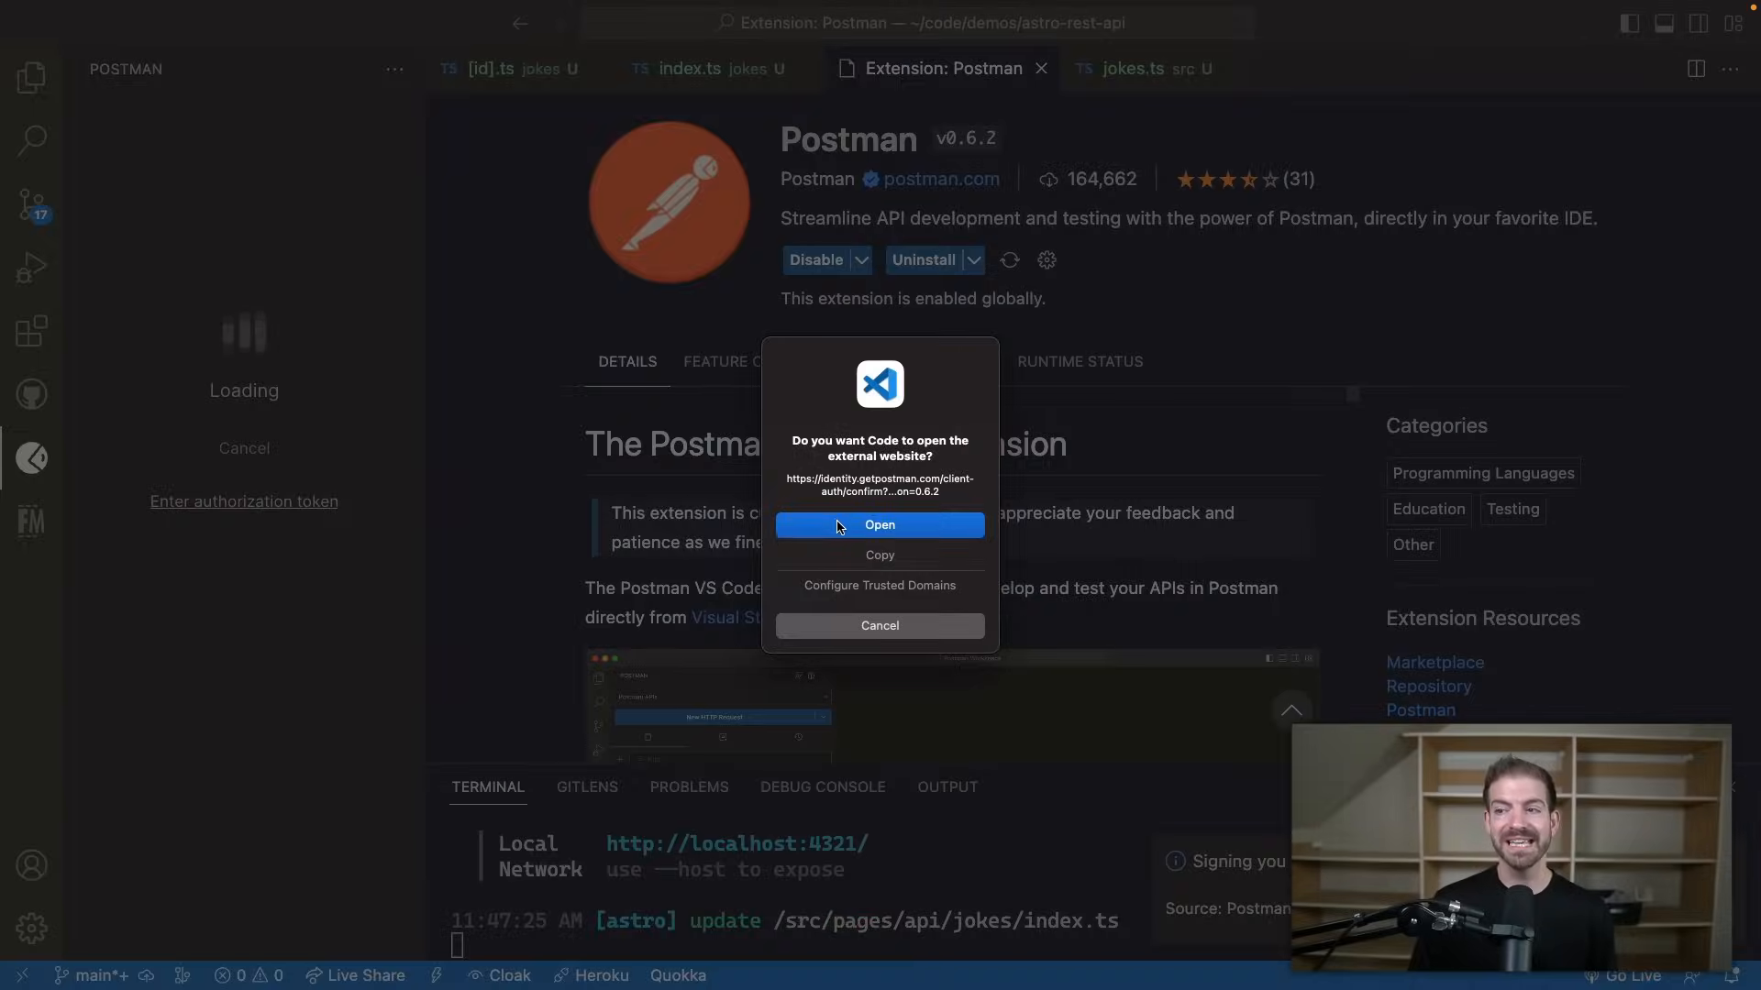
left_click(879, 525)
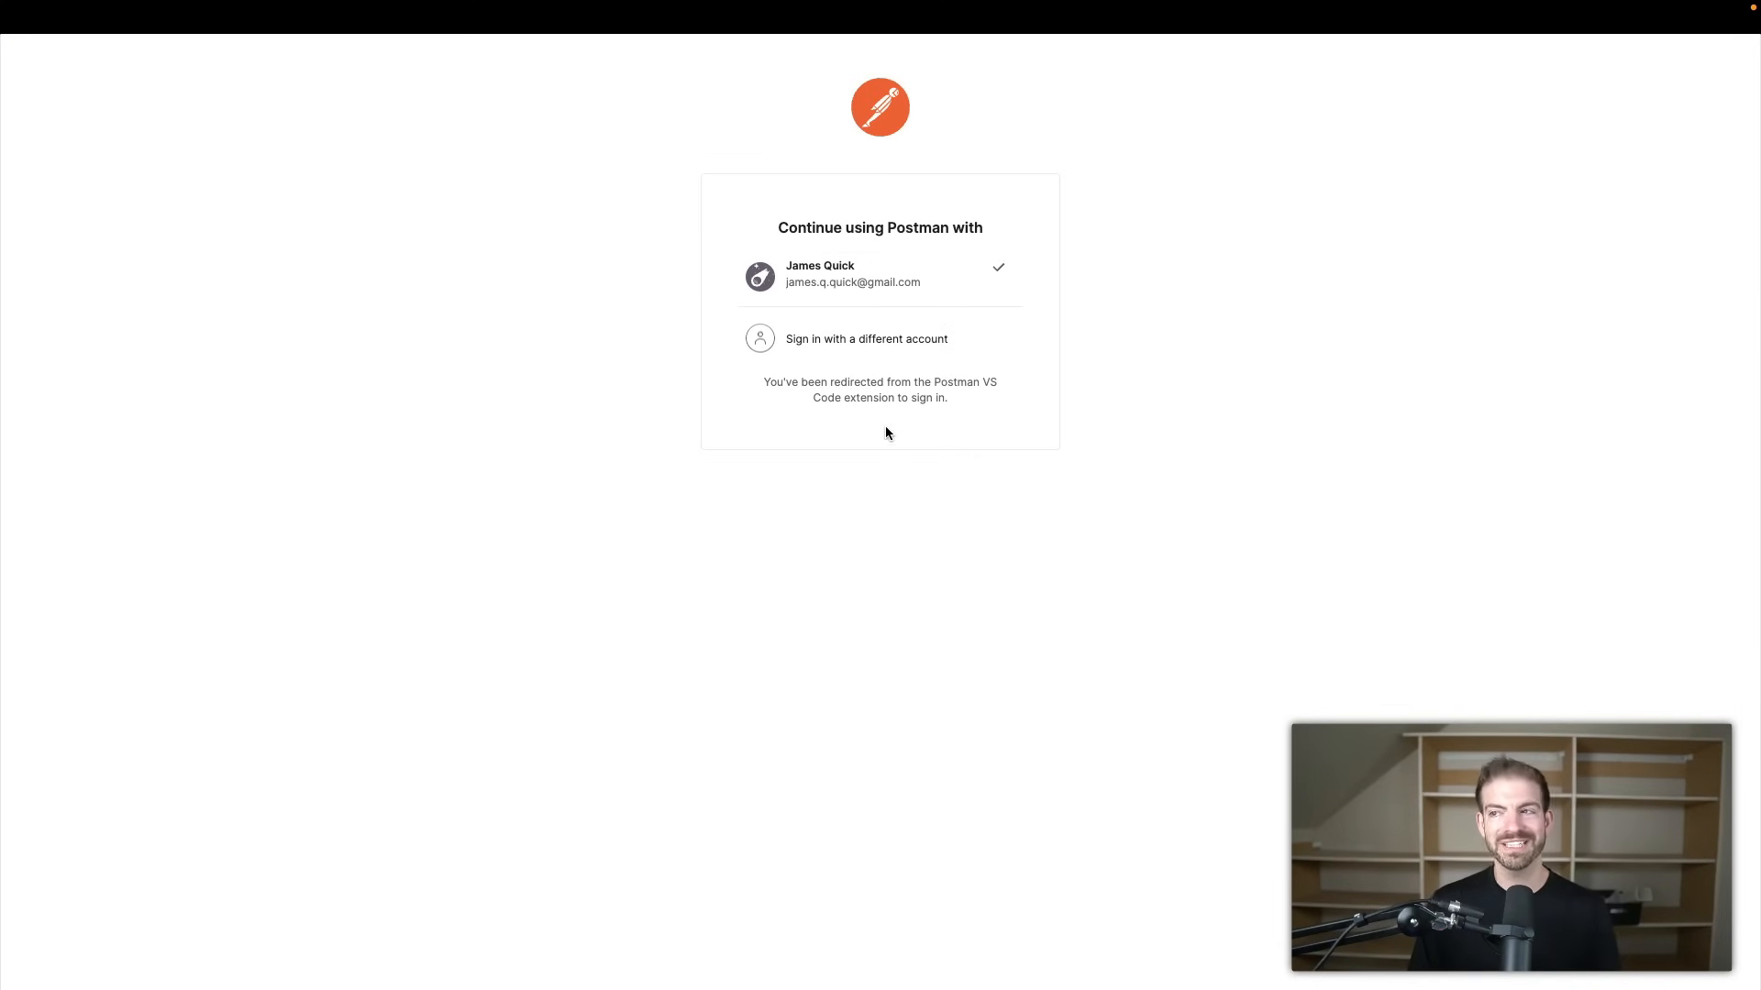
left_click(880, 274)
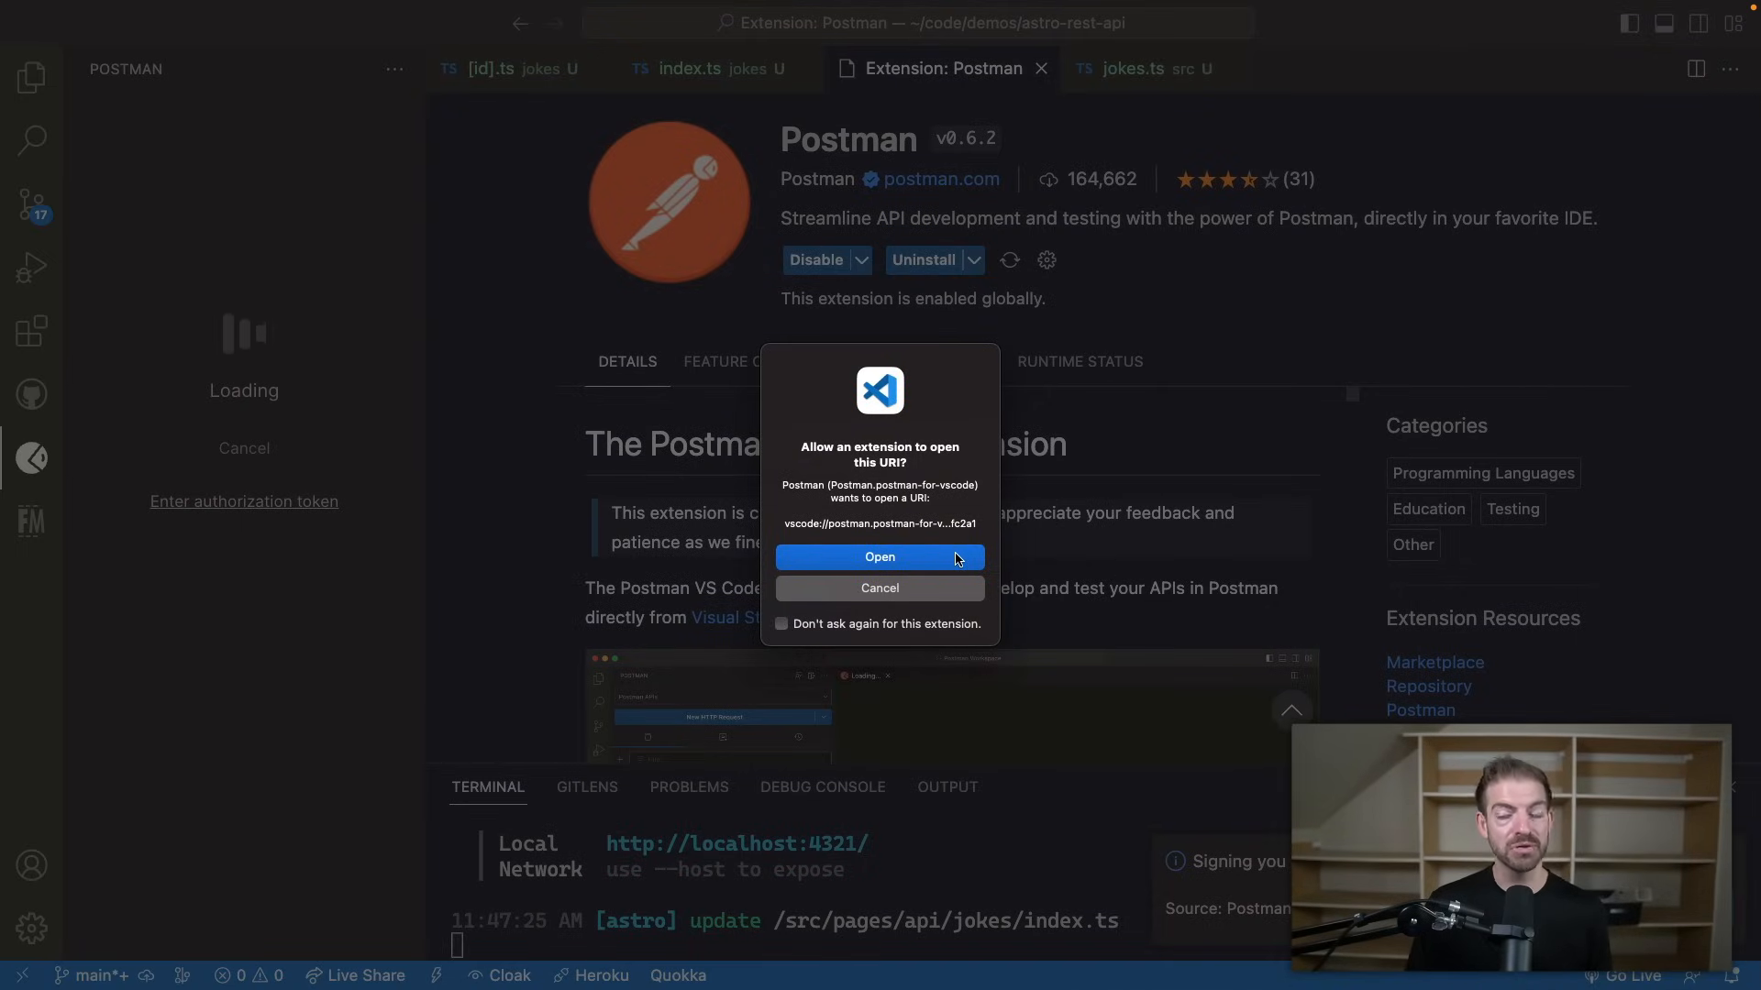
left_click(880, 557)
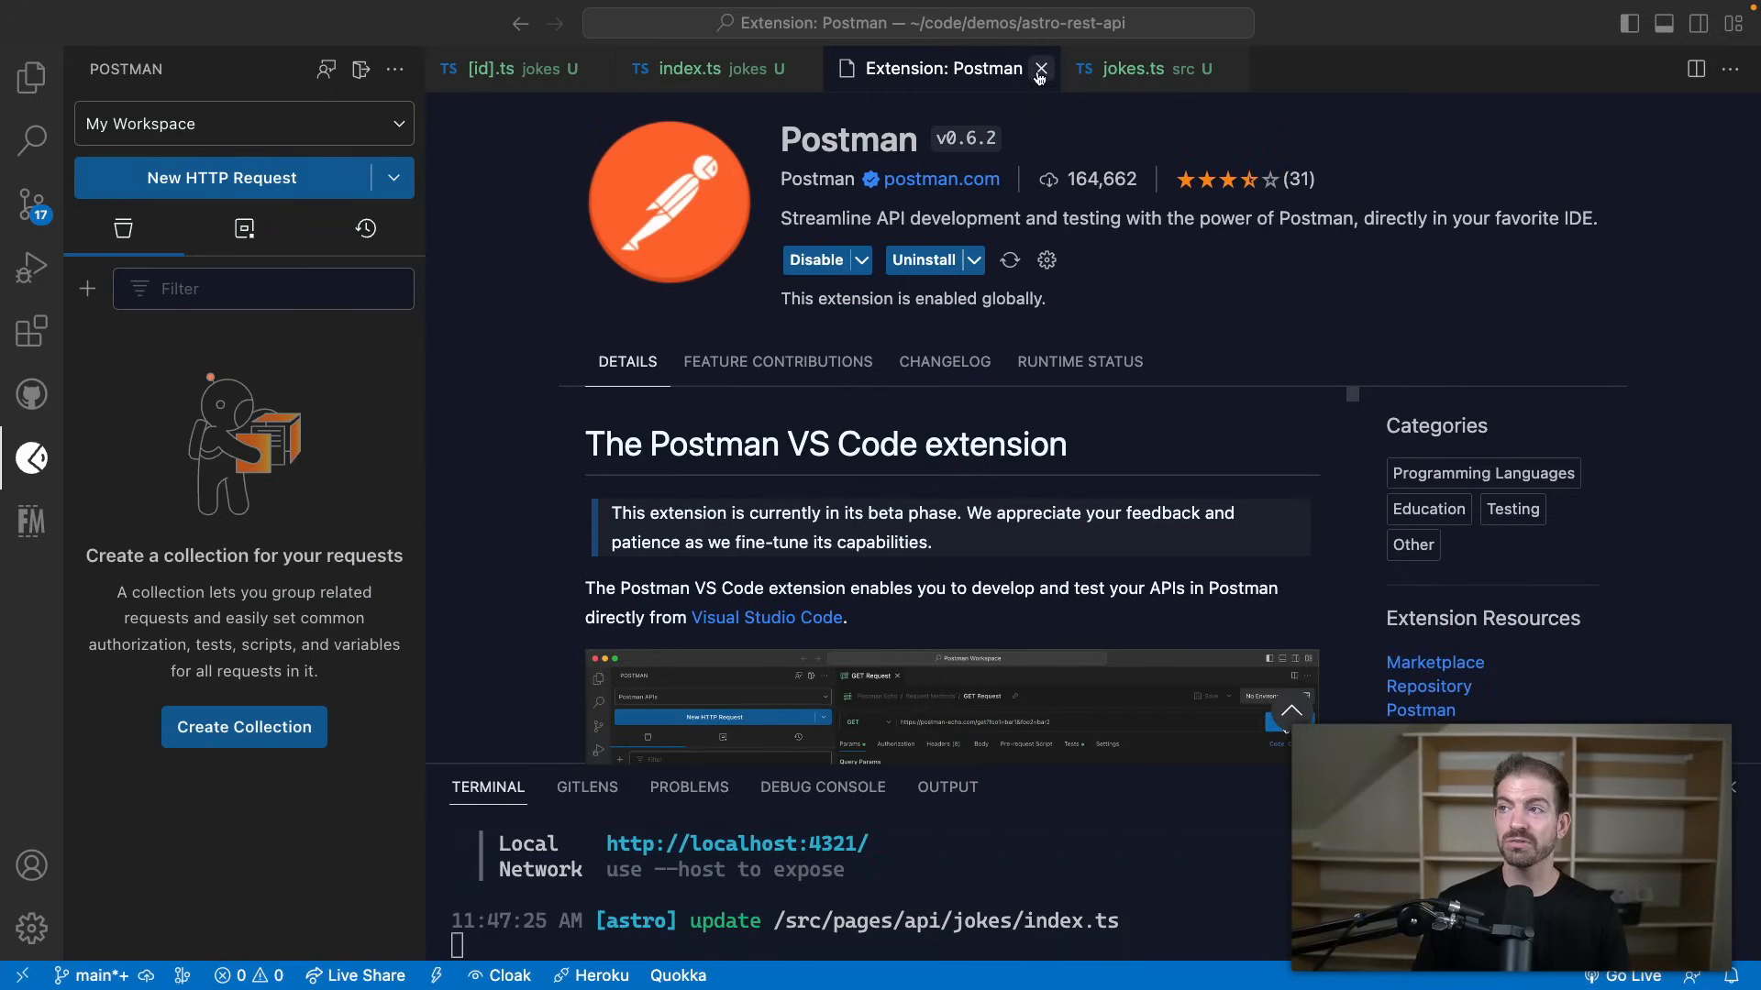
Close the extension details and scroll through ChatGPT's jokes array with sequential ids.
left_click(1039, 69)
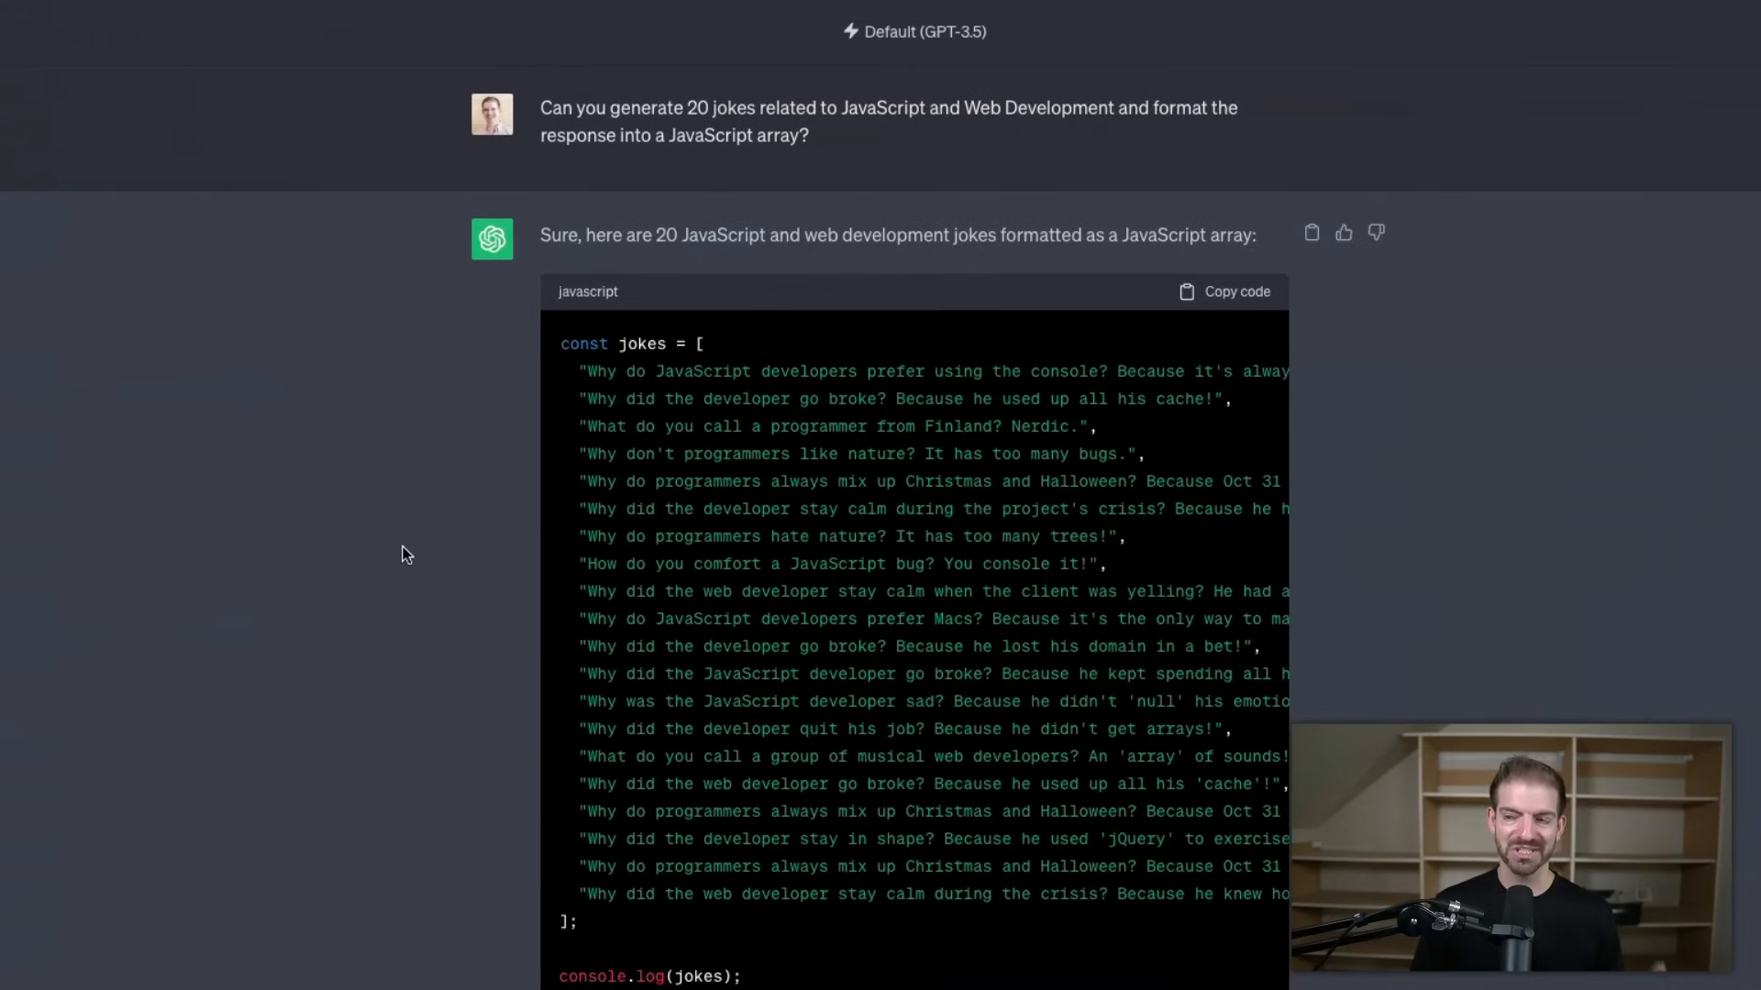
mouse_move(677, 234)
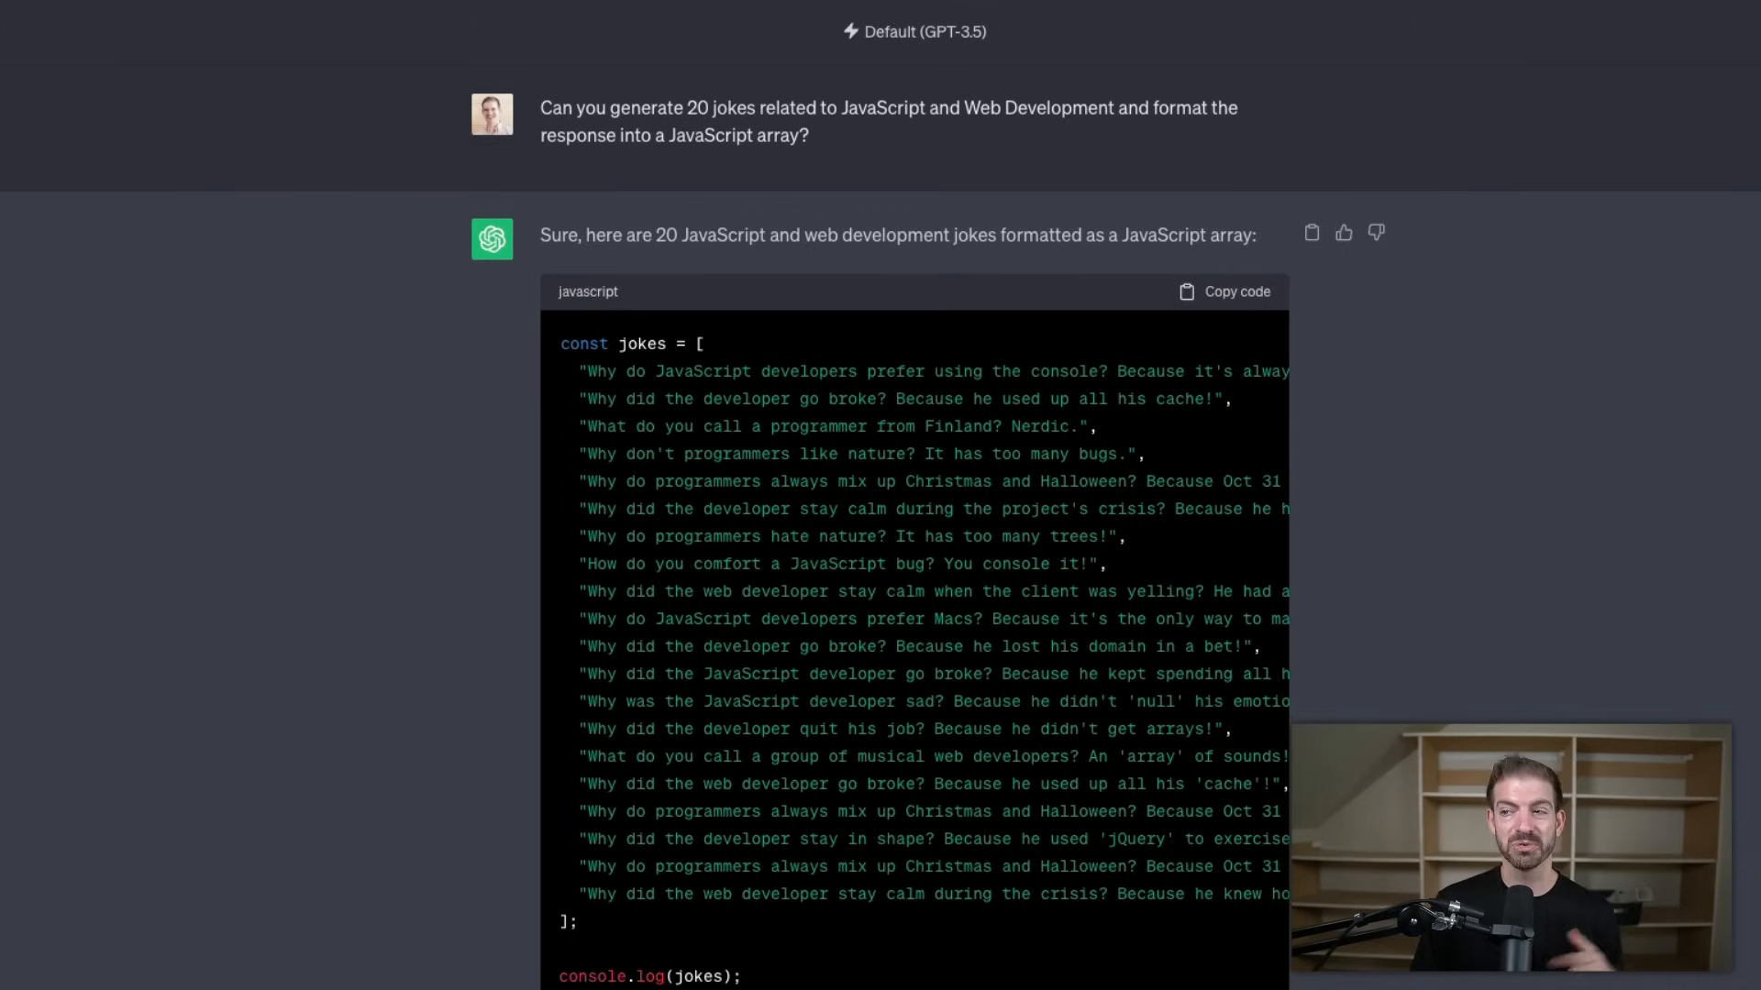
mouse_move(520, 656)
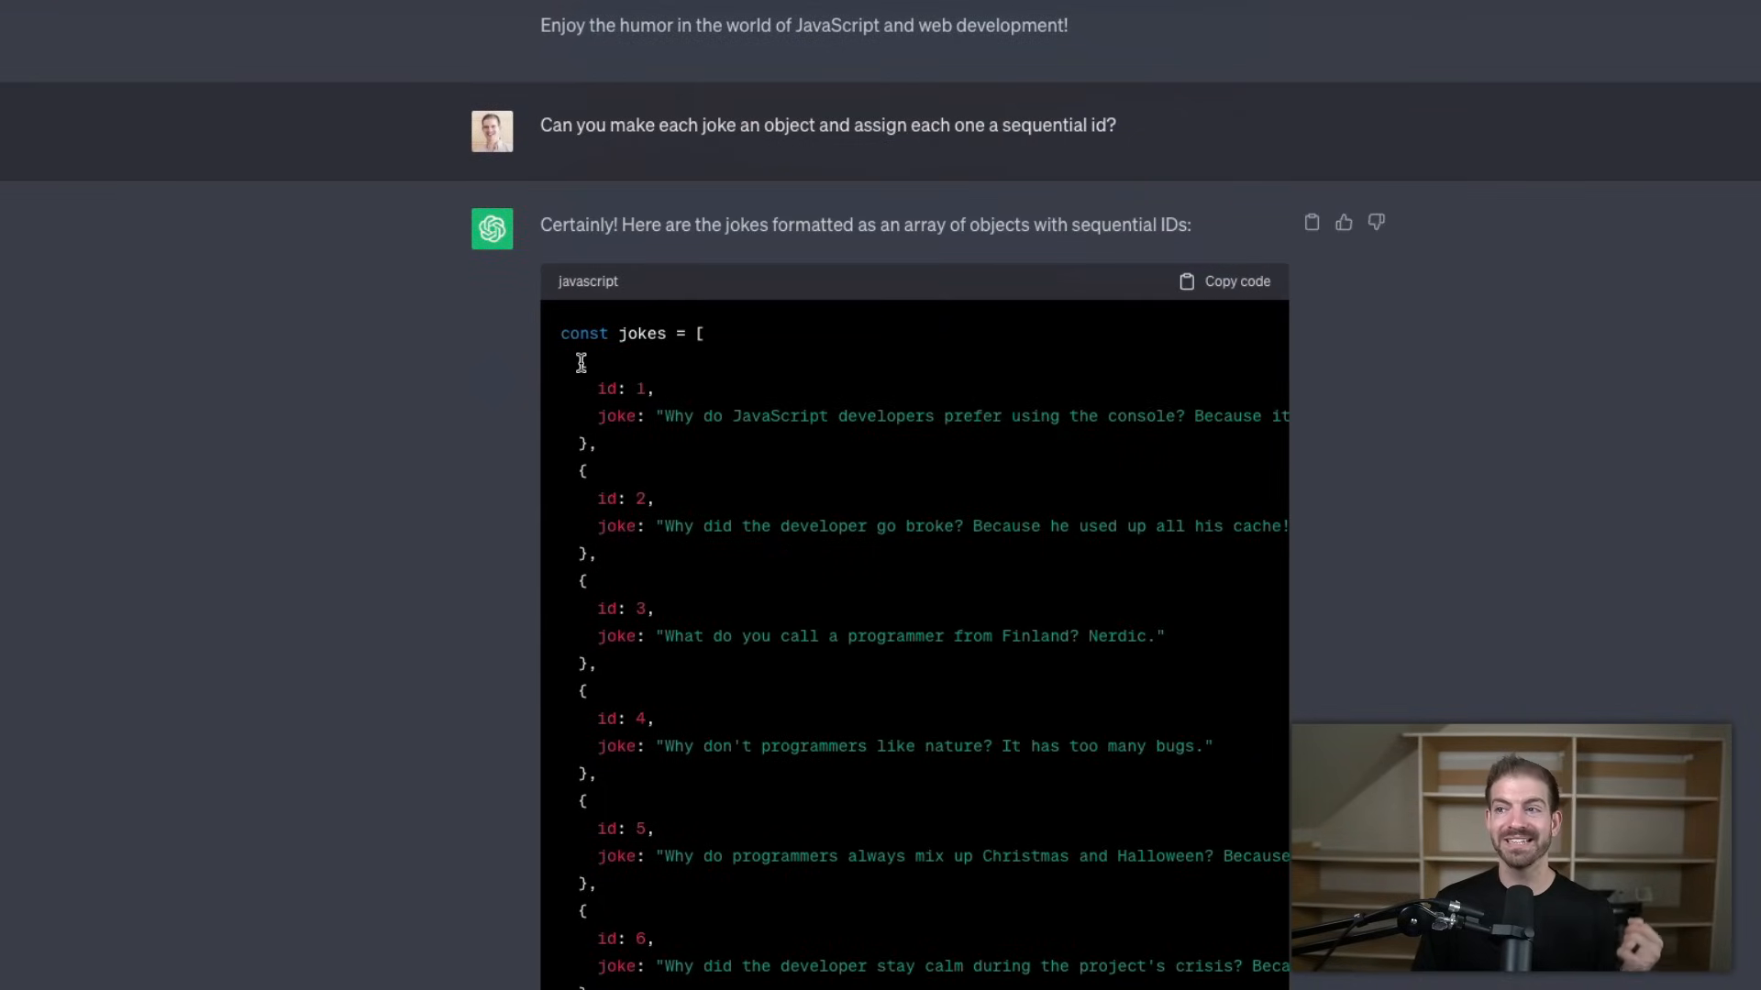
mouse_move(487, 517)
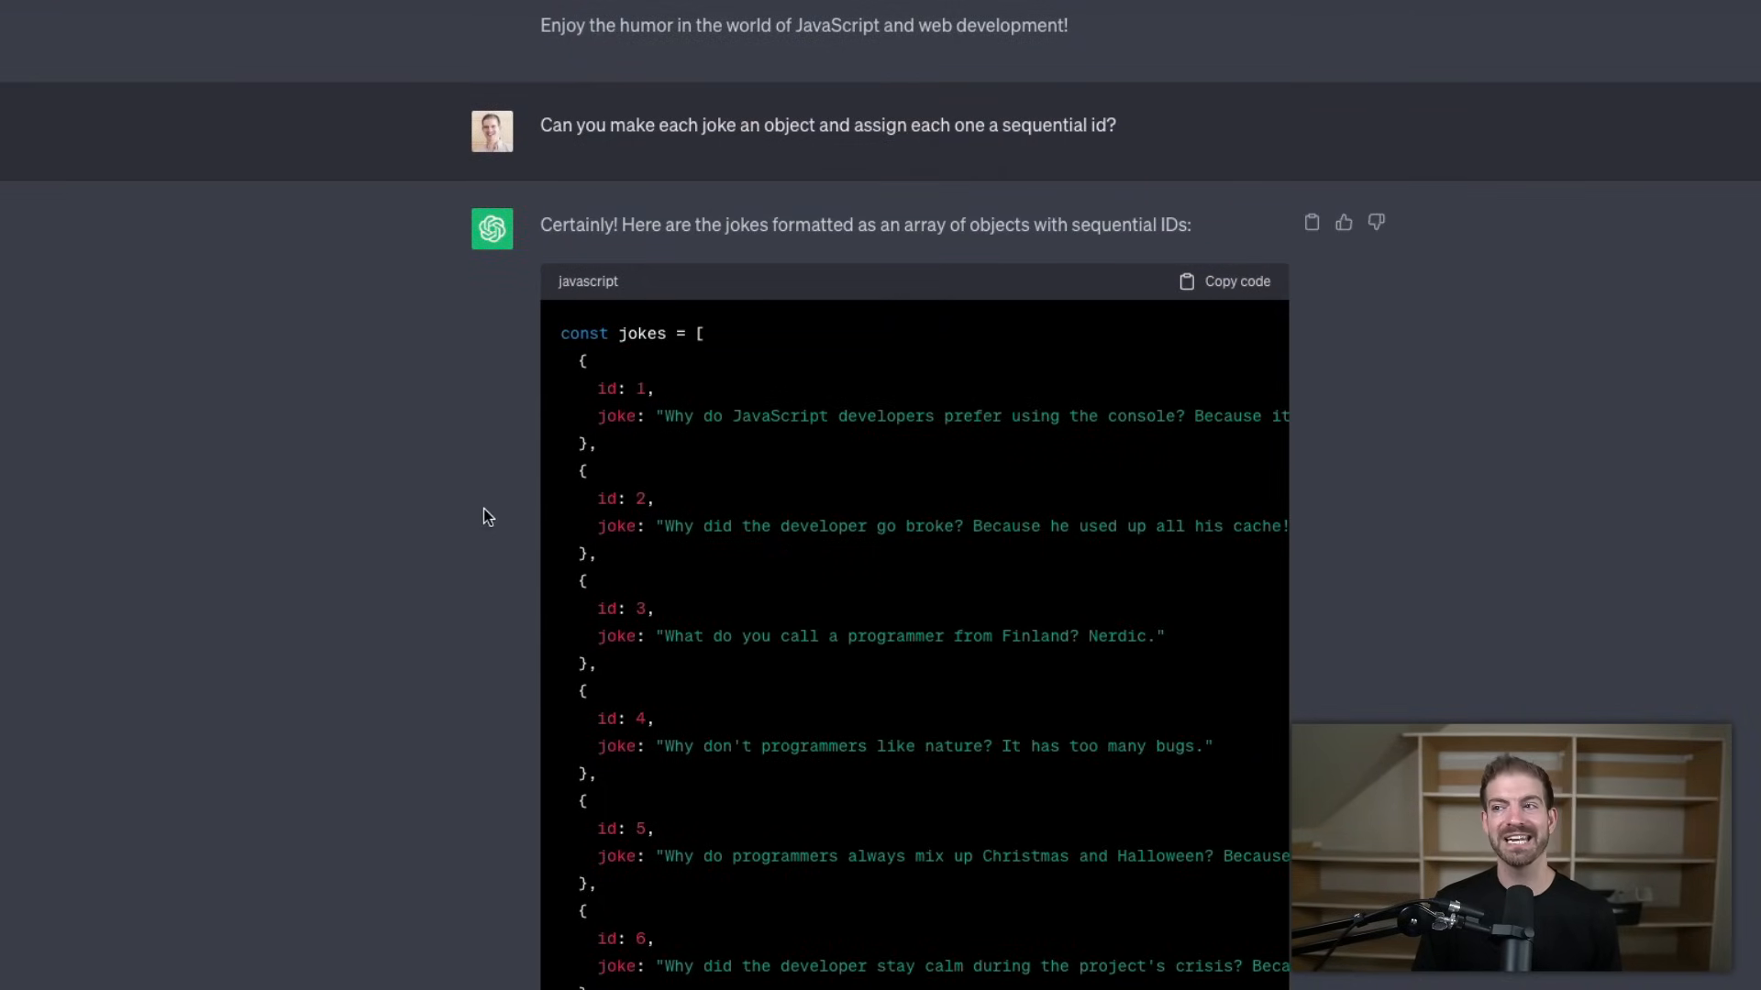
scroll("down", 3)
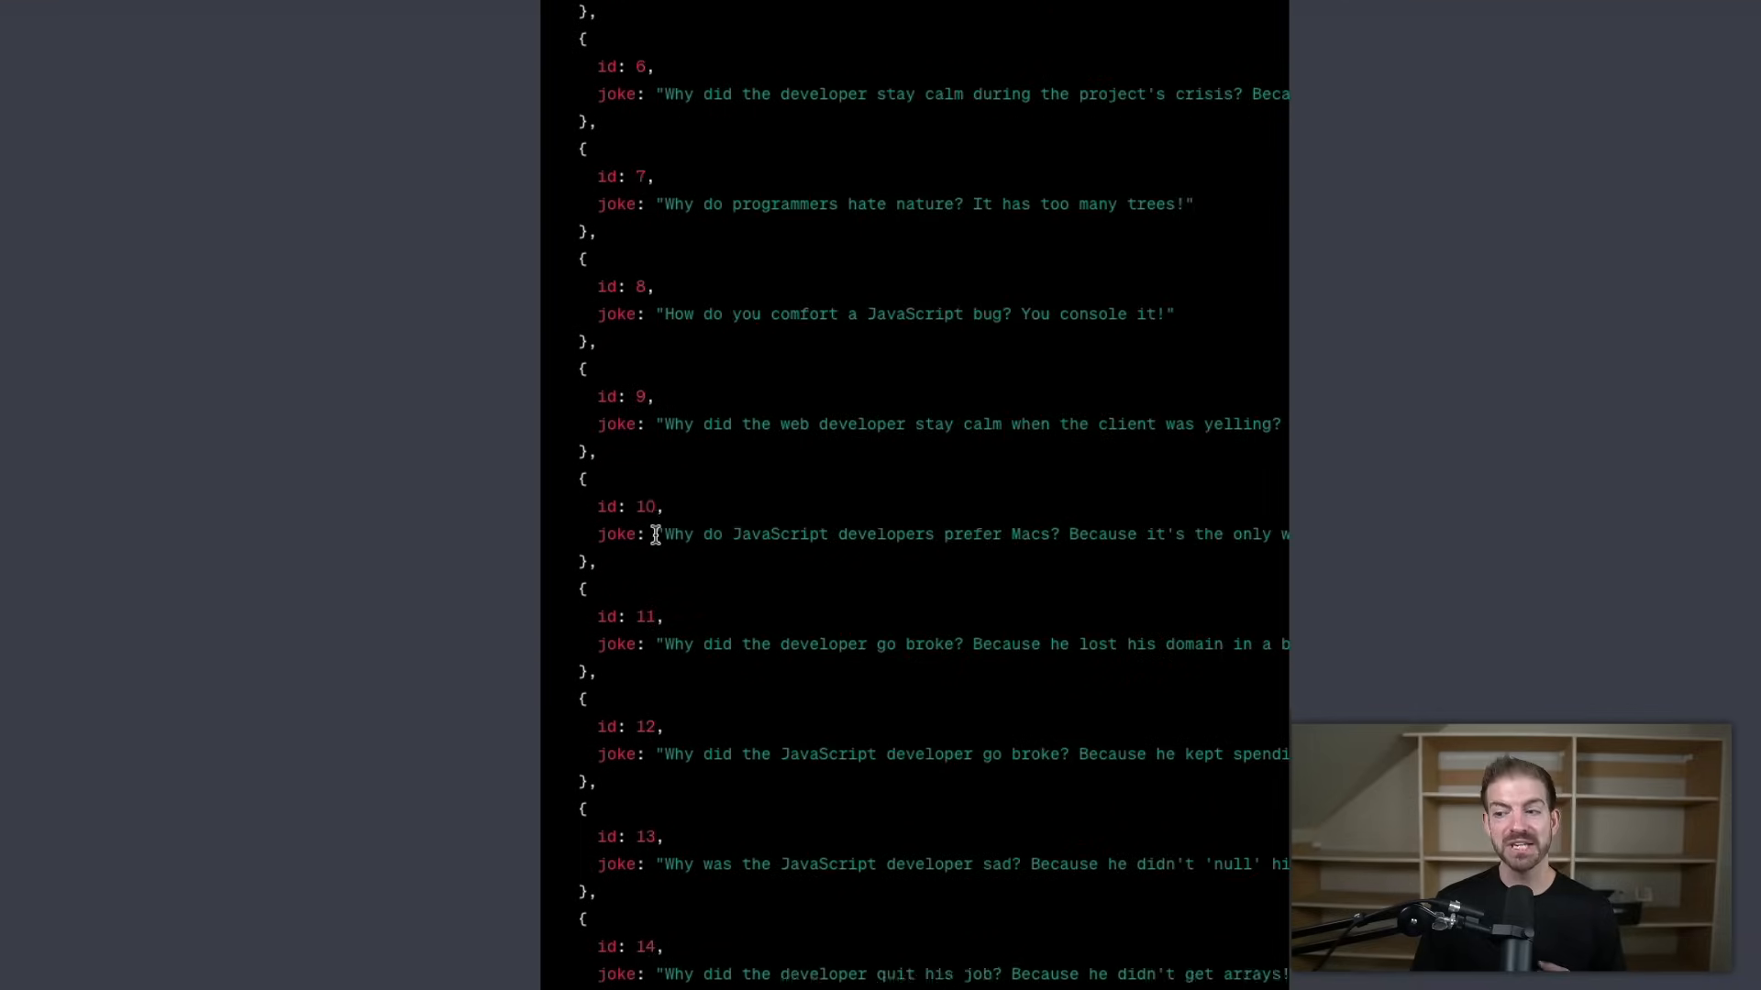
scroll("down", 3)
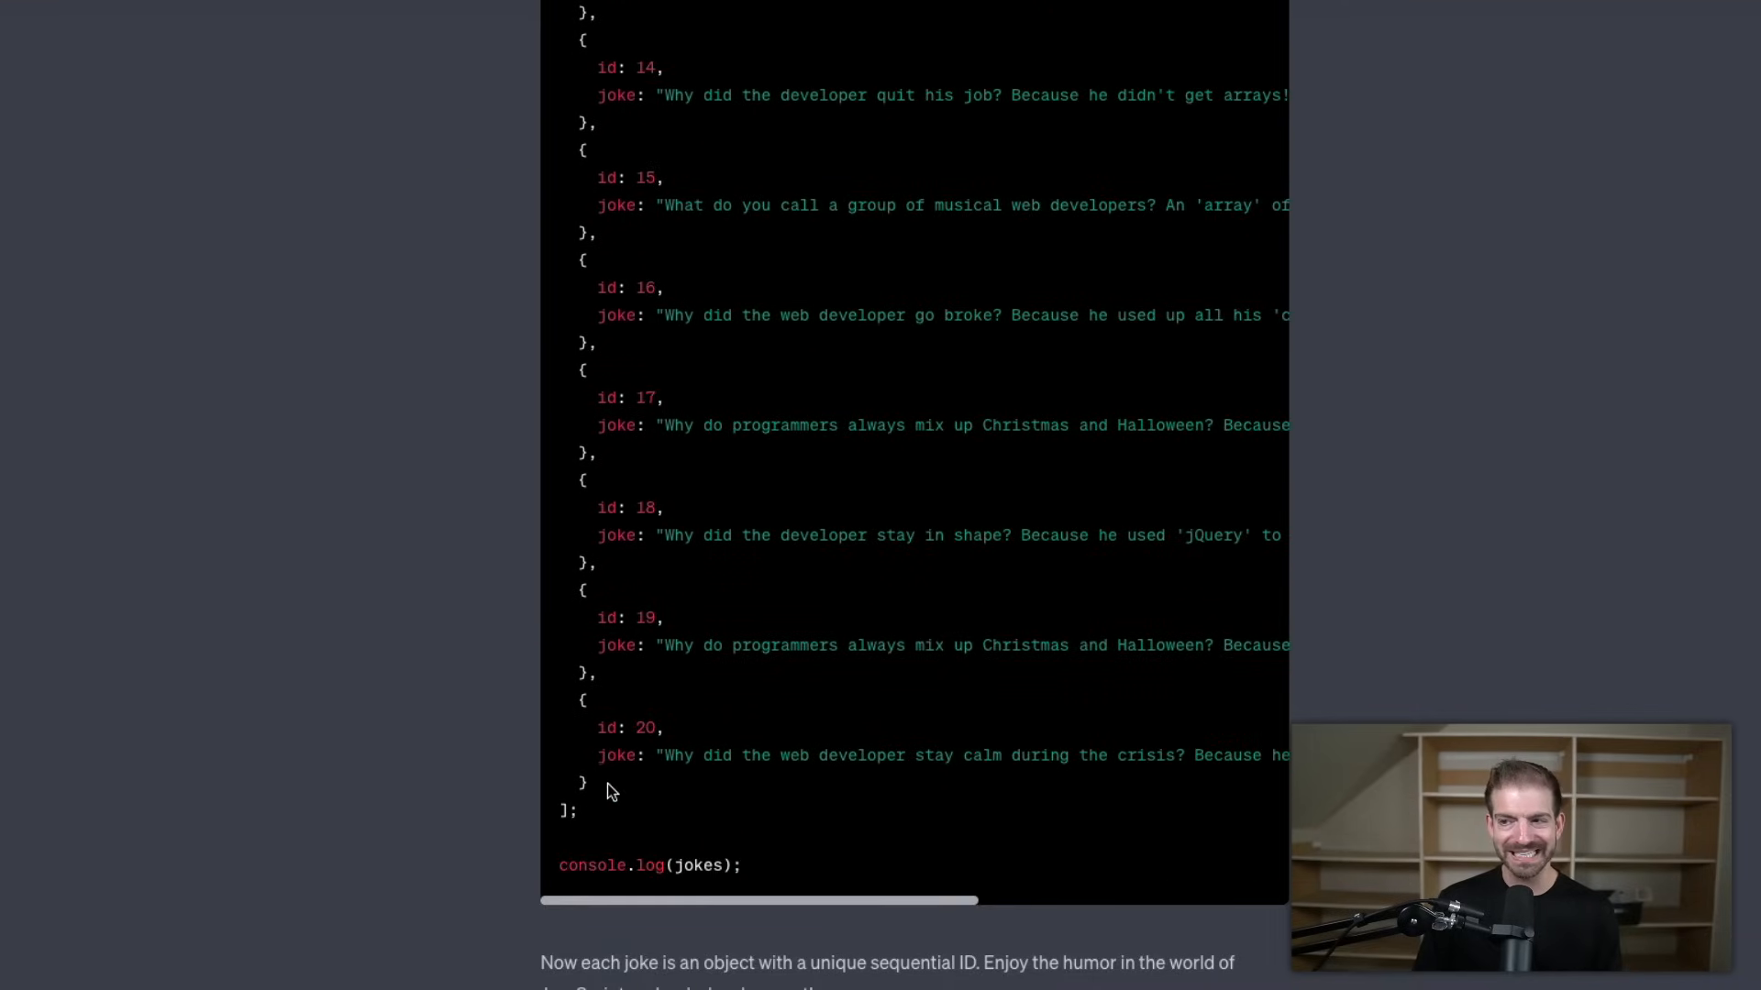
left_click_drag(584, 699, 589, 786)
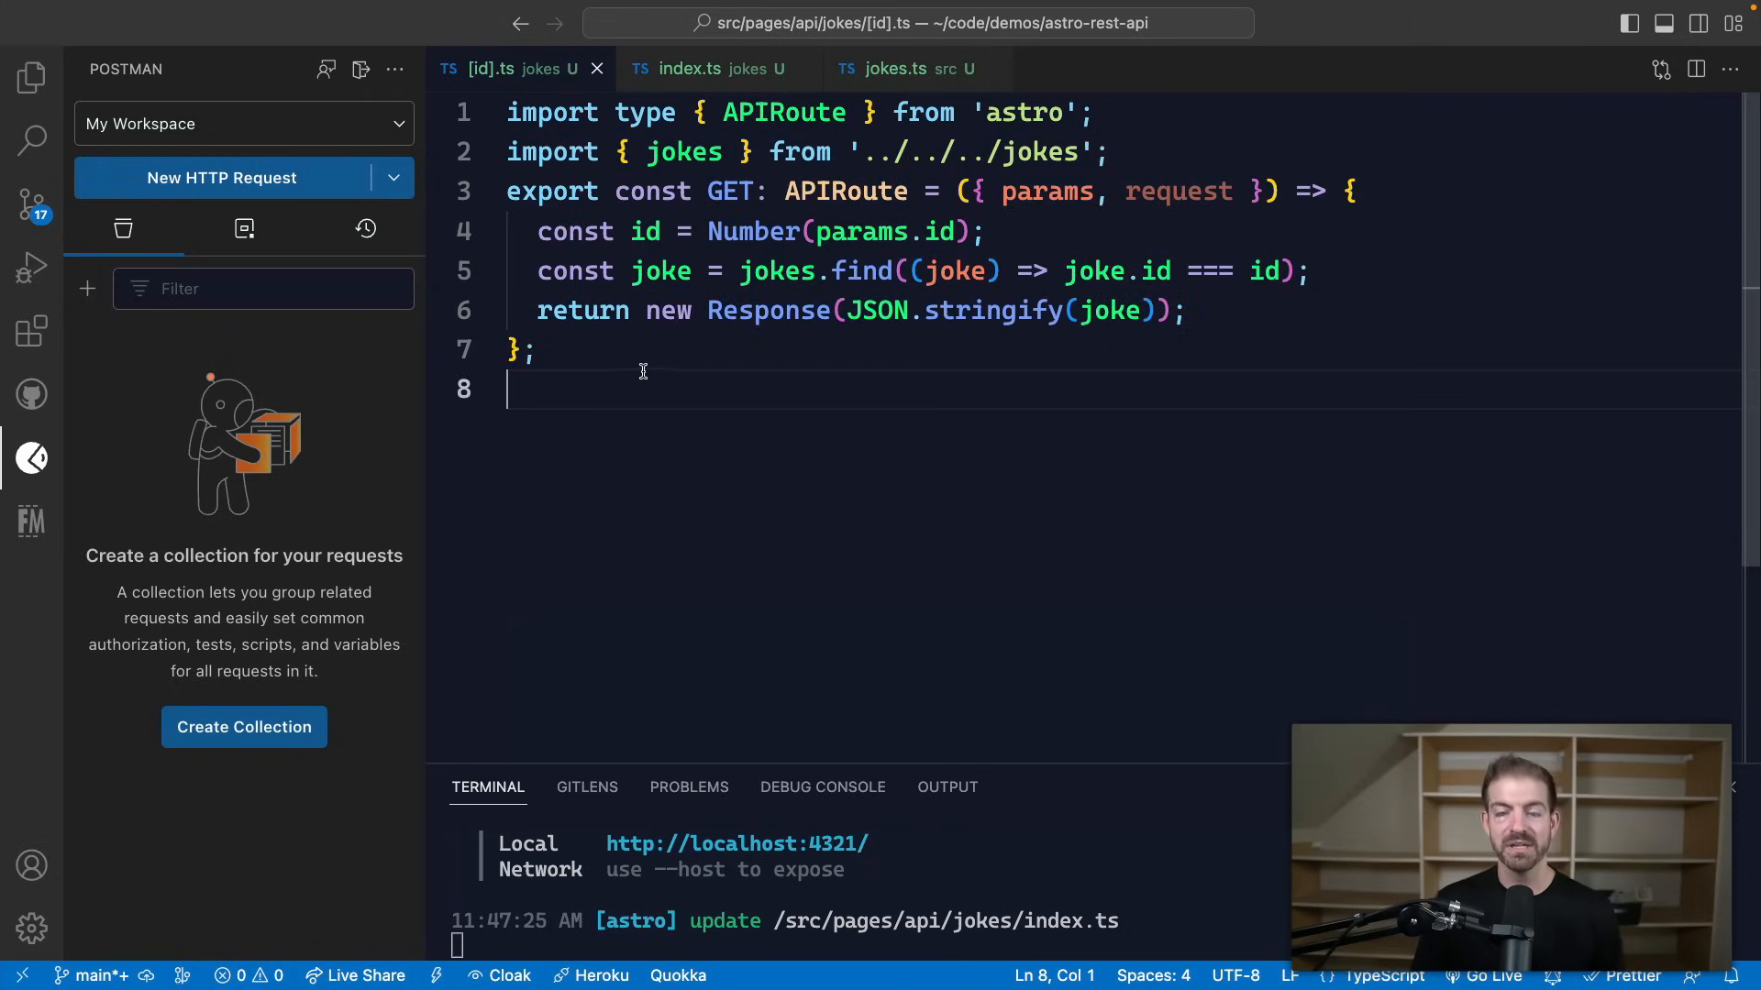
mouse_move(270, 193)
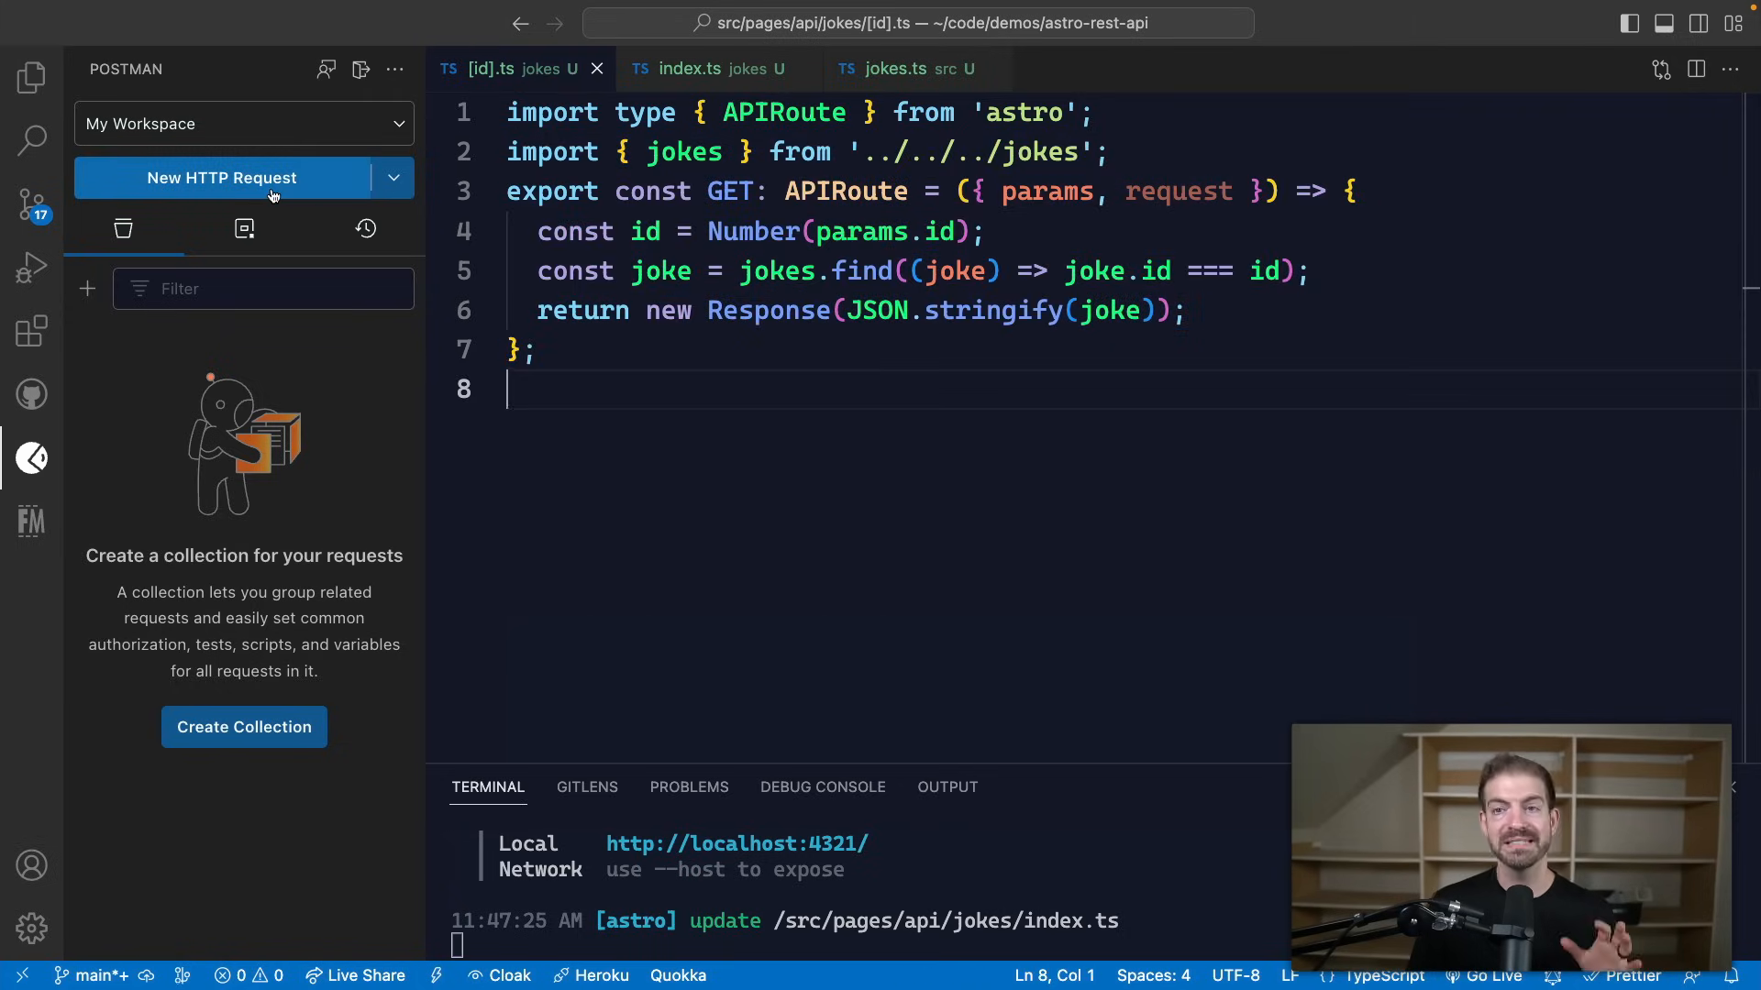
Send a GET to localhost:4321/api/jokes and show the 200 OK jokes response as JSON.
left_click(221, 177)
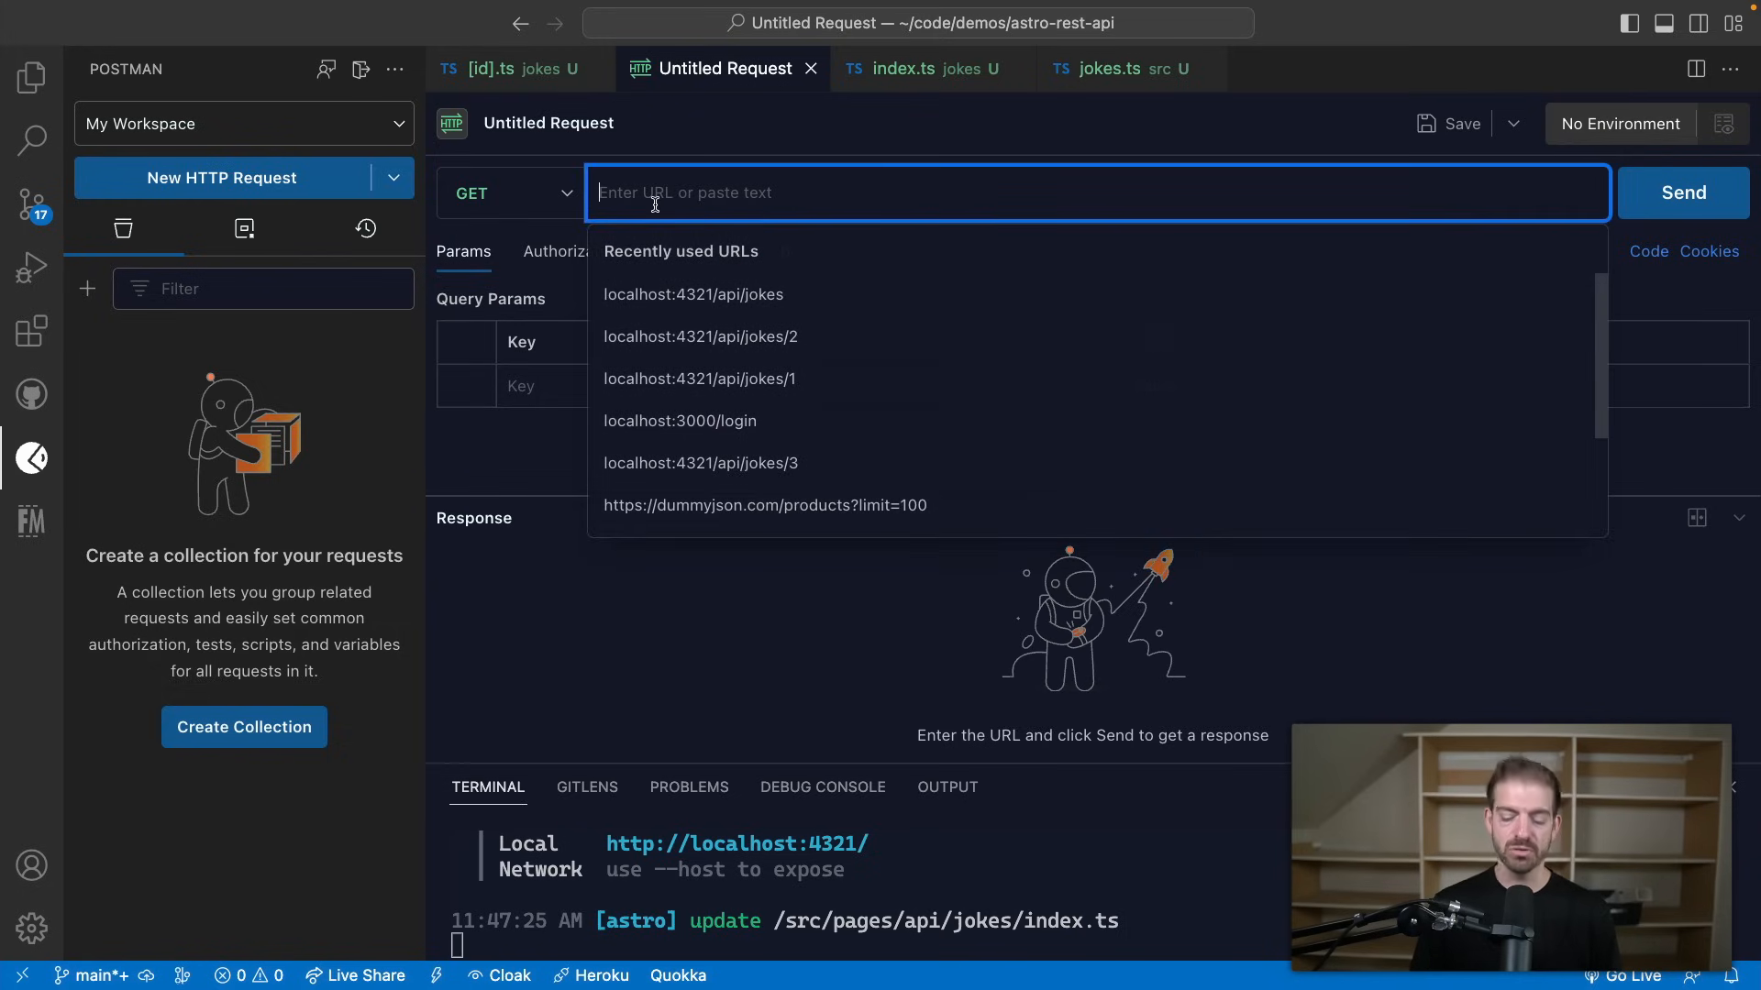
type("local")
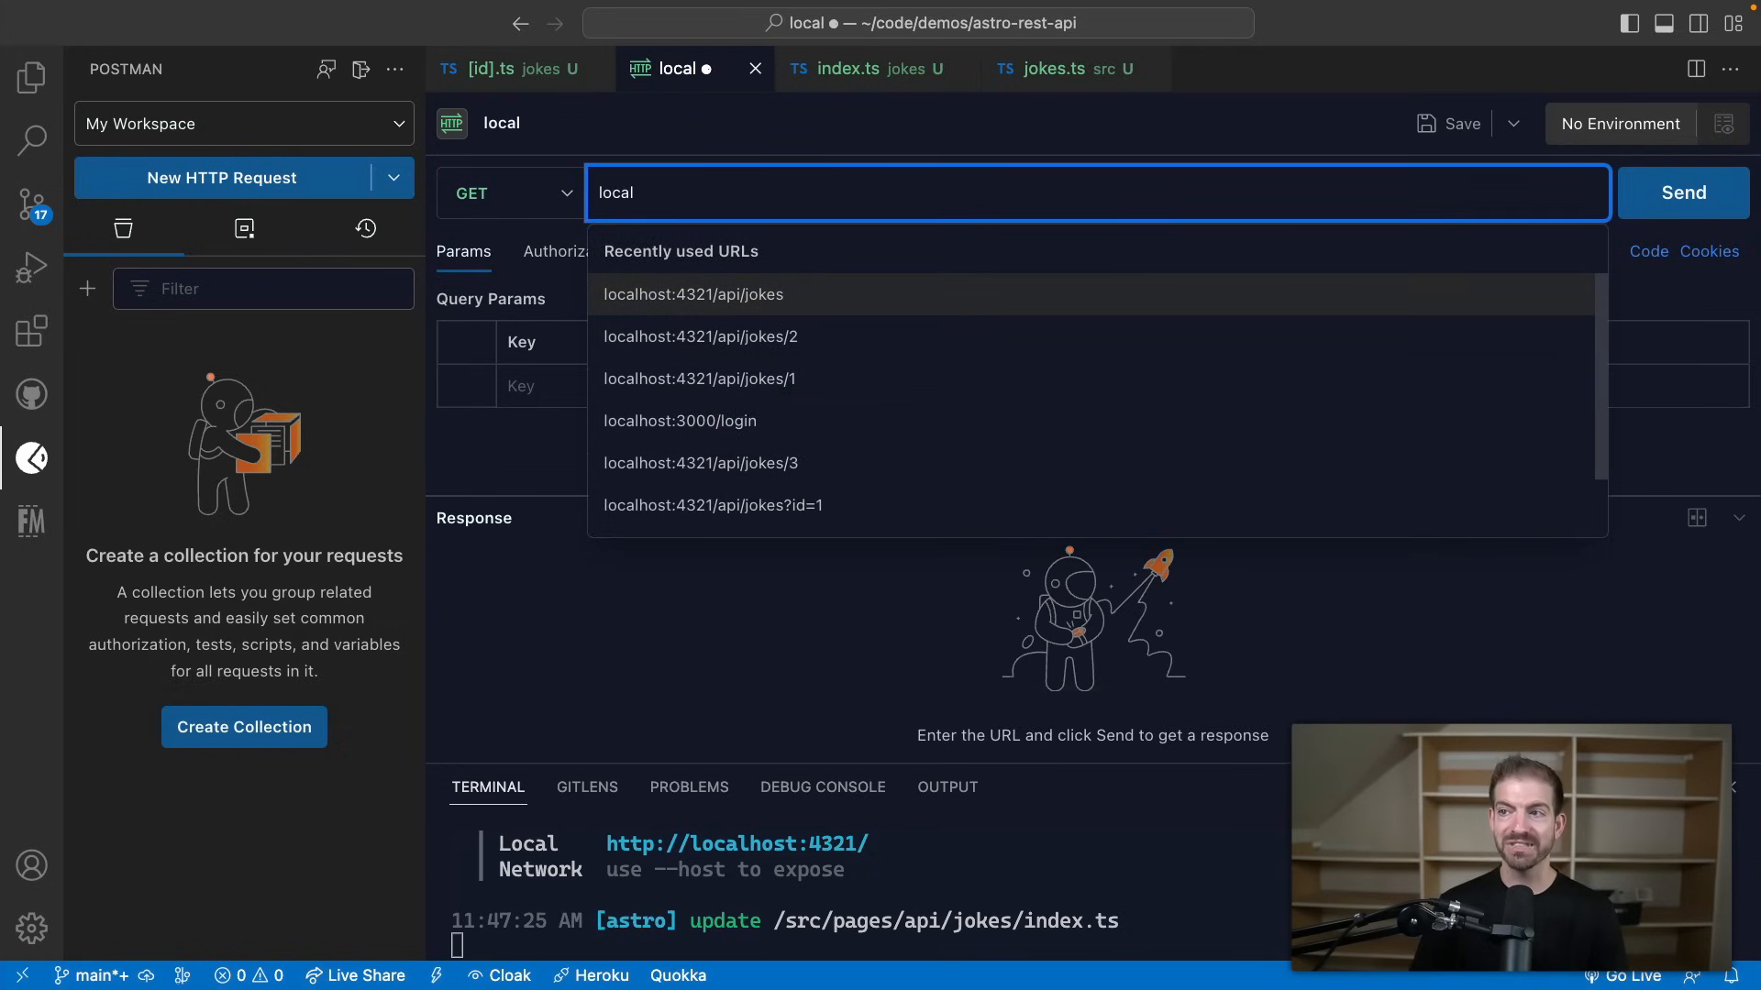
left_click(691, 295)
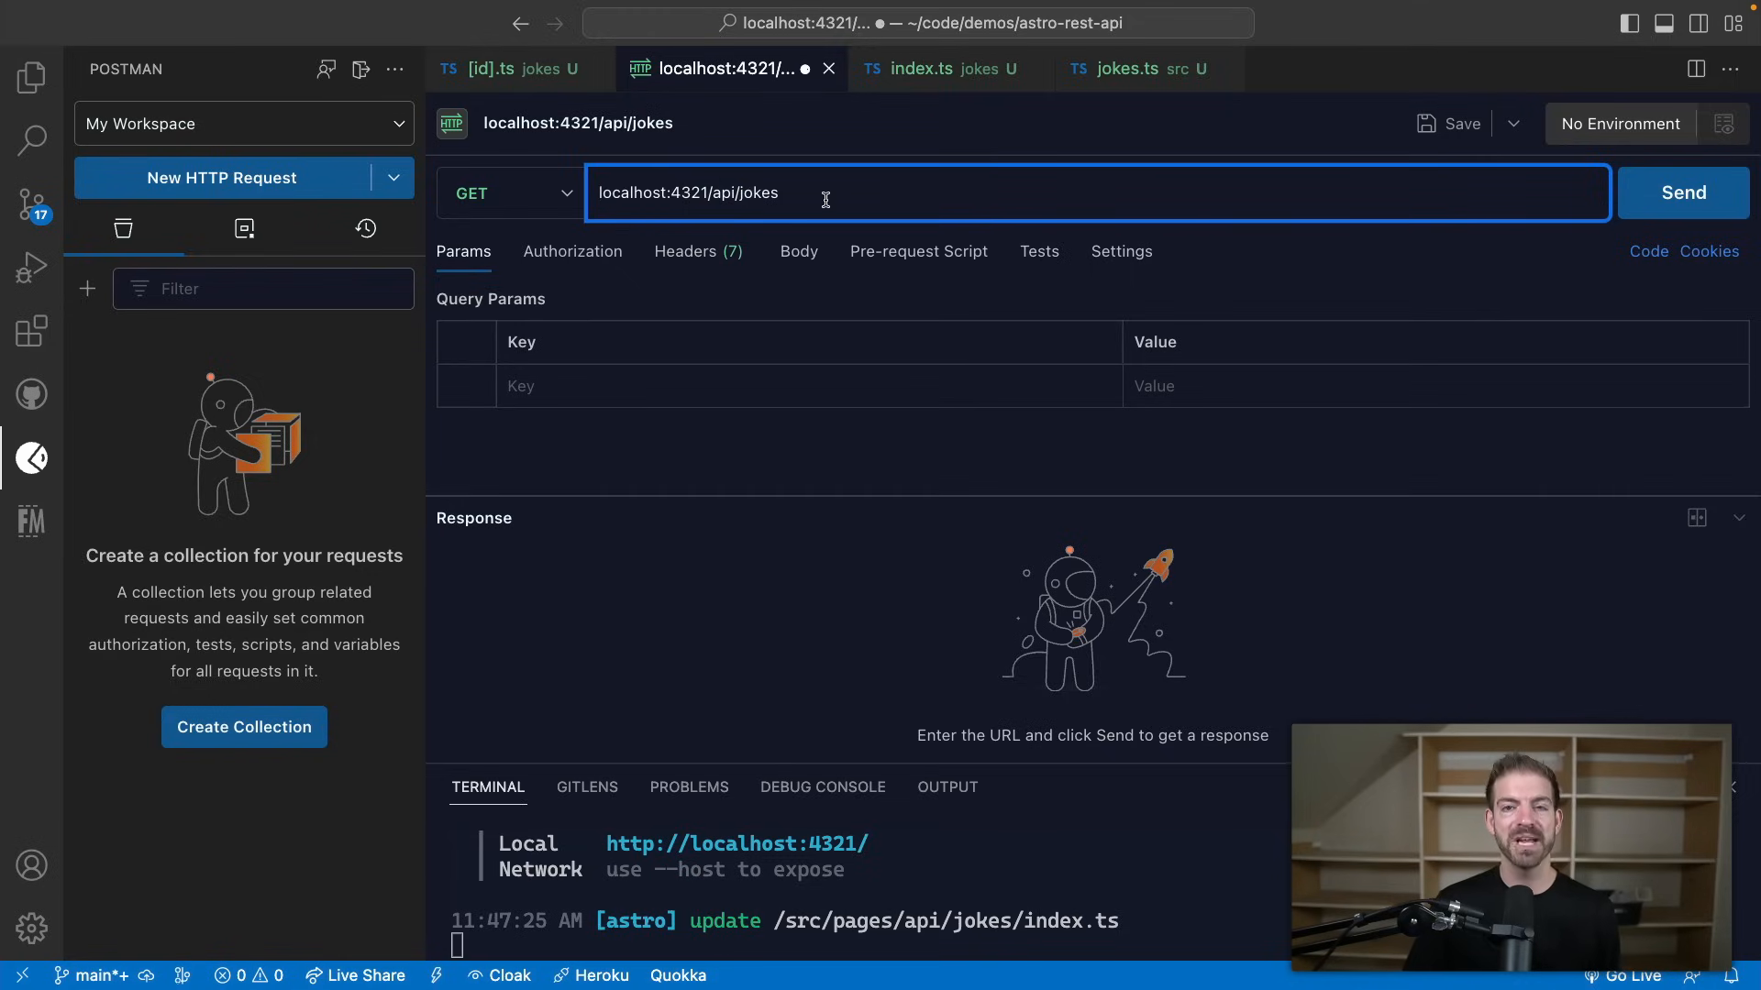
mouse_move(1414, 194)
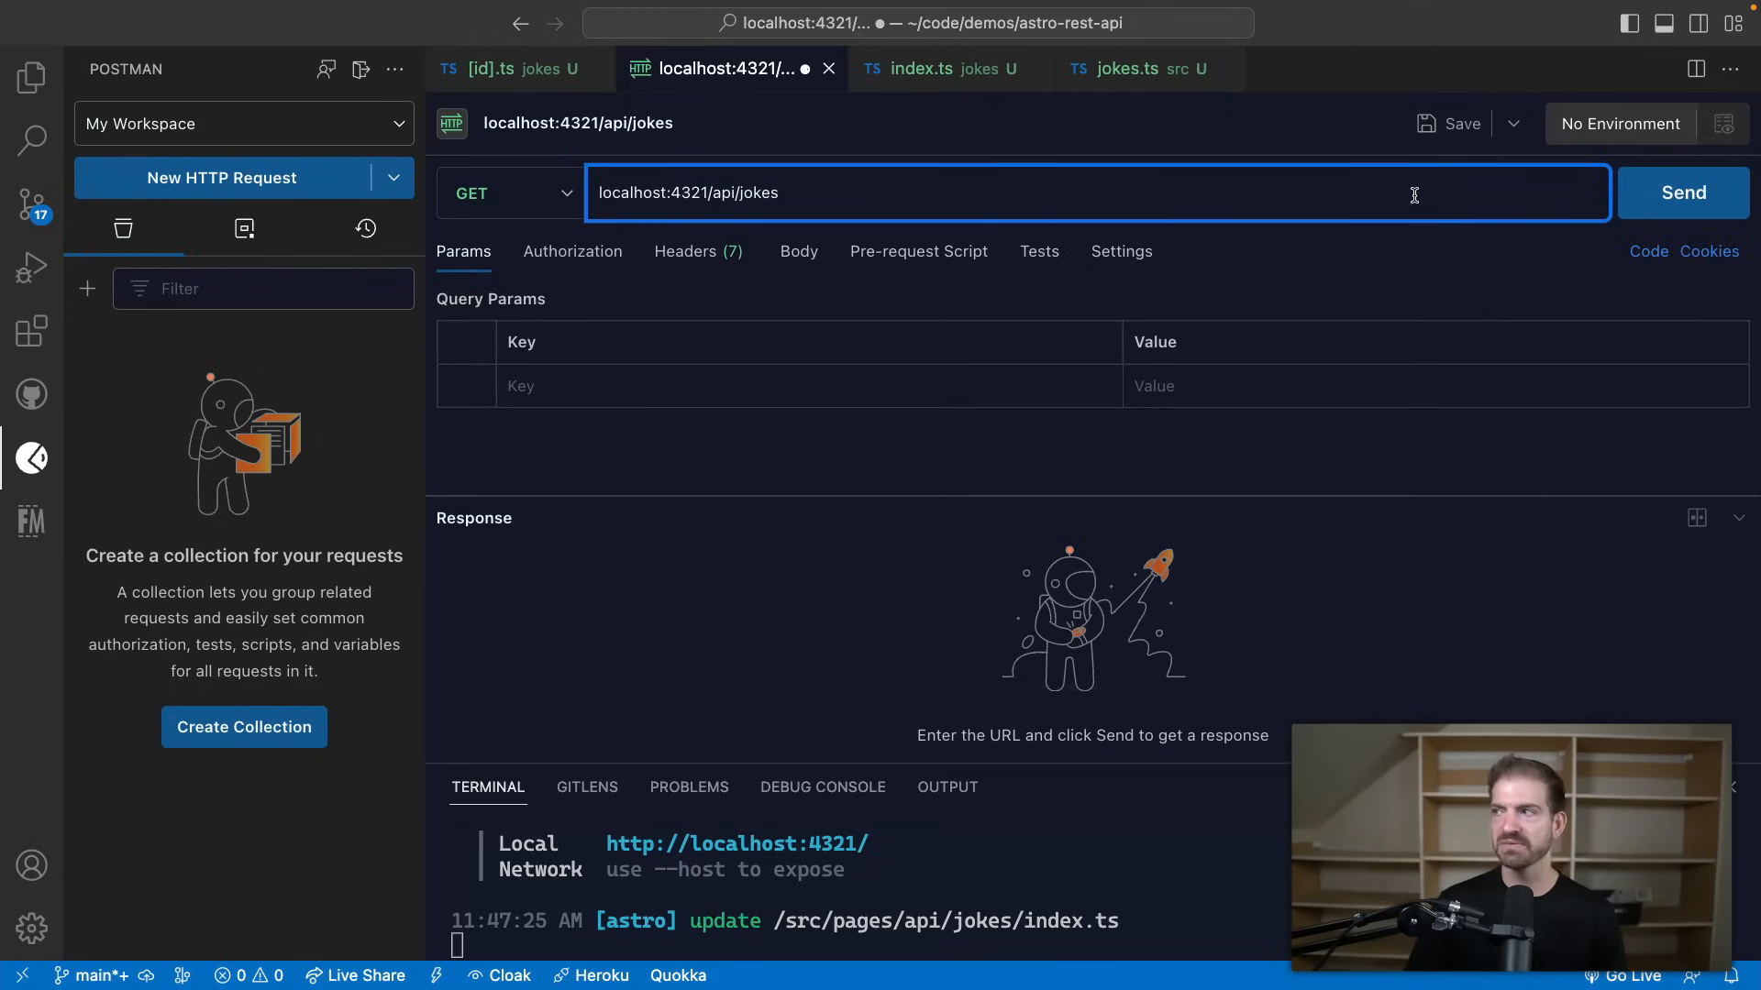
left_click(1682, 192)
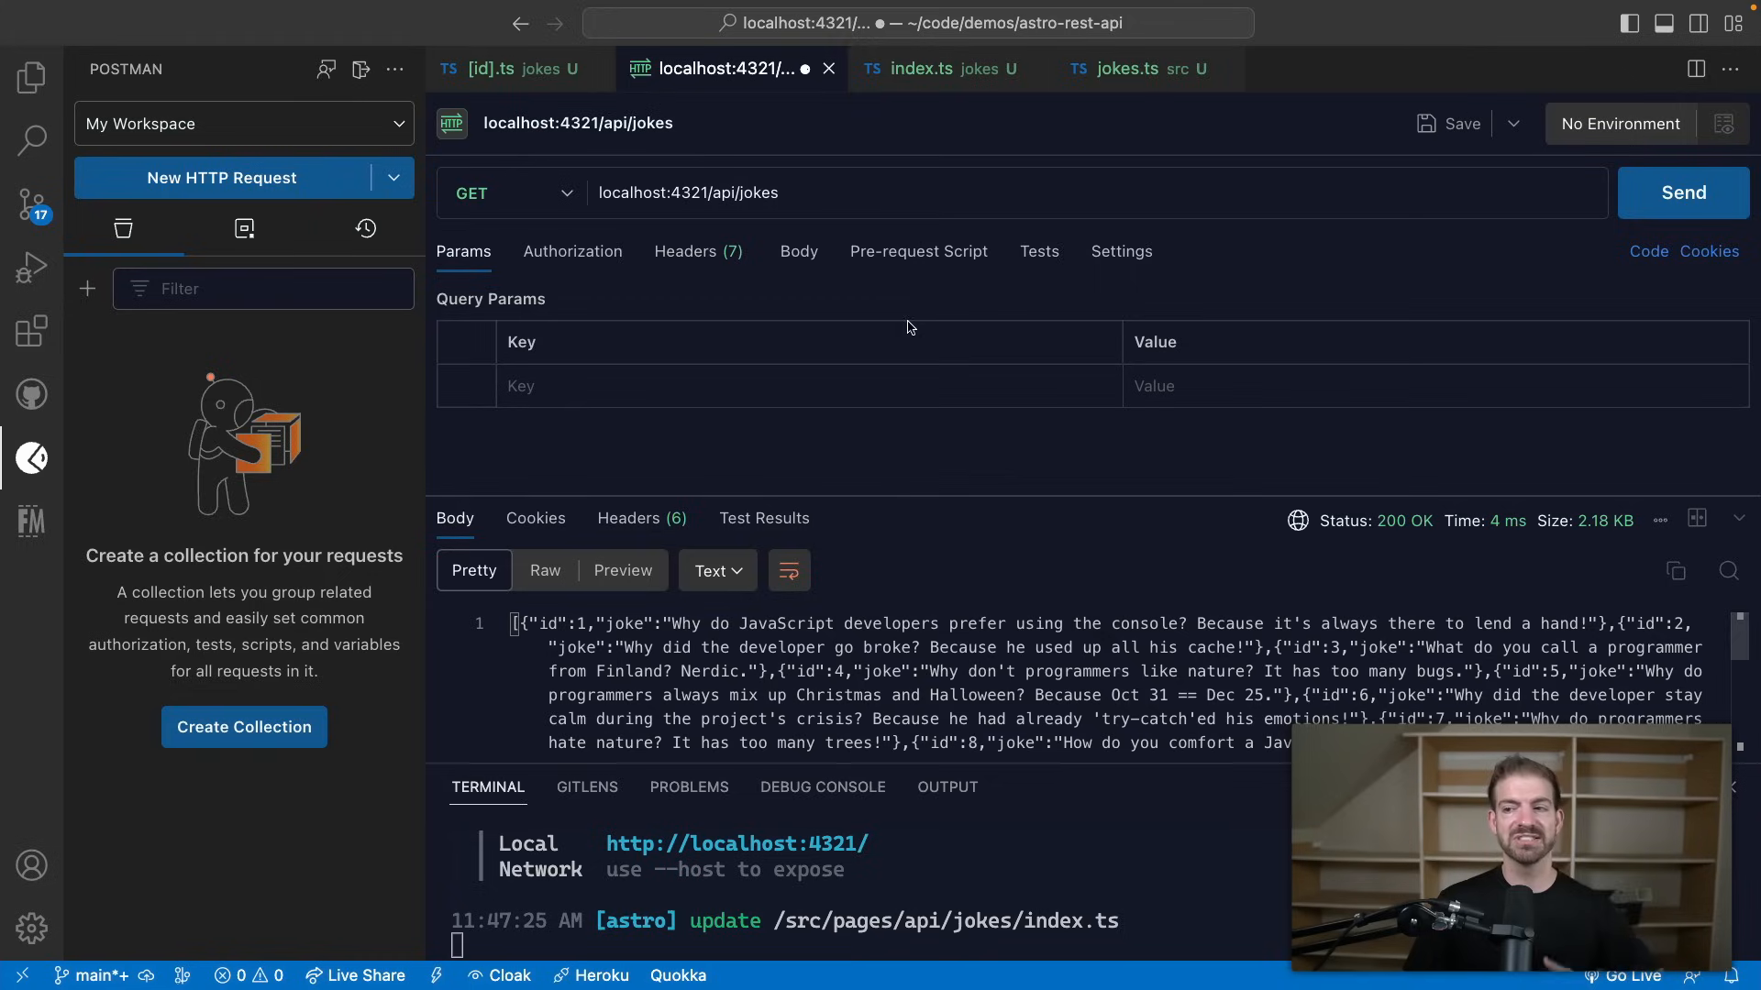
left_click(715, 570)
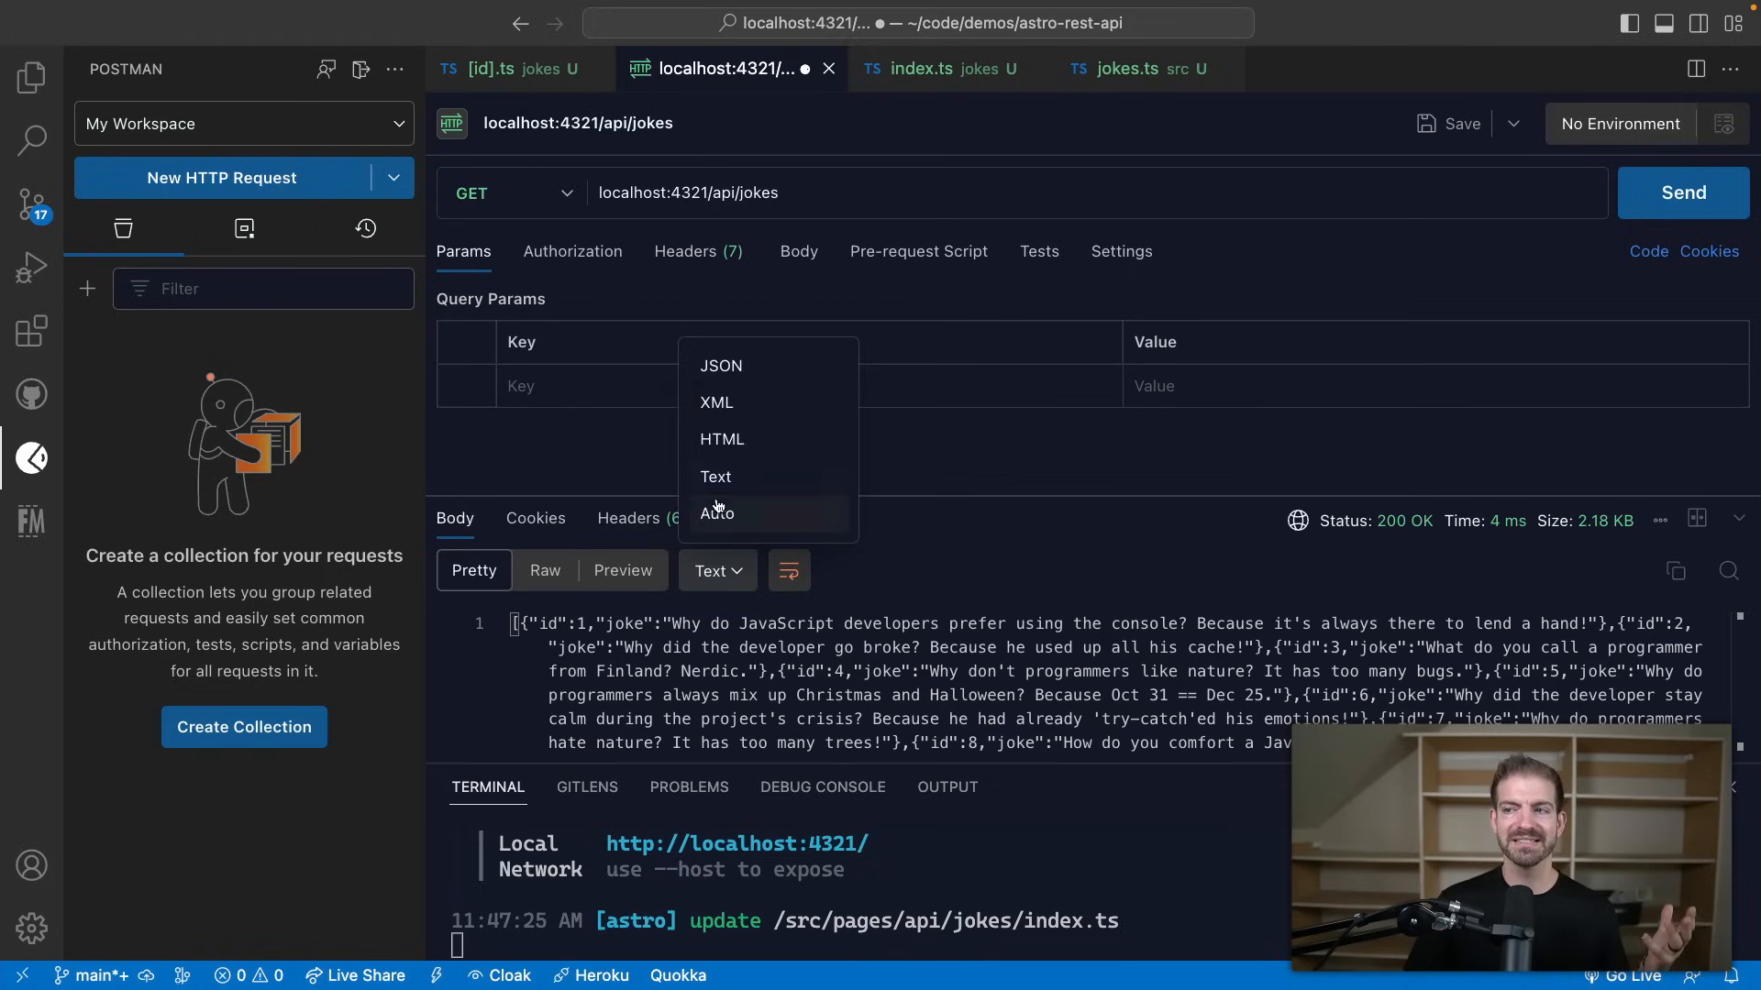
left_click(720, 365)
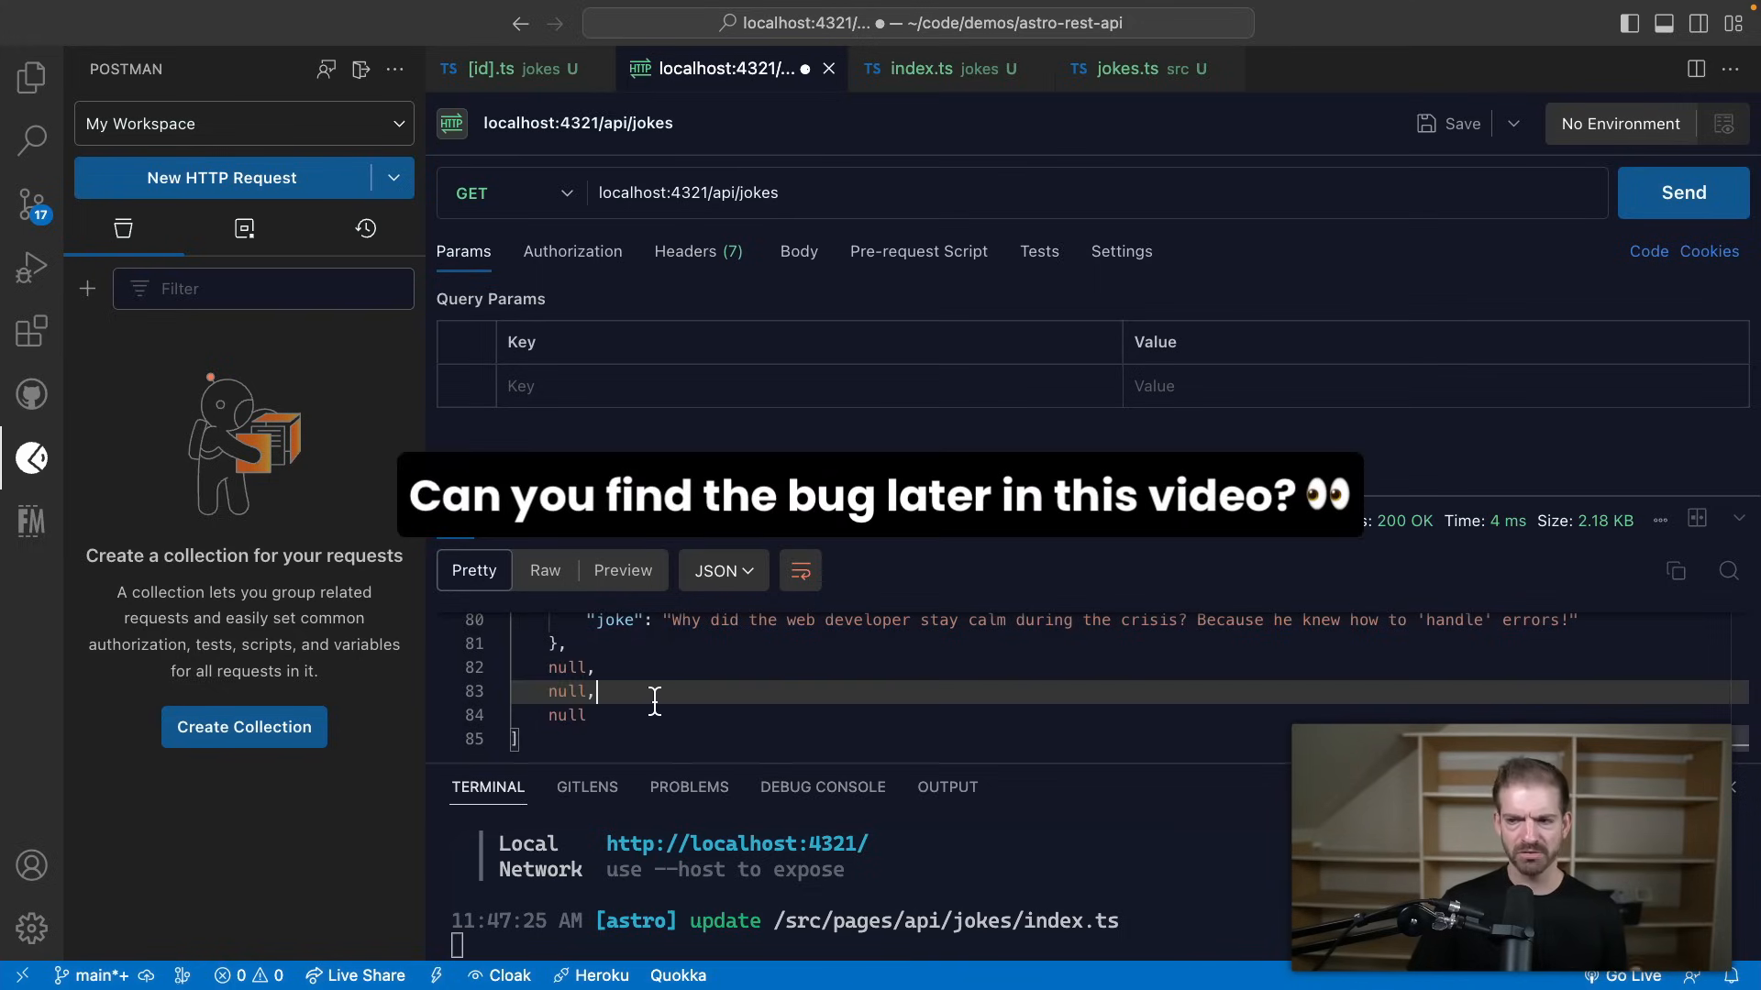
left_click(1226, 69)
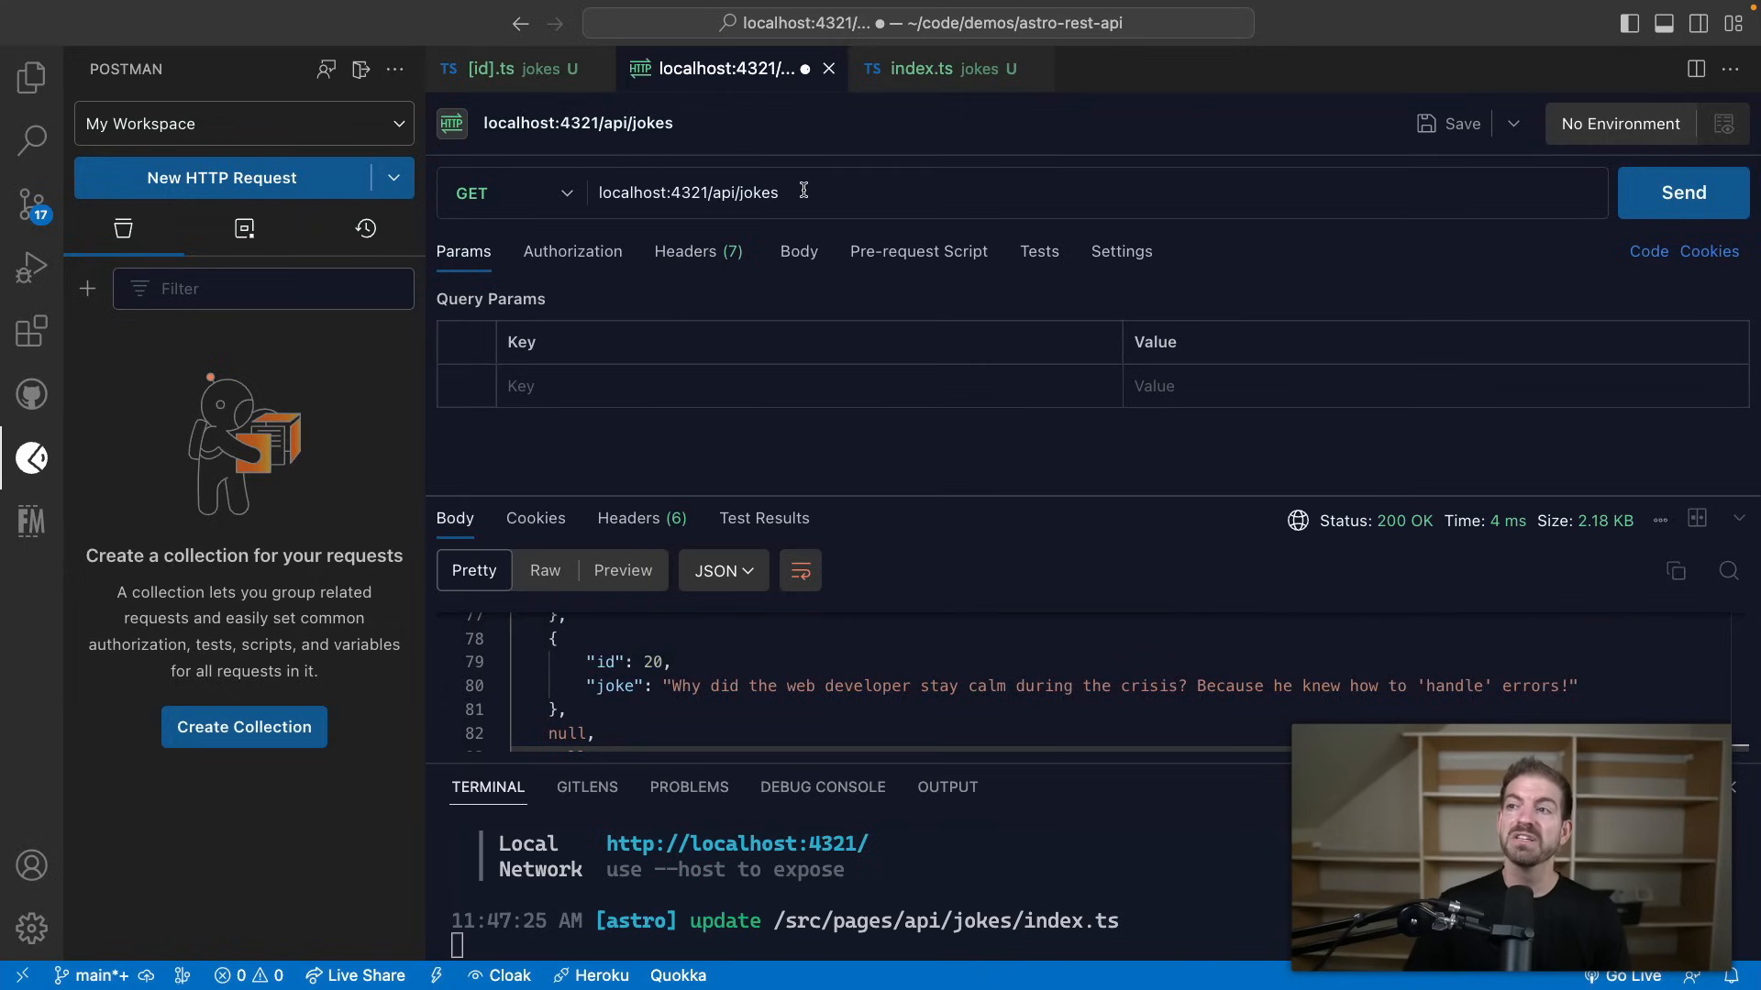
Fetch single jokes by sending GETs to /api/jokes/1 and then /api/jokes/3.
type("/")
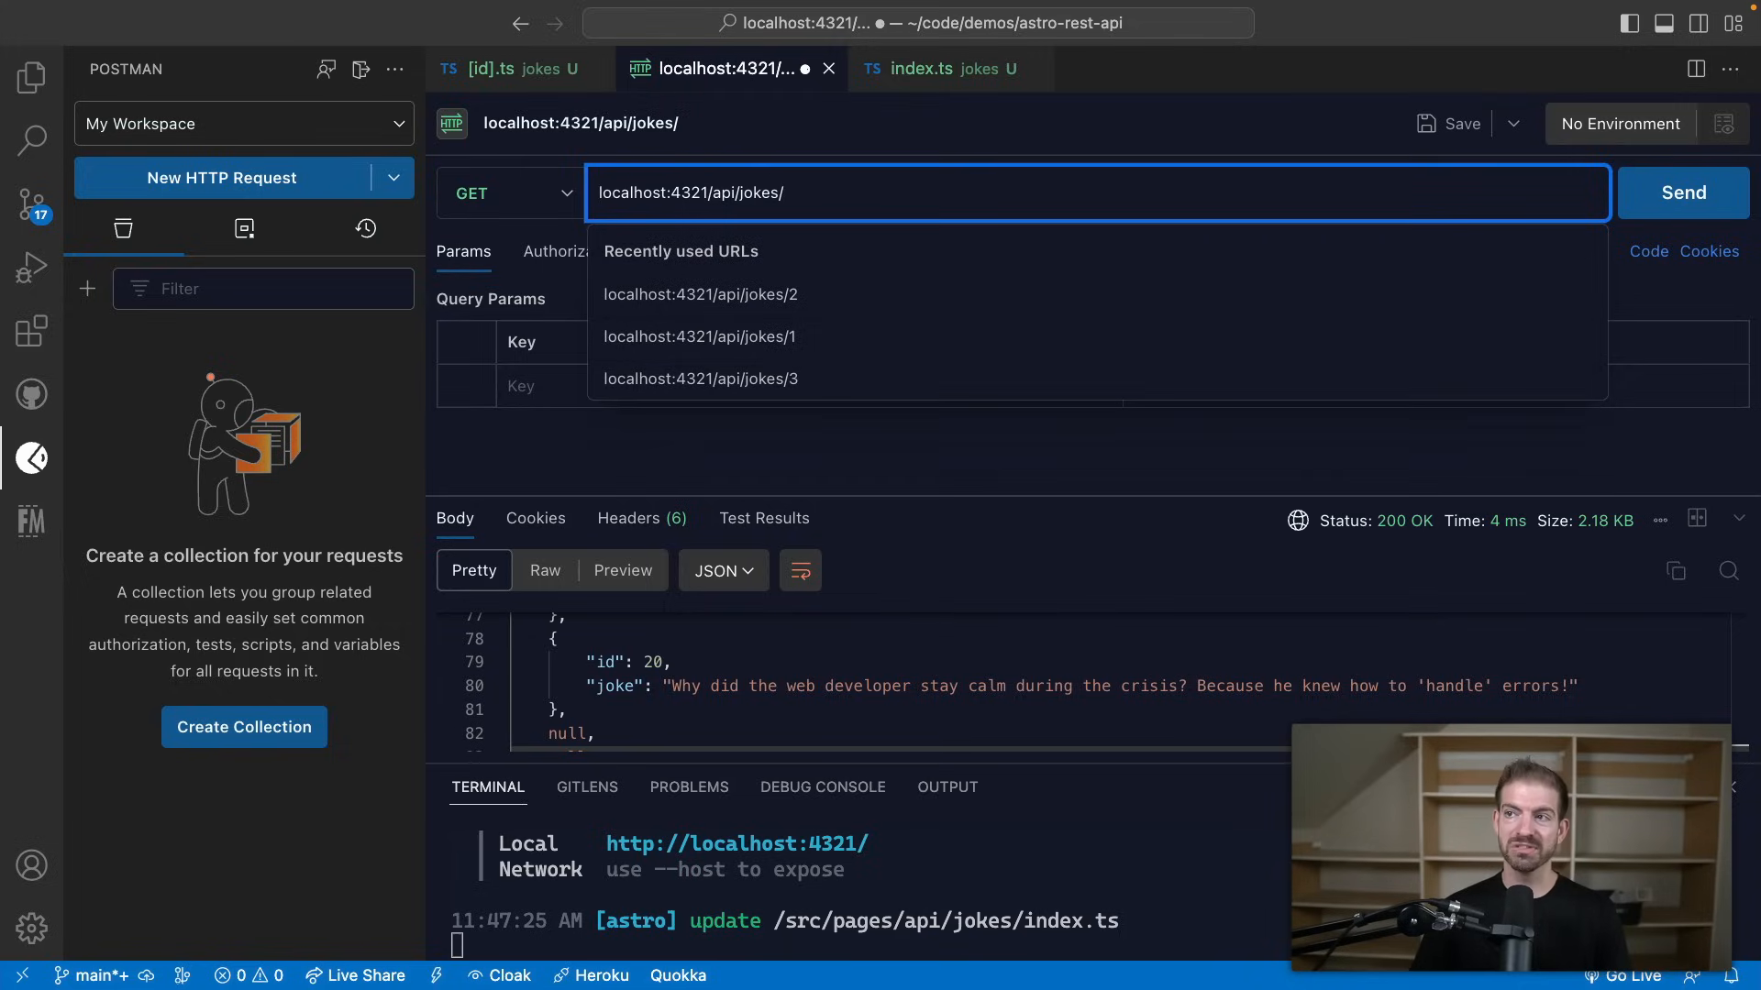
left_click(699, 336)
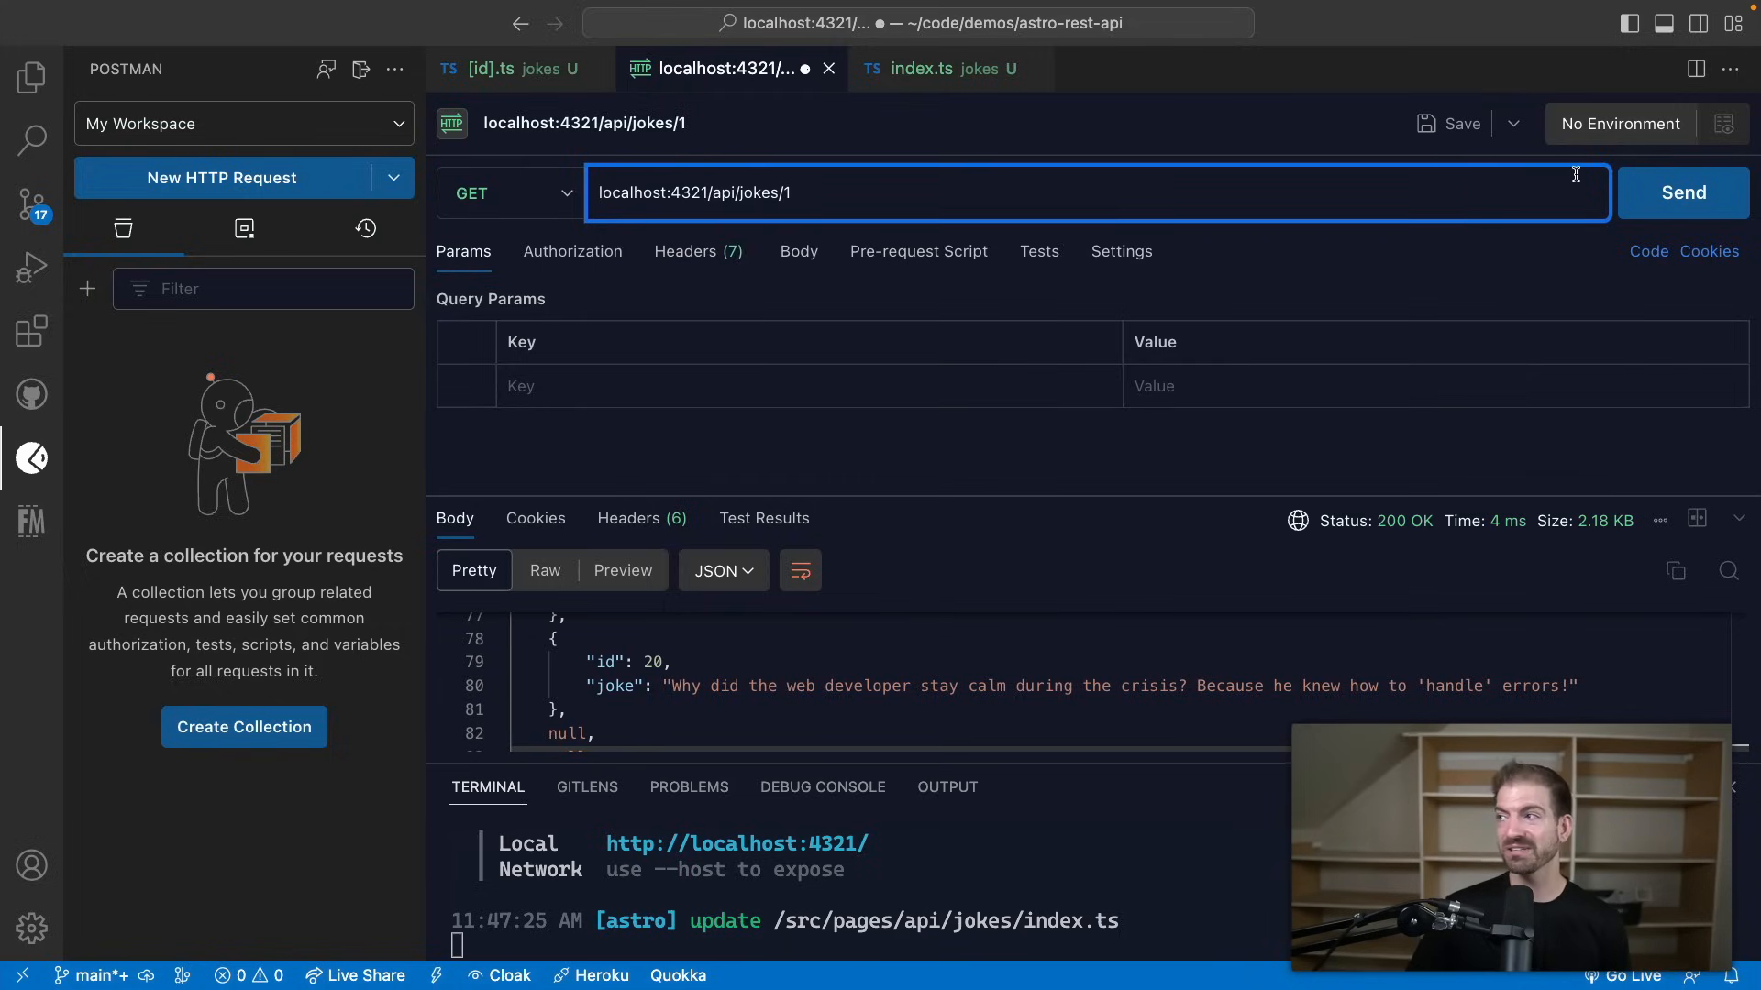
left_click(1682, 192)
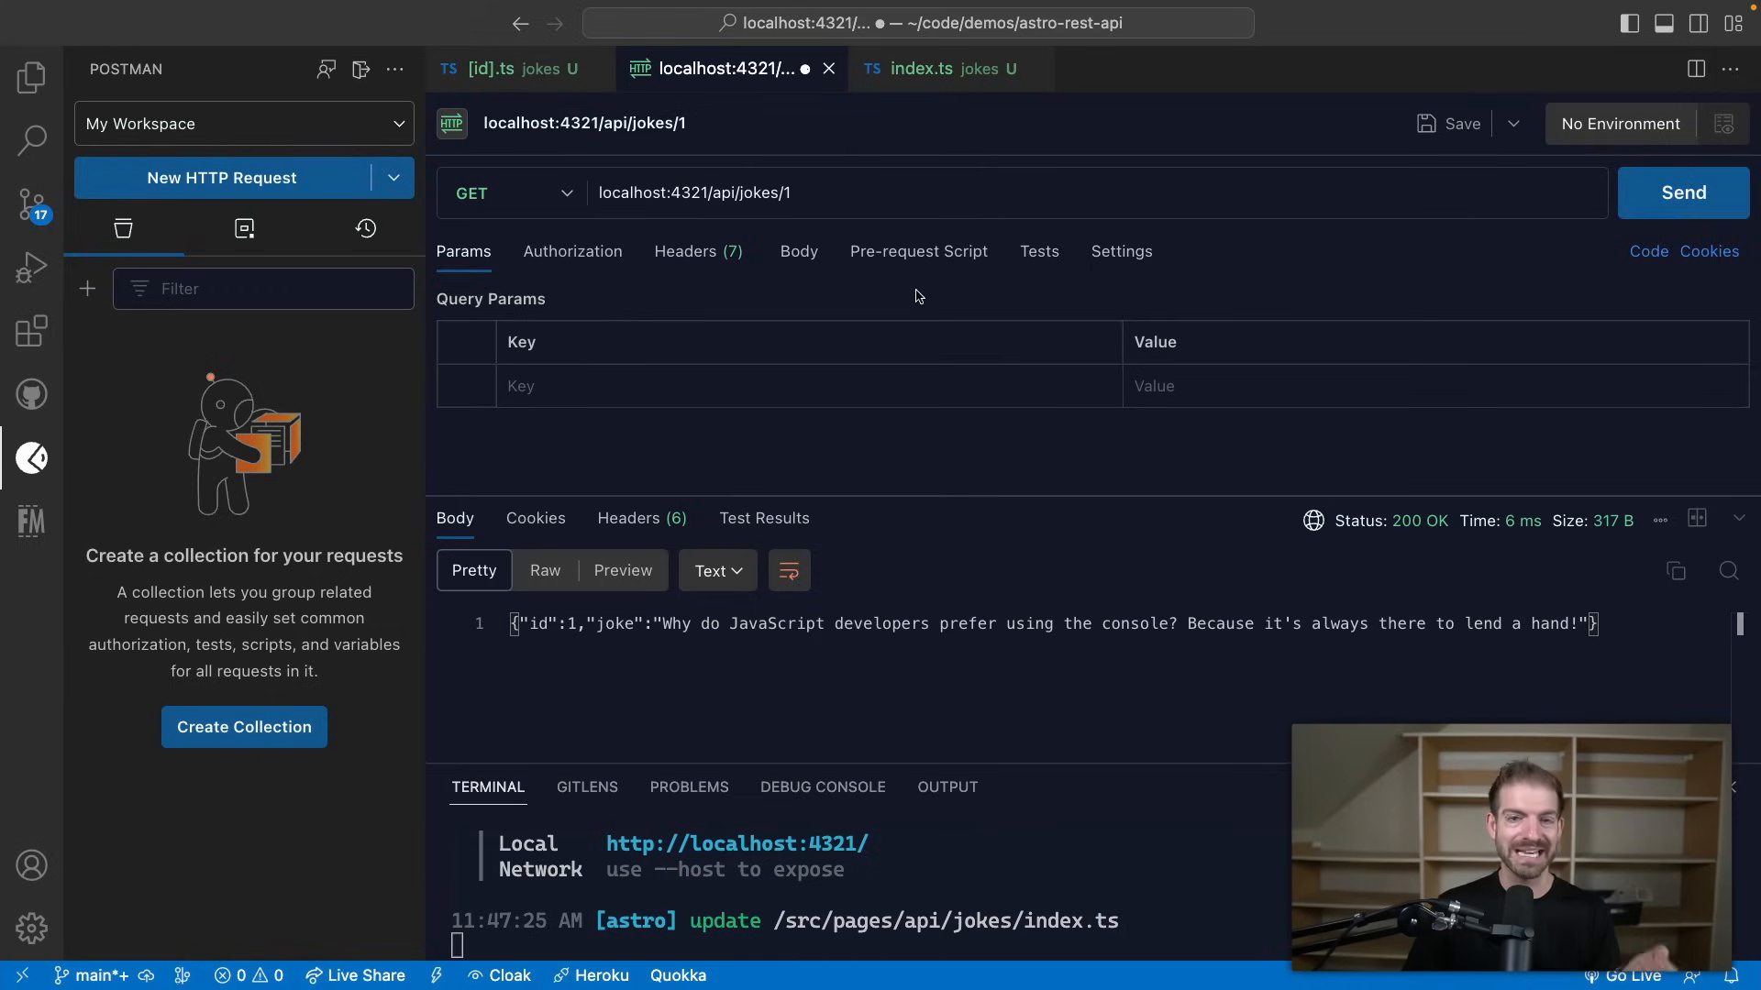
left_click(845, 192)
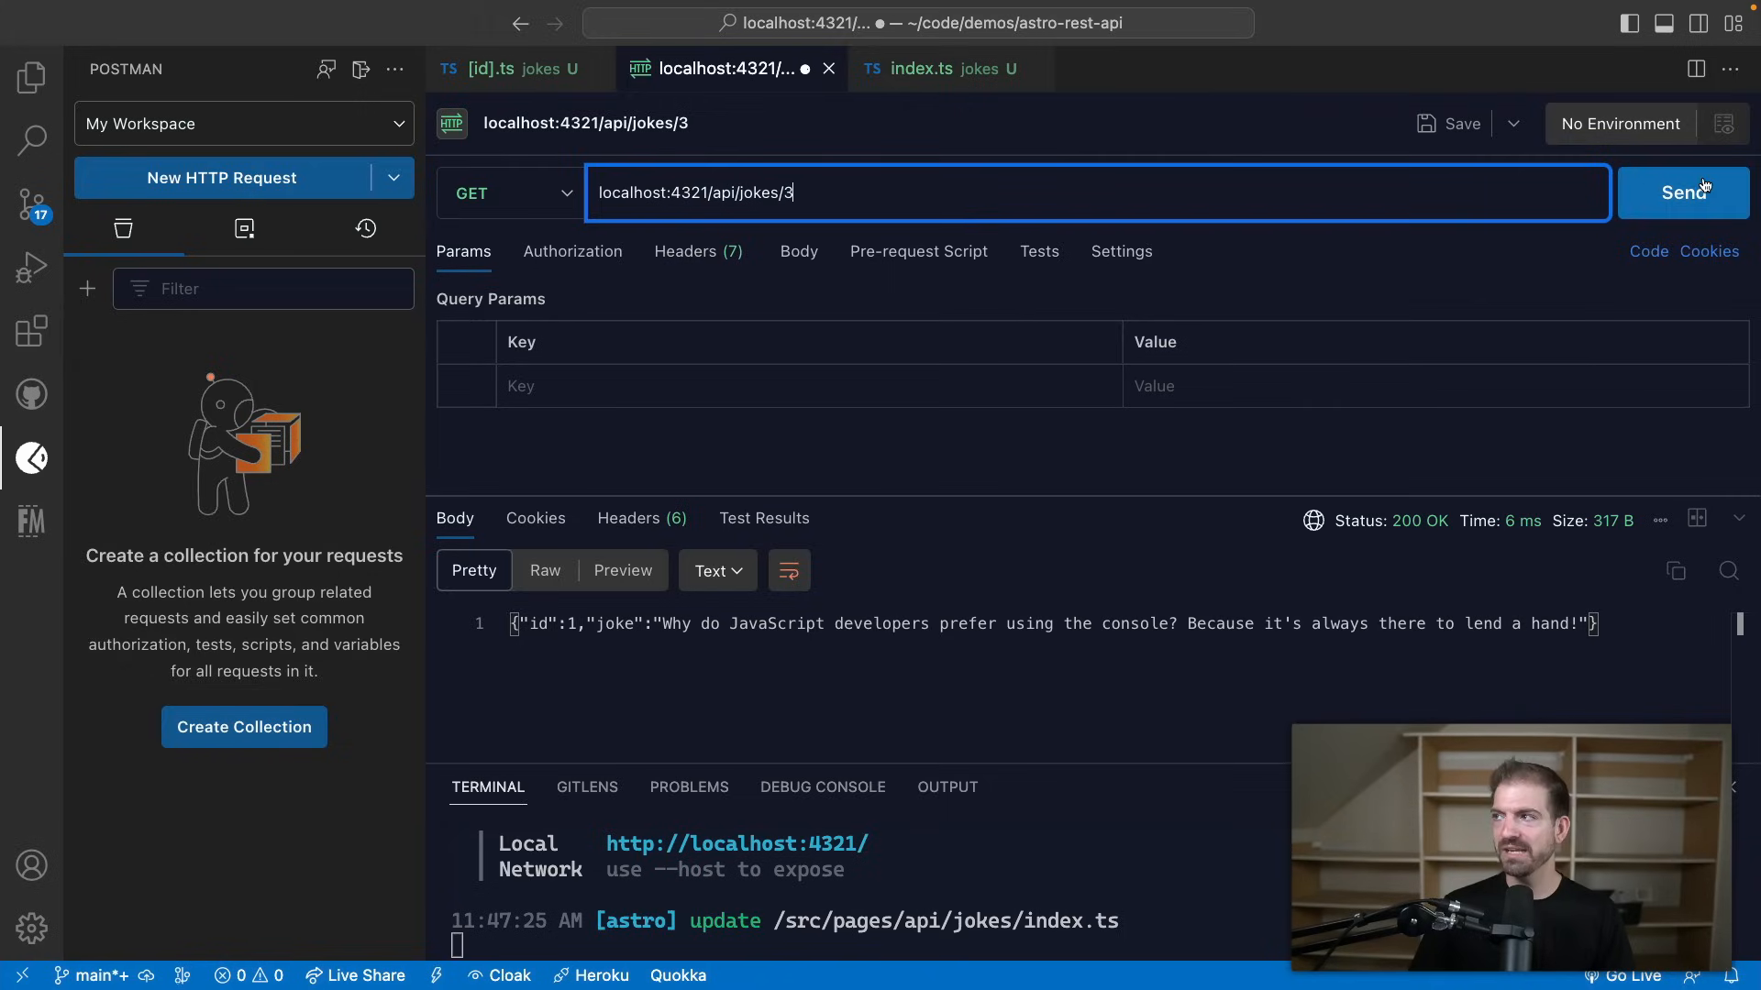
left_click(1682, 192)
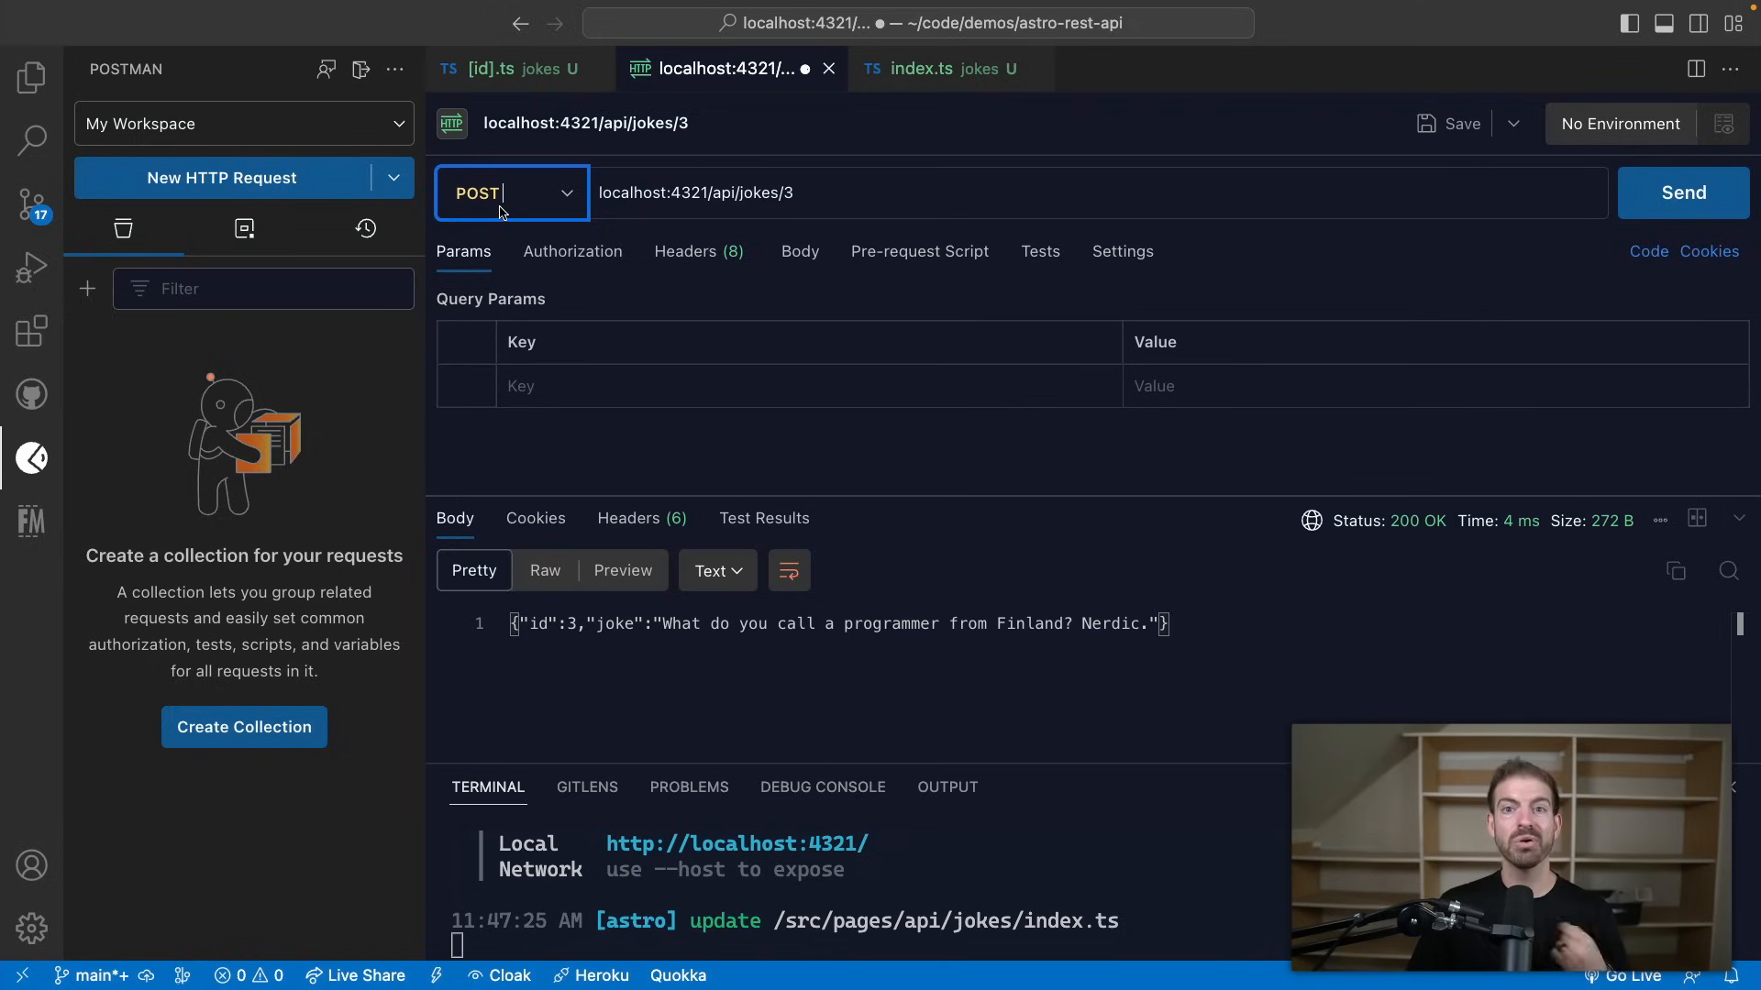
Set a raw JSON body with the joke about the developer choosing JavaScript over C++.
left_click(801, 250)
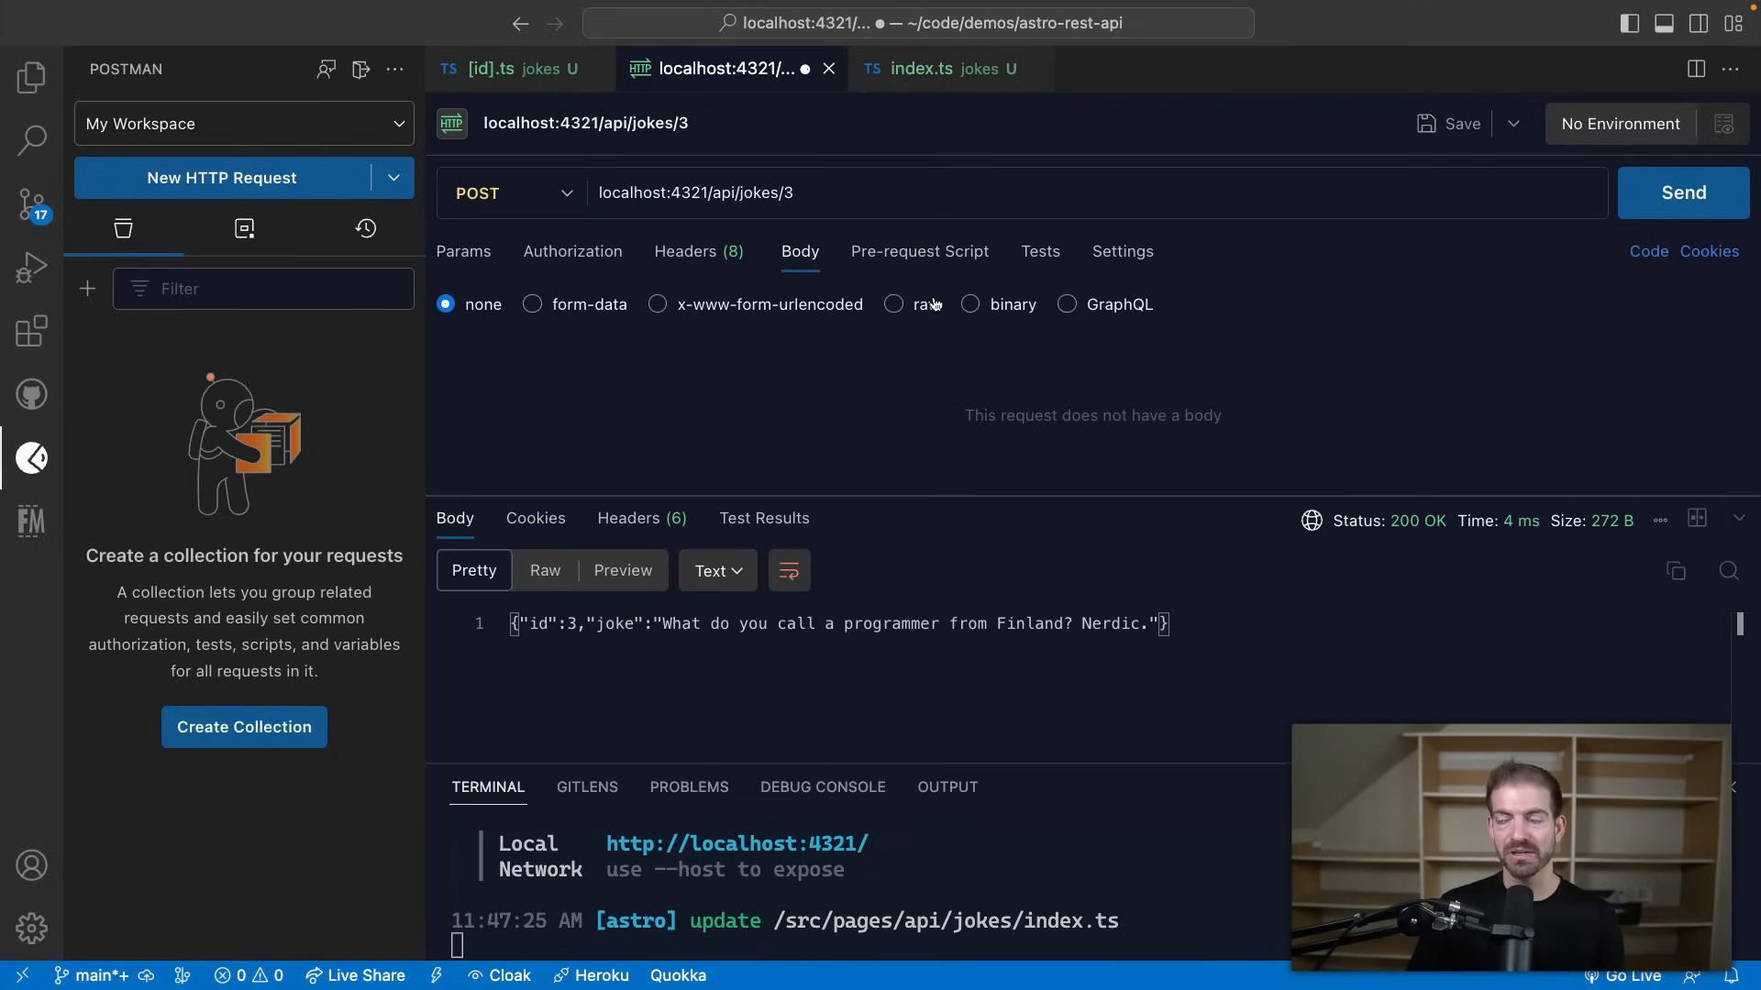
left_click(895, 304)
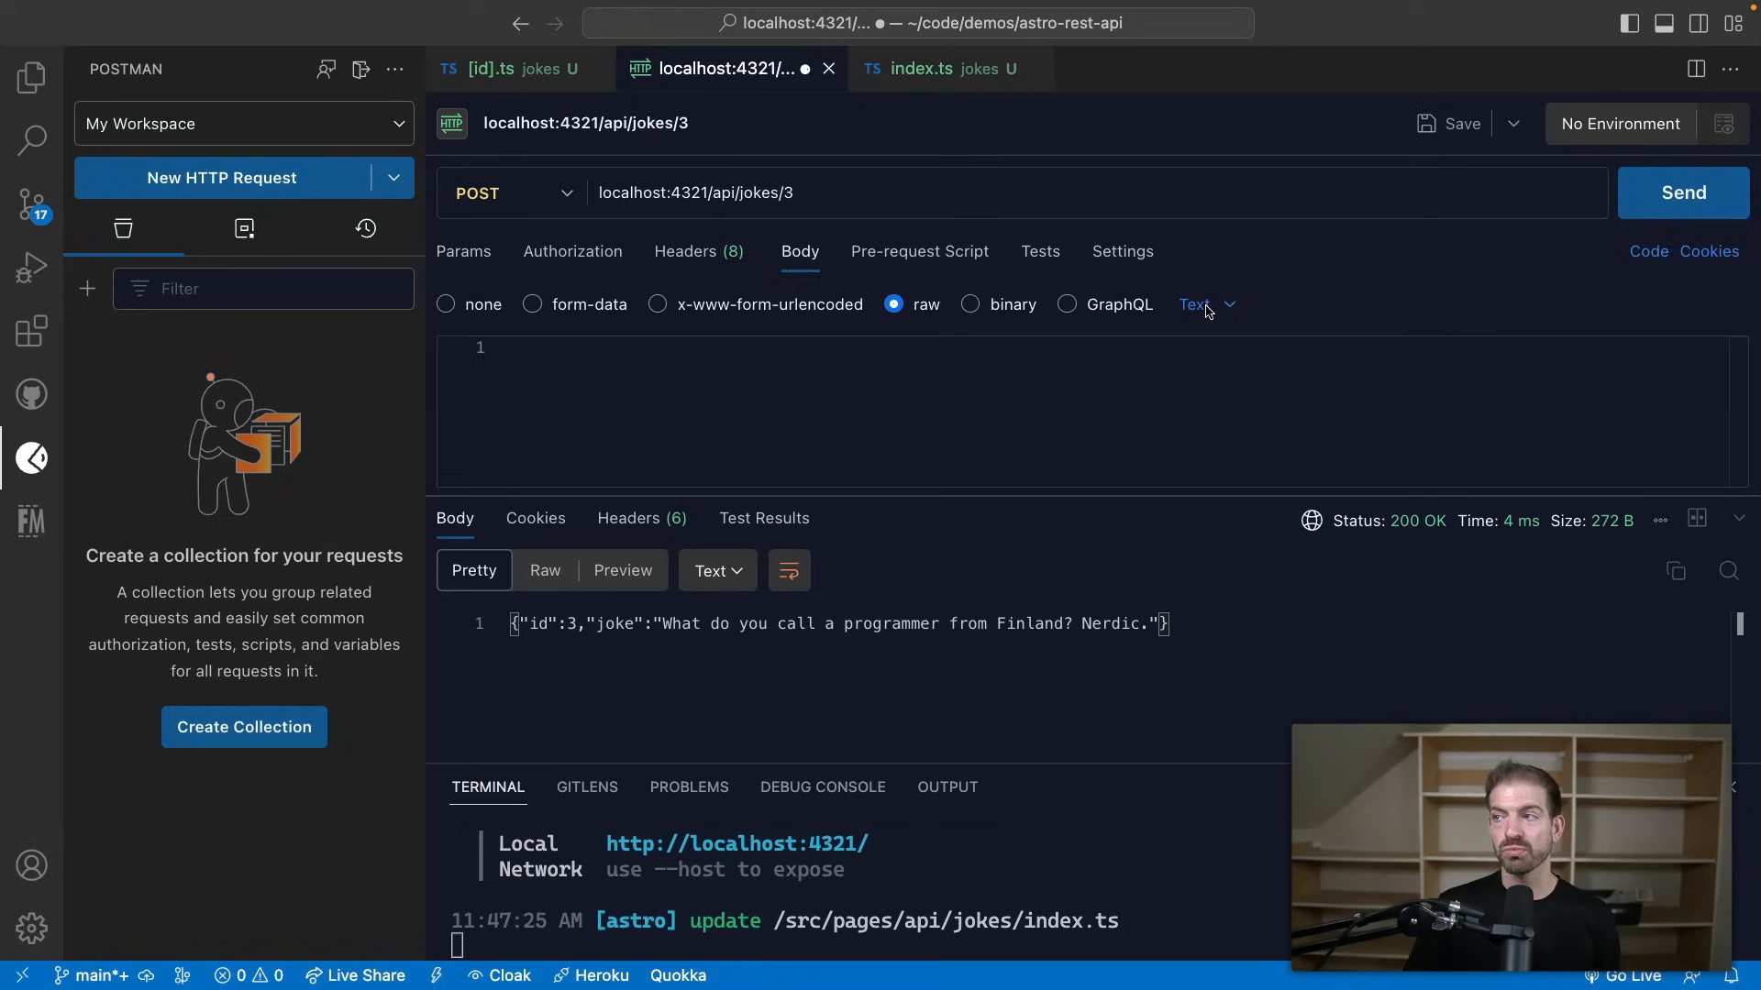
left_click(1194, 305)
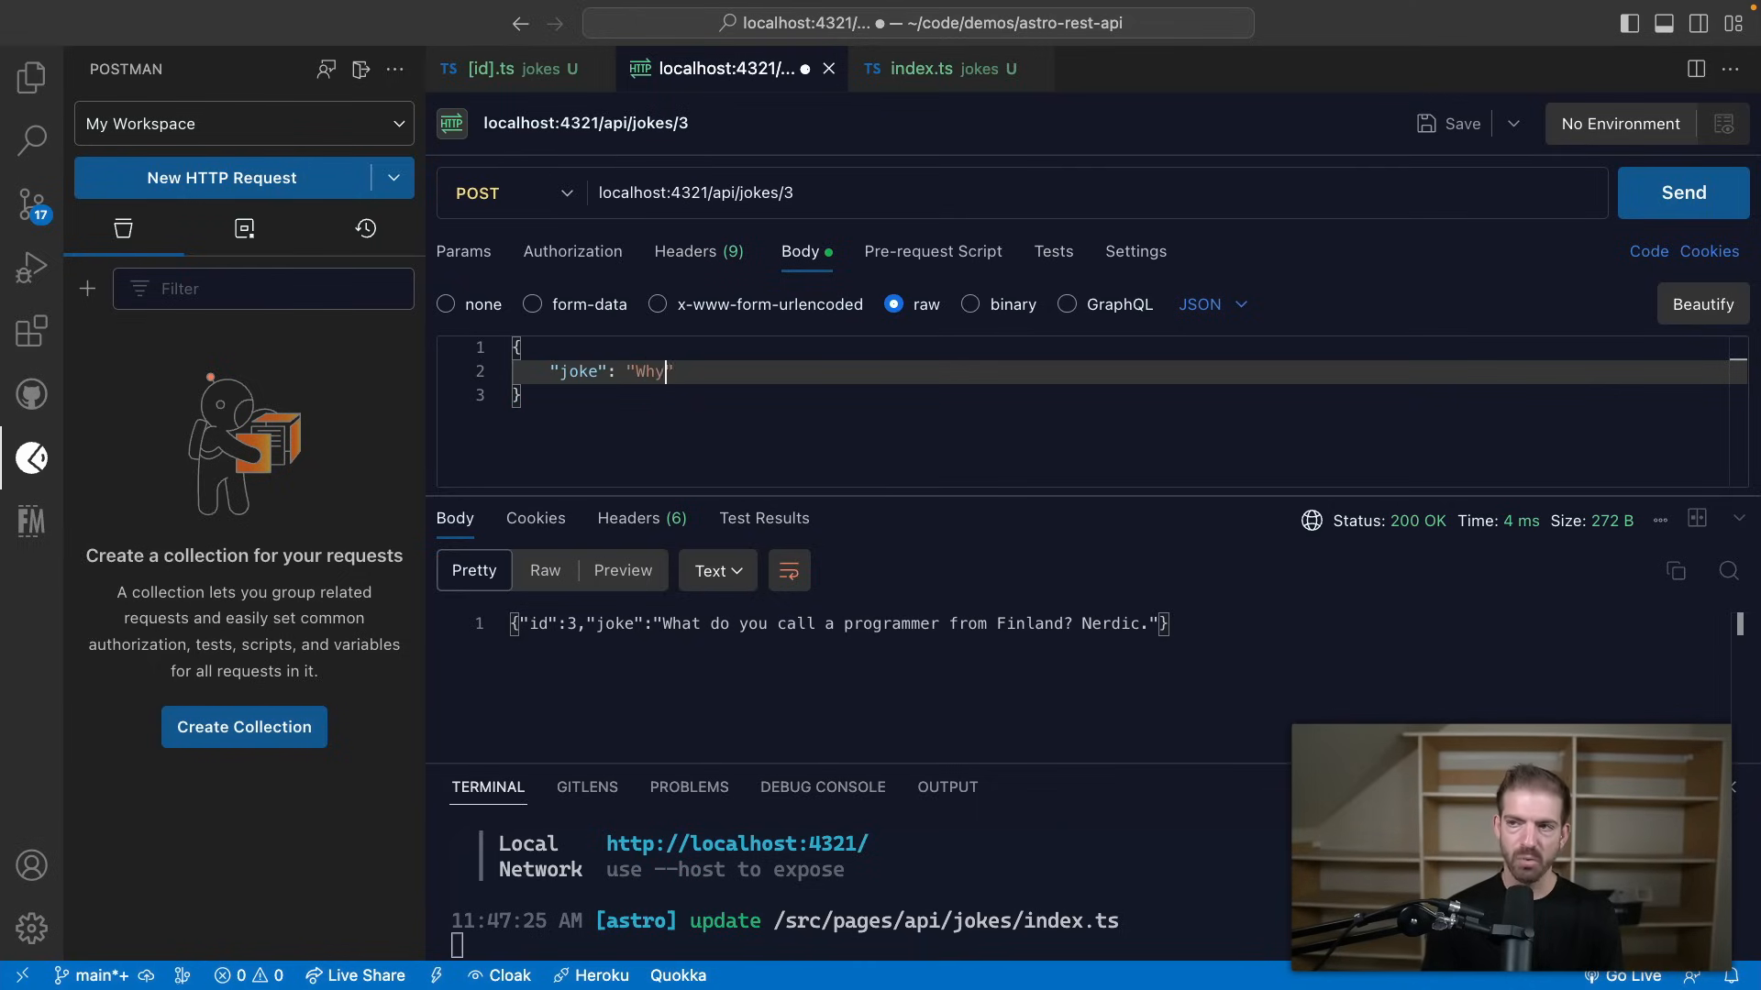
type("did the developer ch")
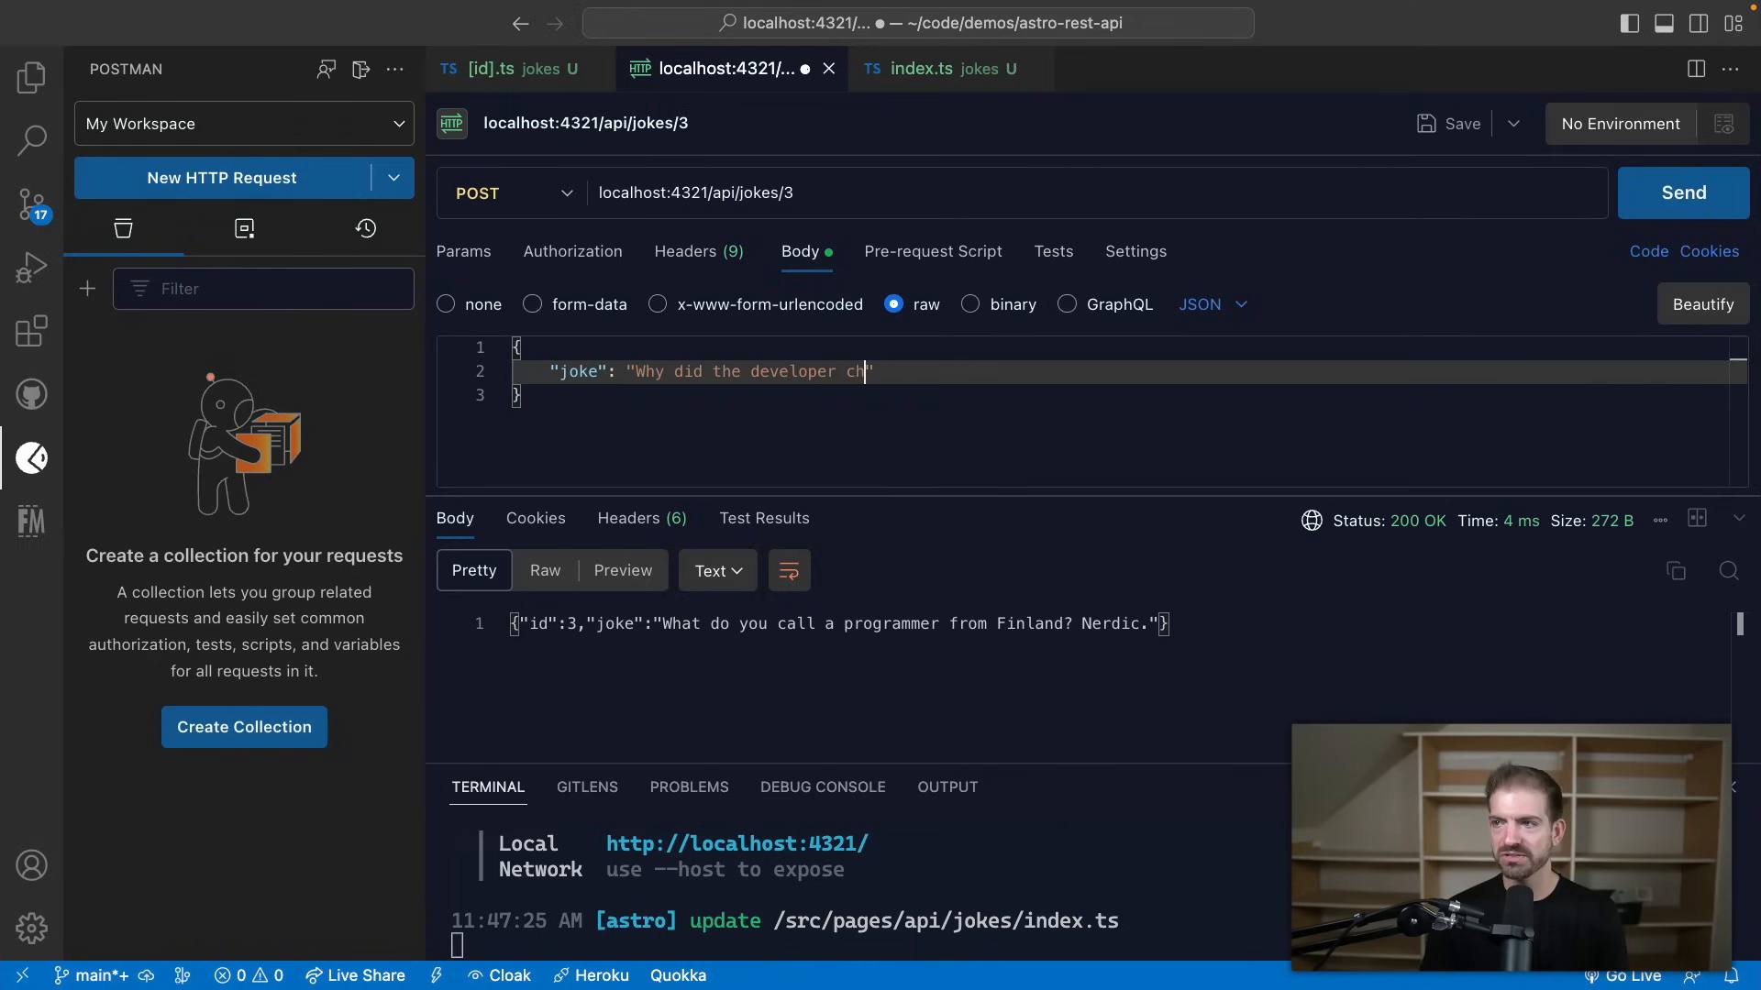
type("oose JavaScript")
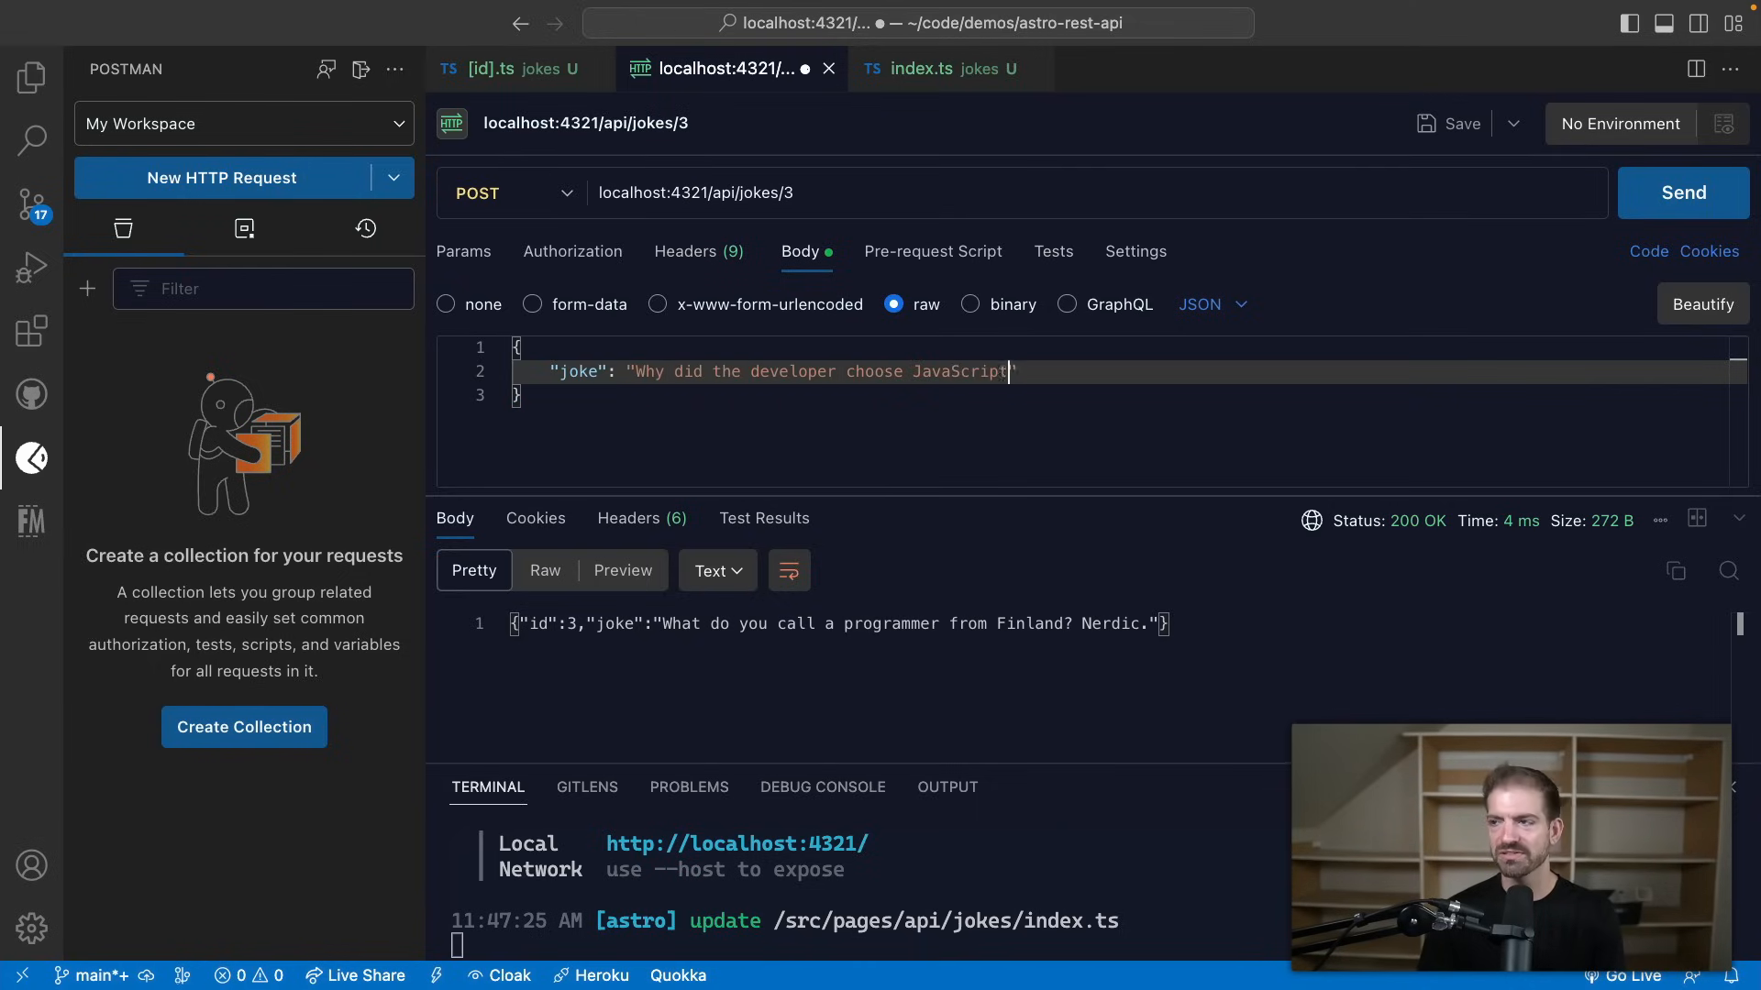
type("? Because they")
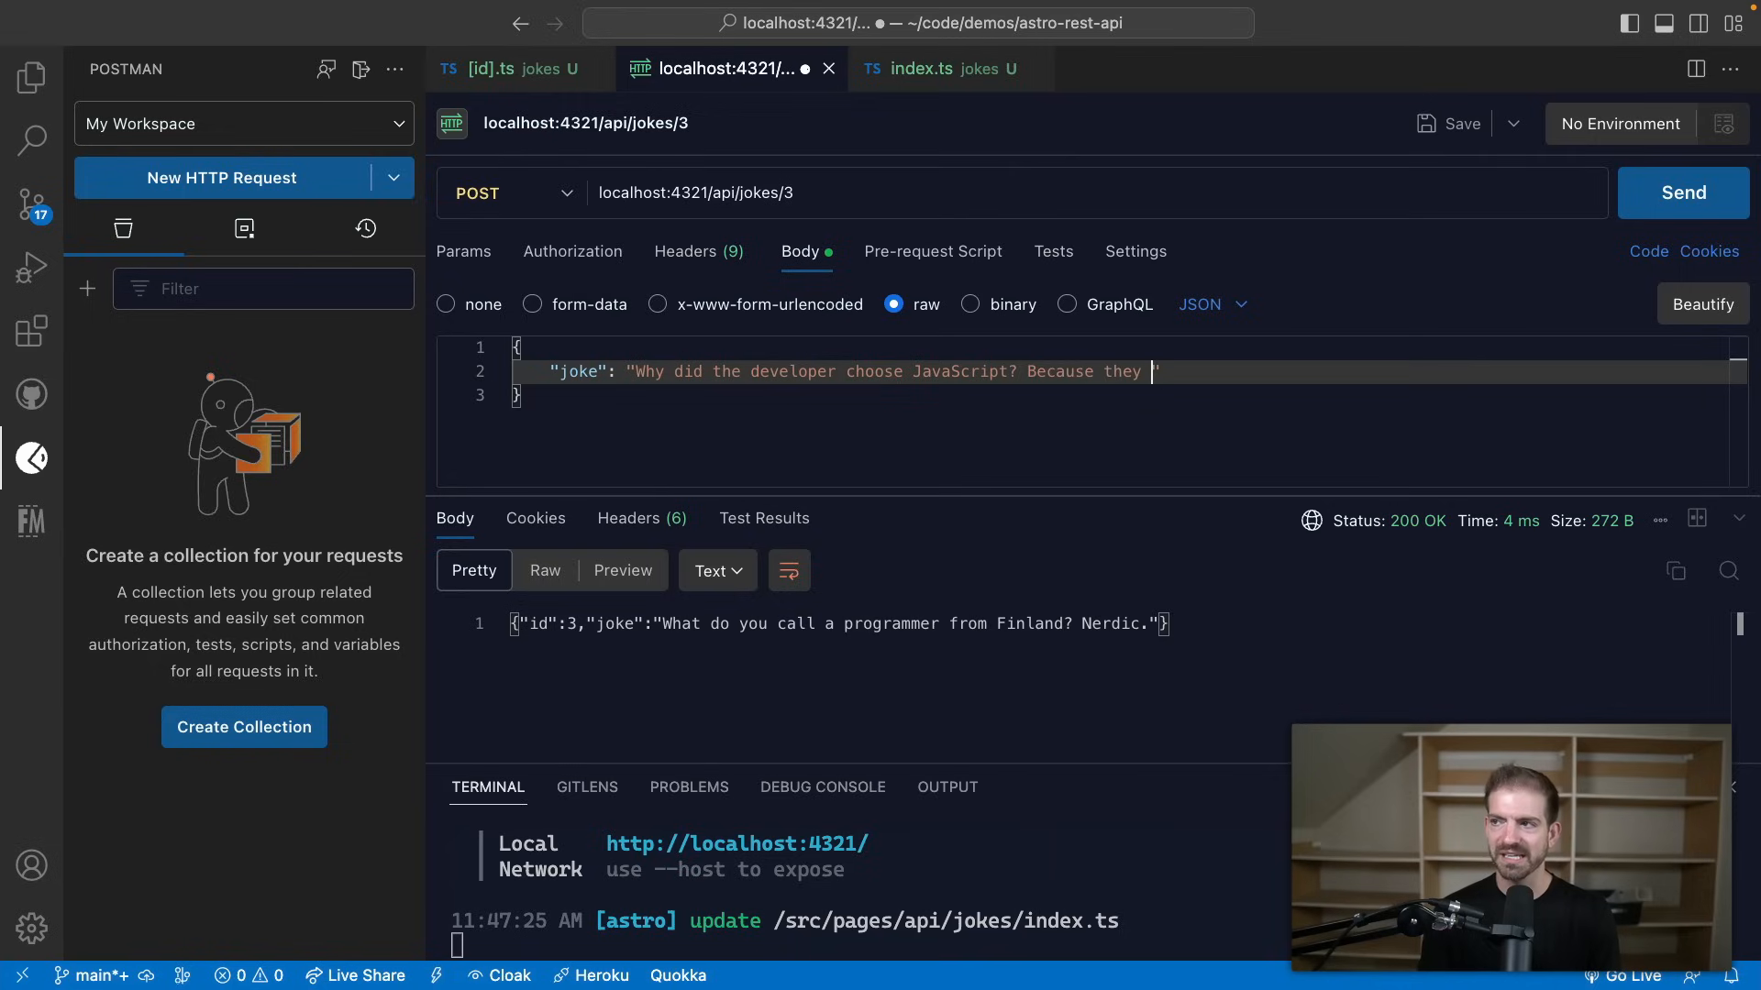
type("couldn't handl")
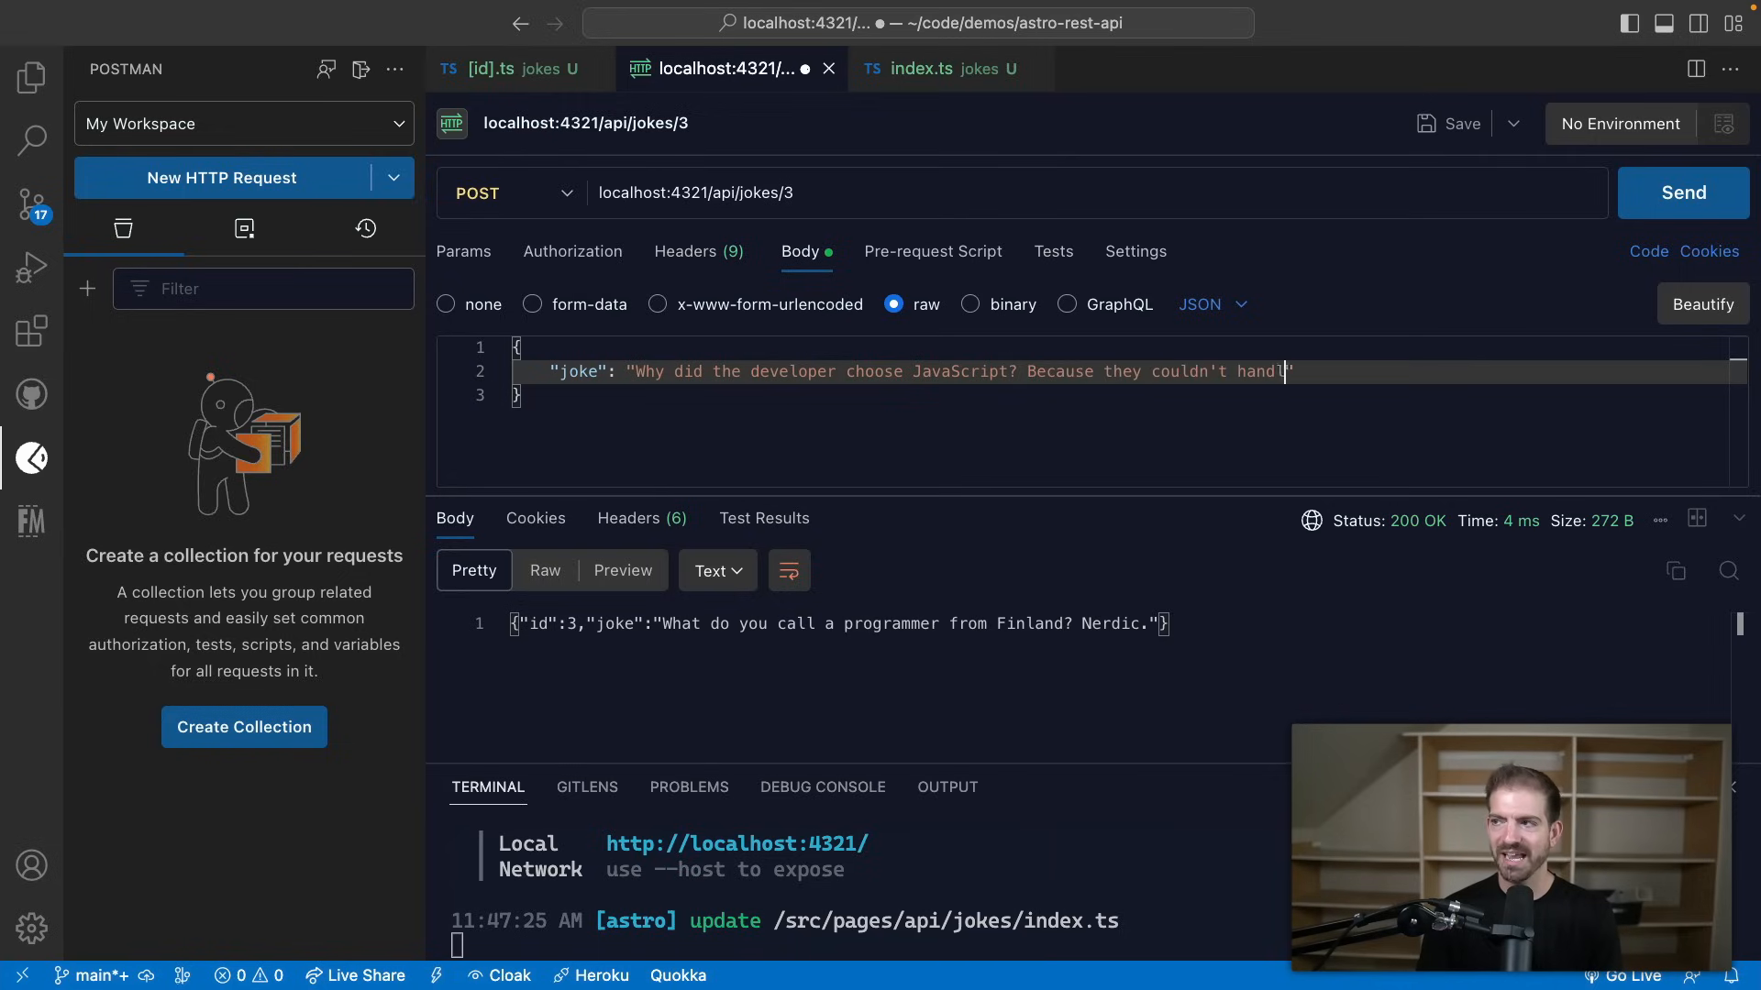
type("e c++")
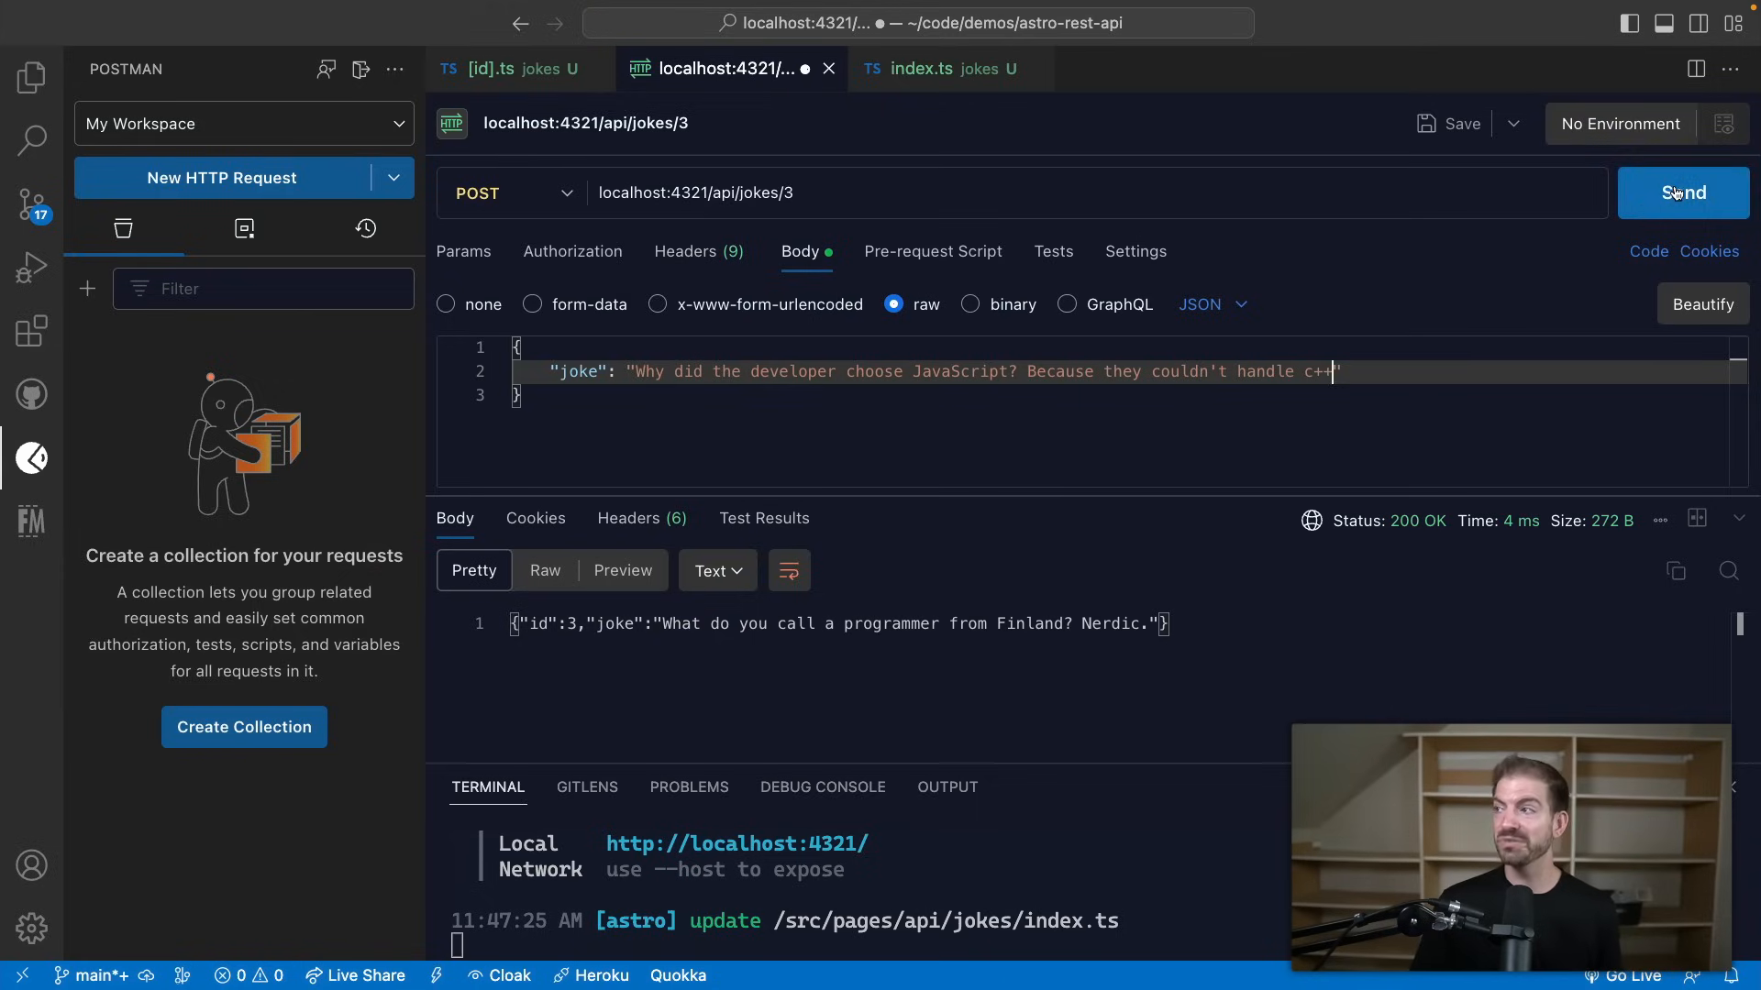
Send the POST, remove /3 from the URL, and resend to get id 23.
left_click(1682, 192)
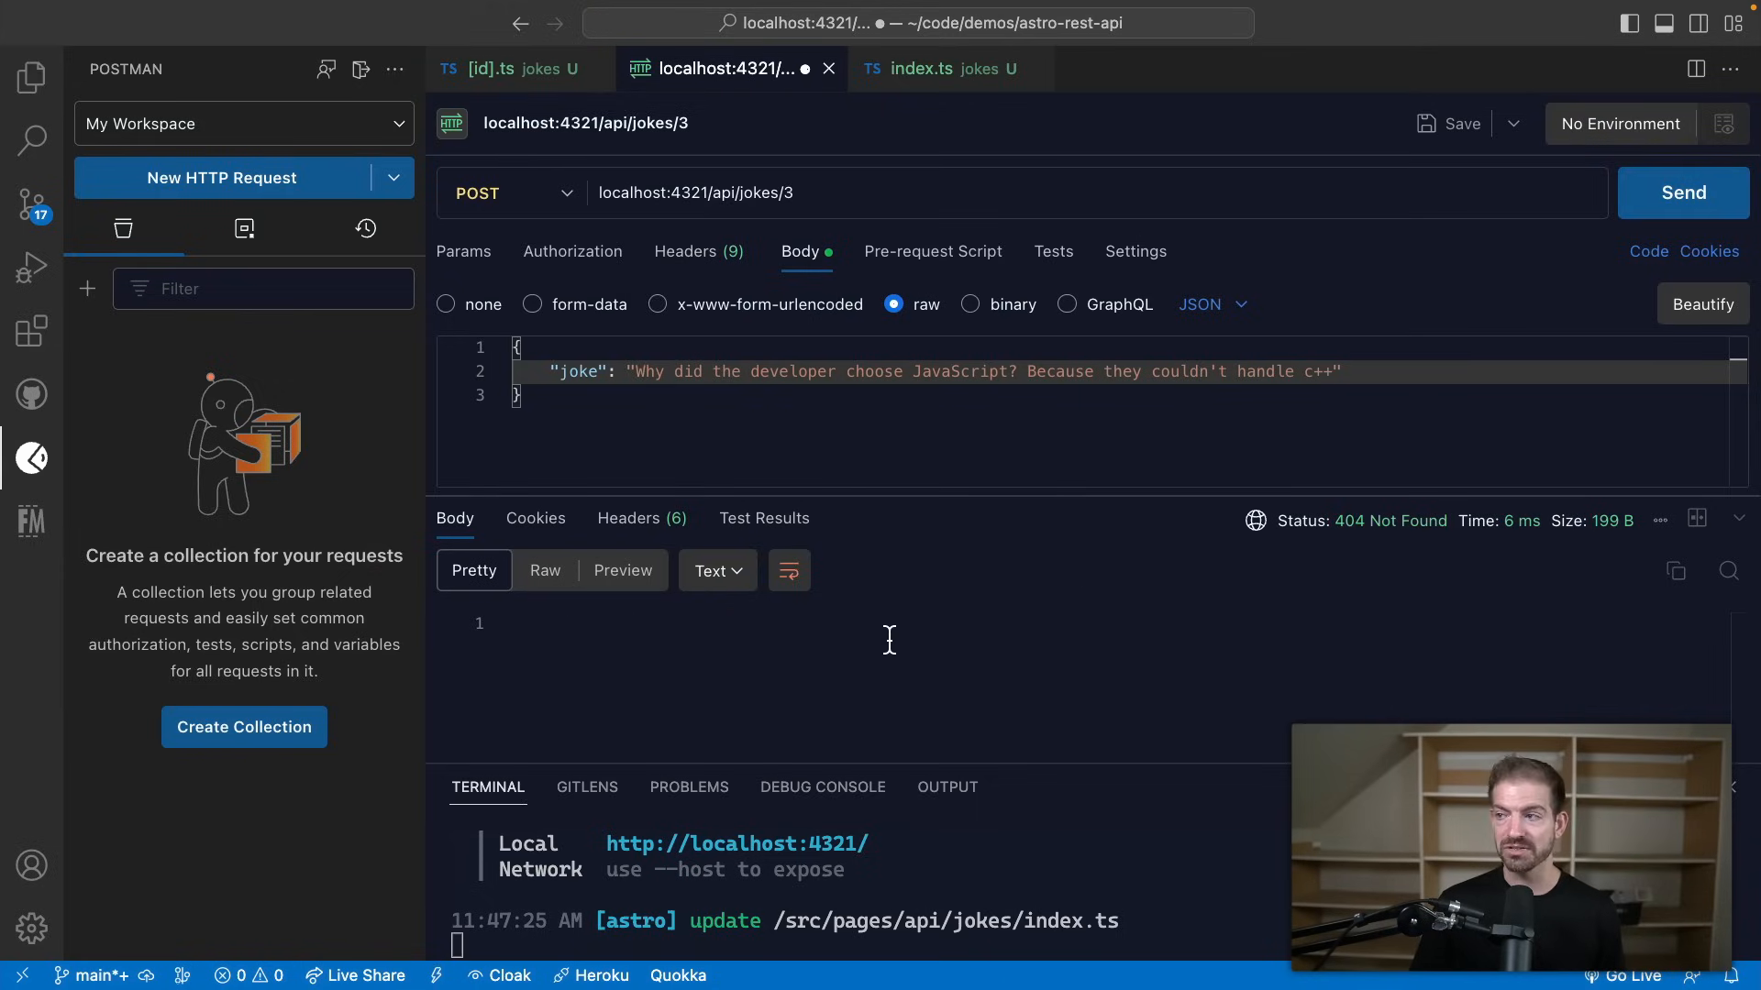
mouse_move(1270, 542)
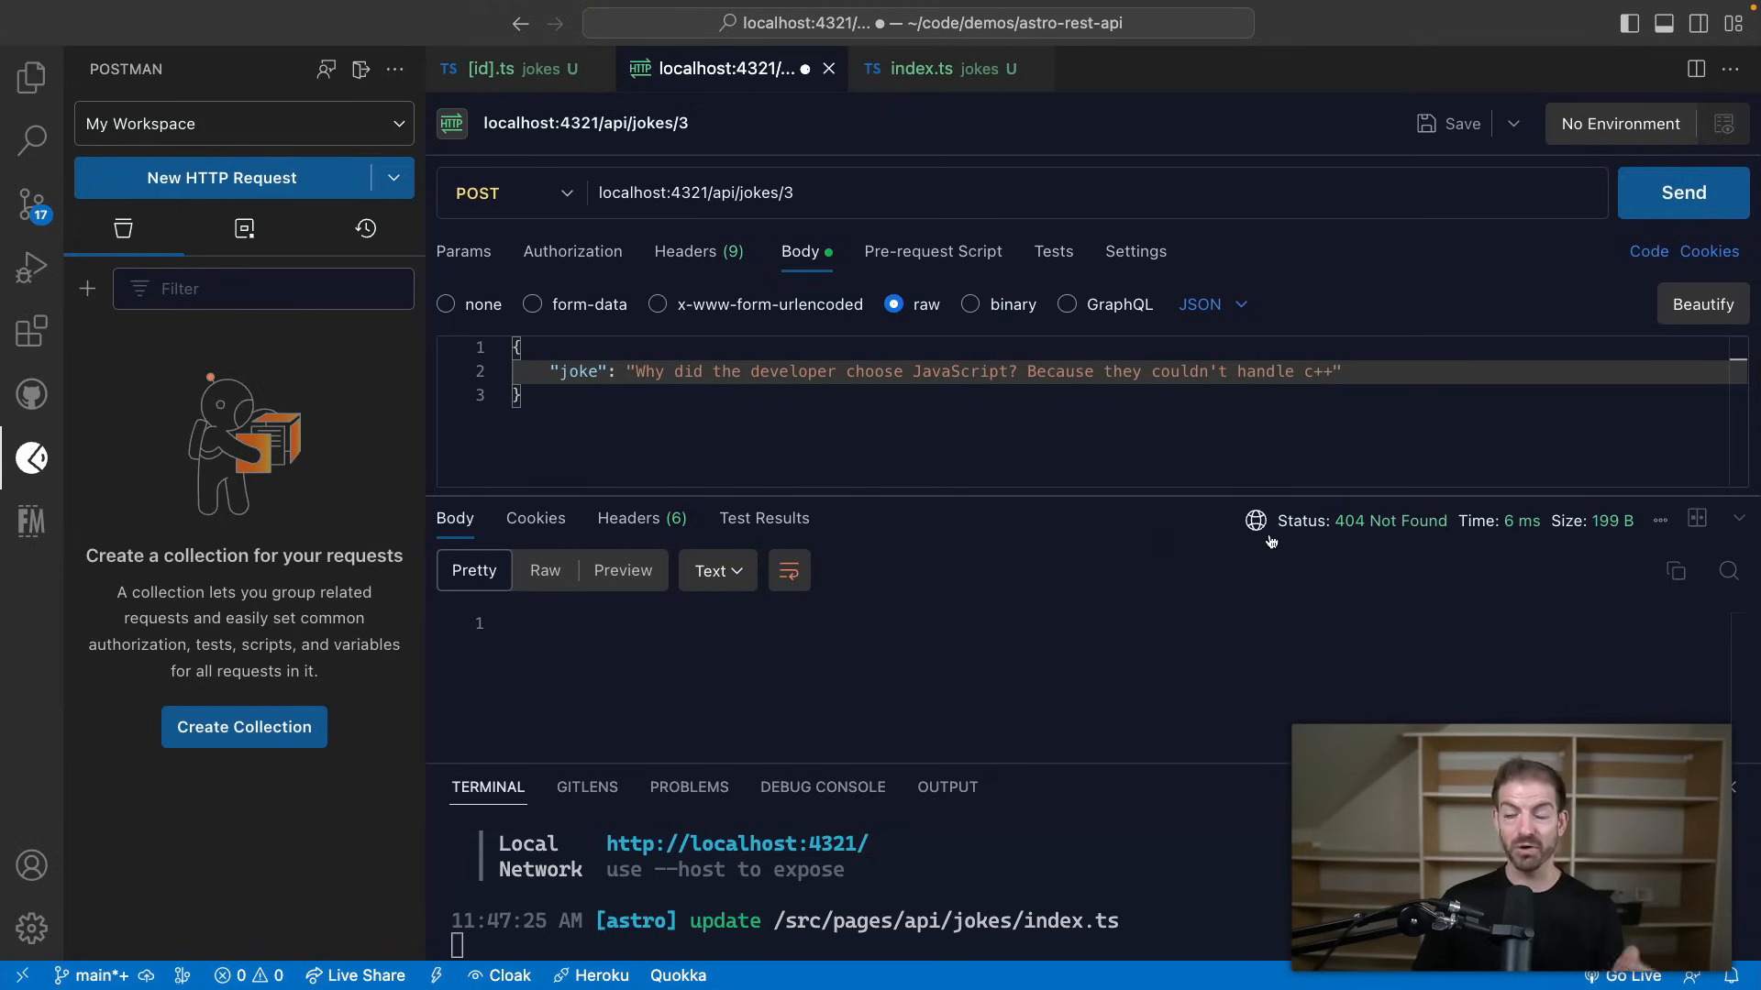
left_click(812, 192)
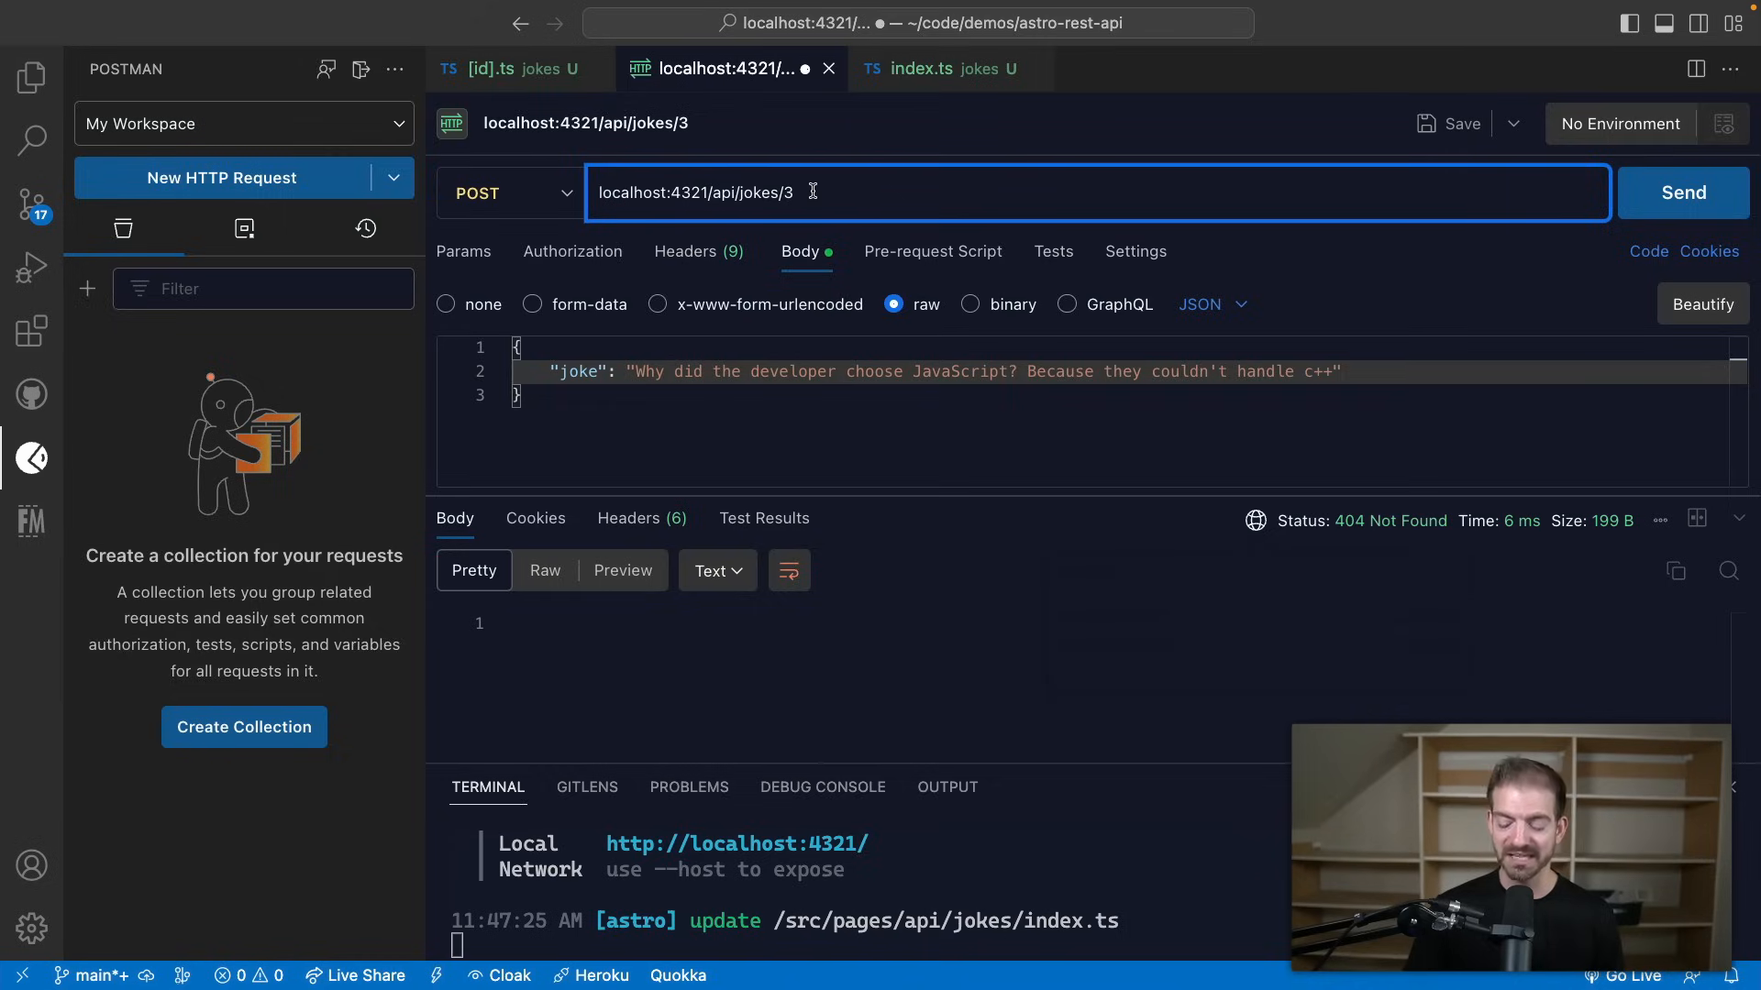
key("Backspace")
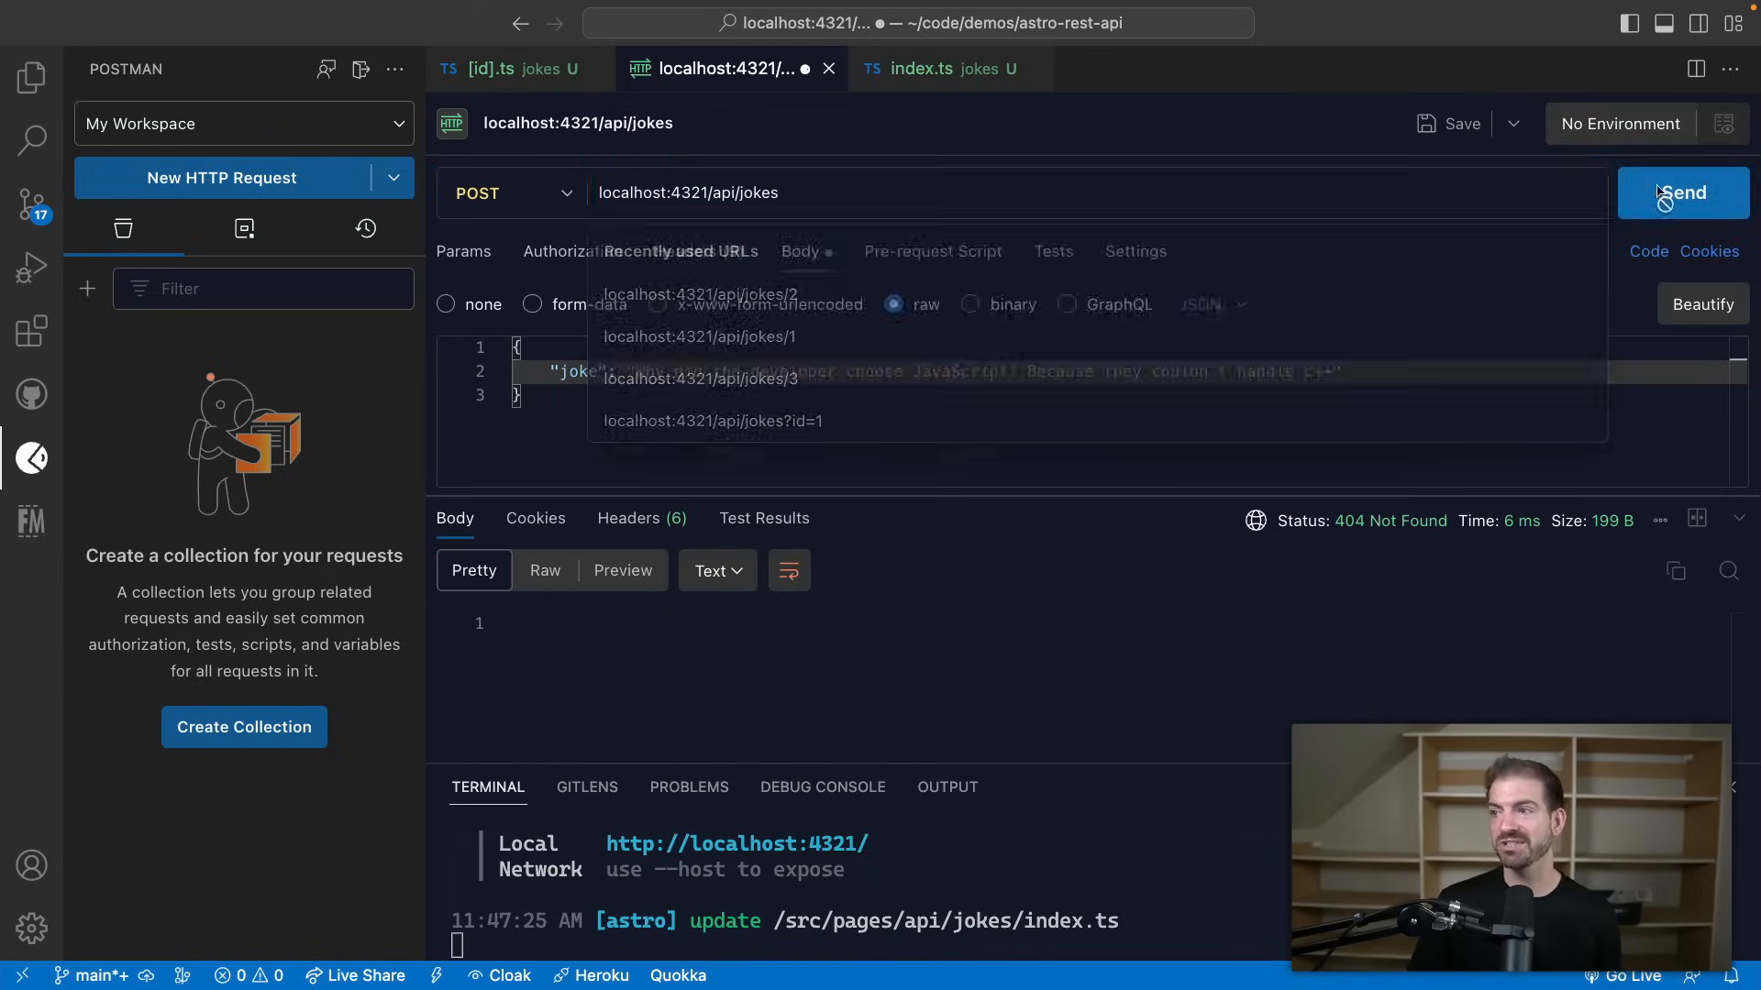
left_click(1681, 192)
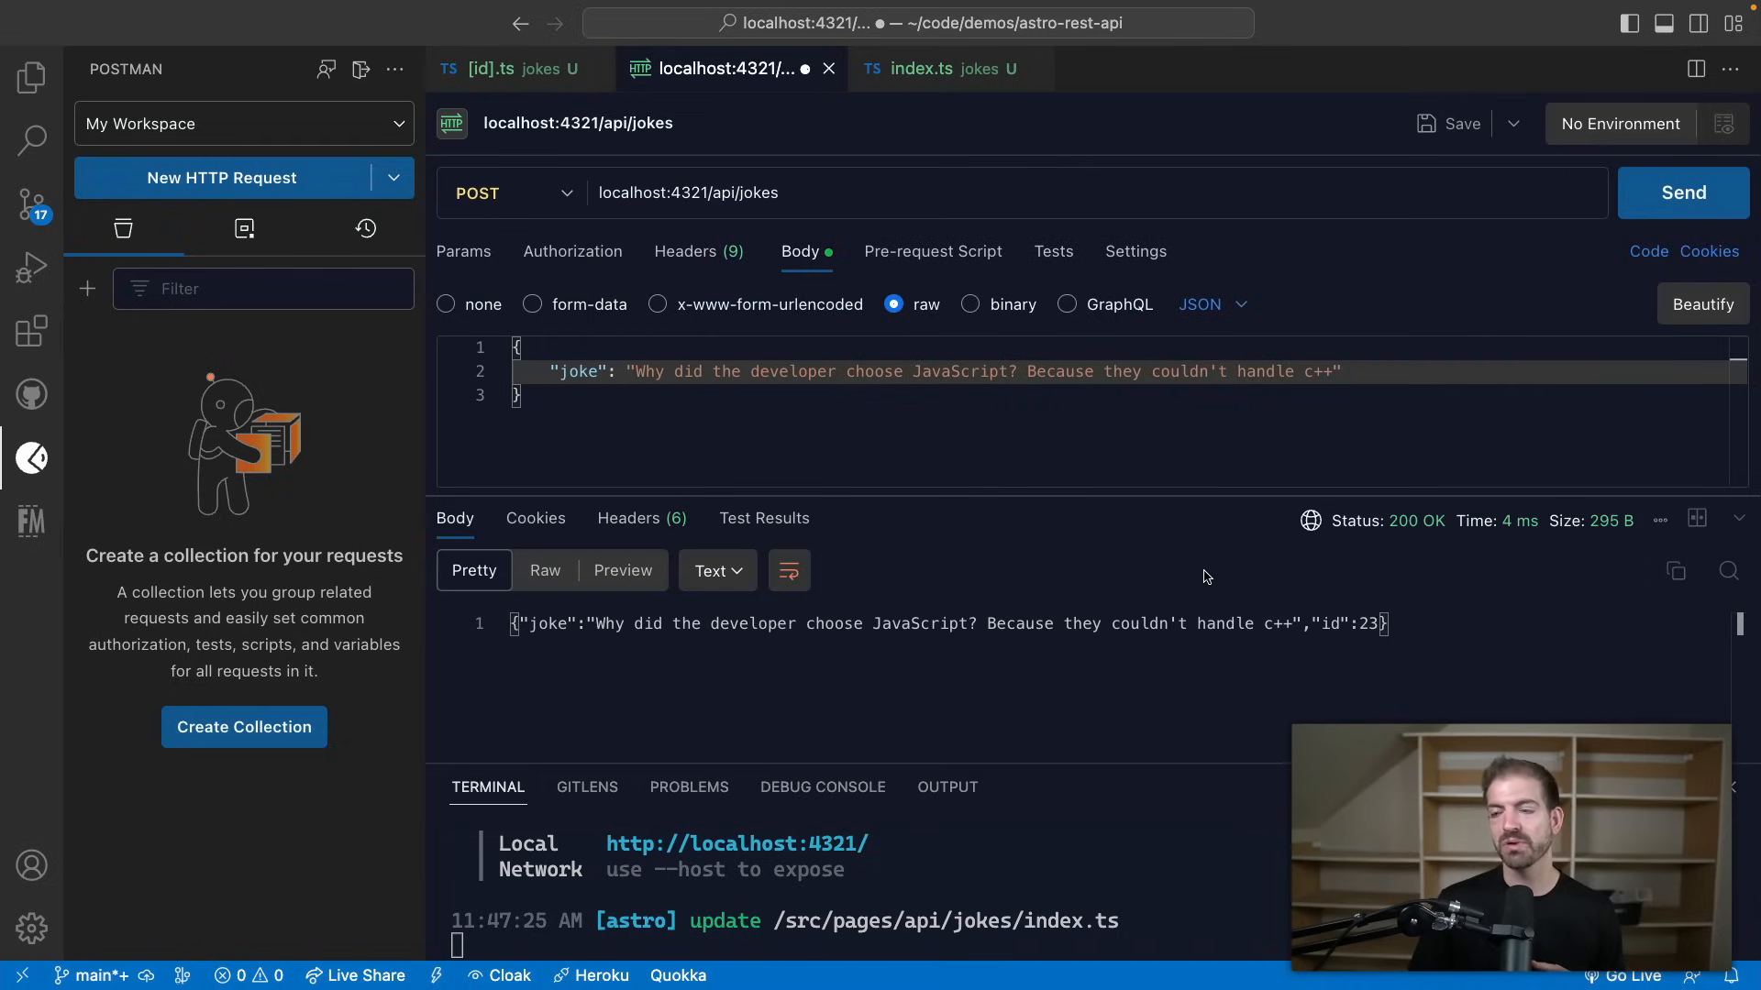
left_click(1389, 624)
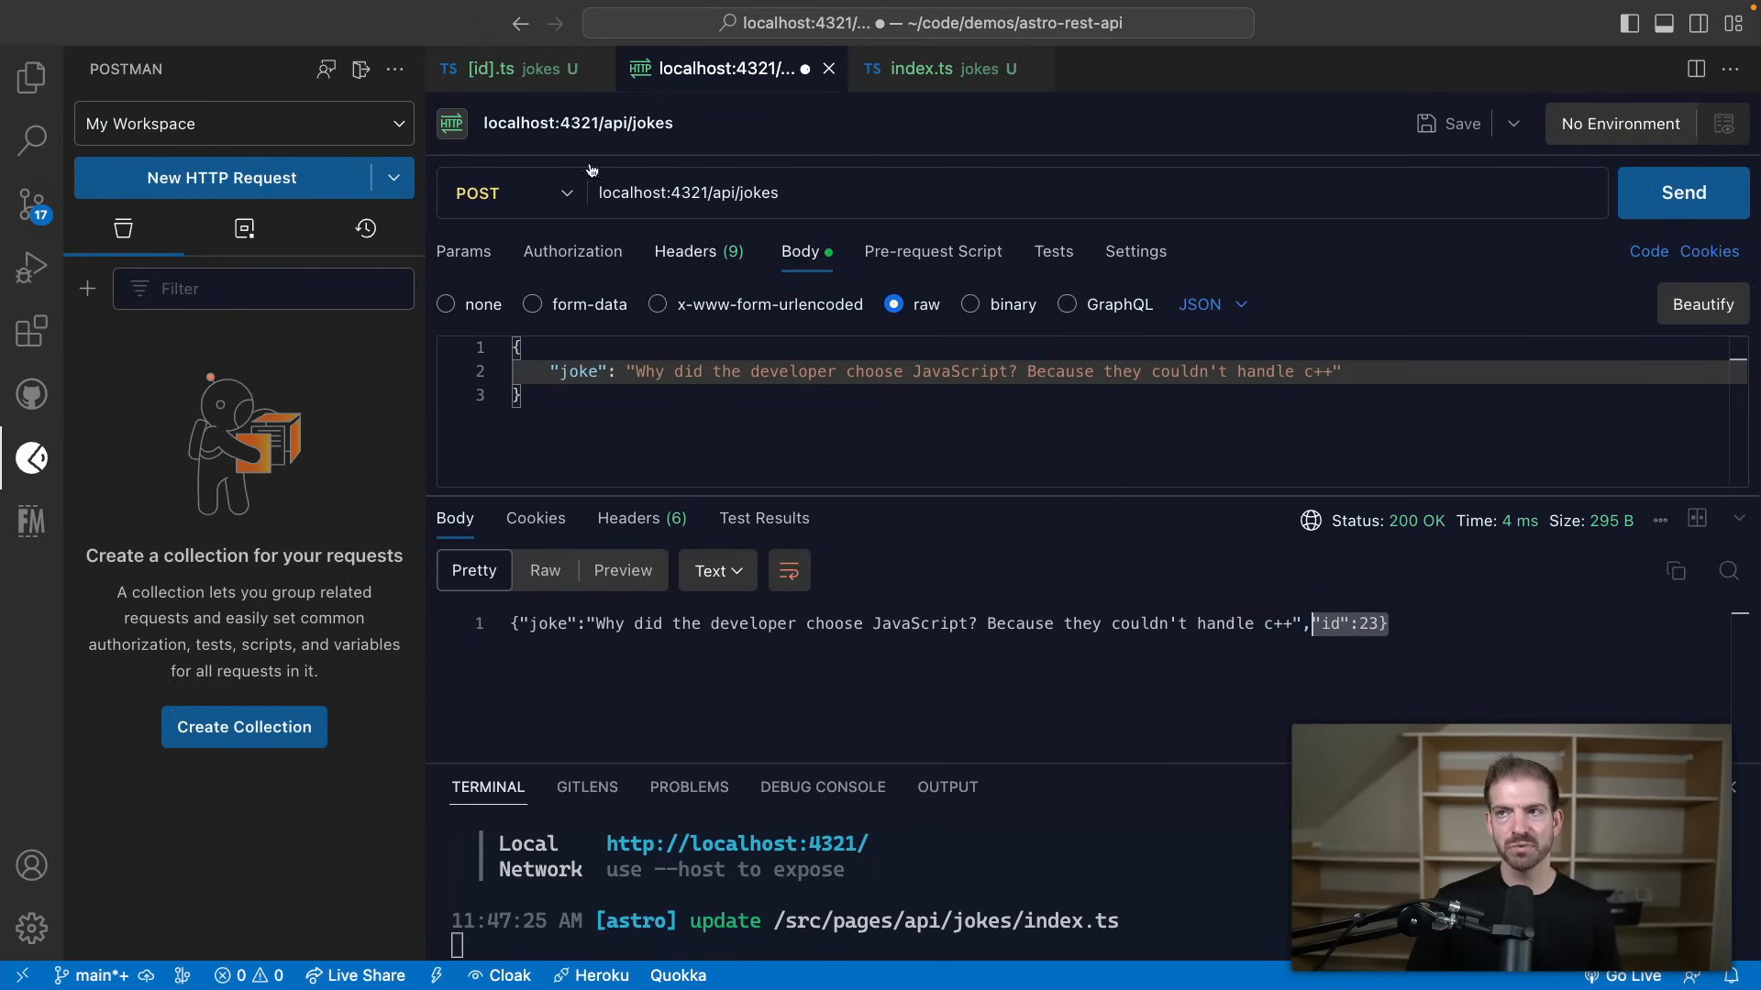
View [id].ts, then index.ts's POST handler that assigns ids with jokes.length++.
left_click(505, 69)
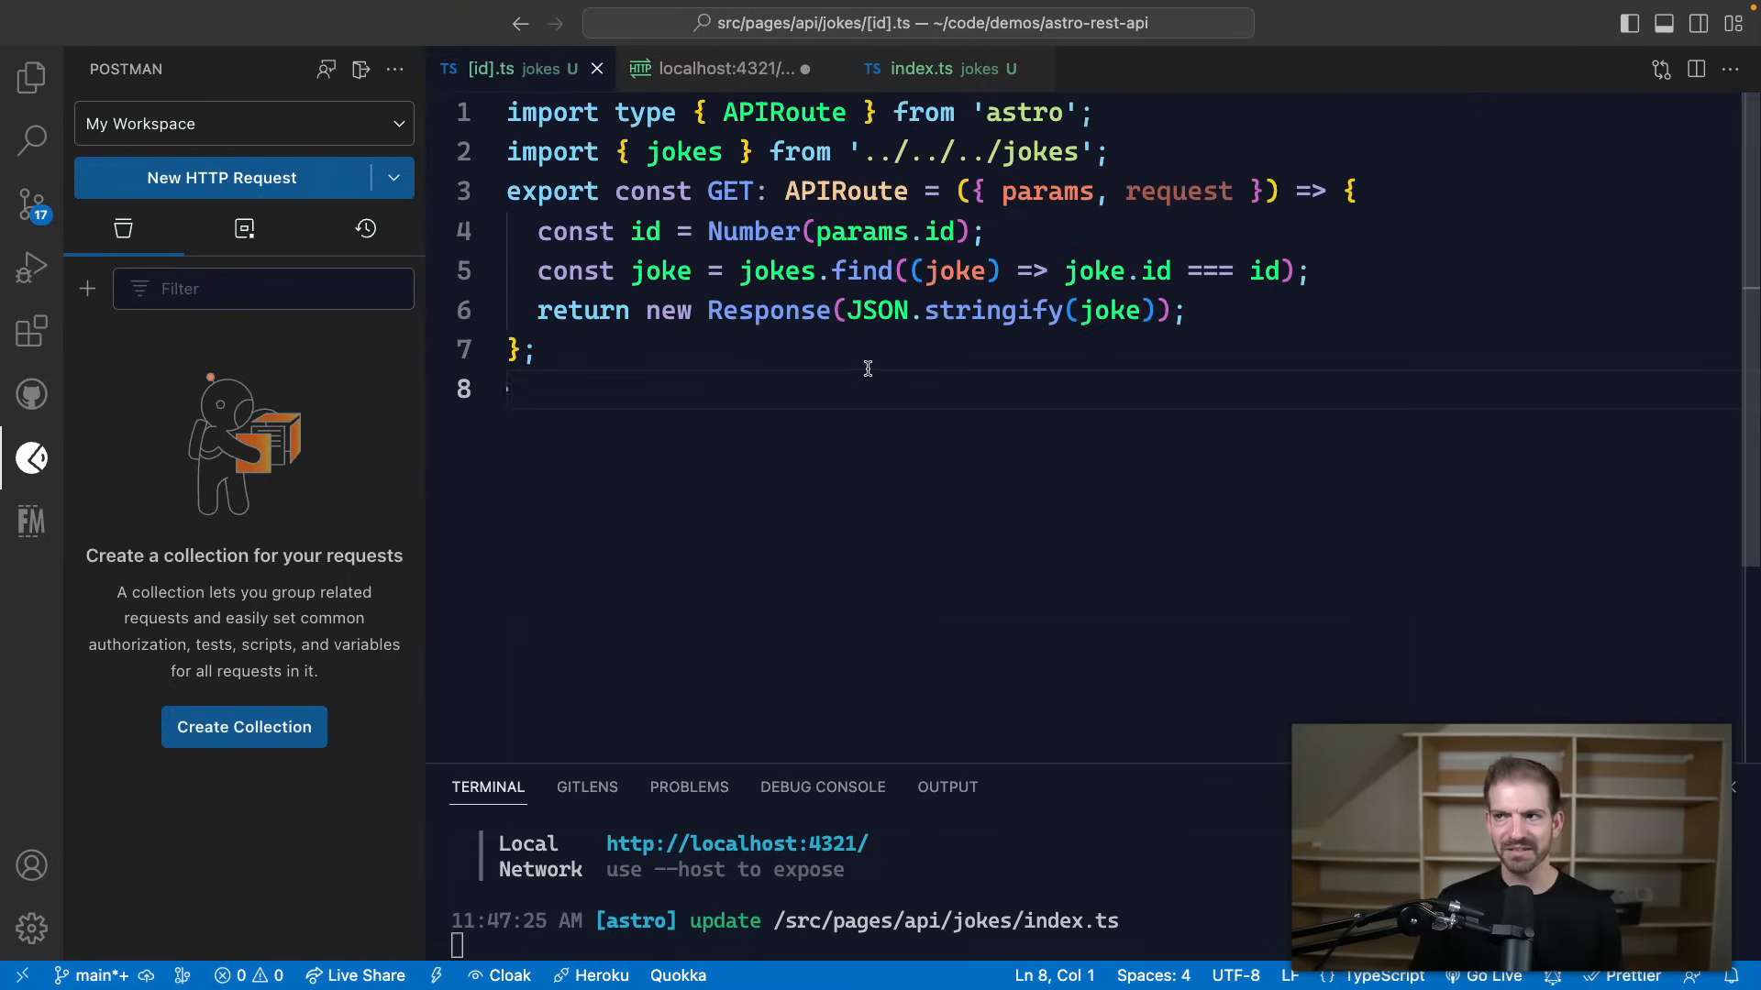
left_click(921, 69)
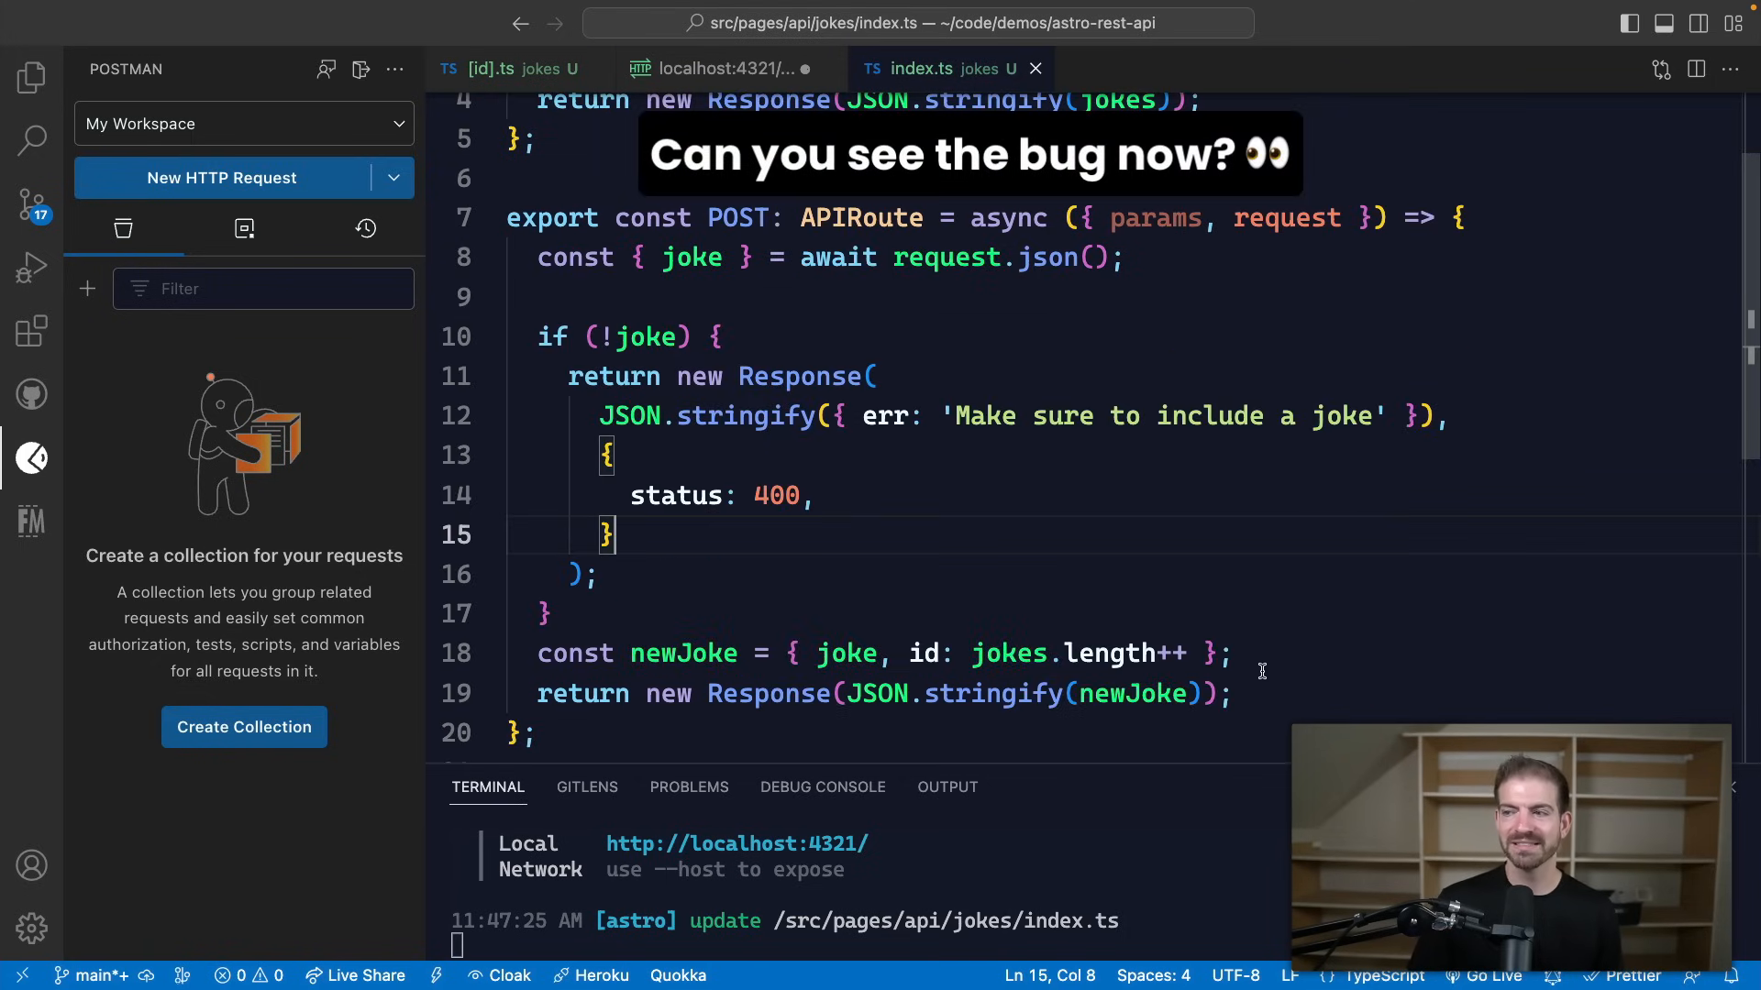
mouse_move(1321, 660)
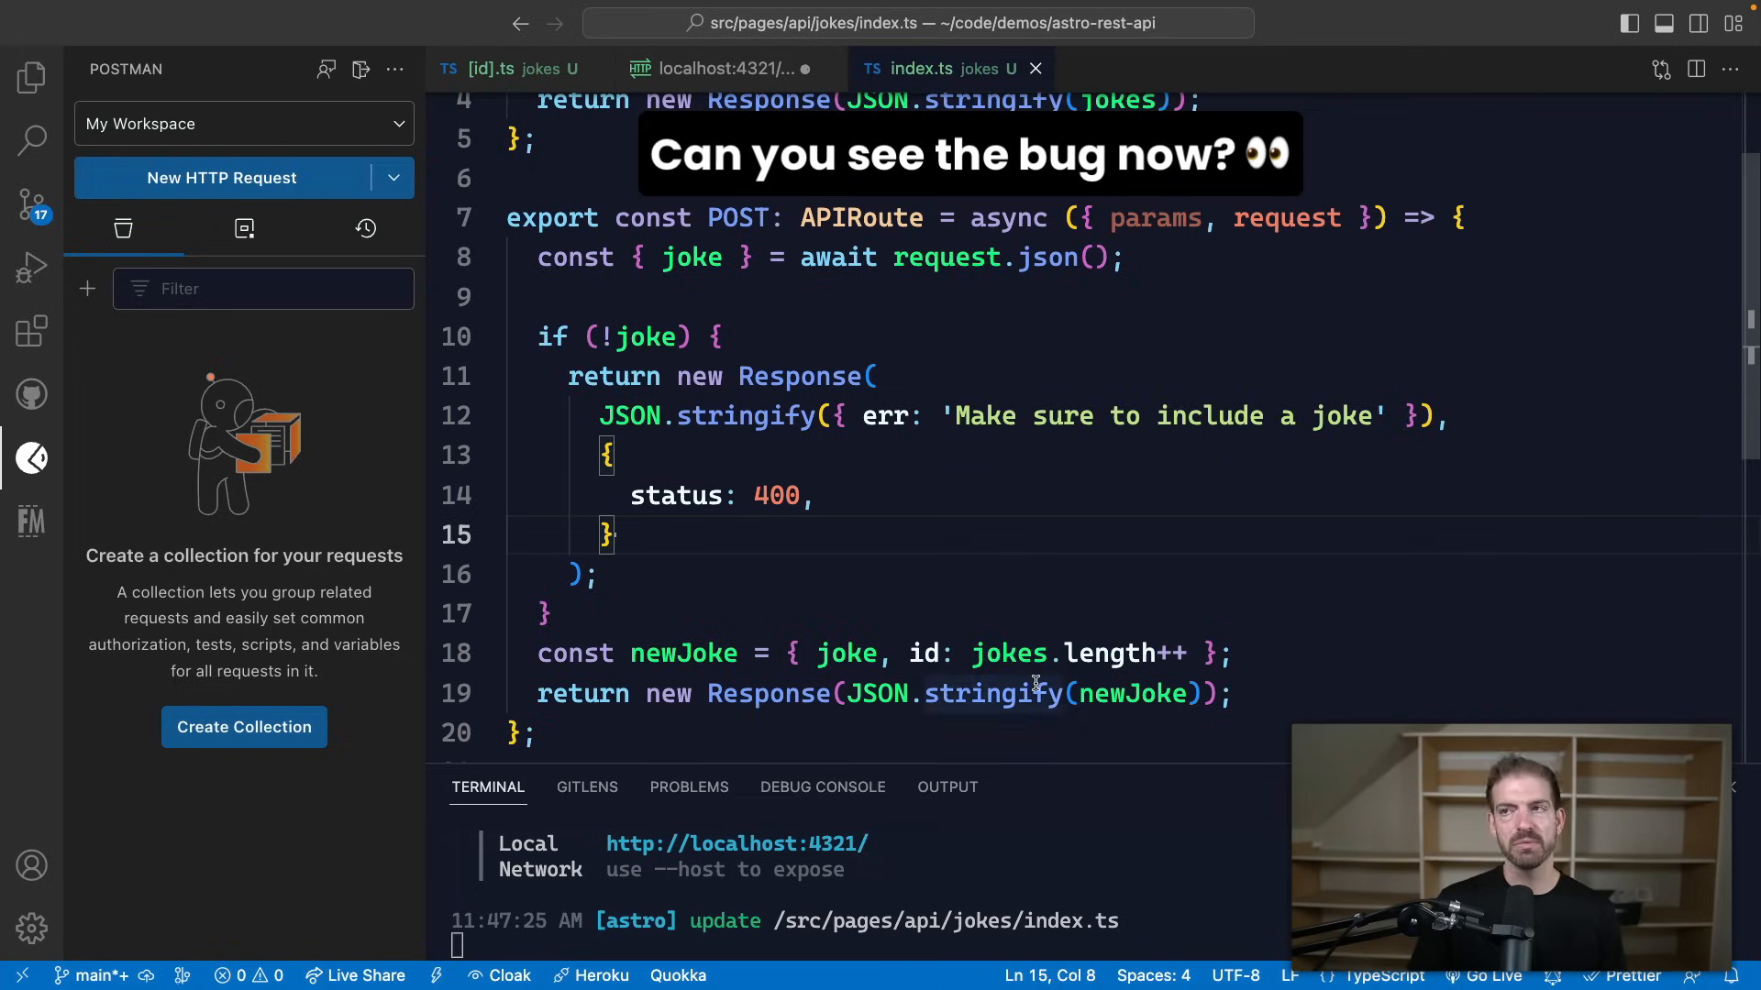
Re-run GET localhost:4321/api/jokes from Postman History, then go back to Collections.
left_click(725, 69)
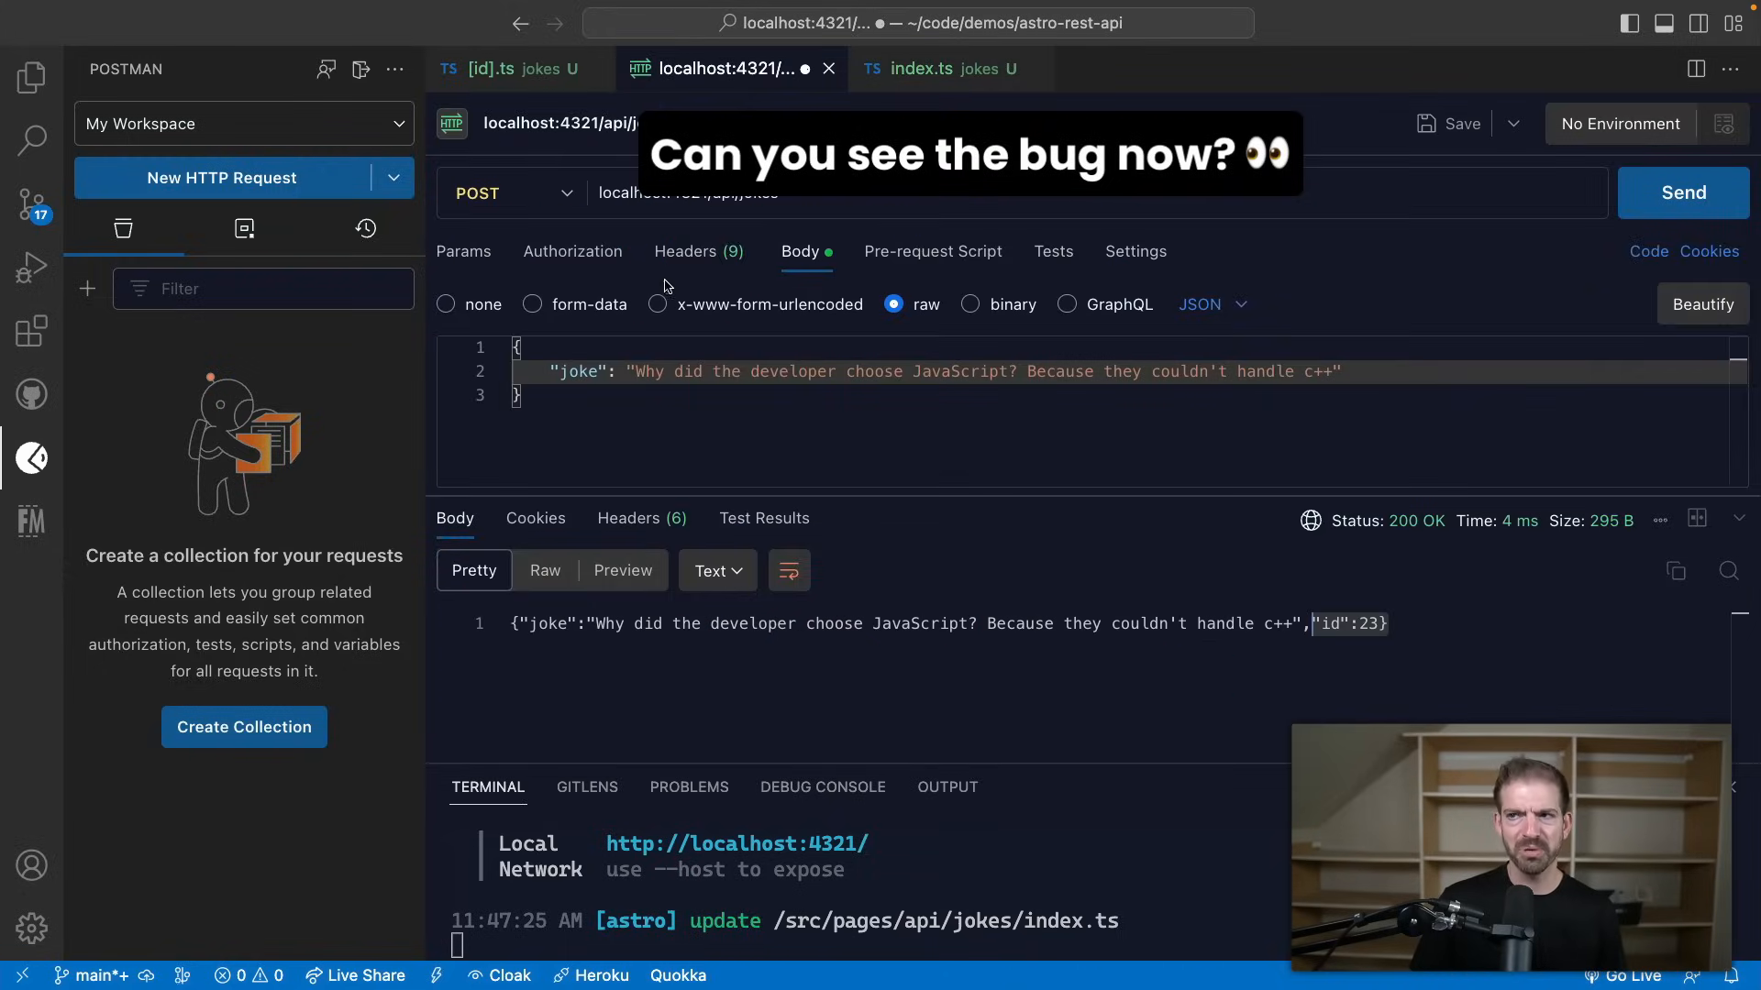
mouse_move(365, 229)
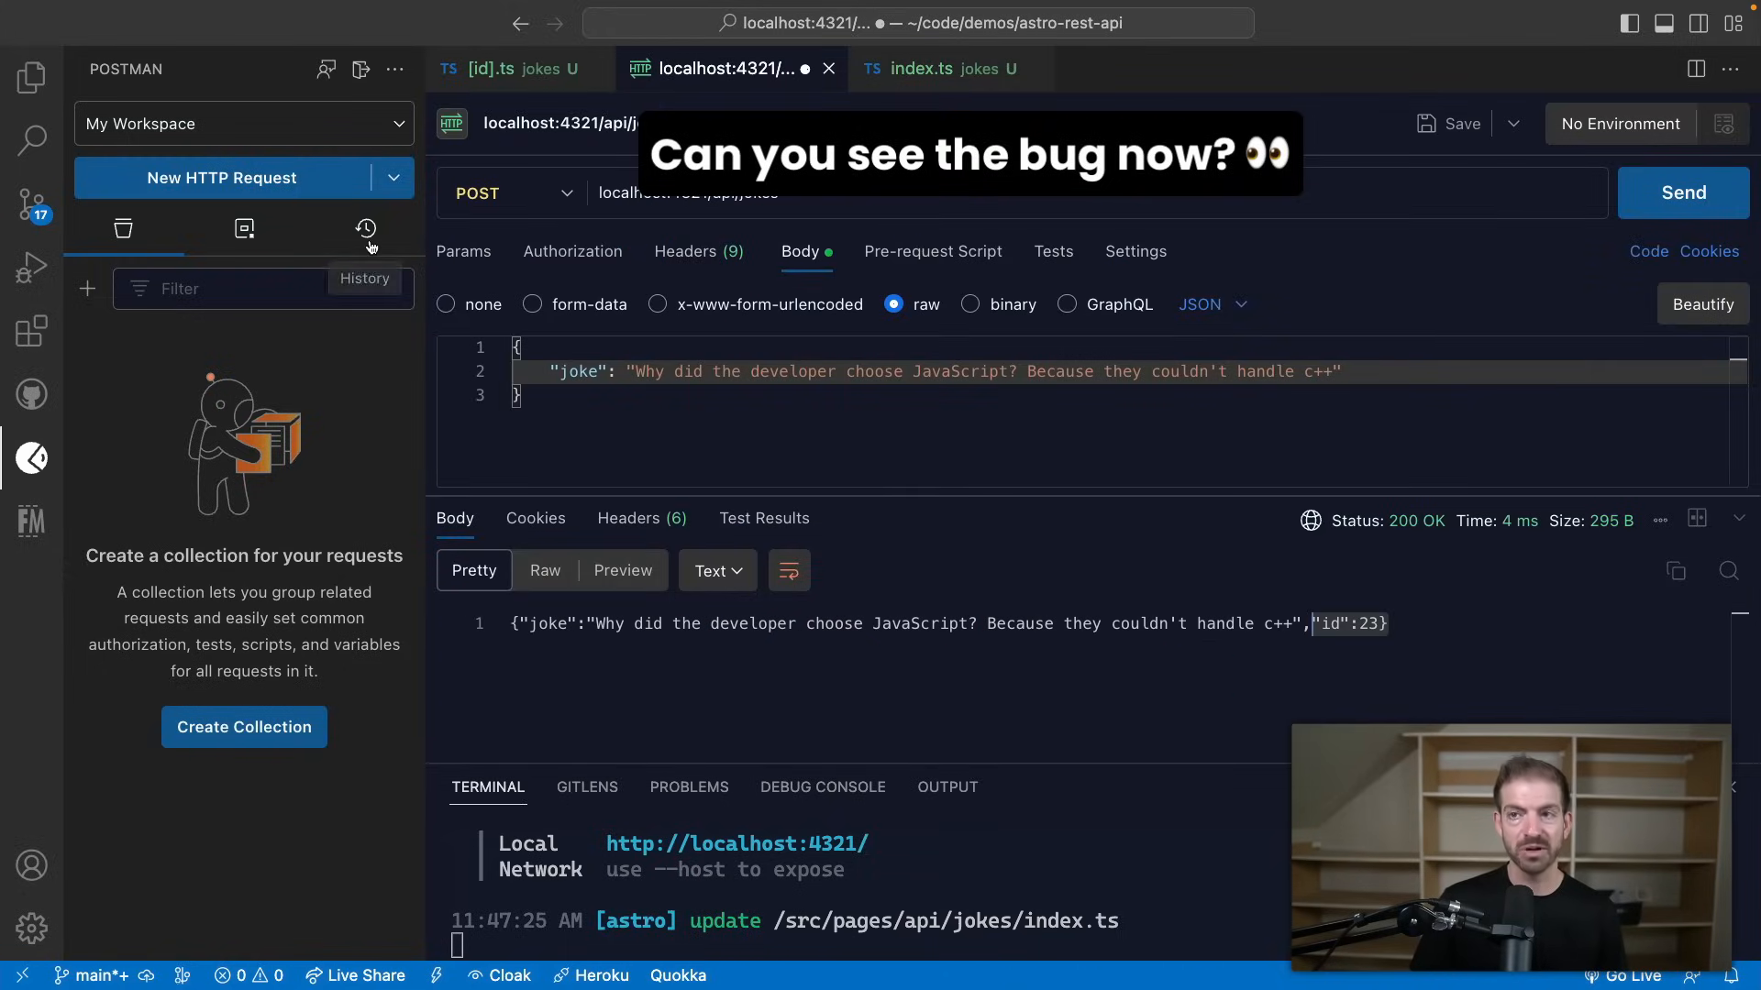
left_click(364, 230)
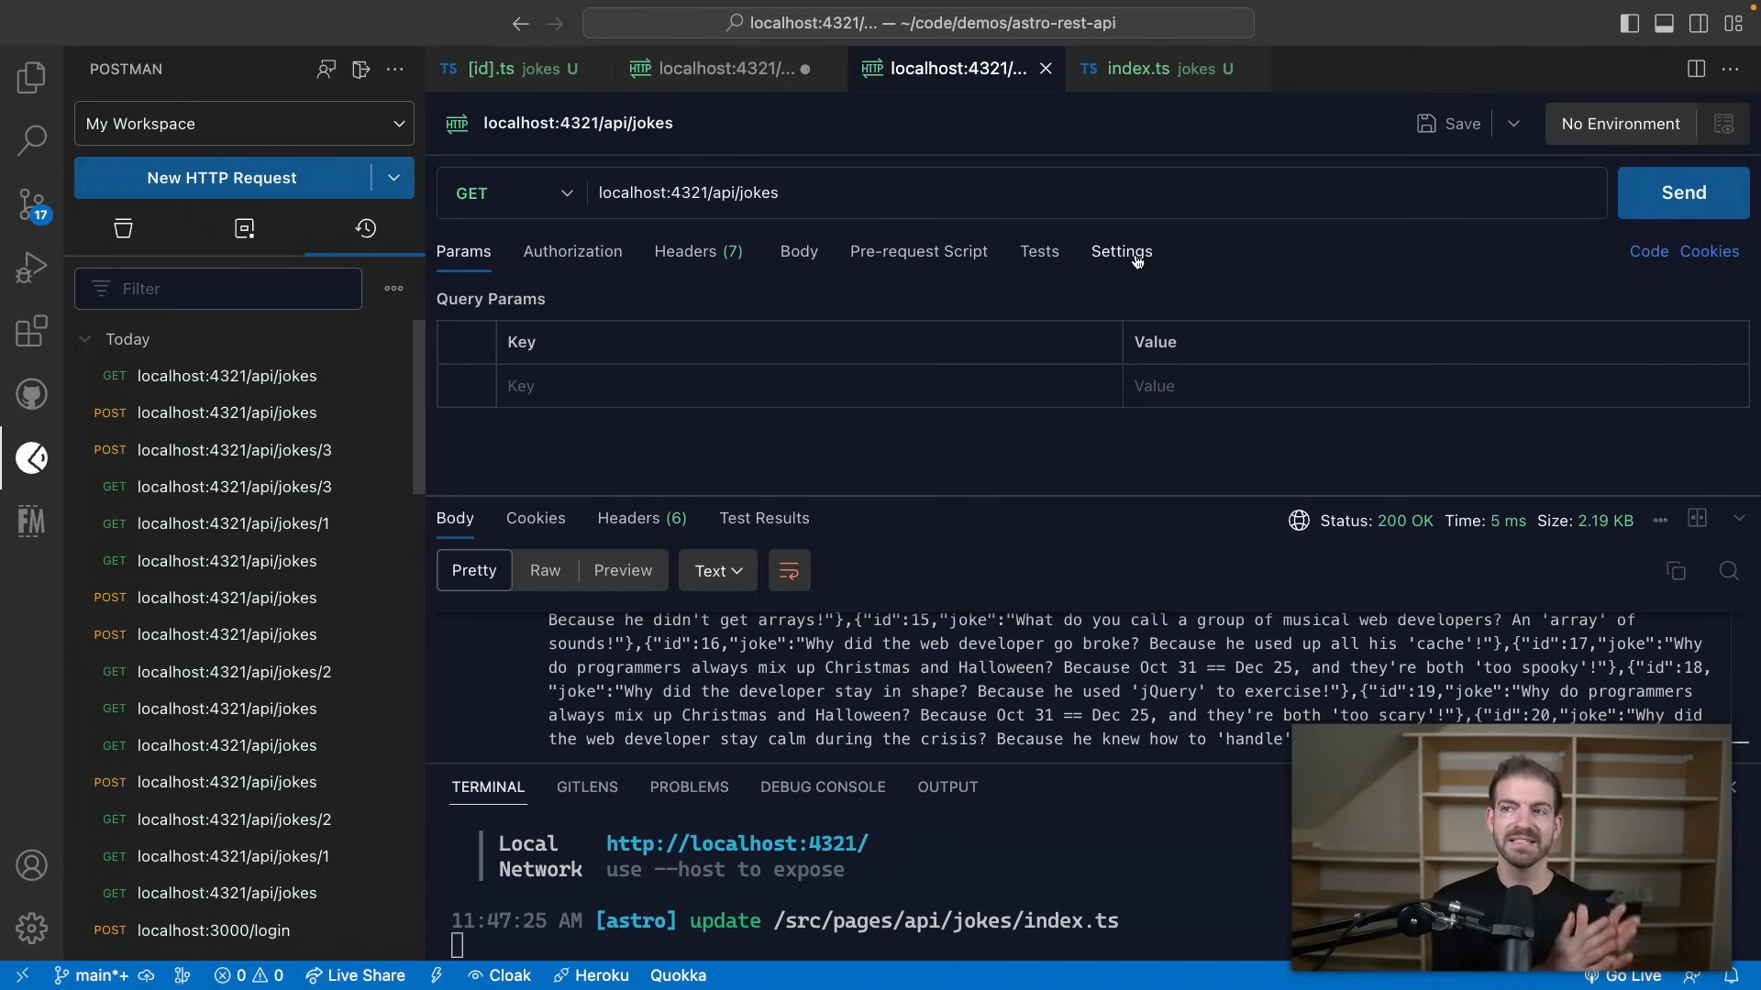
mouse_move(542, 159)
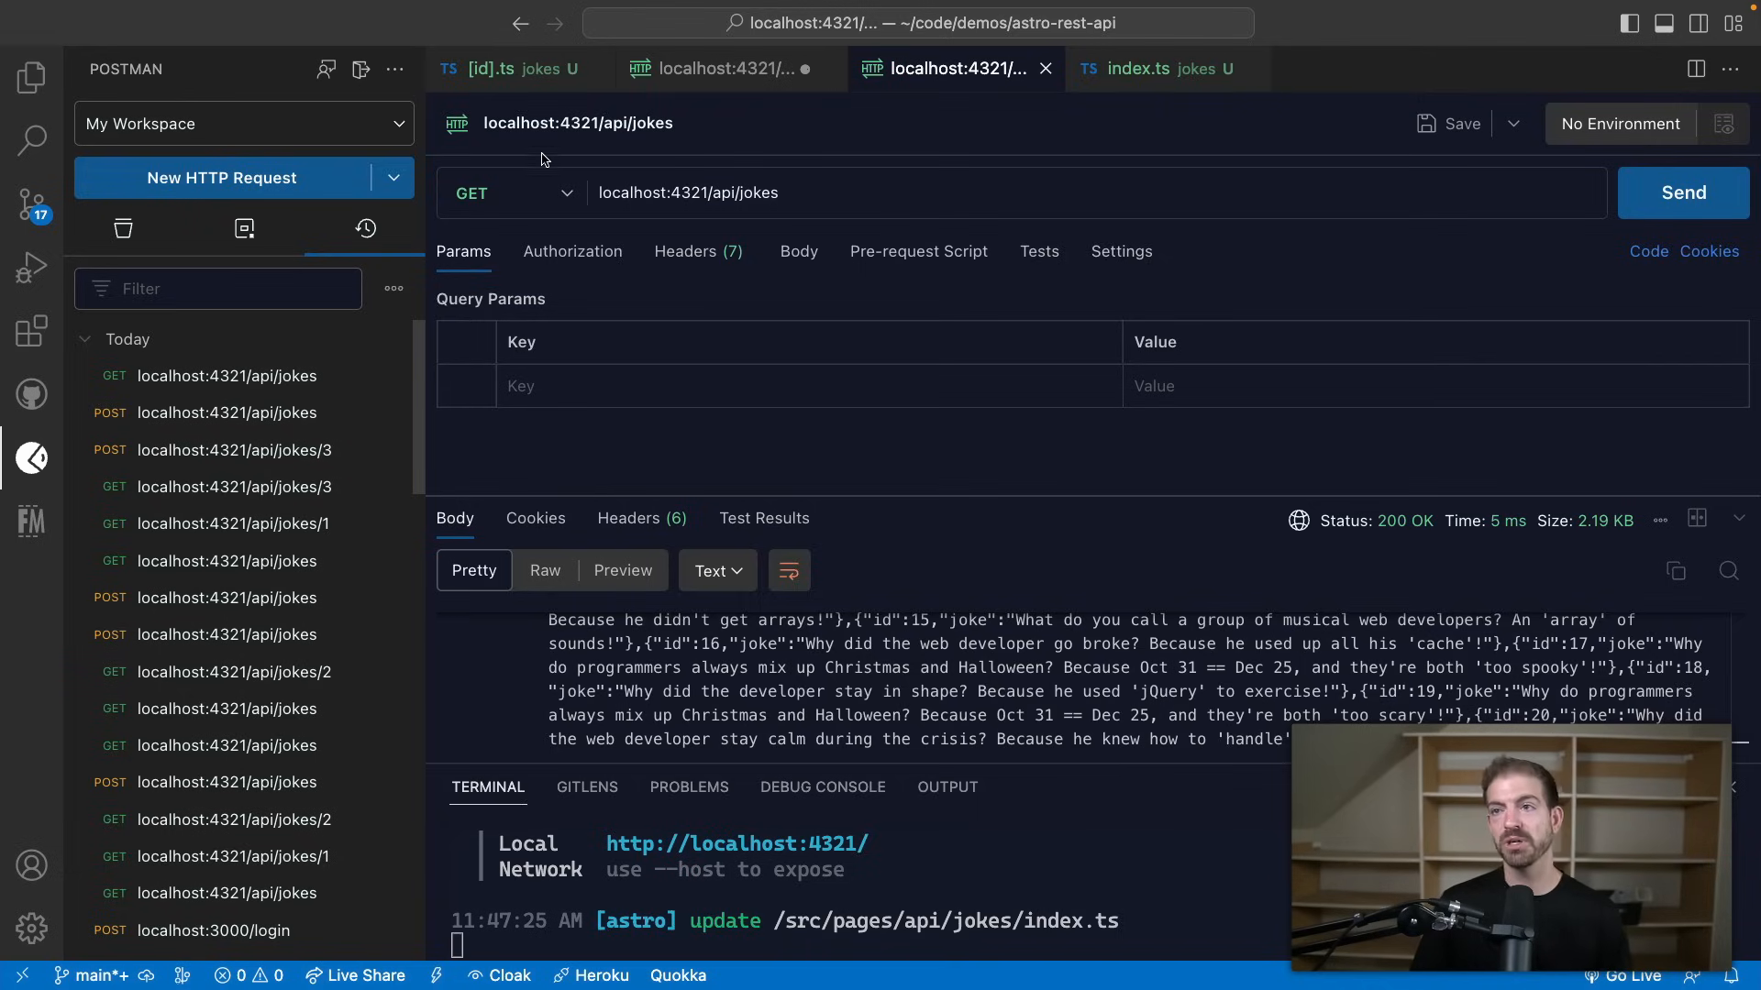
left_click(511, 192)
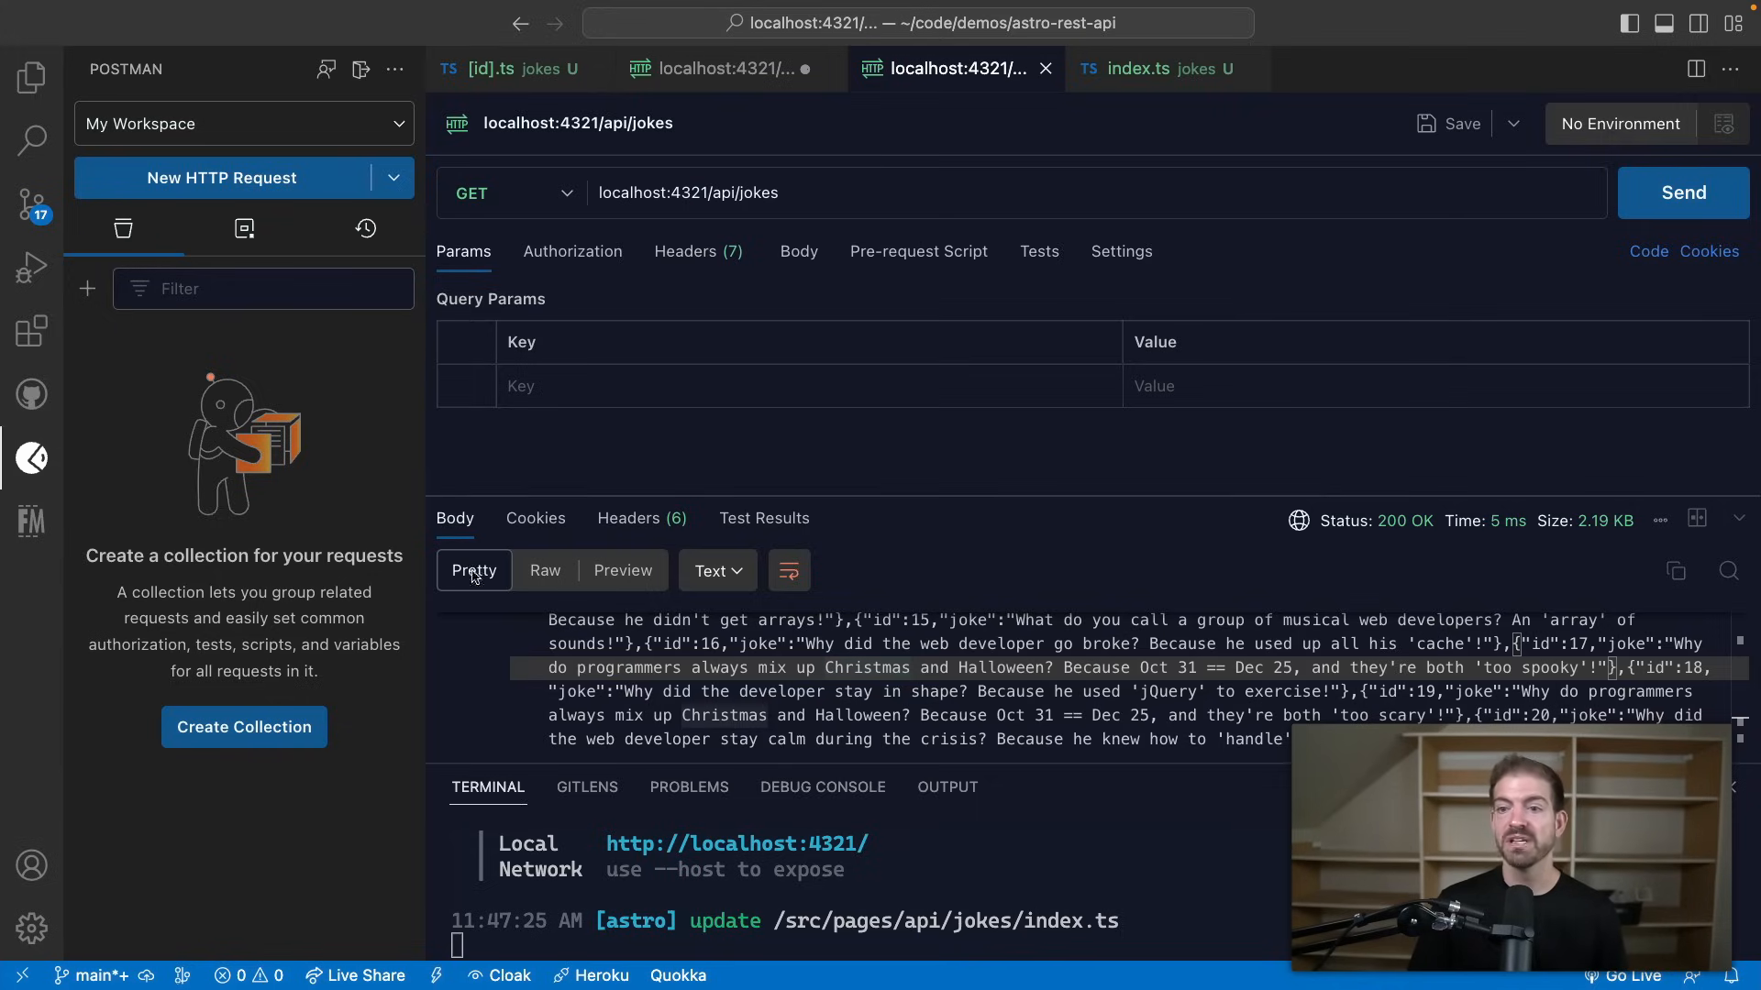
Create a new Postman collection and rename it 'AStro Jokes API'.
left_click(244, 726)
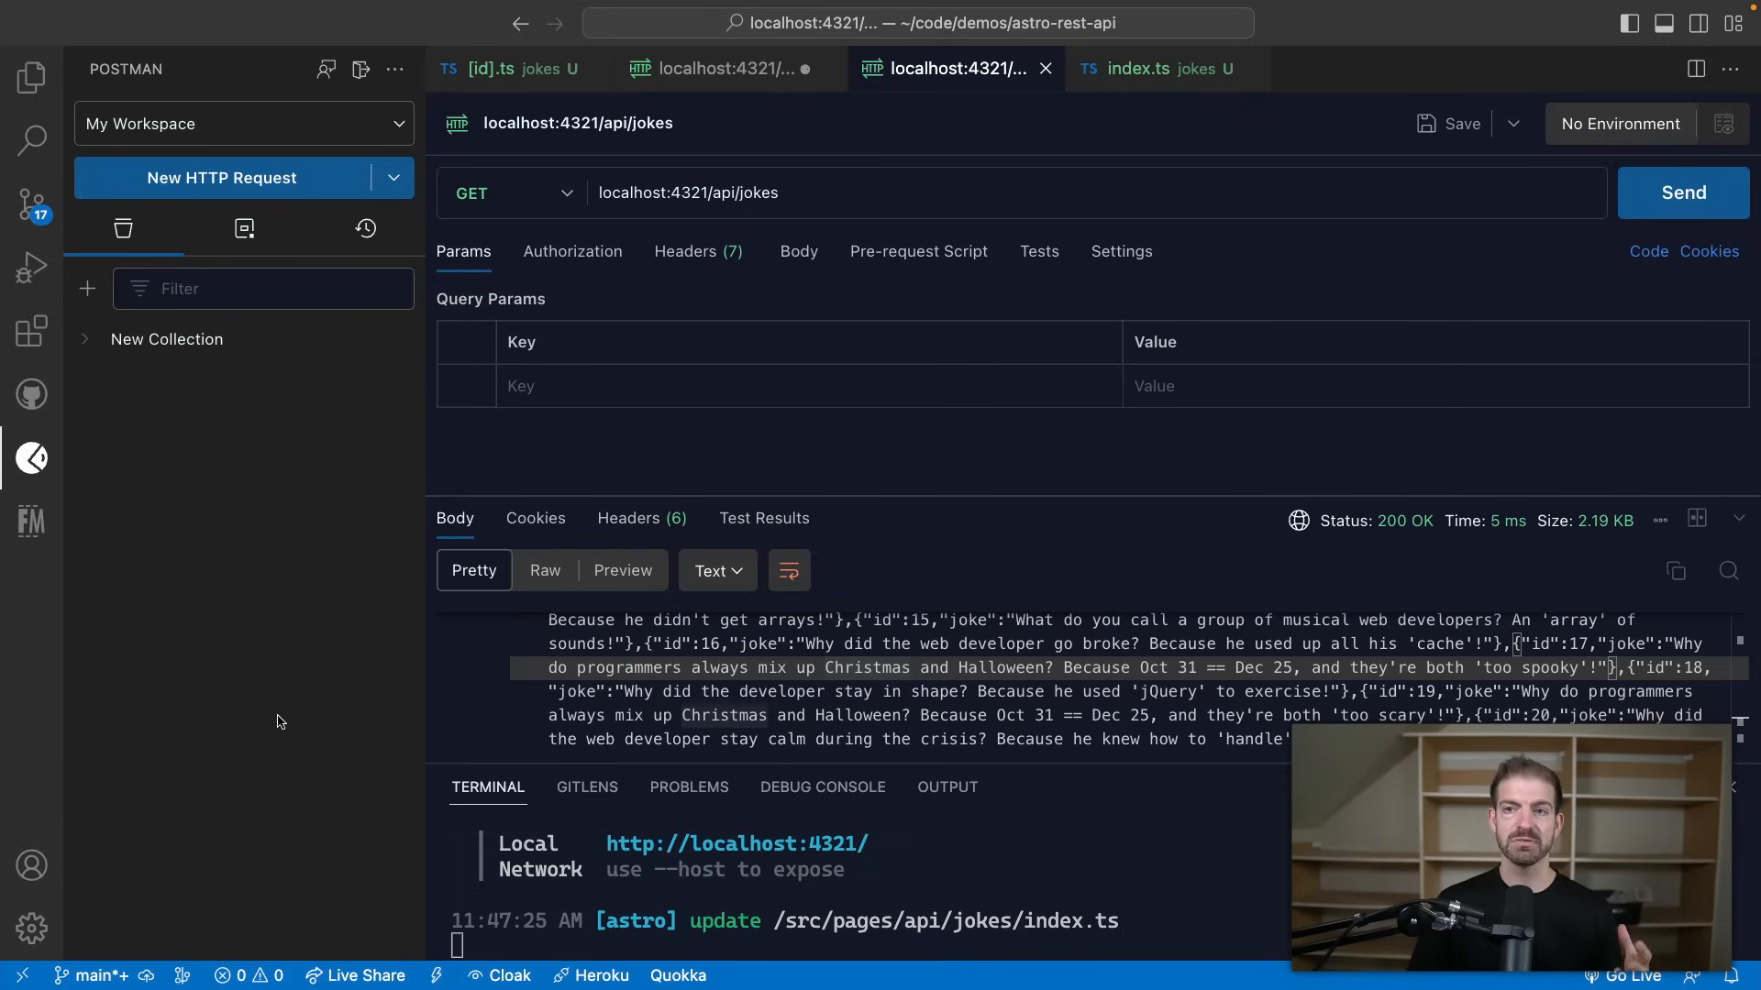
left_click(394, 340)
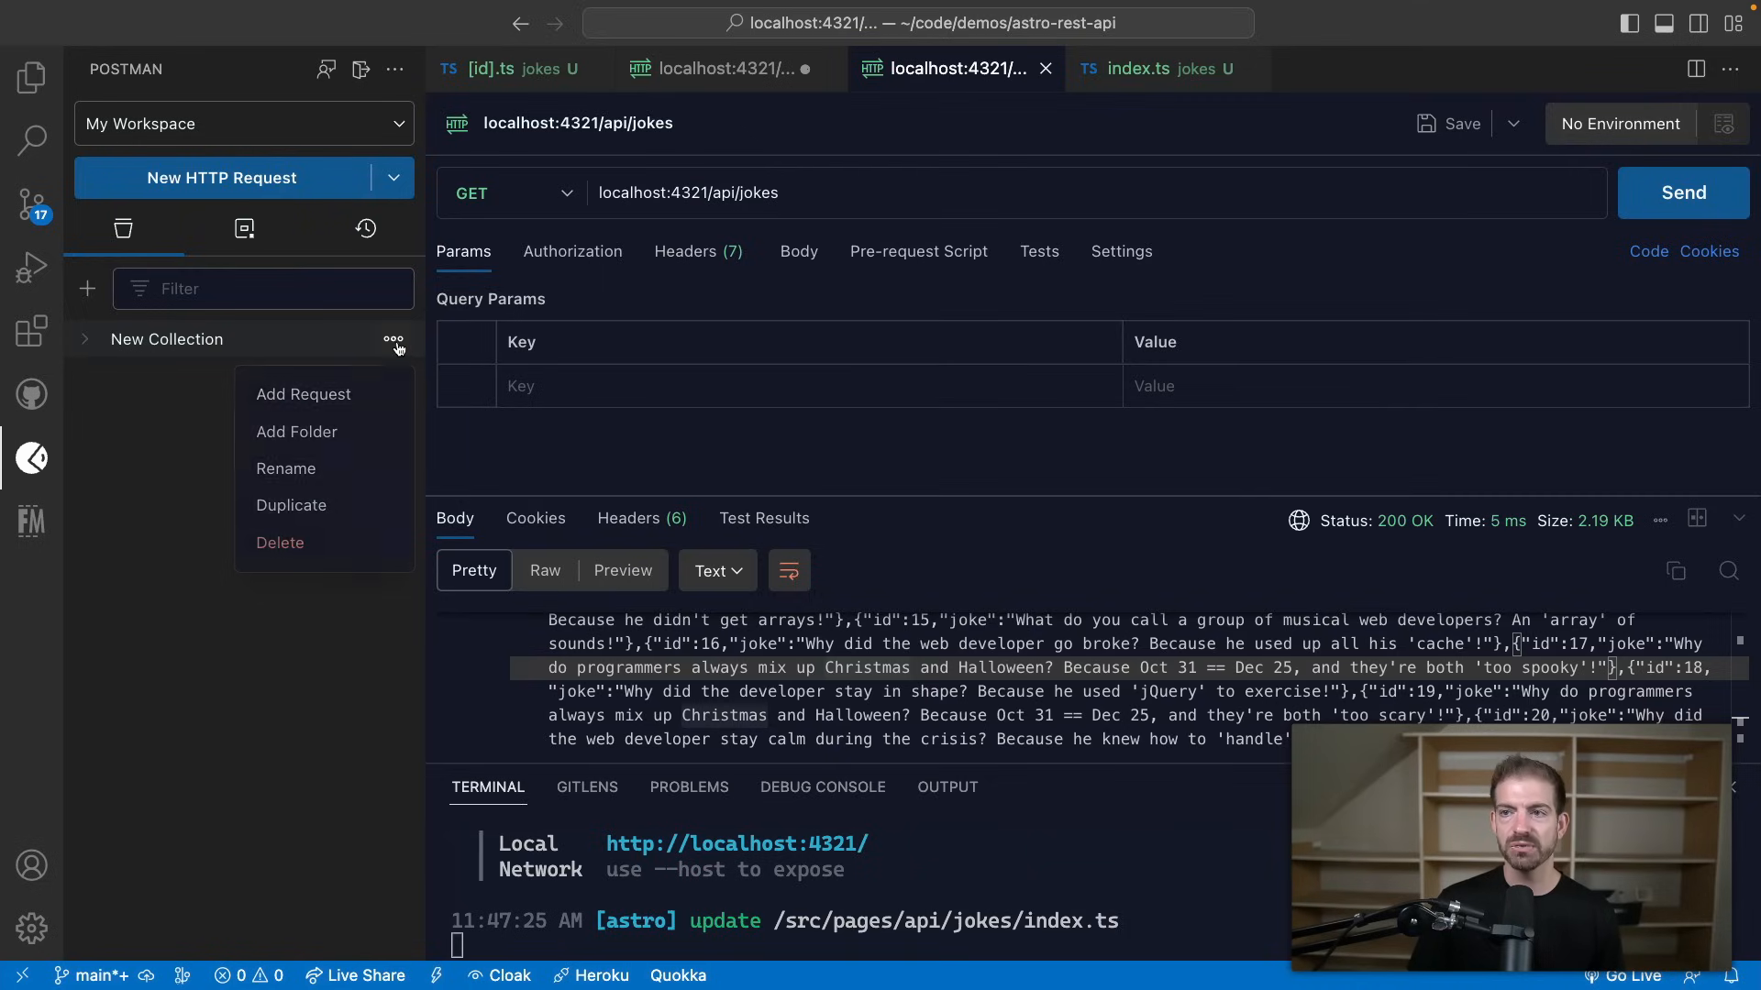
left_click(285, 469)
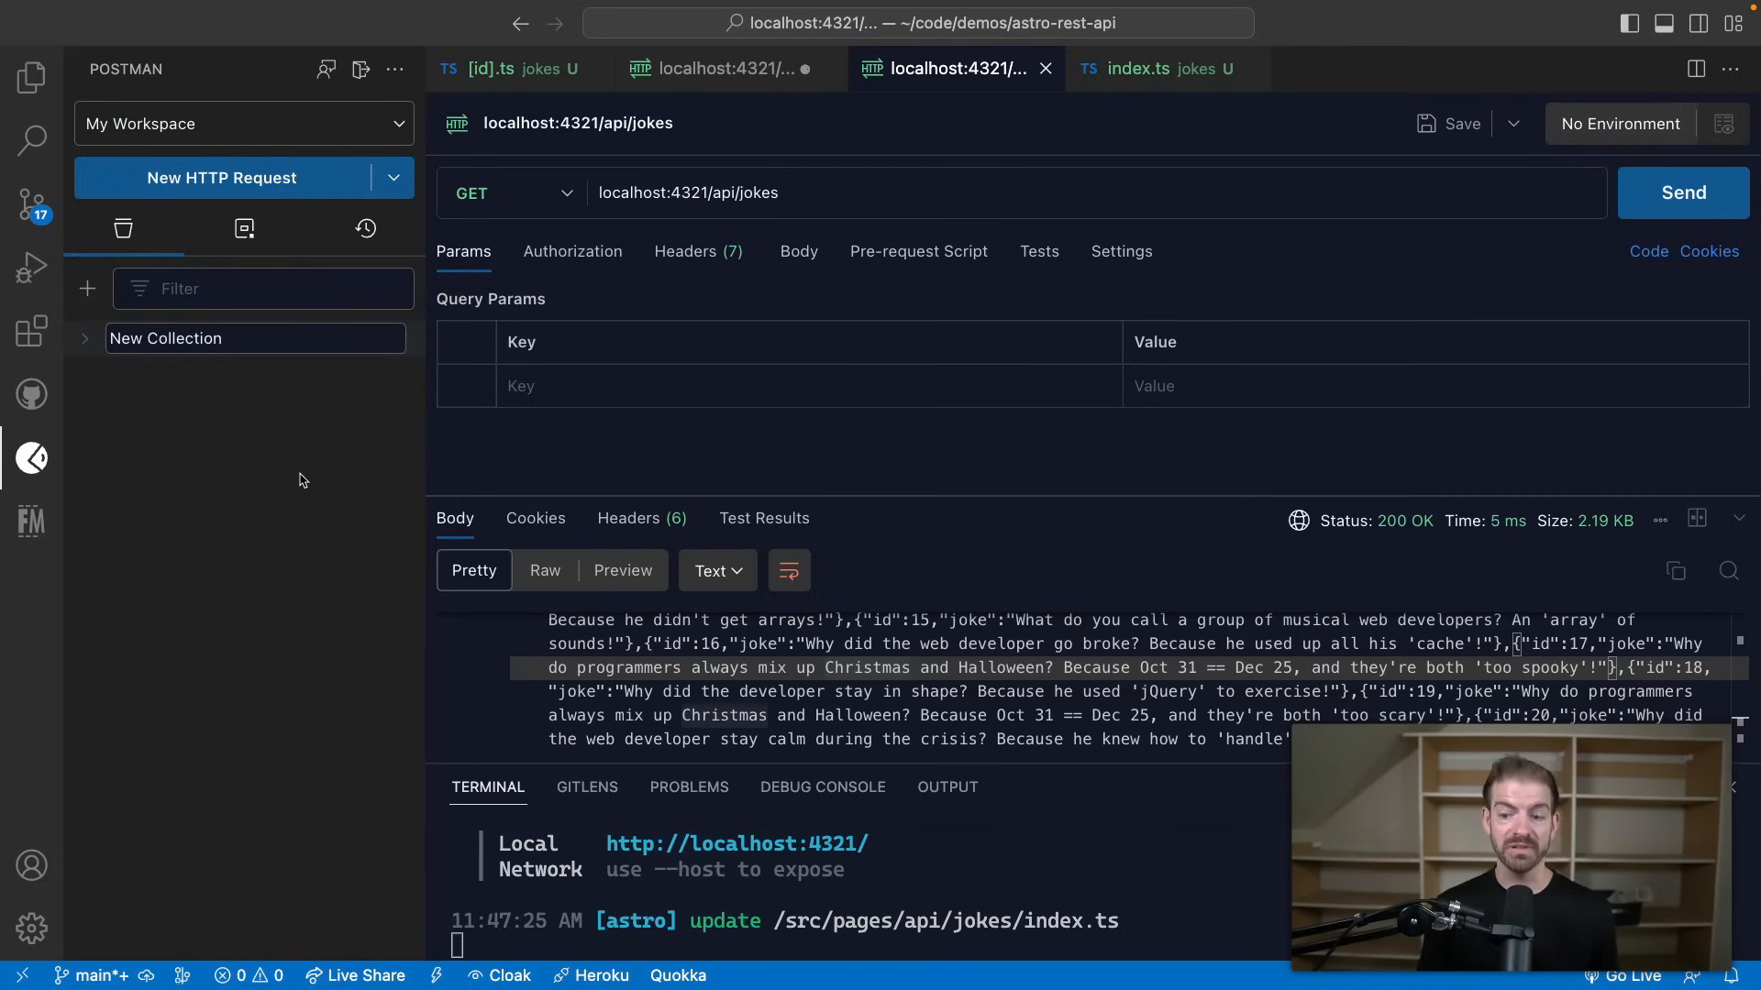
type("AStro")
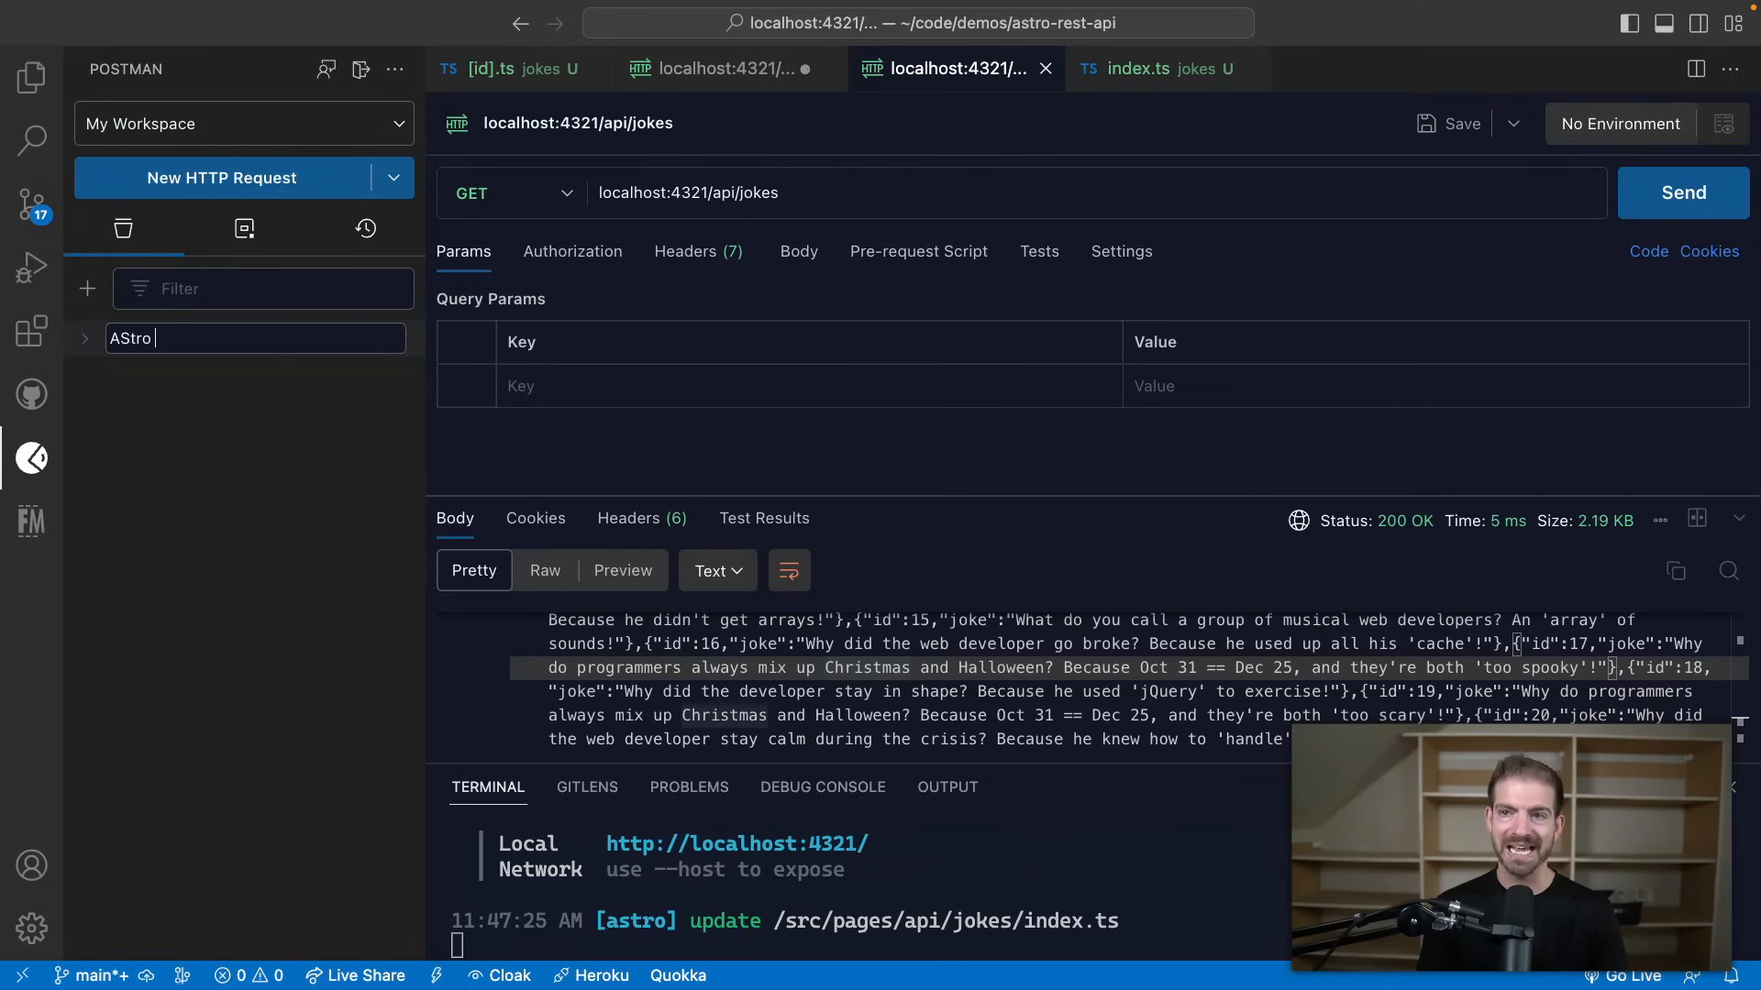
type("Jokes API")
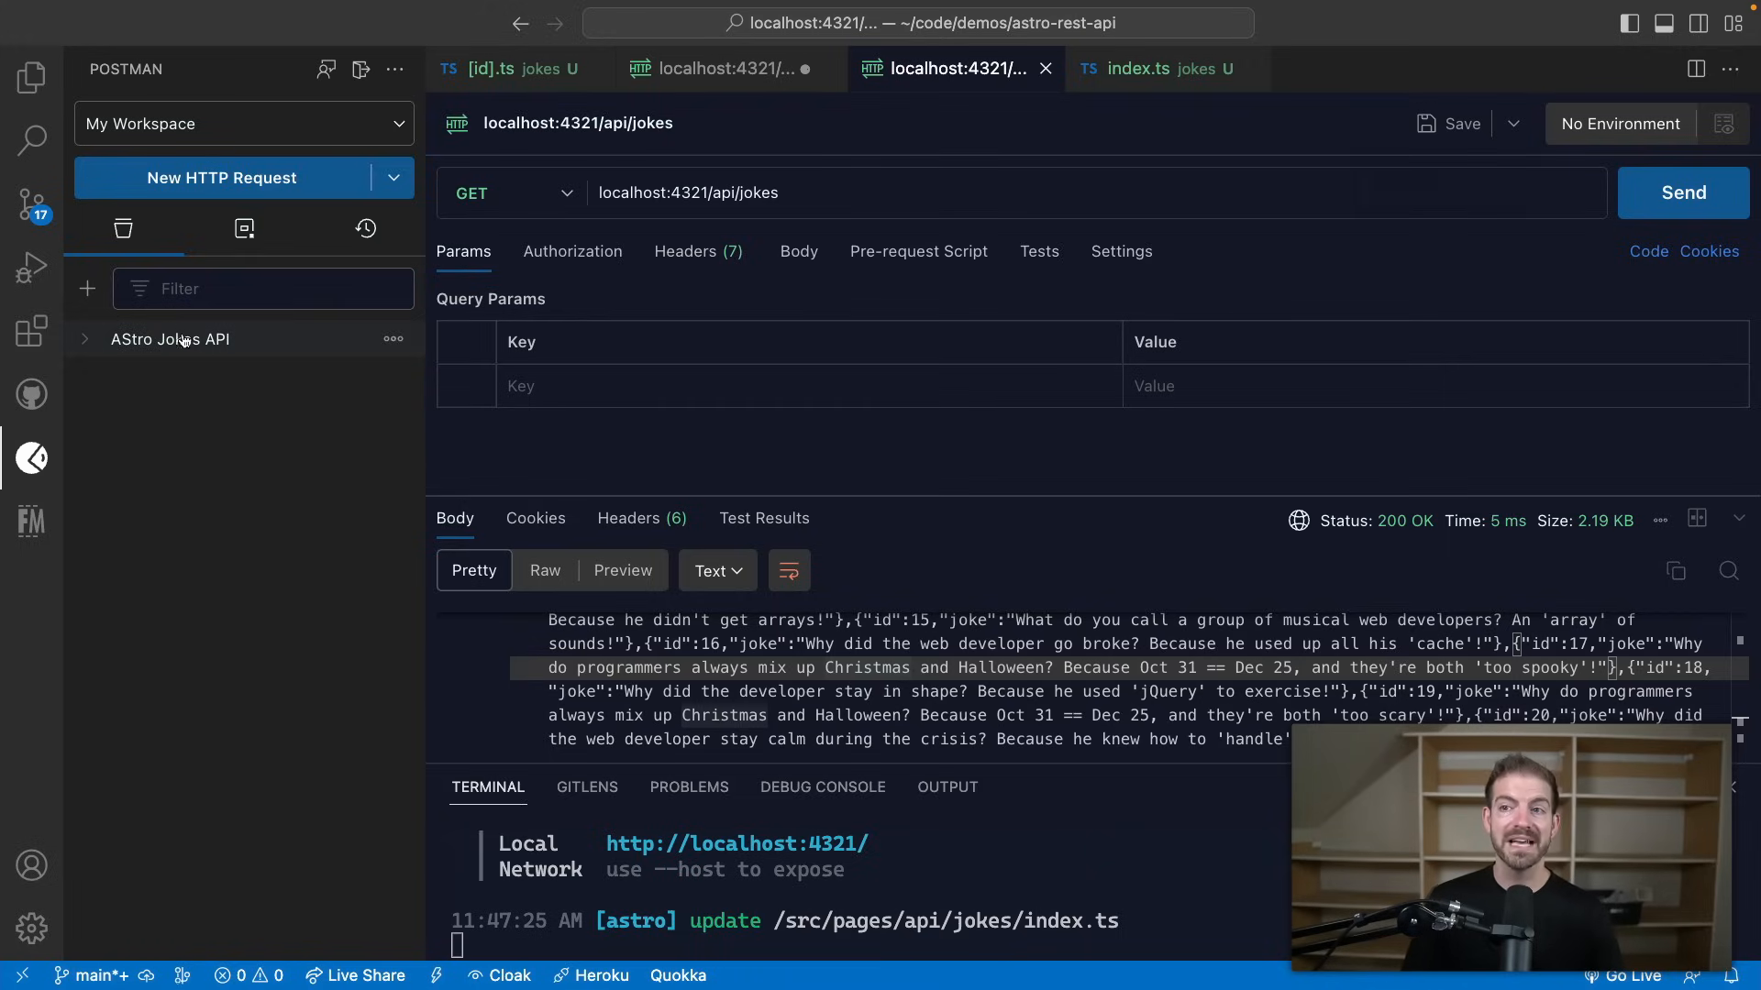
left_click(393, 338)
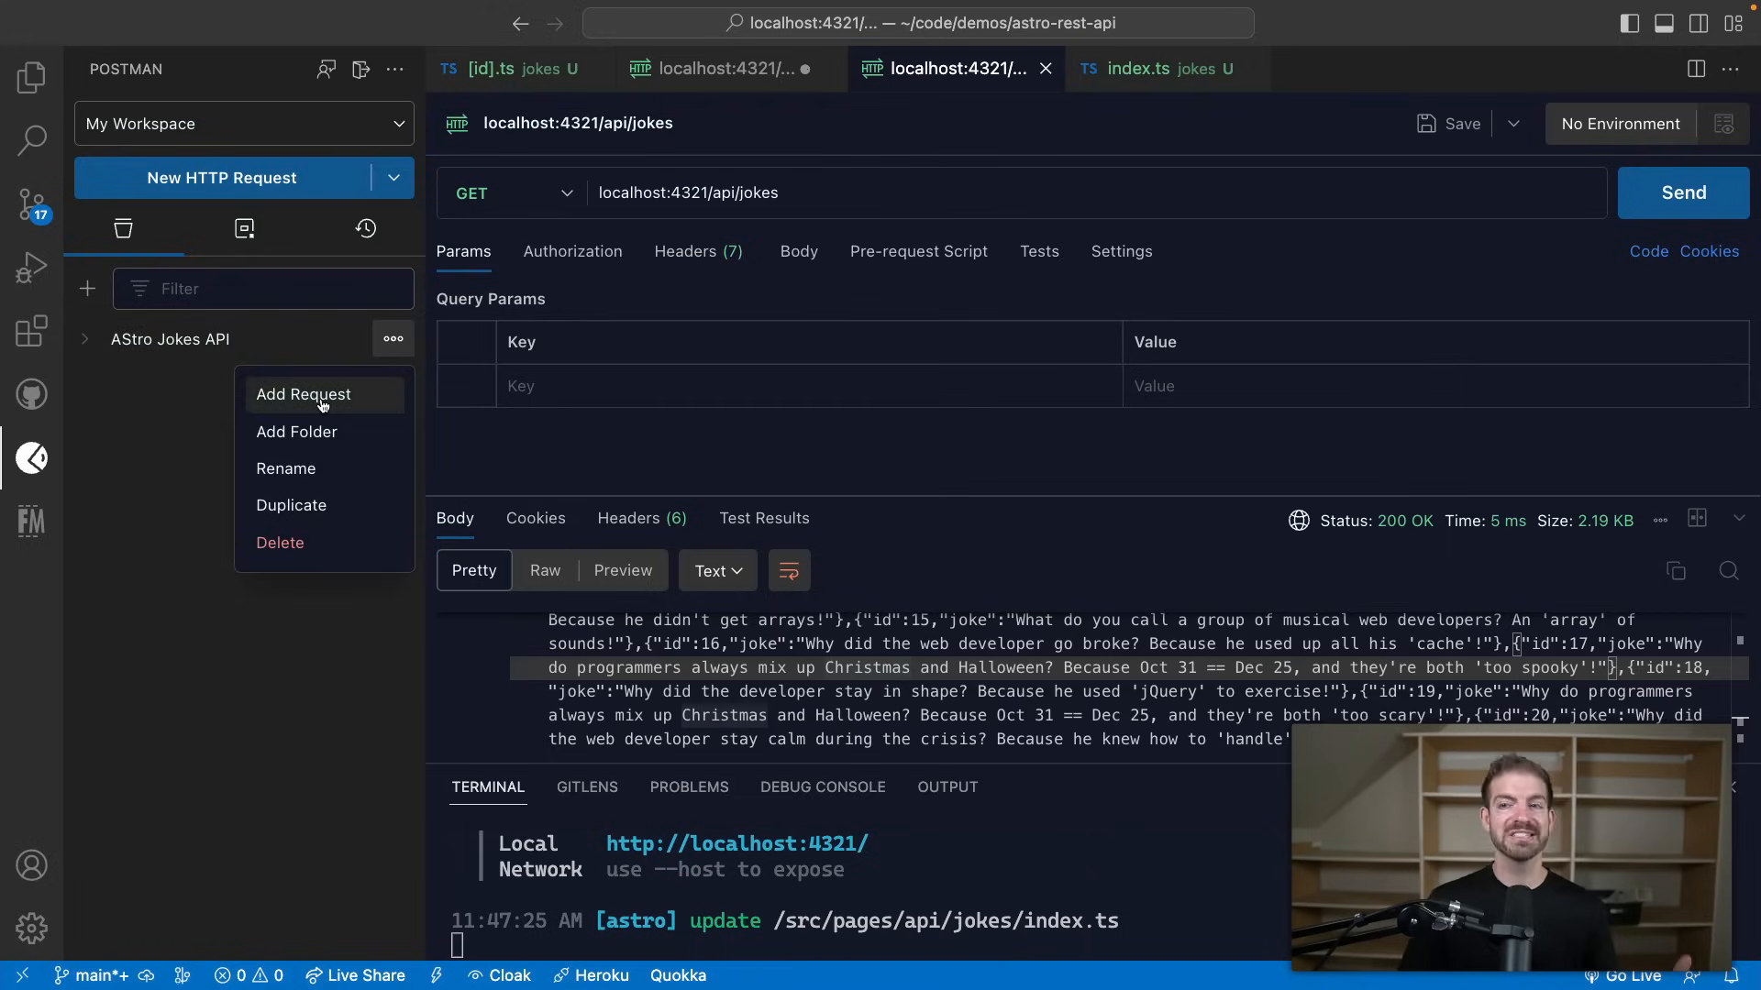
Add a request to localhost:4321/api/jokes, send it, and save it as 'Get All Jokes'.
left_click(303, 394)
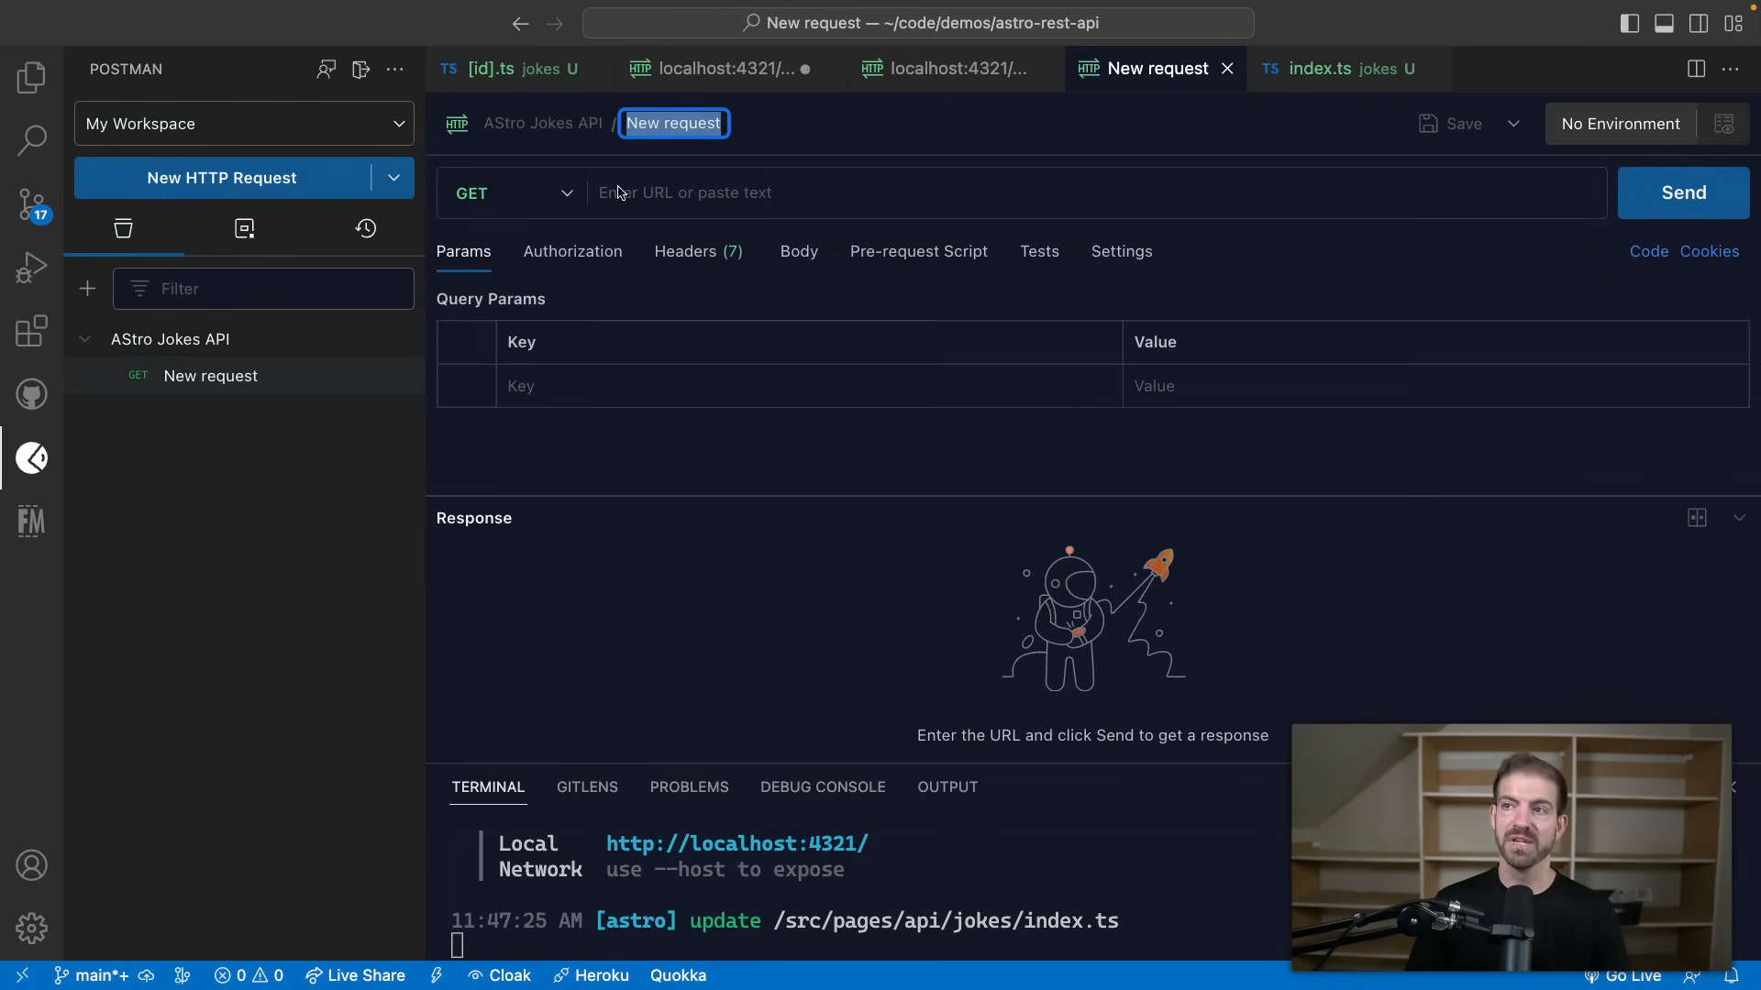
type("local")
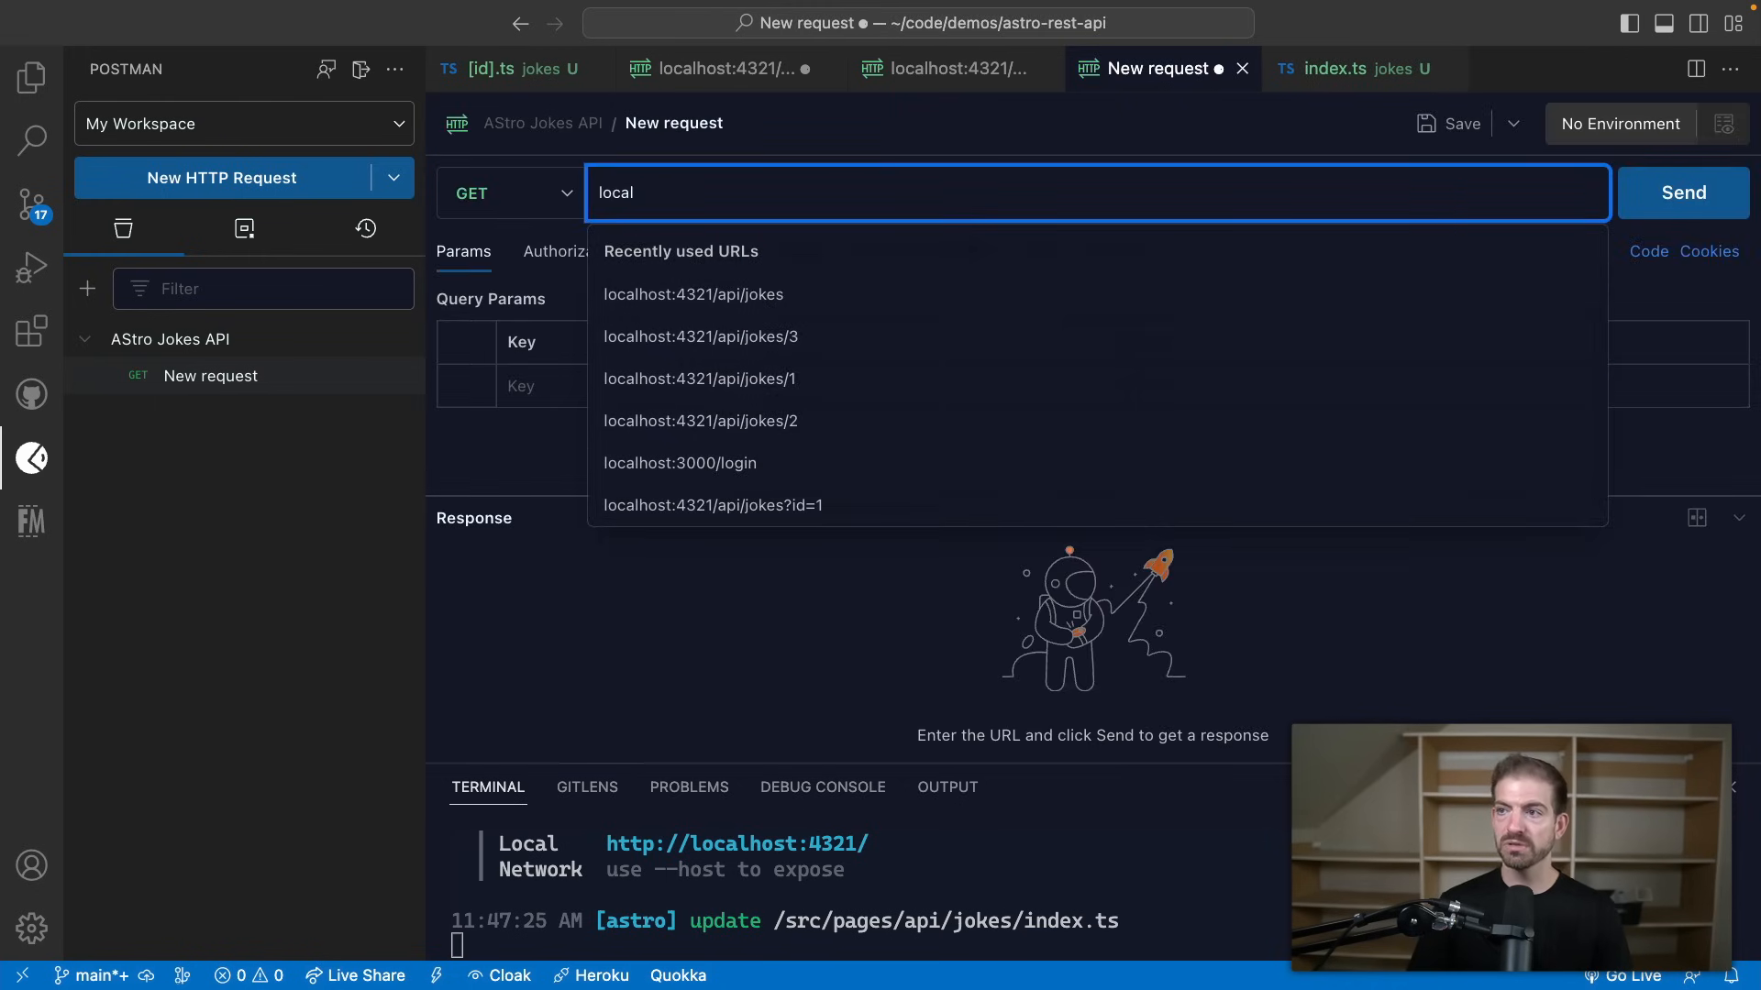
left_click(694, 294)
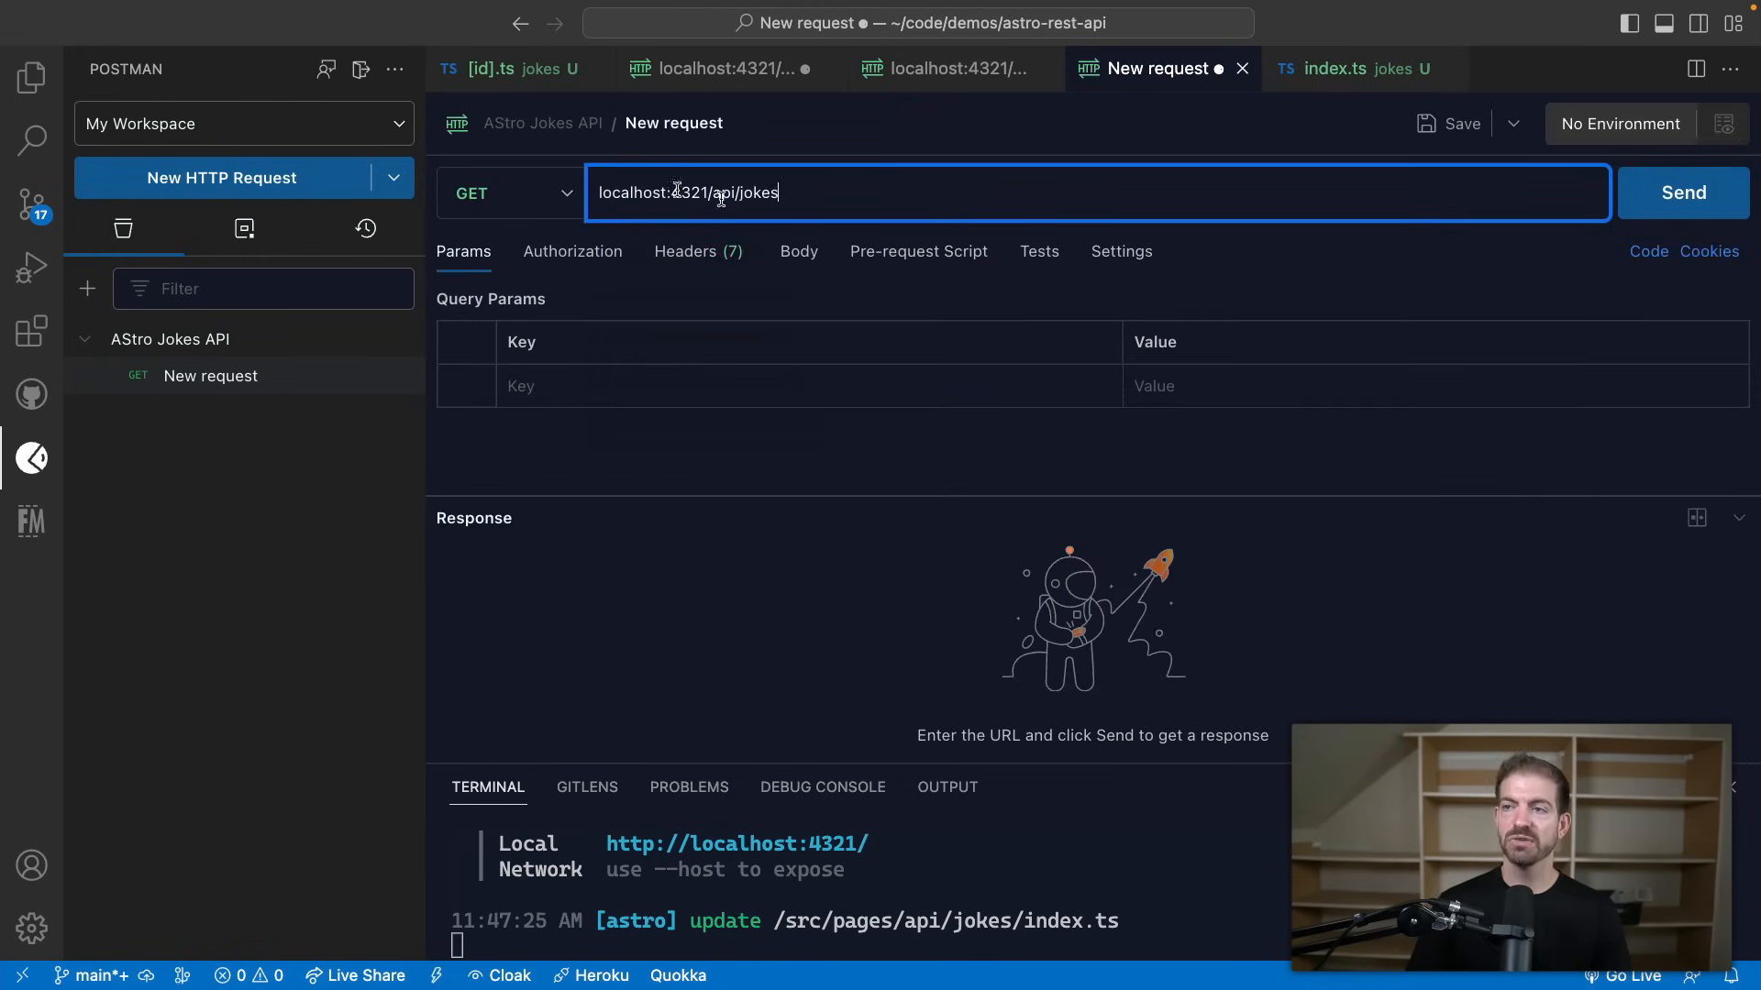
left_click(1682, 191)
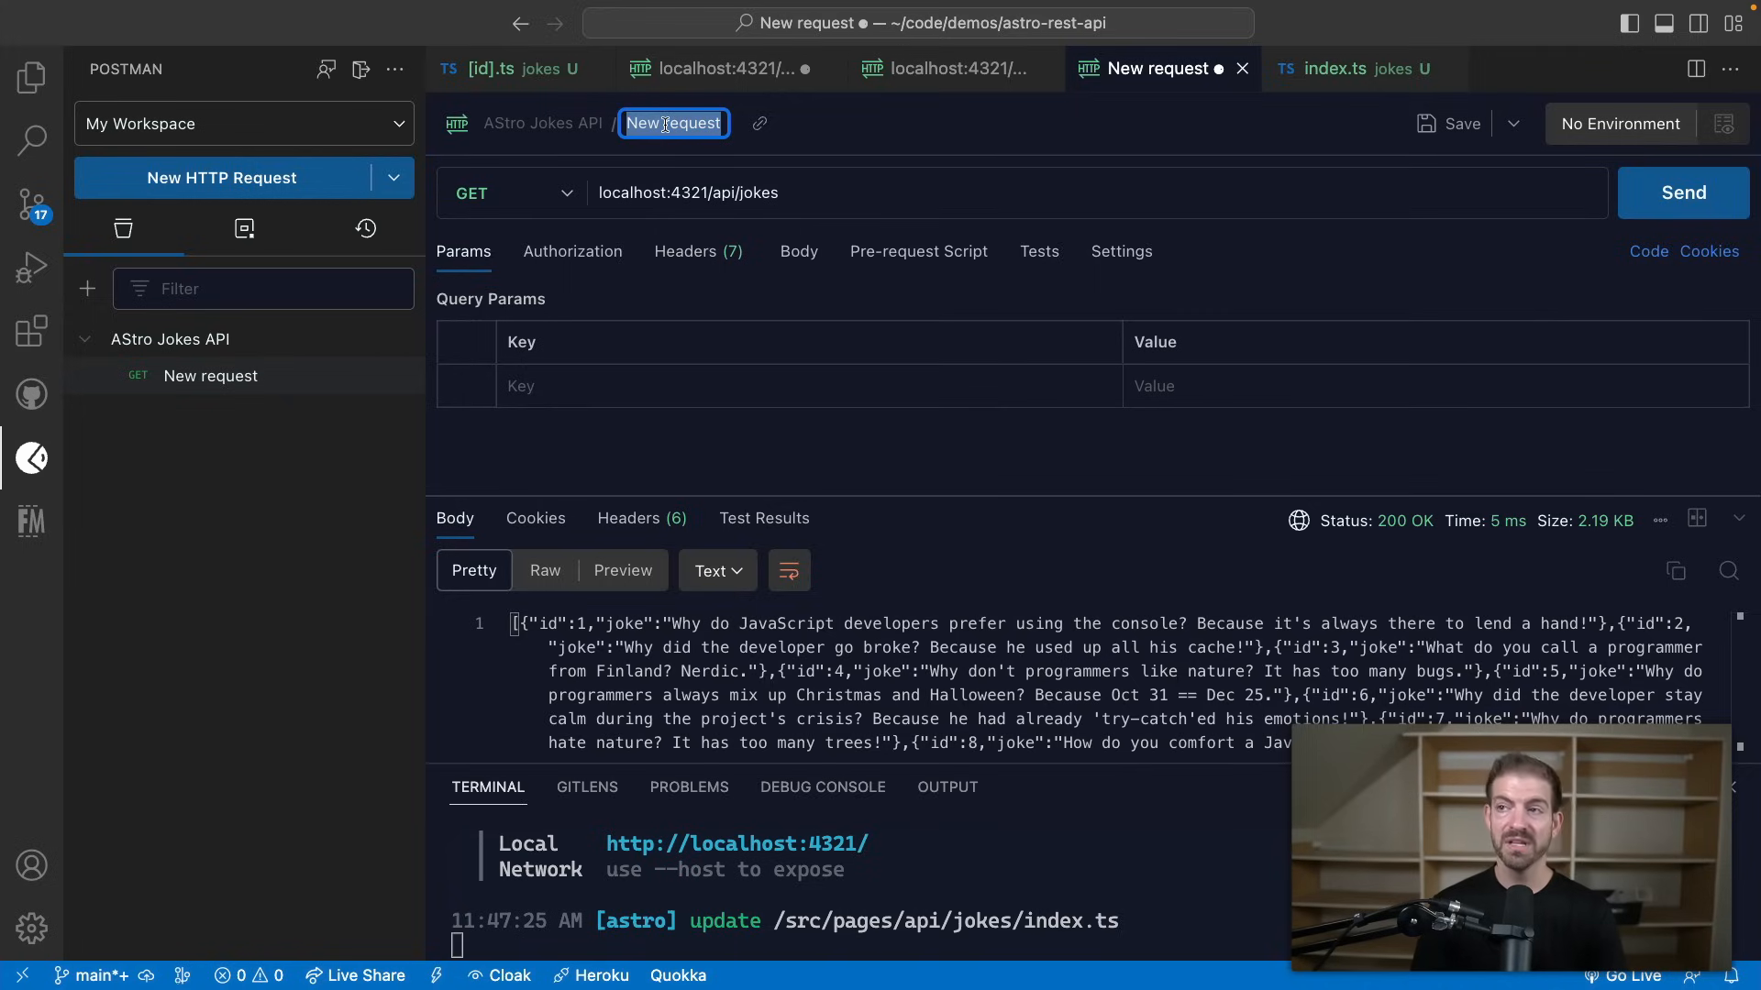
type("Get All o")
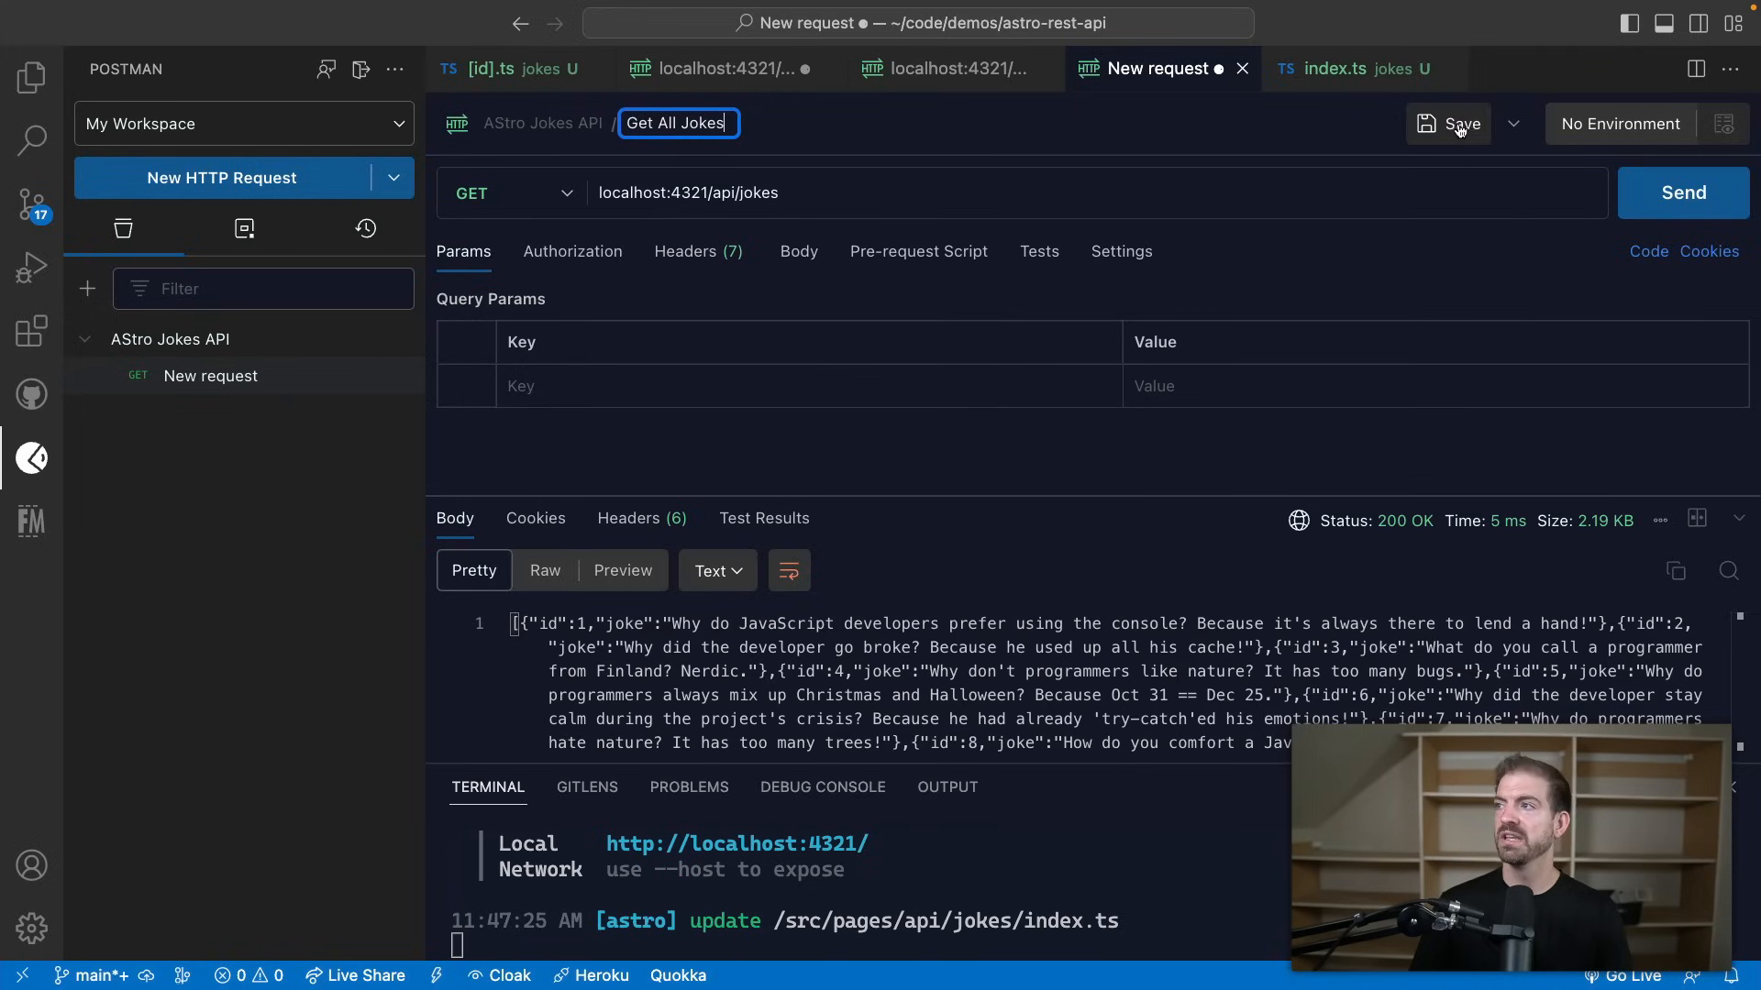
left_click(1456, 124)
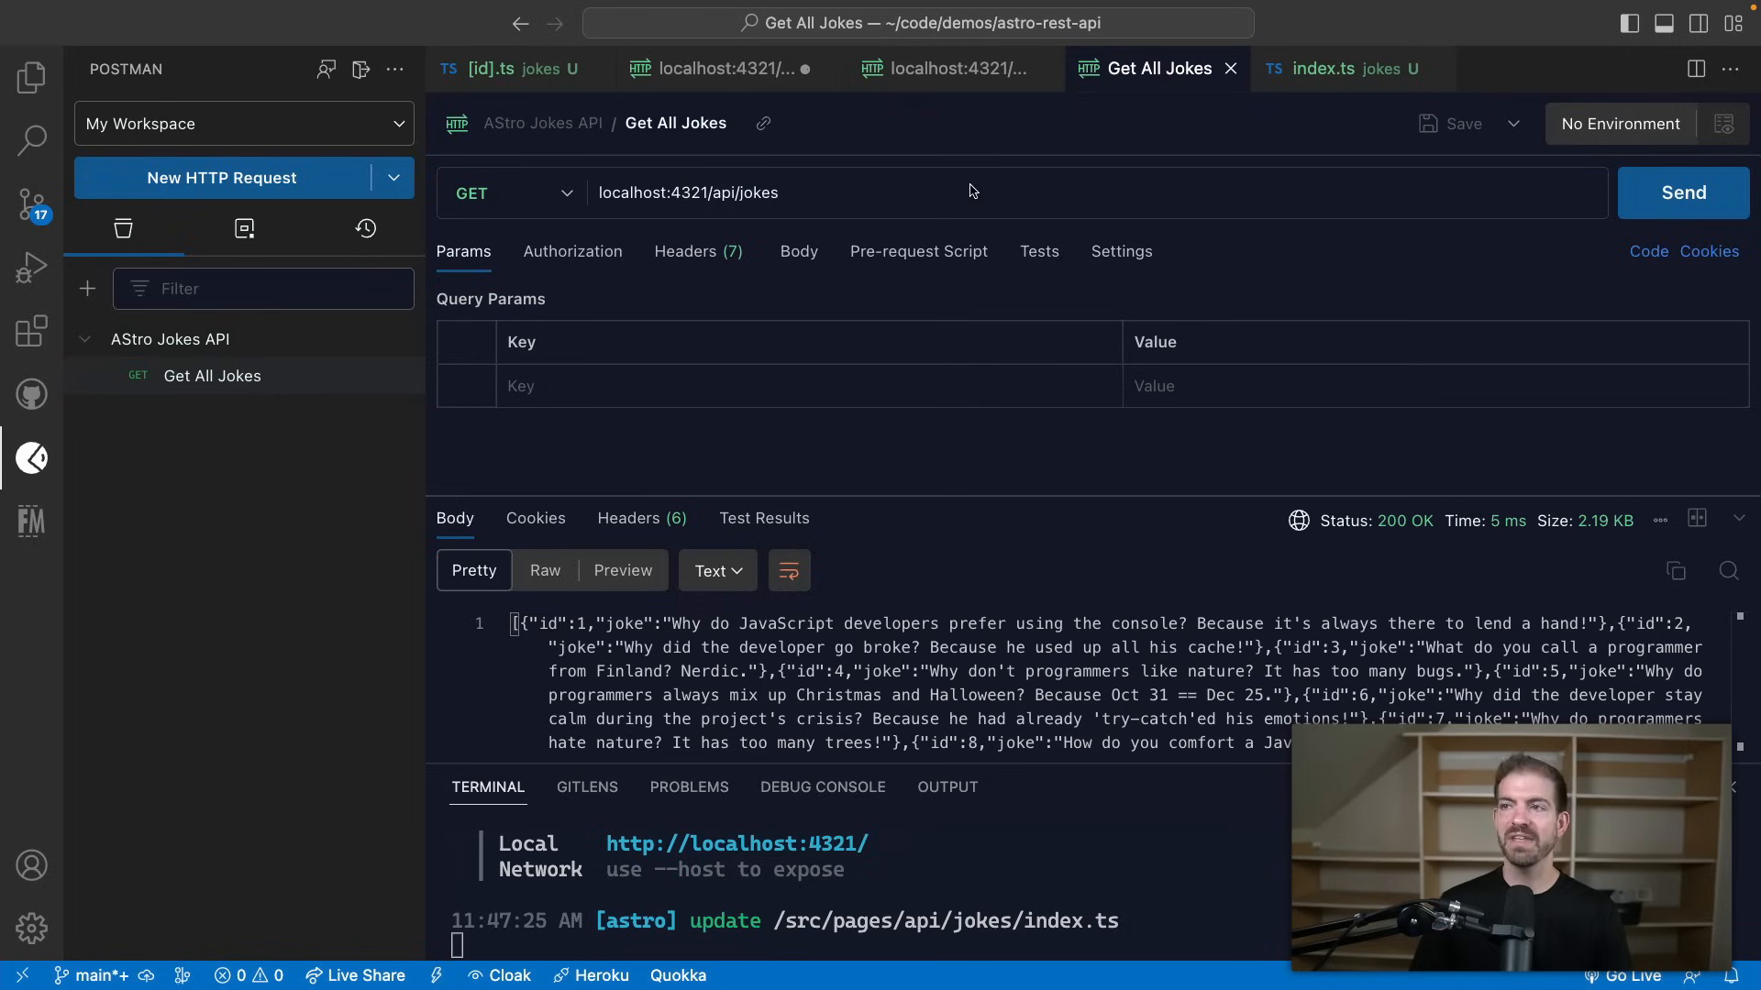
Add a 'Get Joke By ID' request for localhost:4321/api/jokes/3 and send it.
left_click(394, 375)
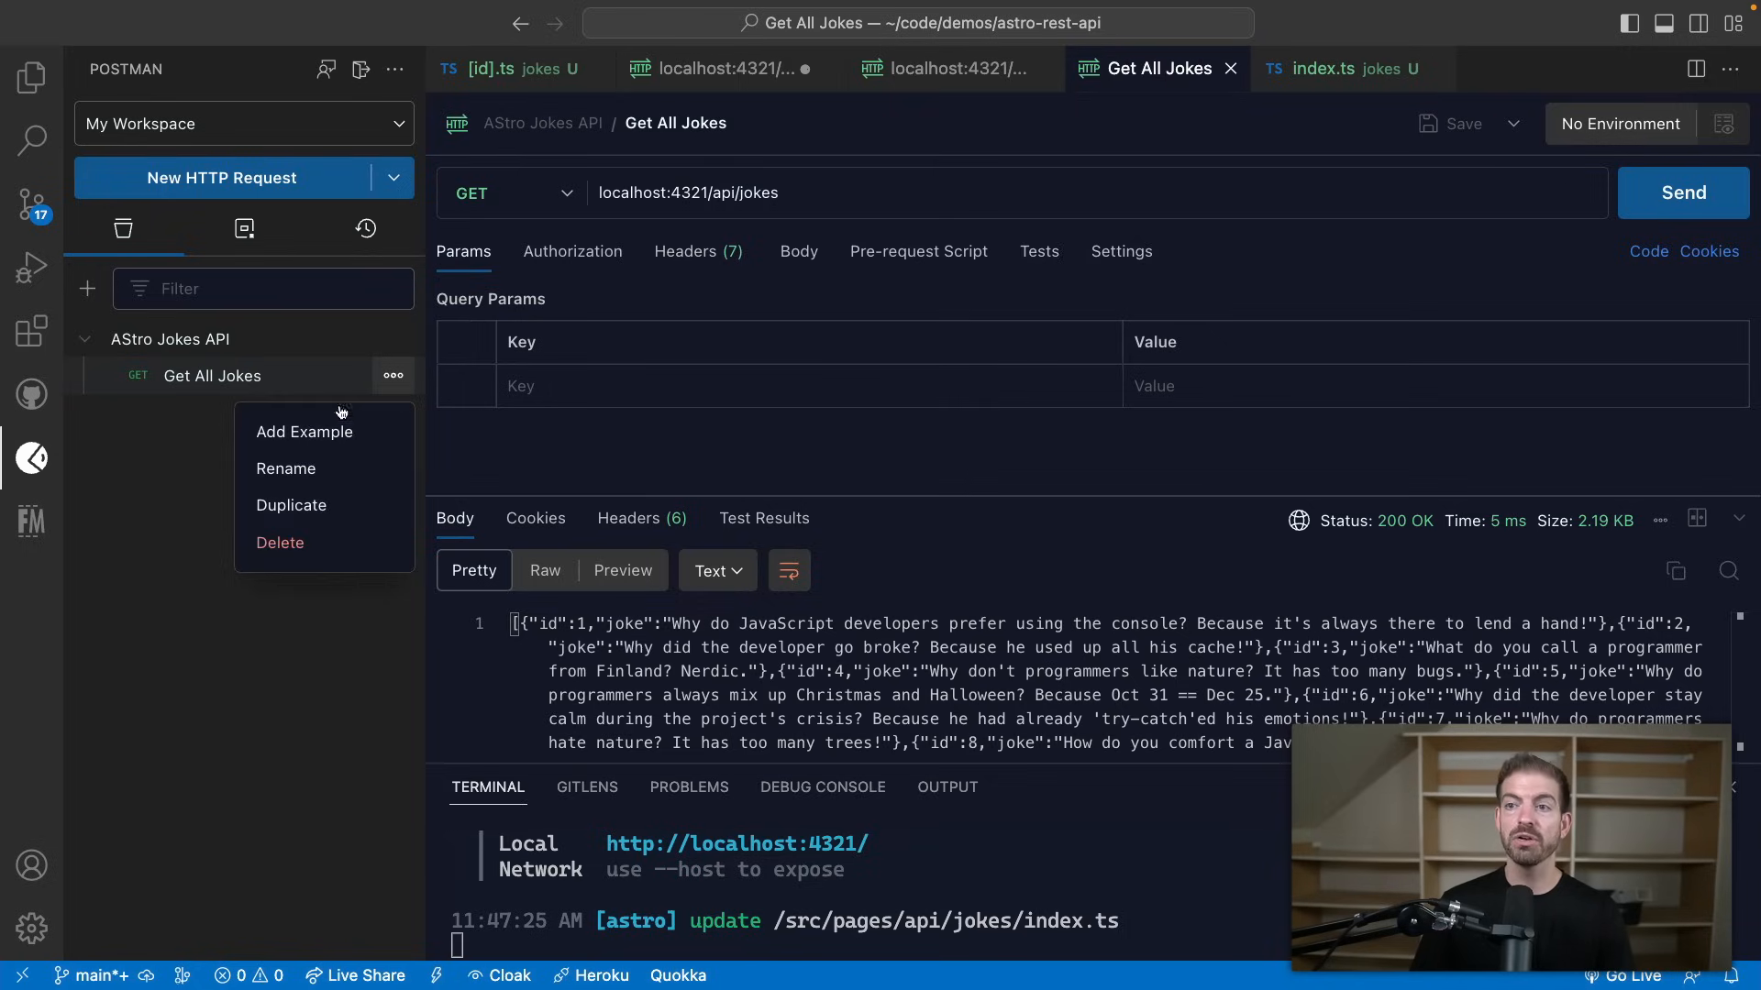
left_click(285, 469)
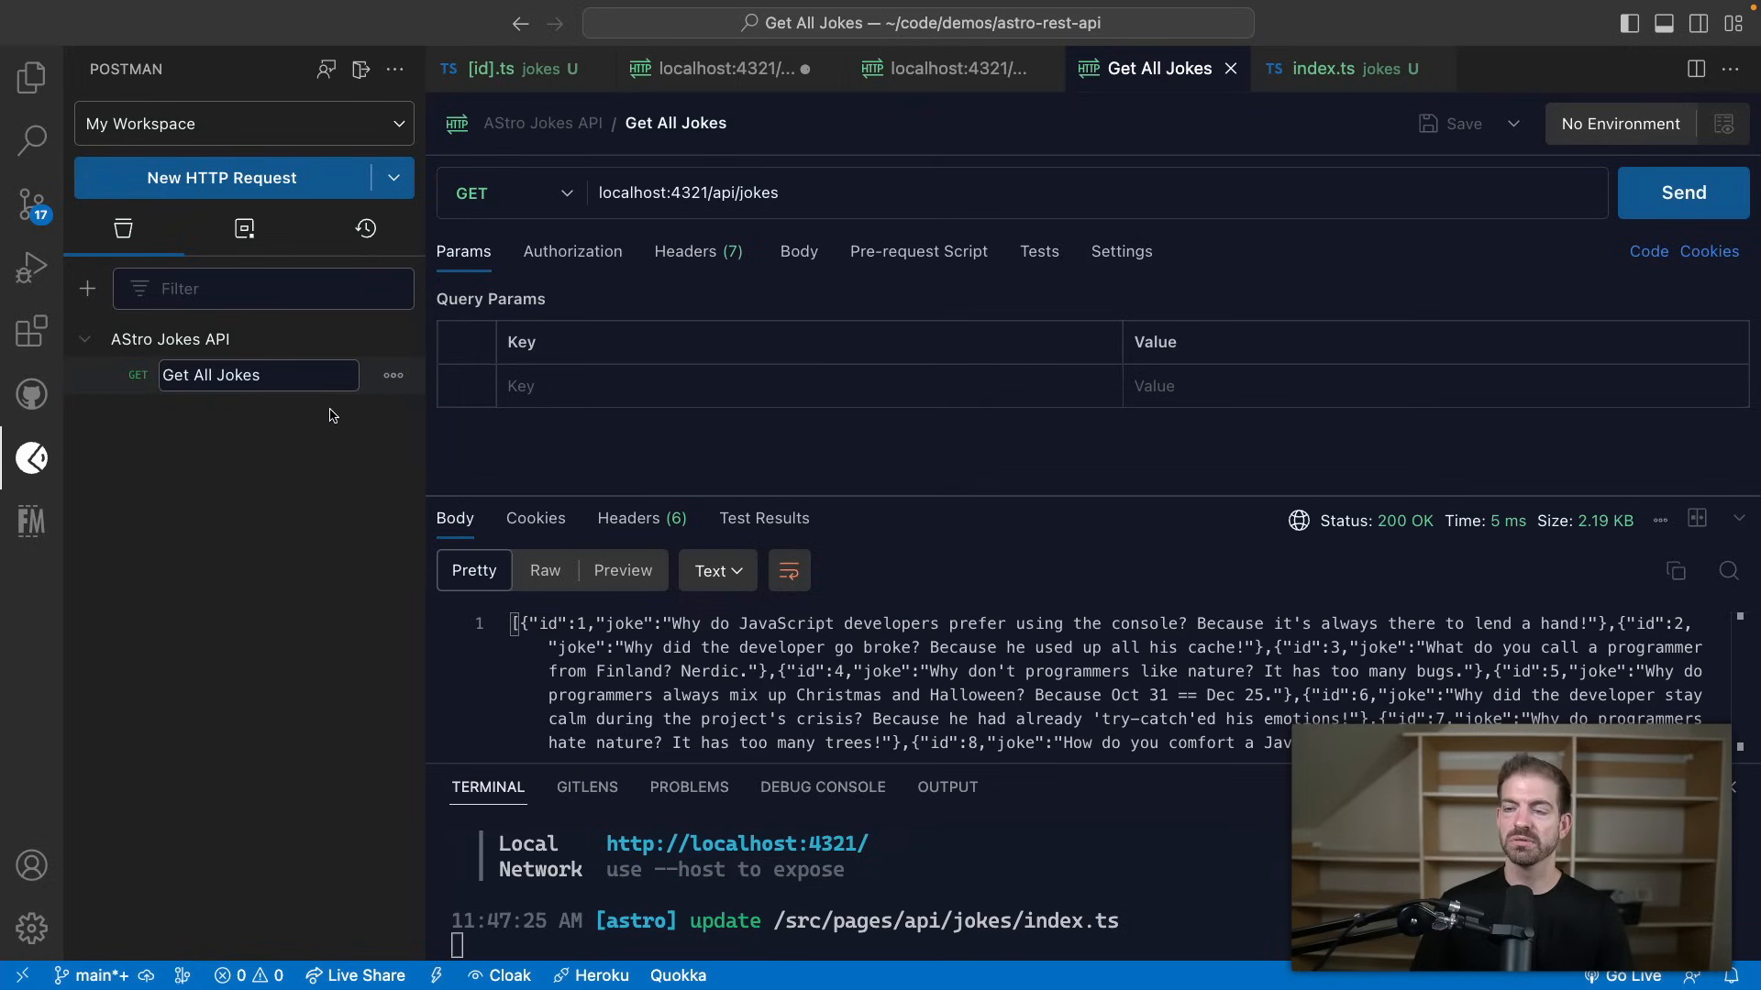
left_click(392, 342)
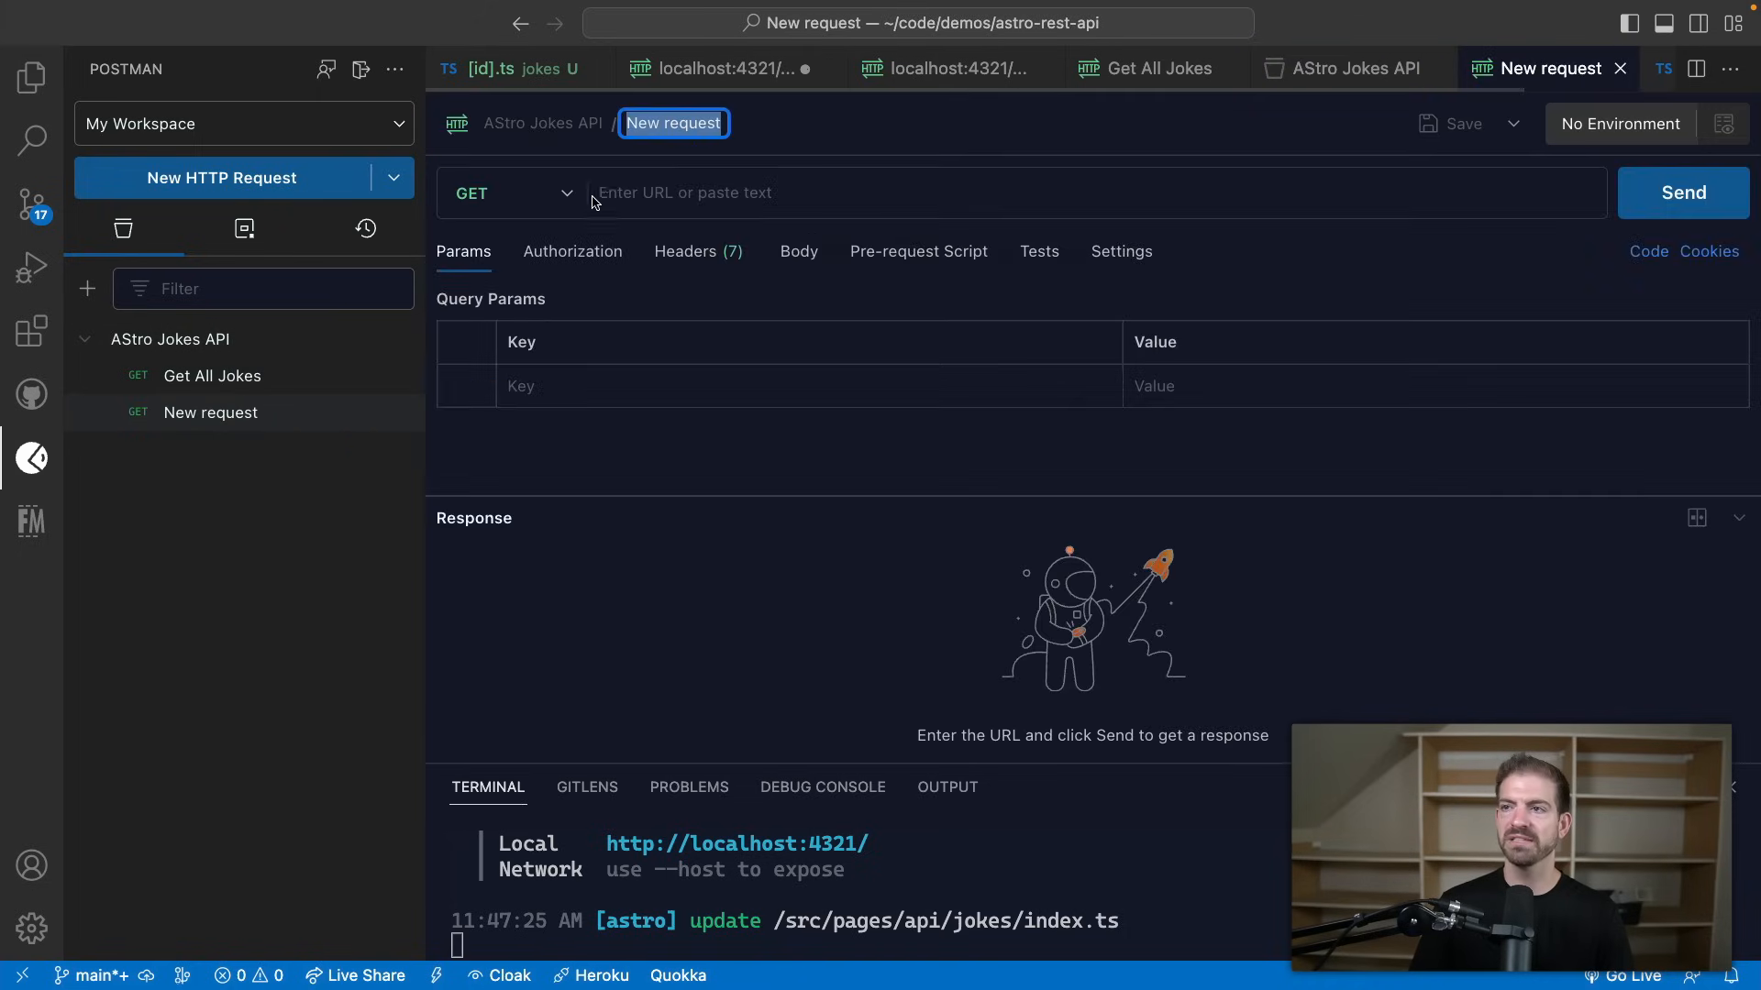
type("Get Joke By ID")
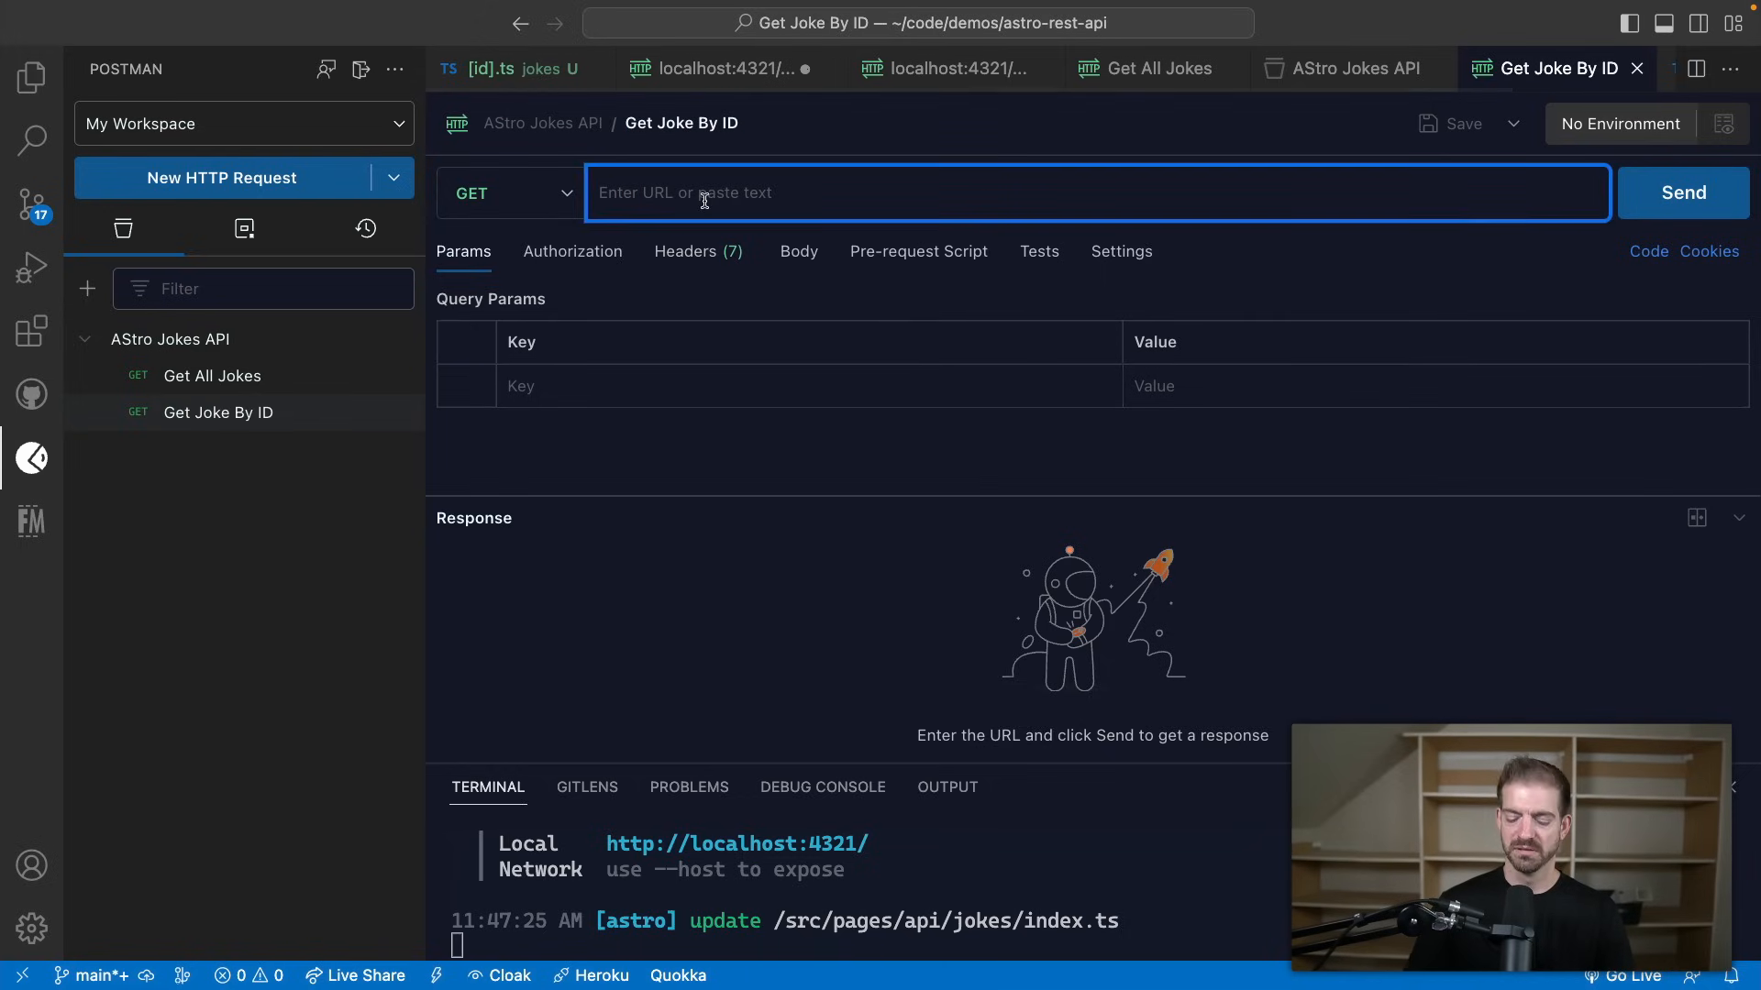
type("localhost:4321/api/jokes/3")
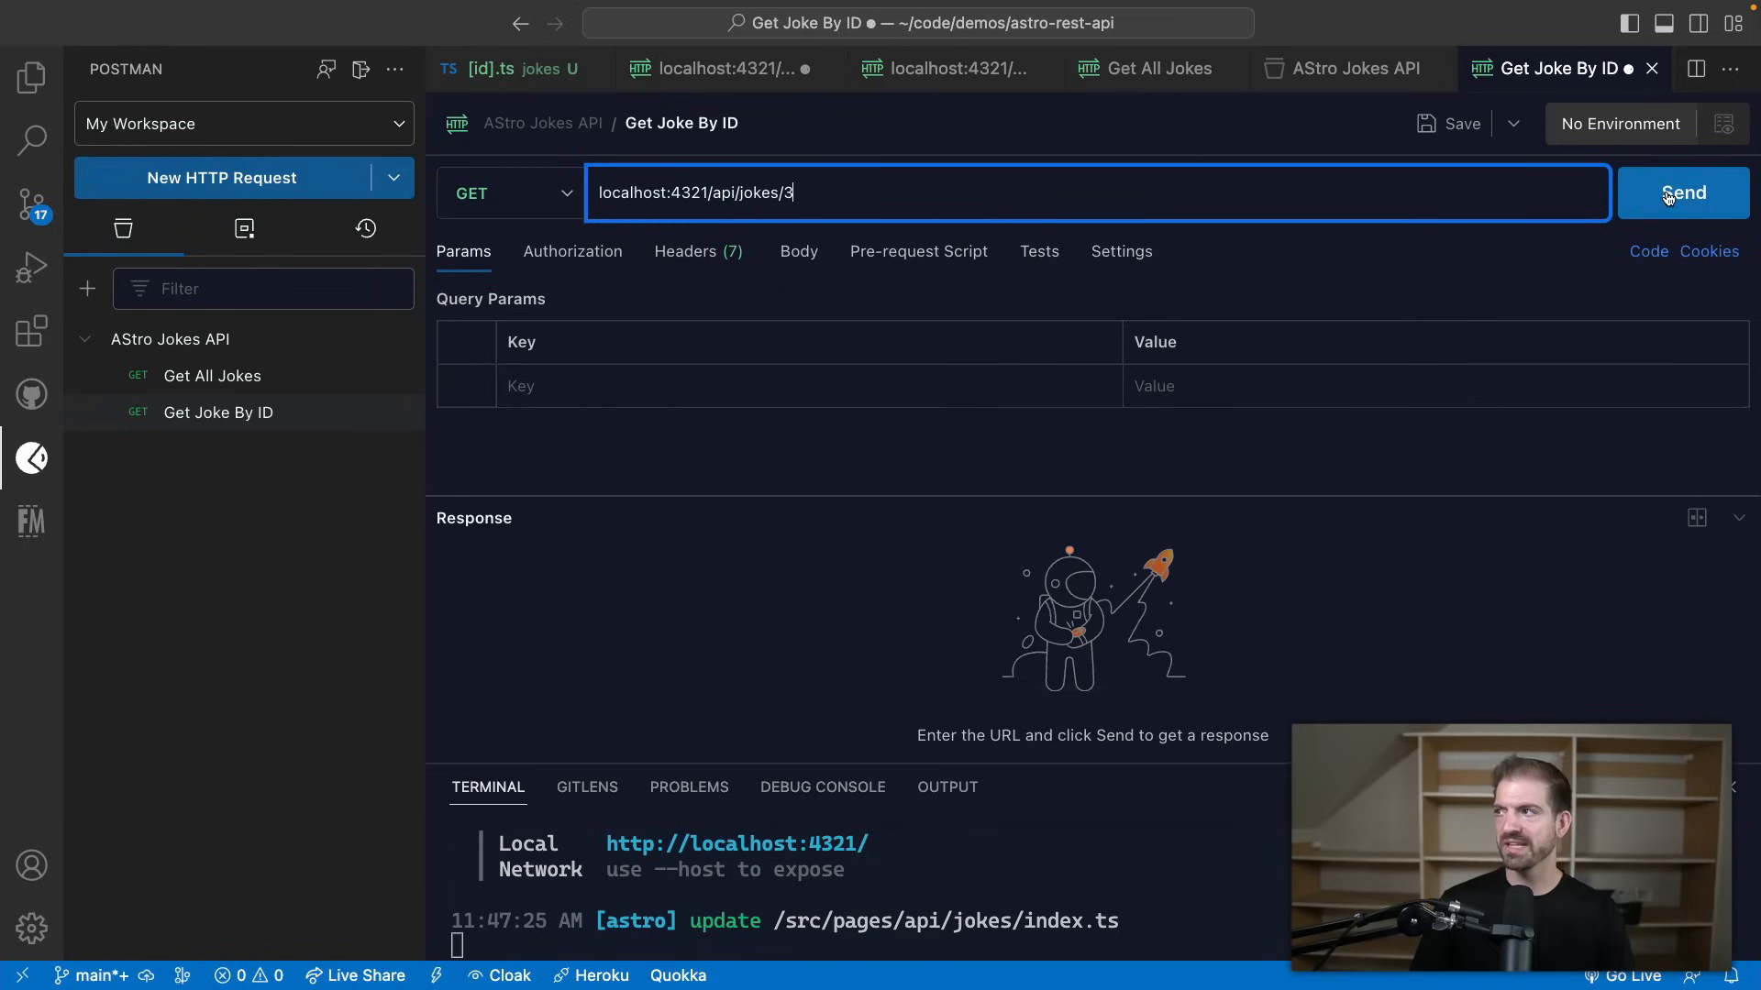
left_click(1683, 192)
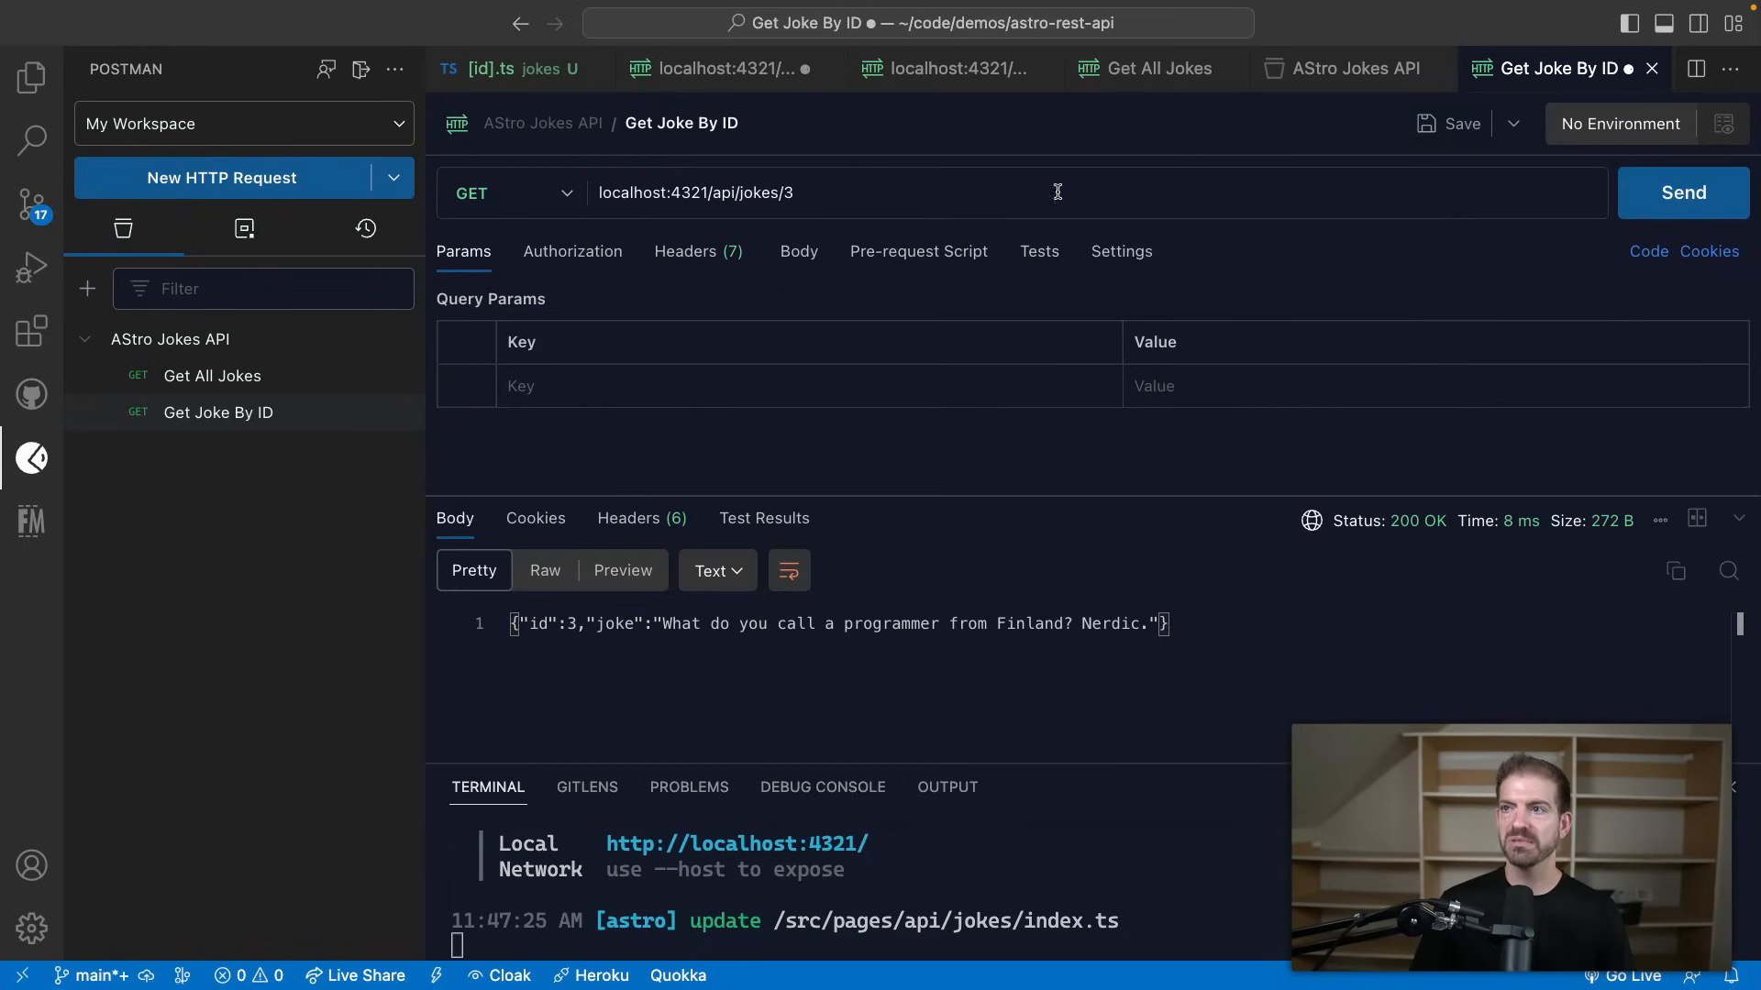
left_click(394, 338)
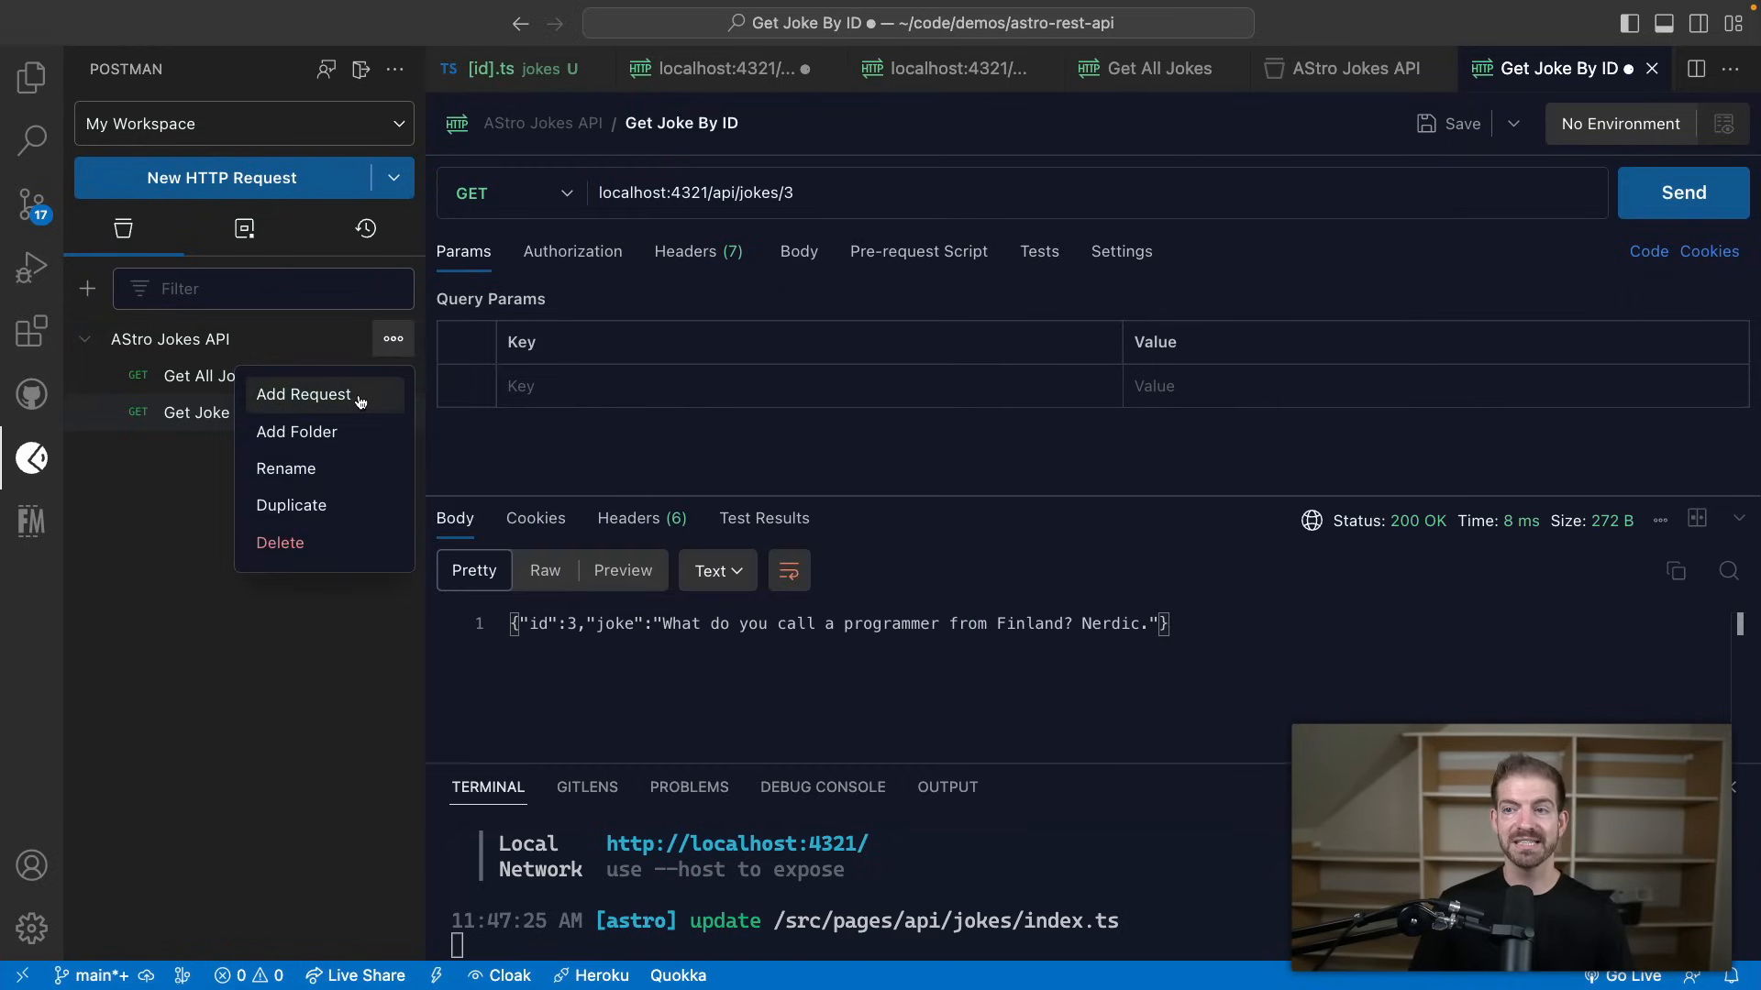
Add a 'Create a Joke' request, give the jokes request a raw JSON body, then open Get Joke By ID.
left_click(304, 395)
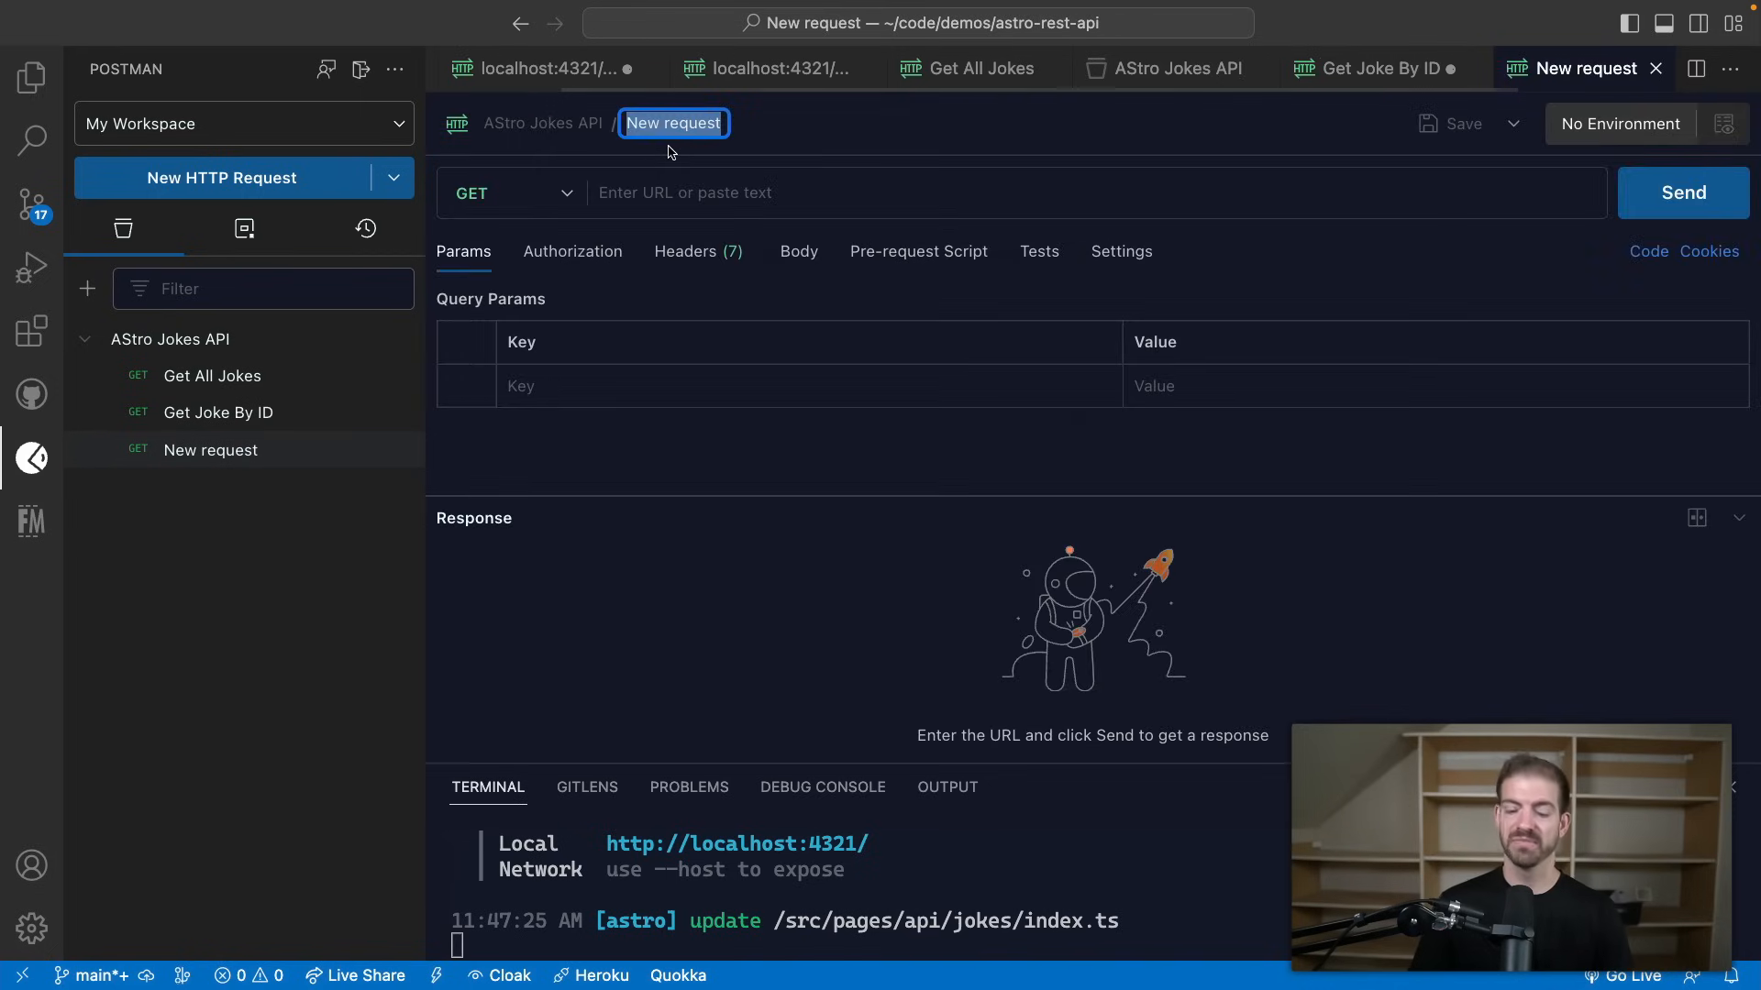
type("Create a Joke")
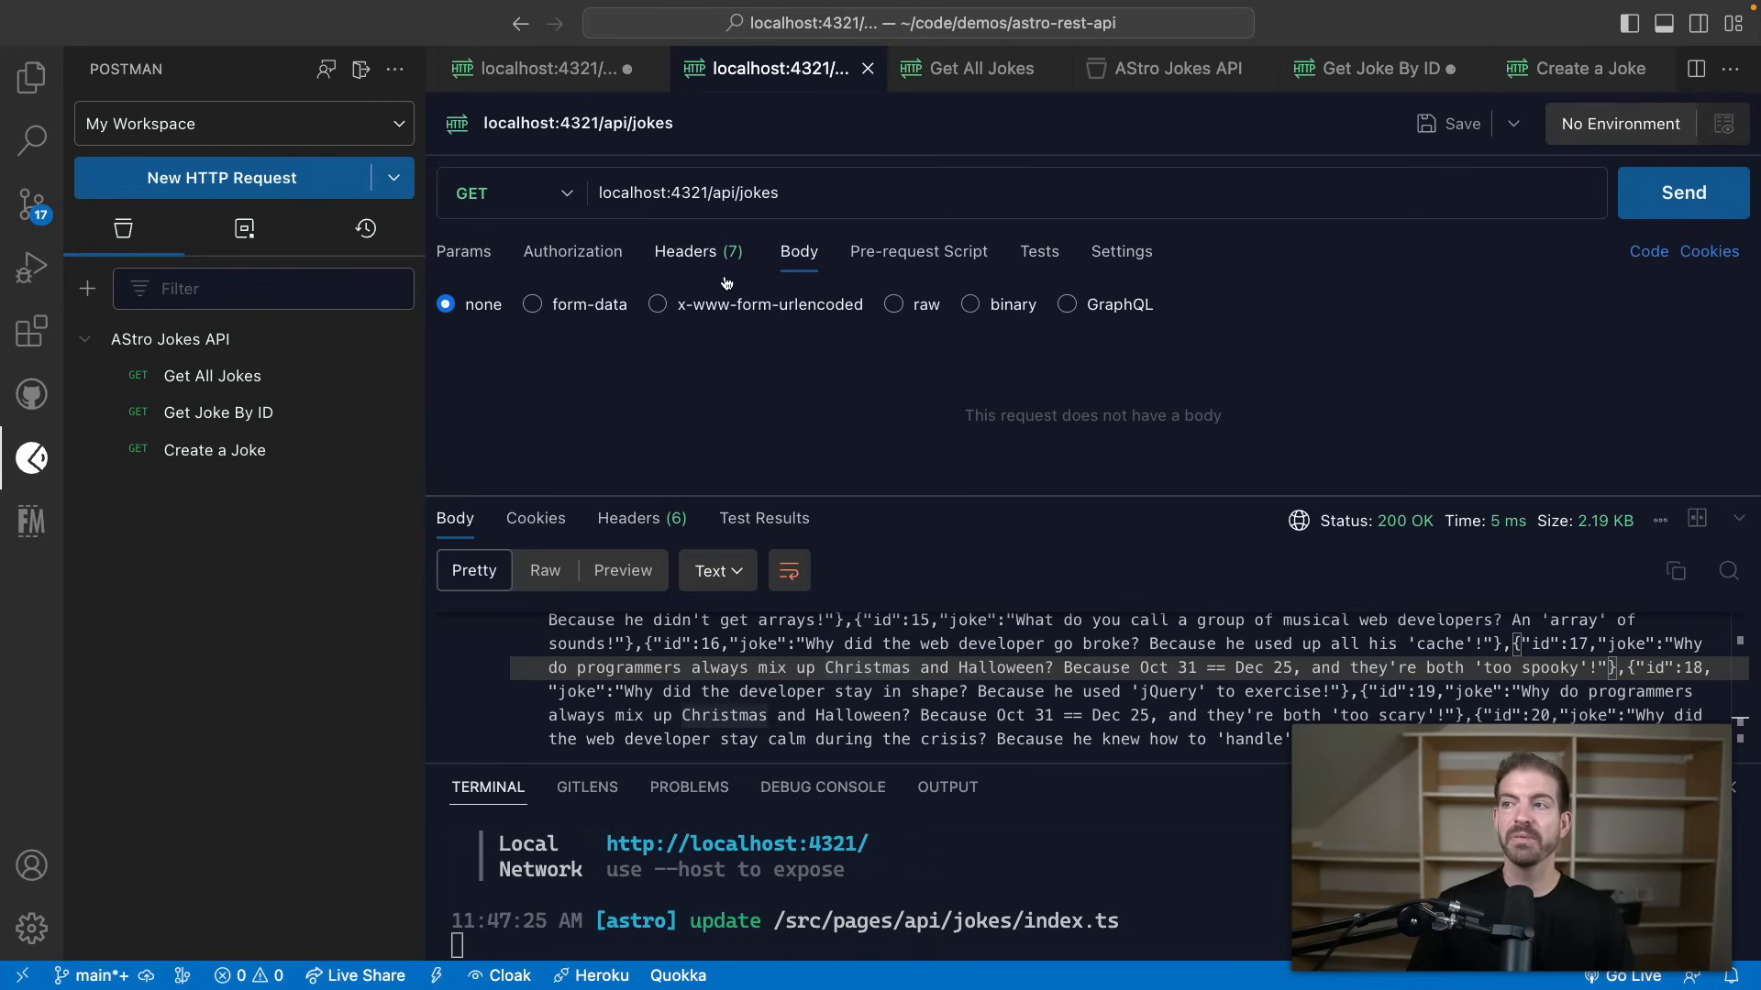
left_click(894, 304)
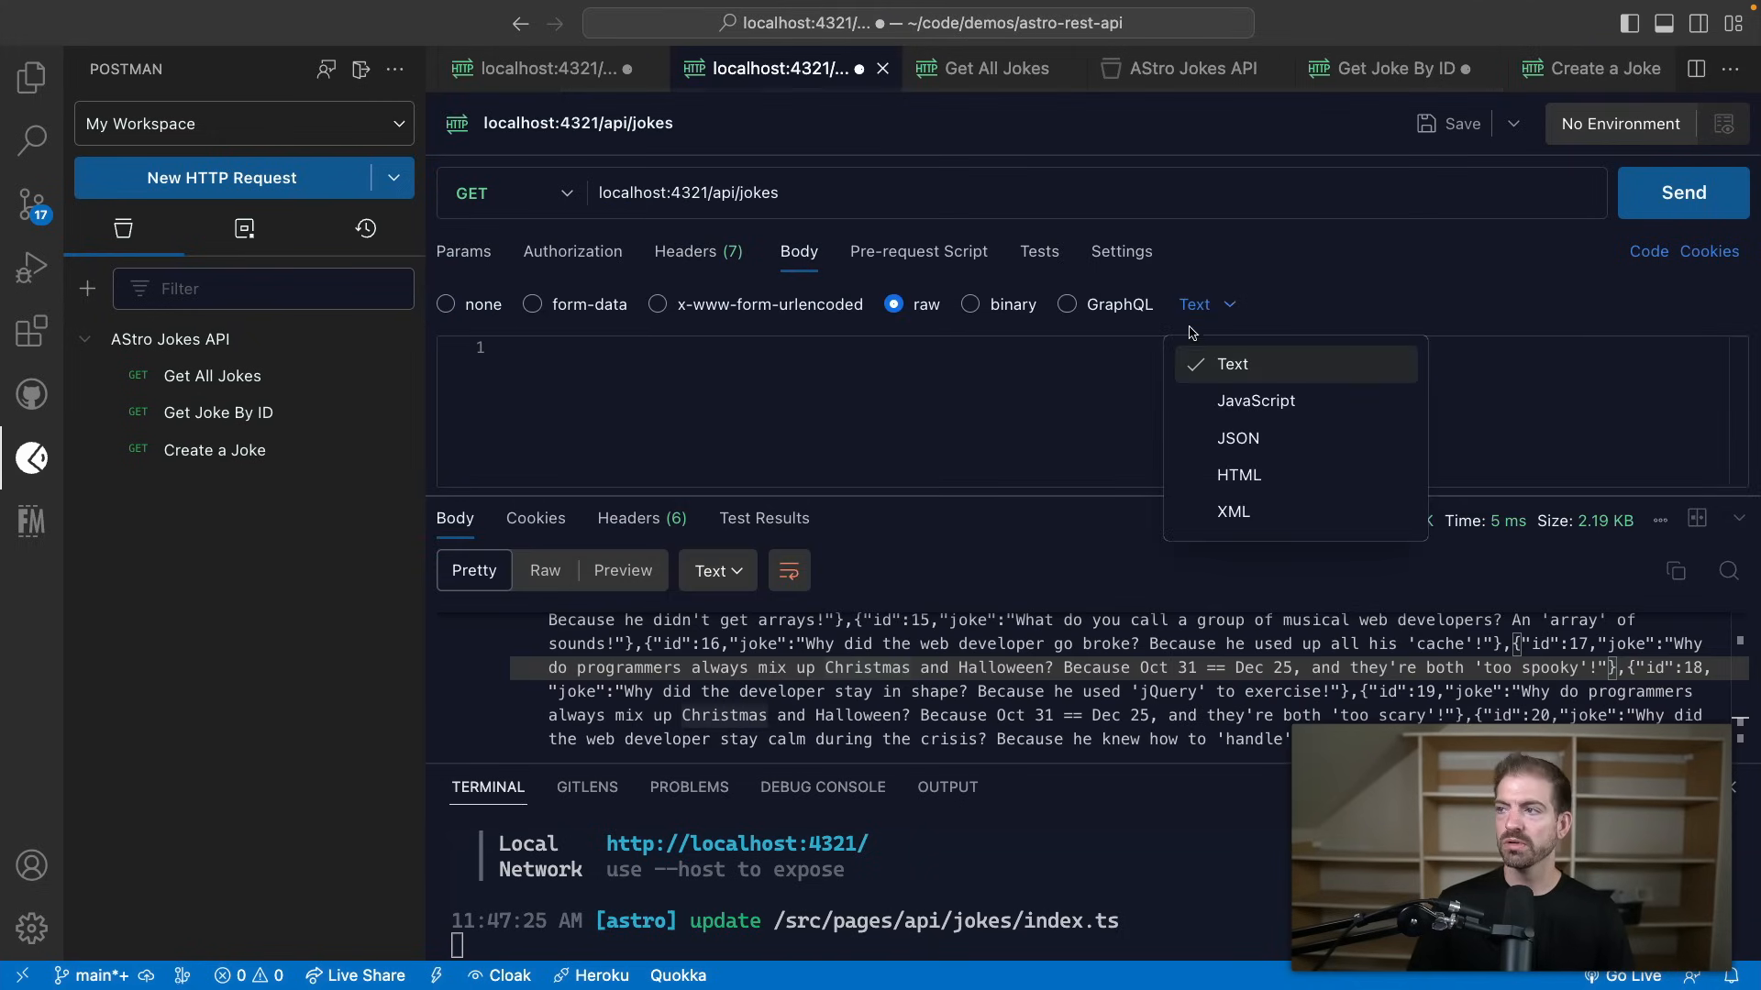
left_click(1236, 438)
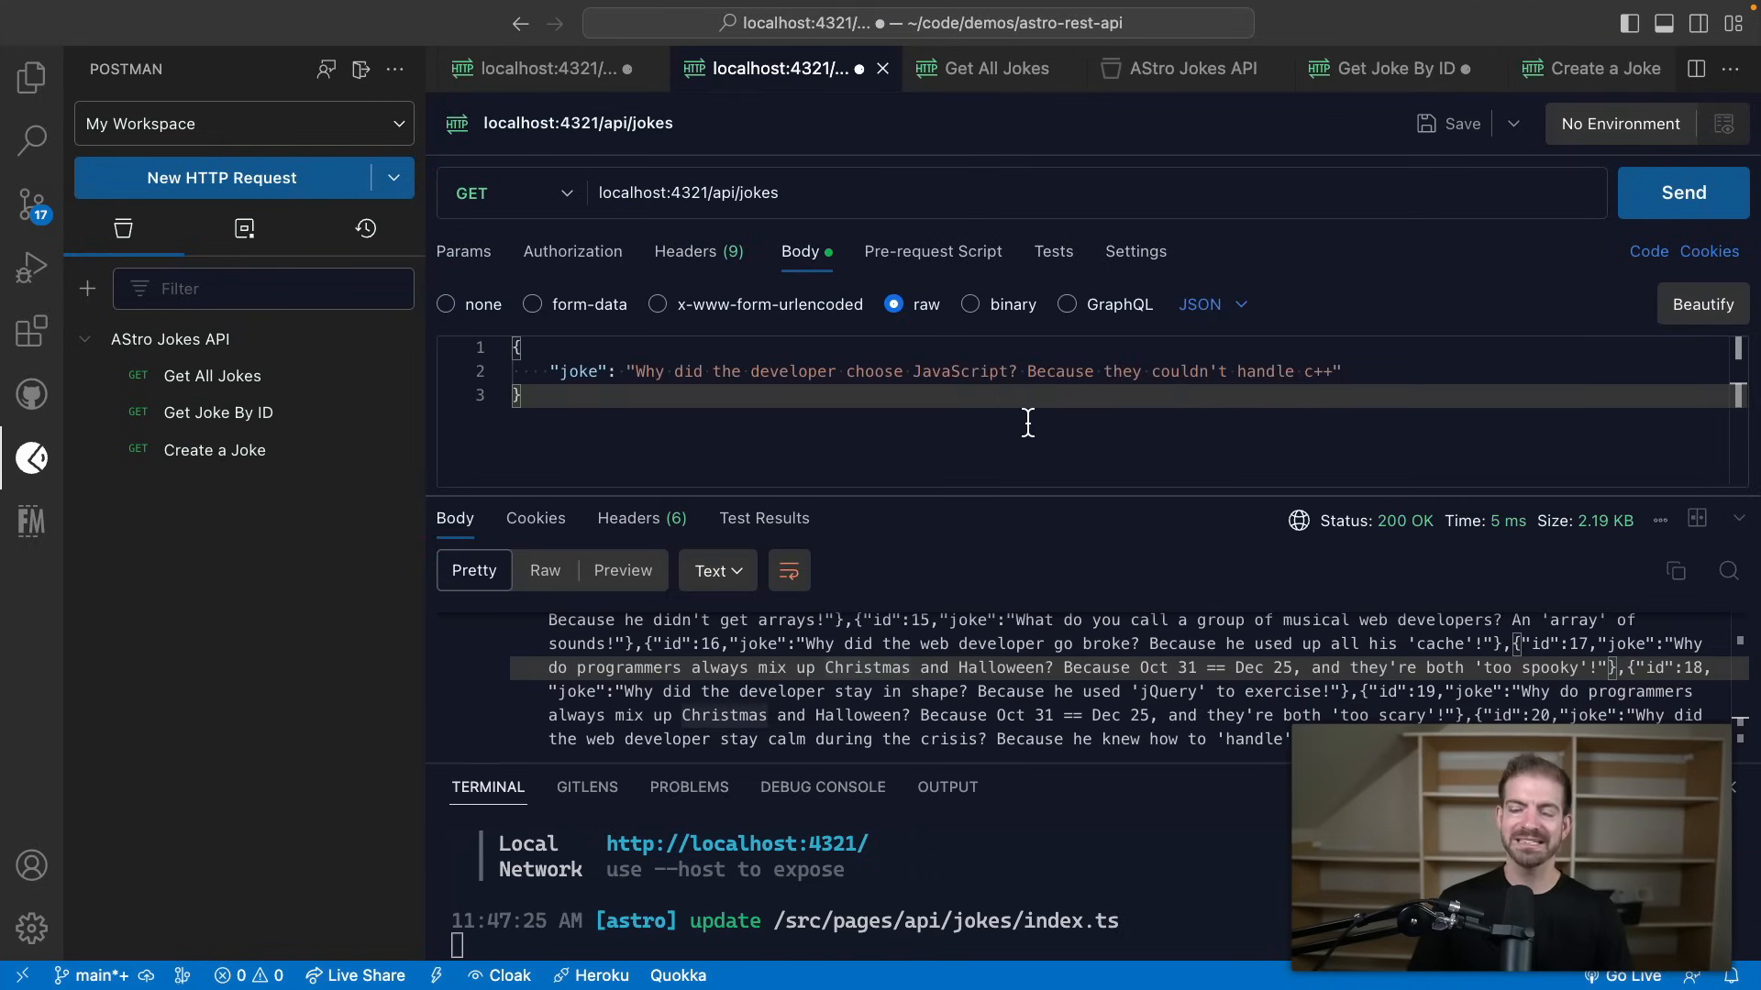
left_click(1682, 191)
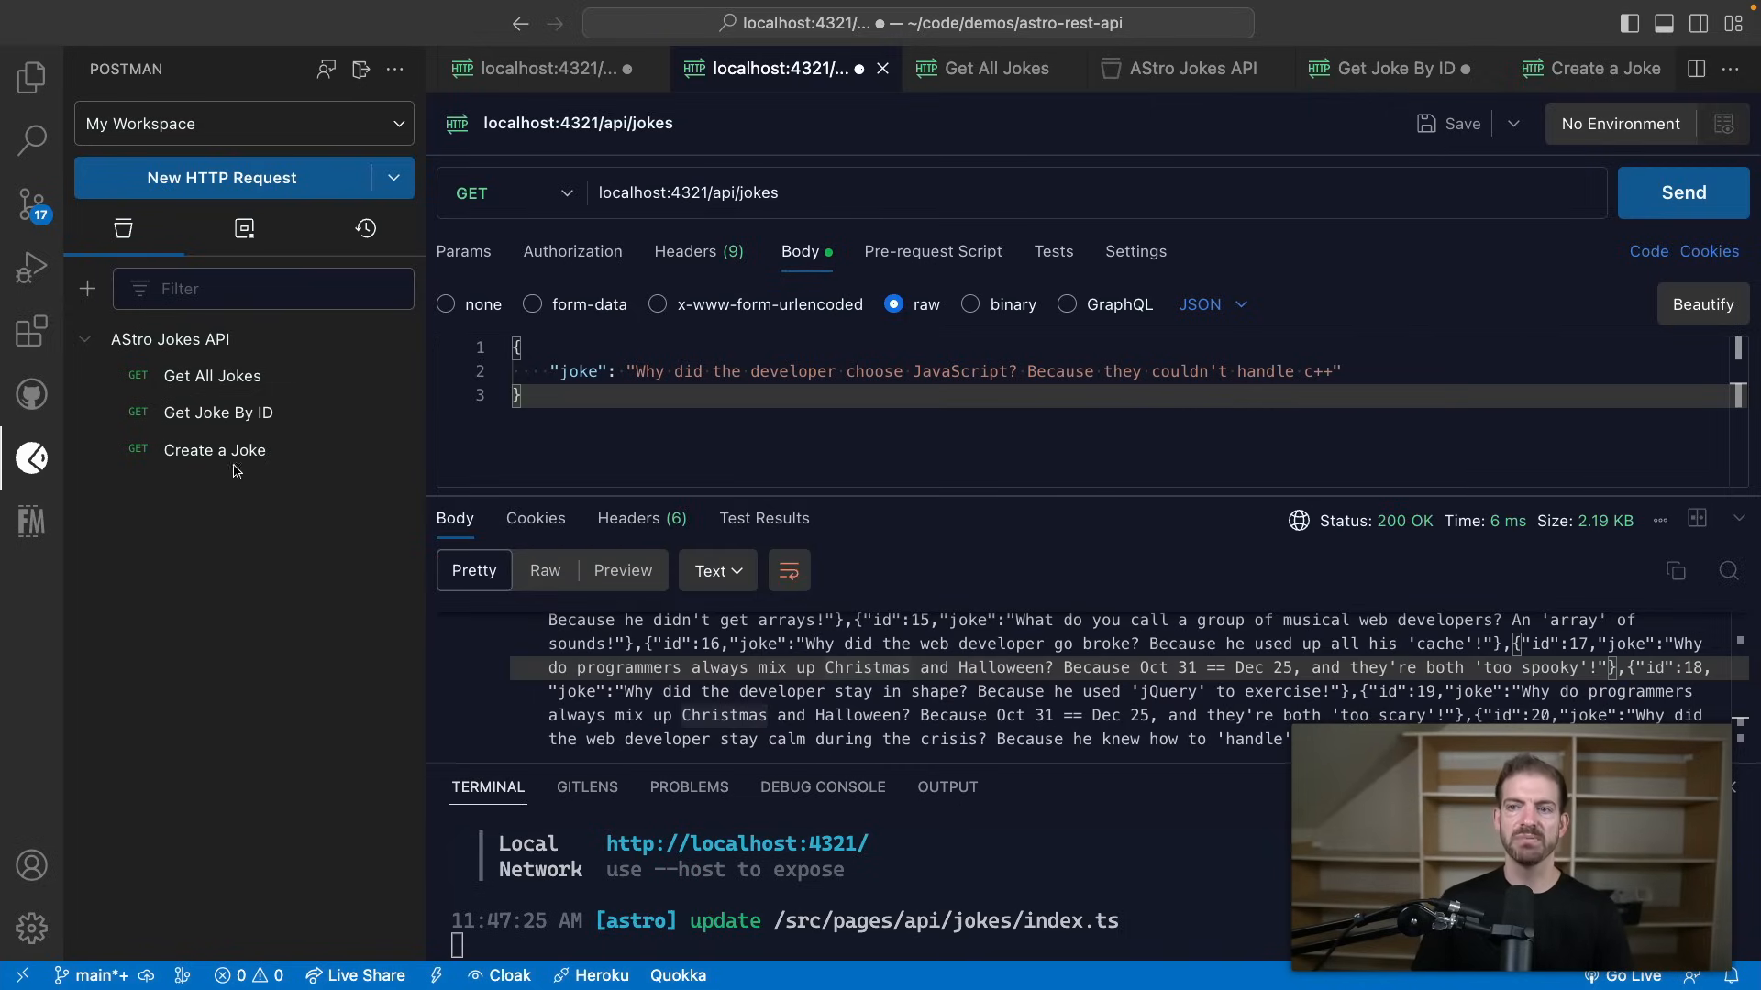
mouse_move(212, 376)
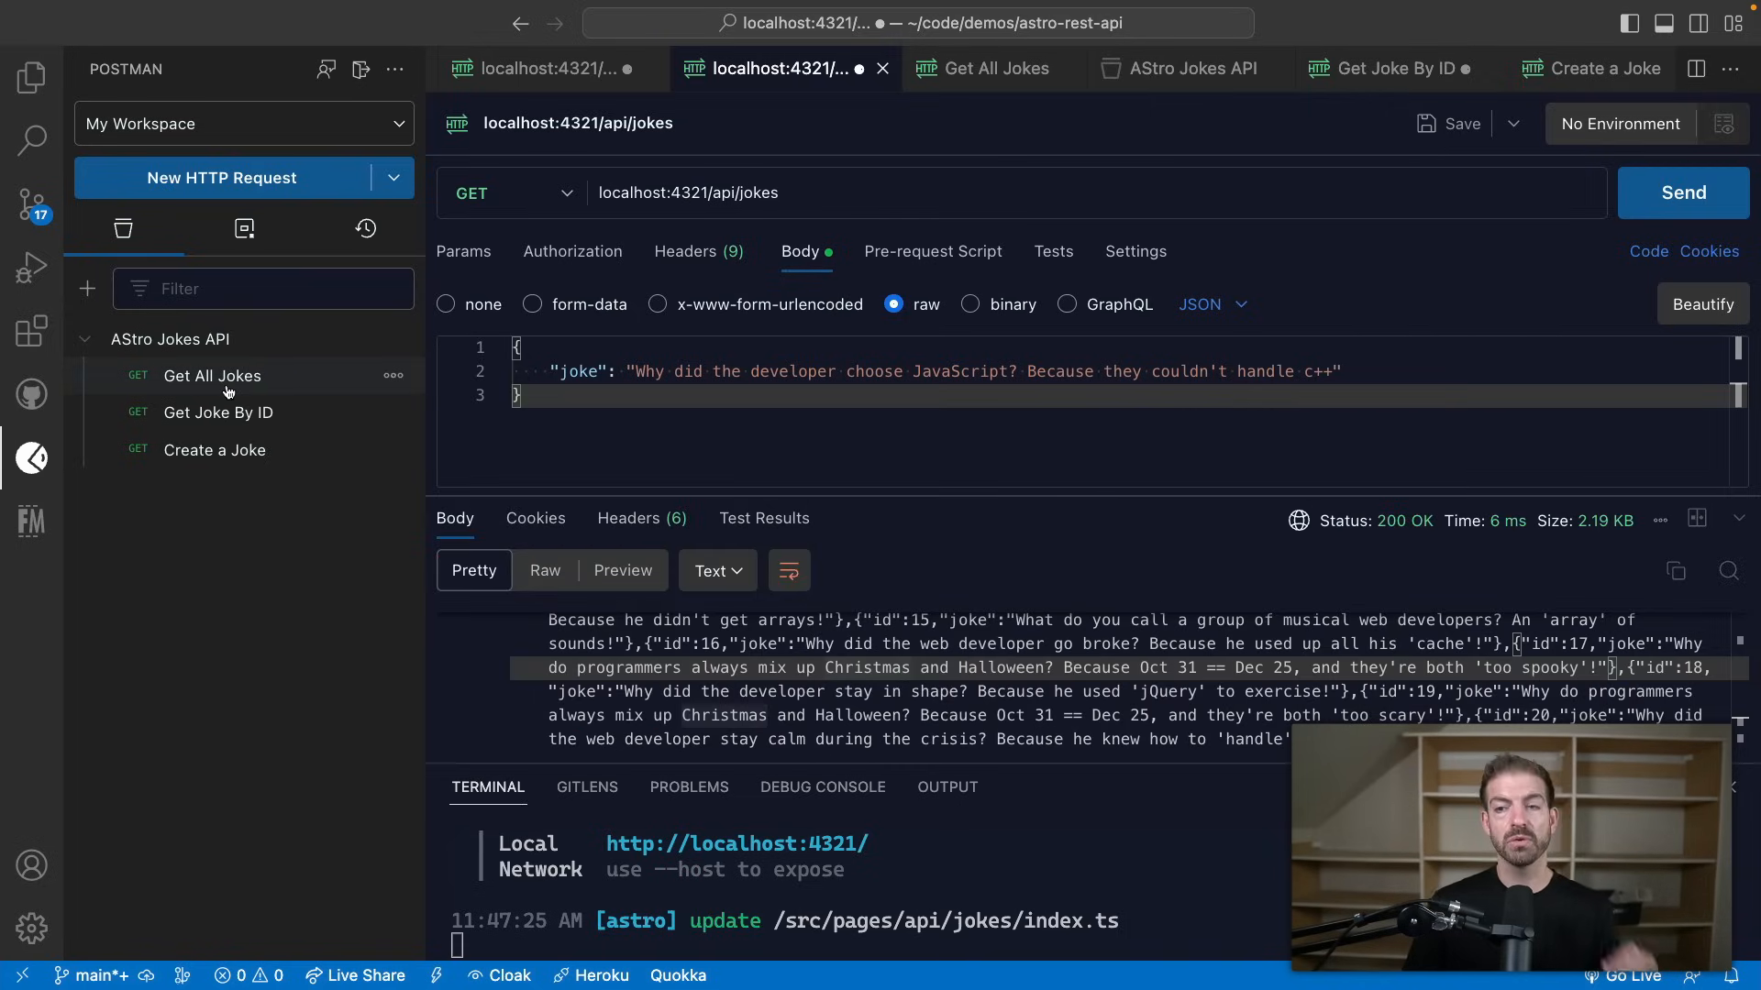
left_click(218, 412)
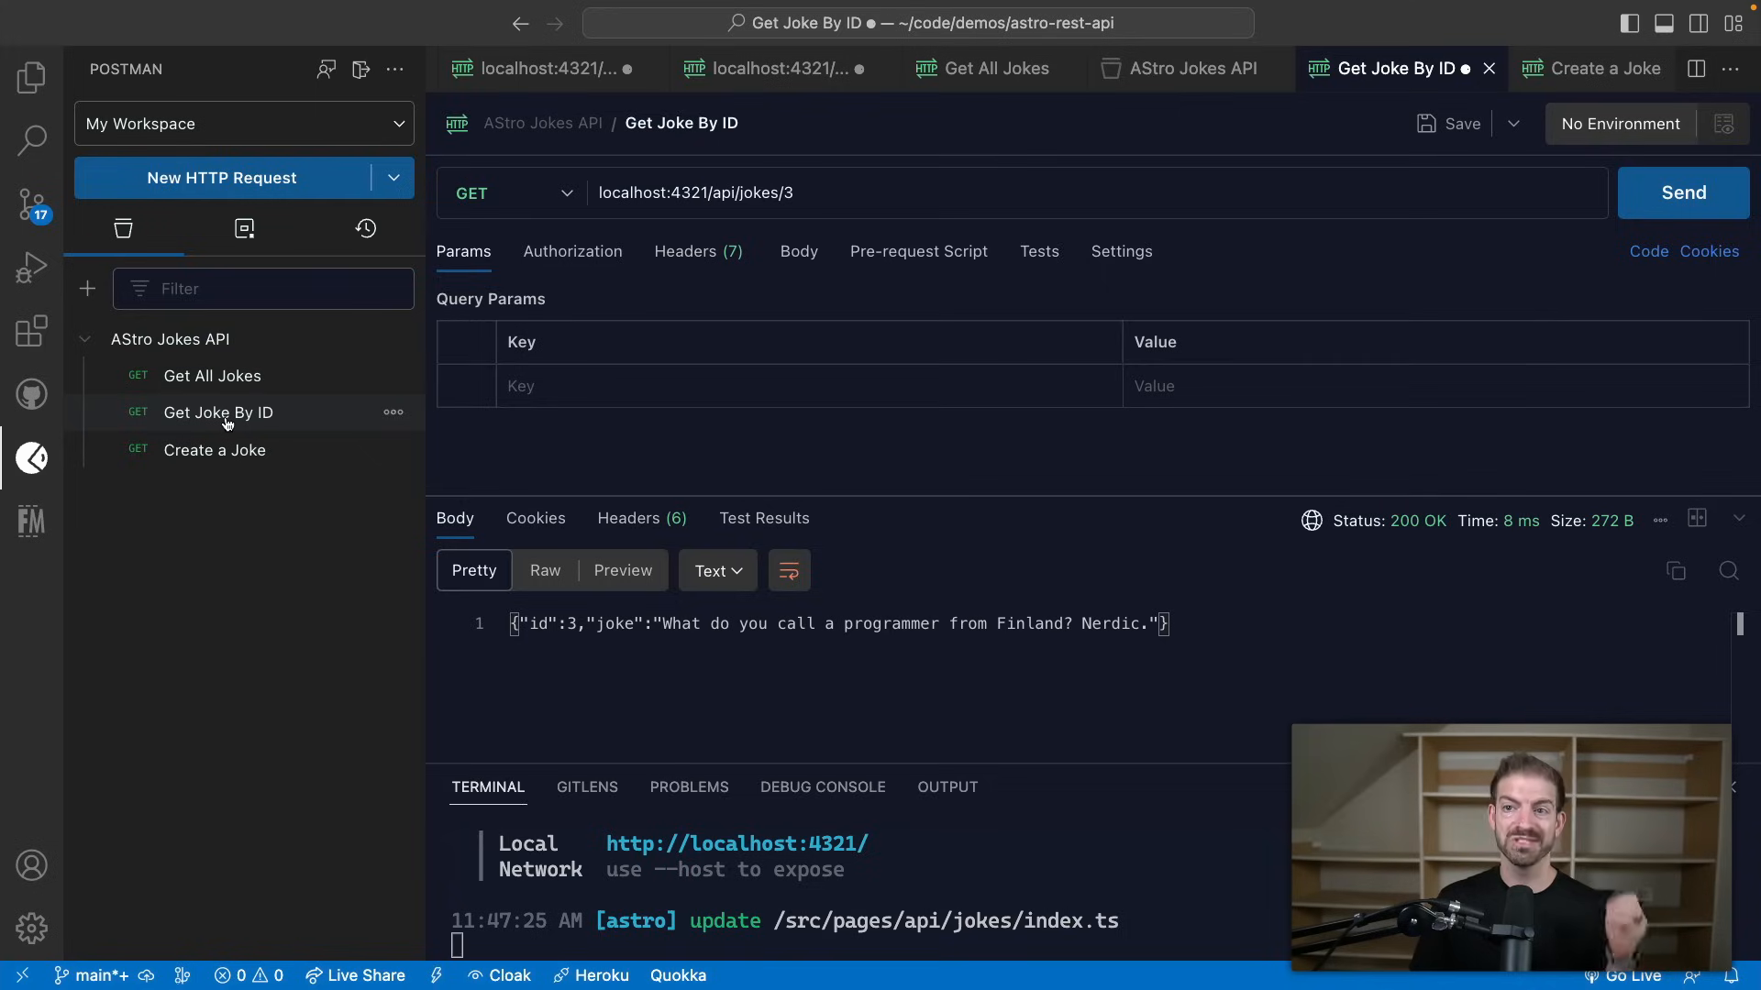
mouse_move(750, 467)
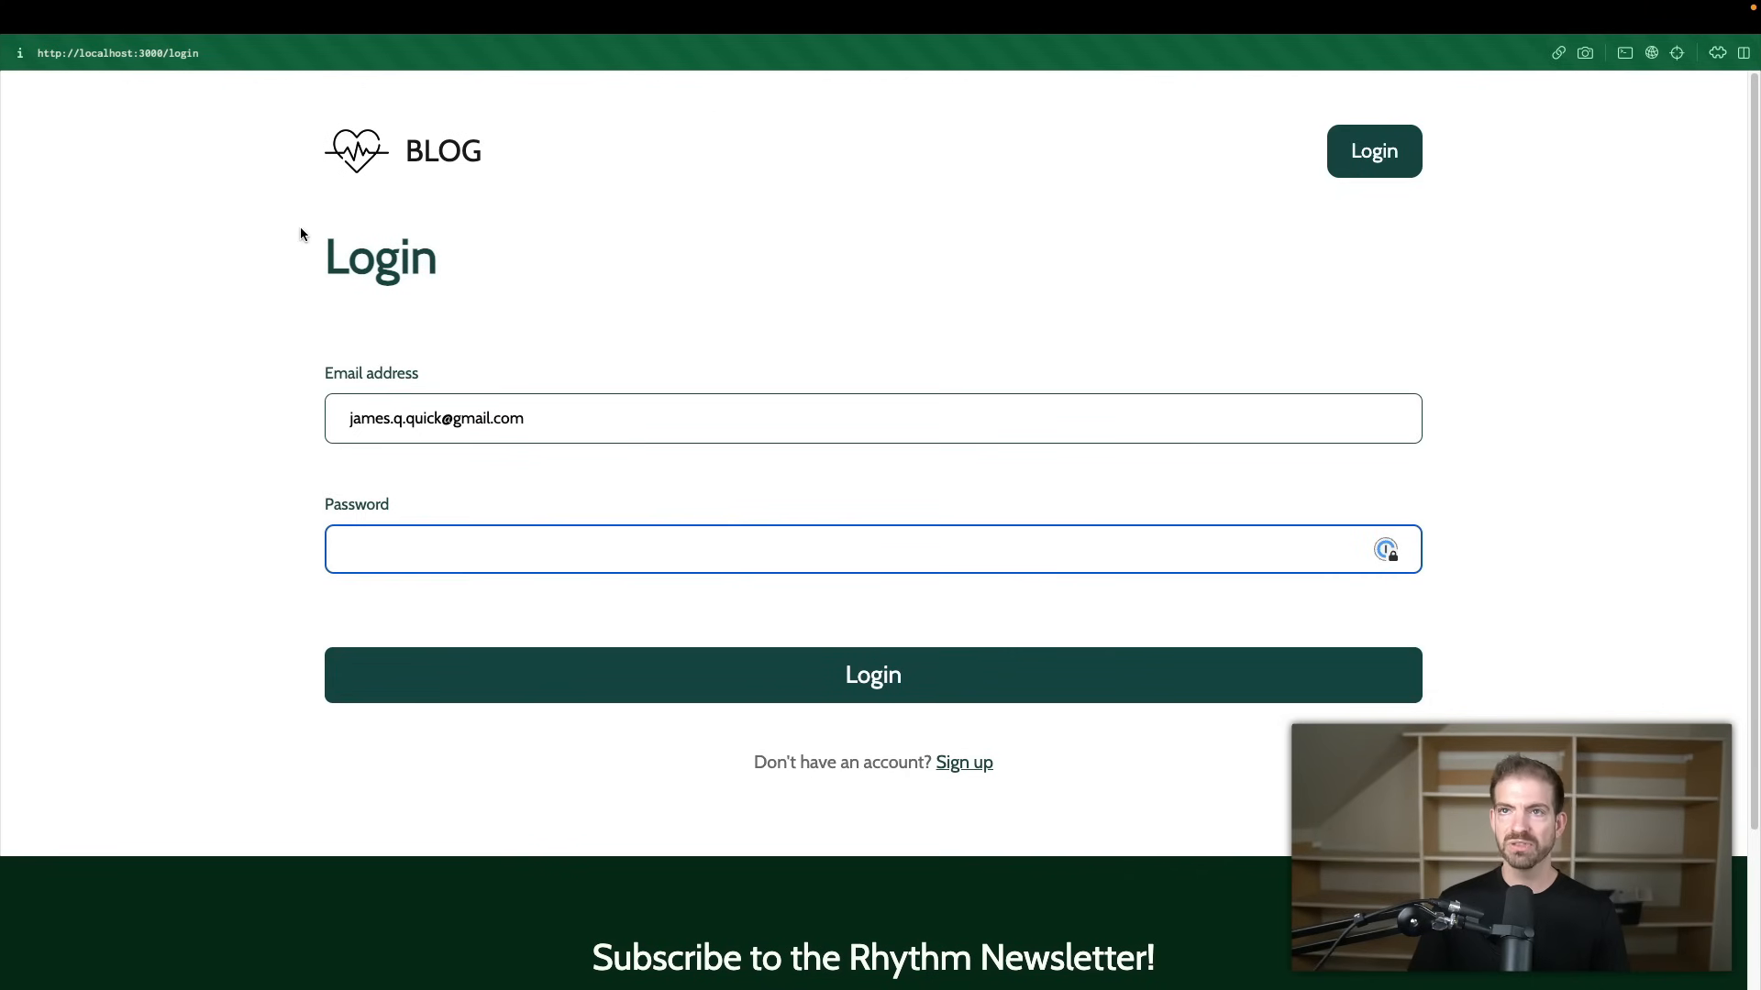
Go from the blog home page to its login page and autofill the email and password.
left_click(402, 151)
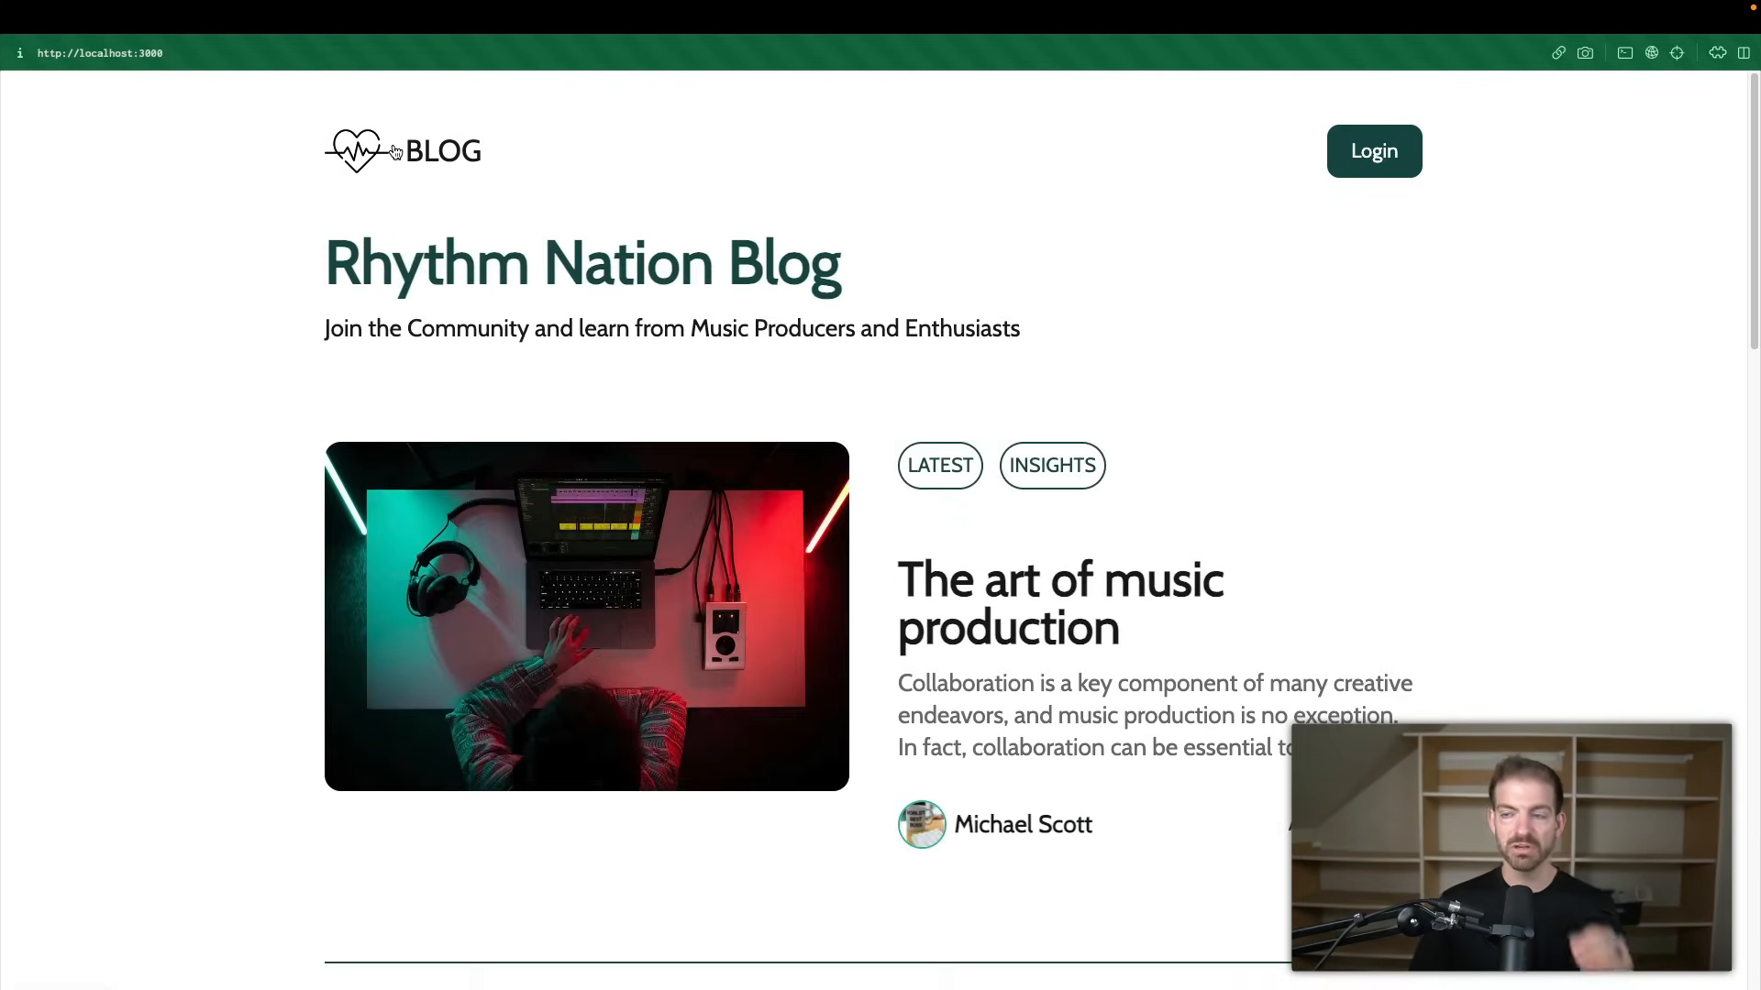
mouse_move(884, 249)
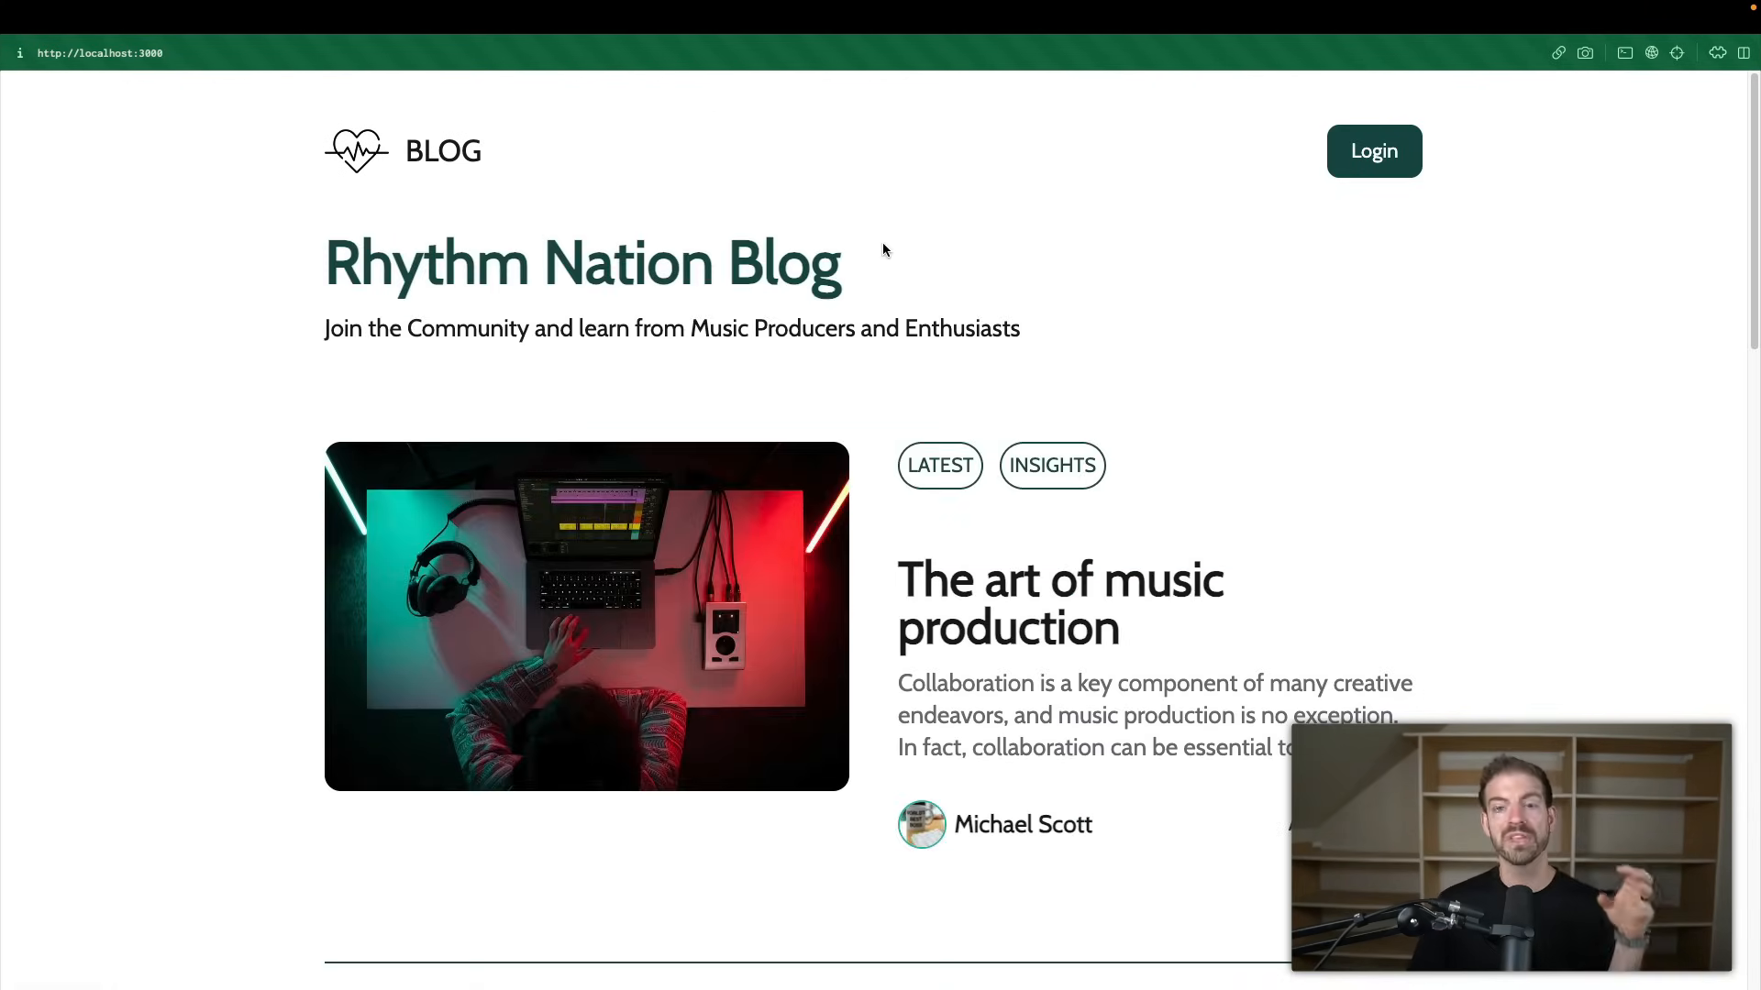
left_click(1374, 150)
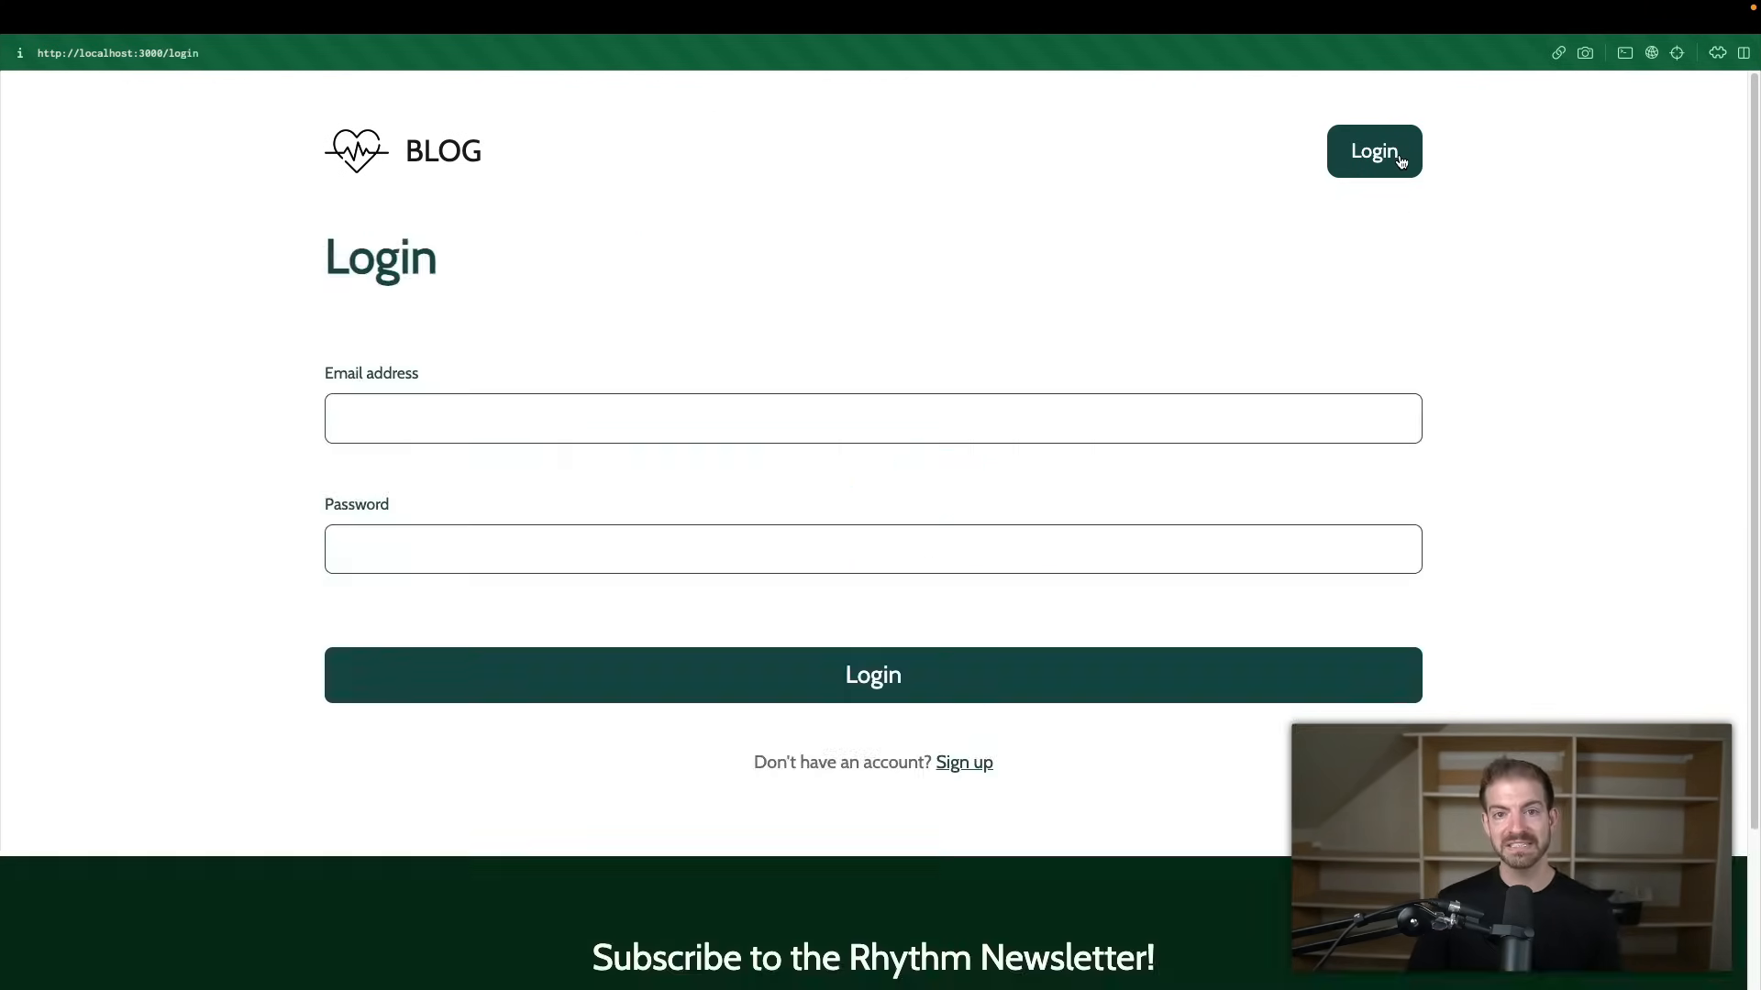
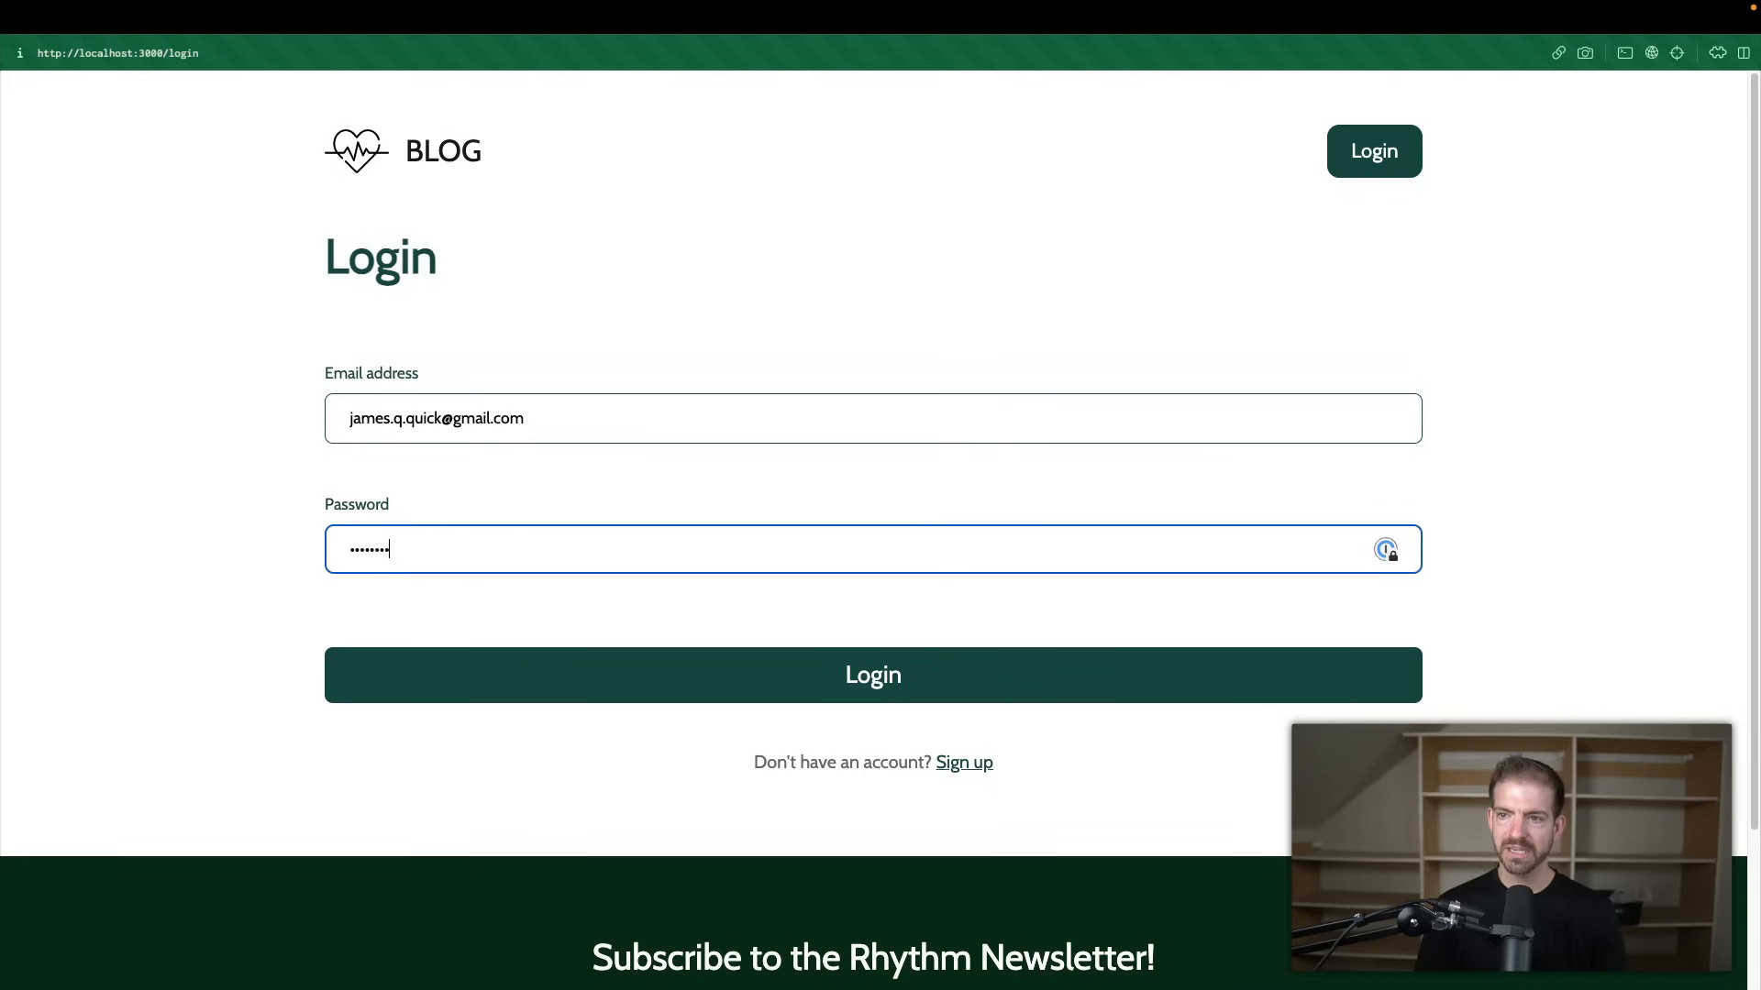
Inspect the localhost userEmail and userId cookies in DevTools' Application panel, then close DevTools.
right_click(1209, 405)
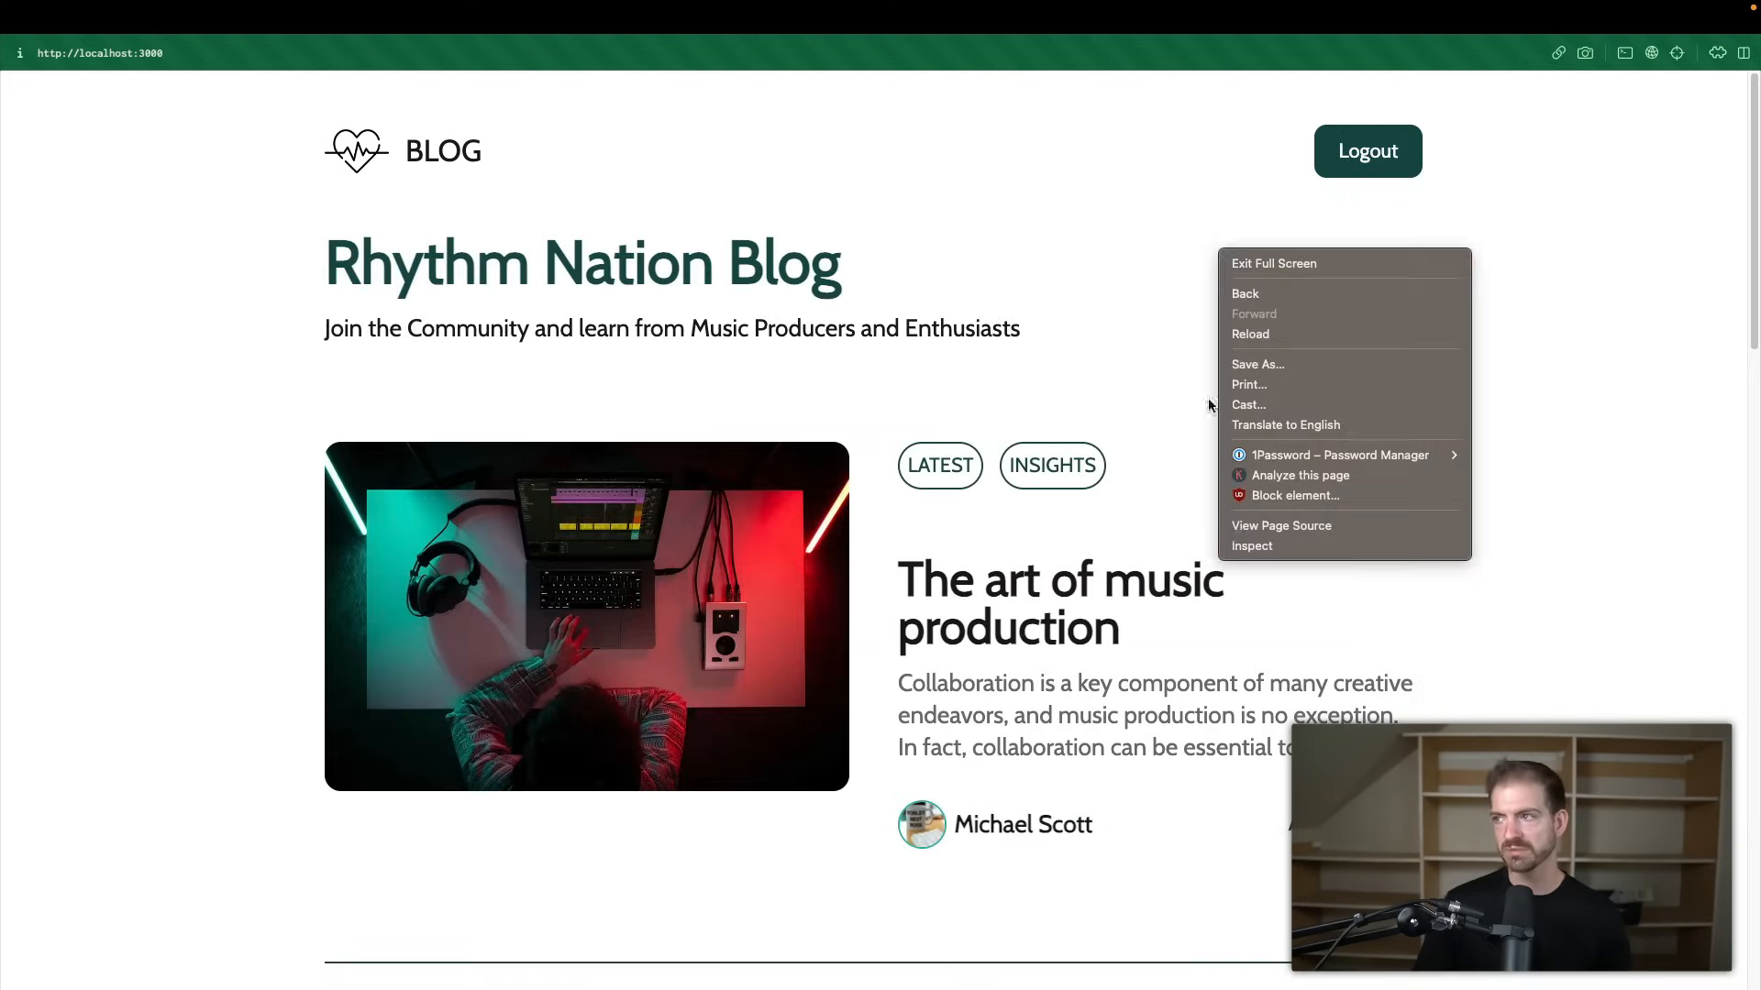
left_click(1251, 546)
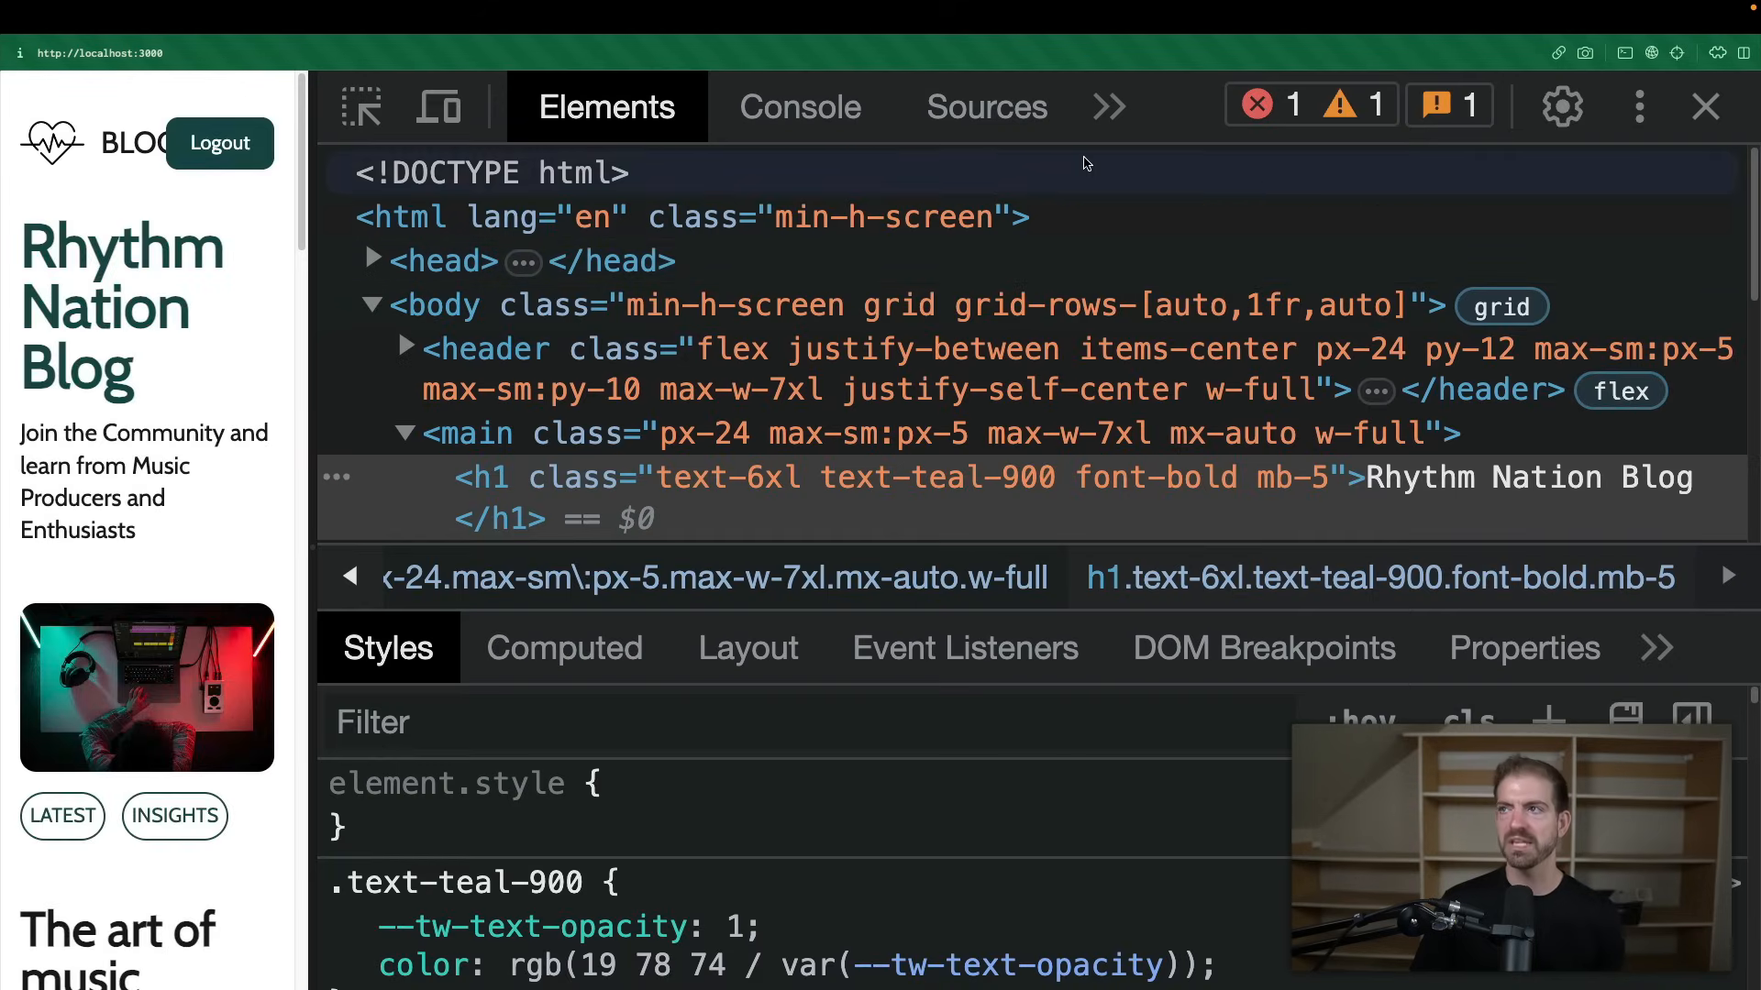
left_click(1107, 106)
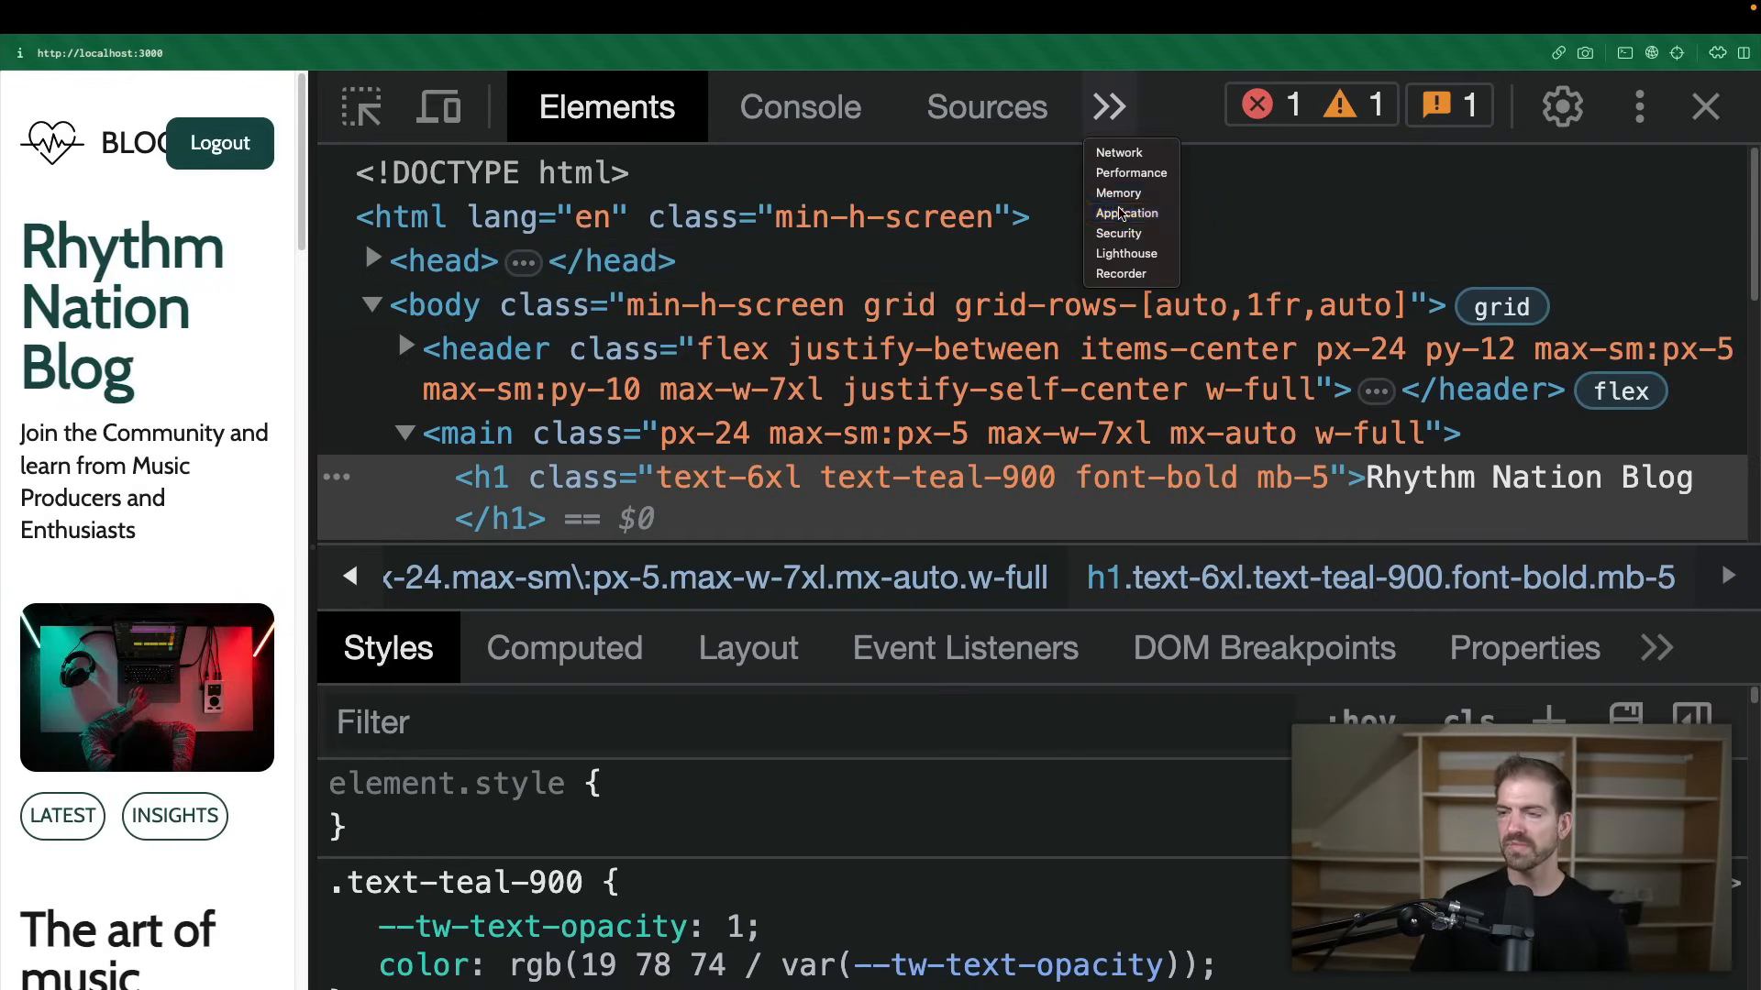
left_click(1127, 214)
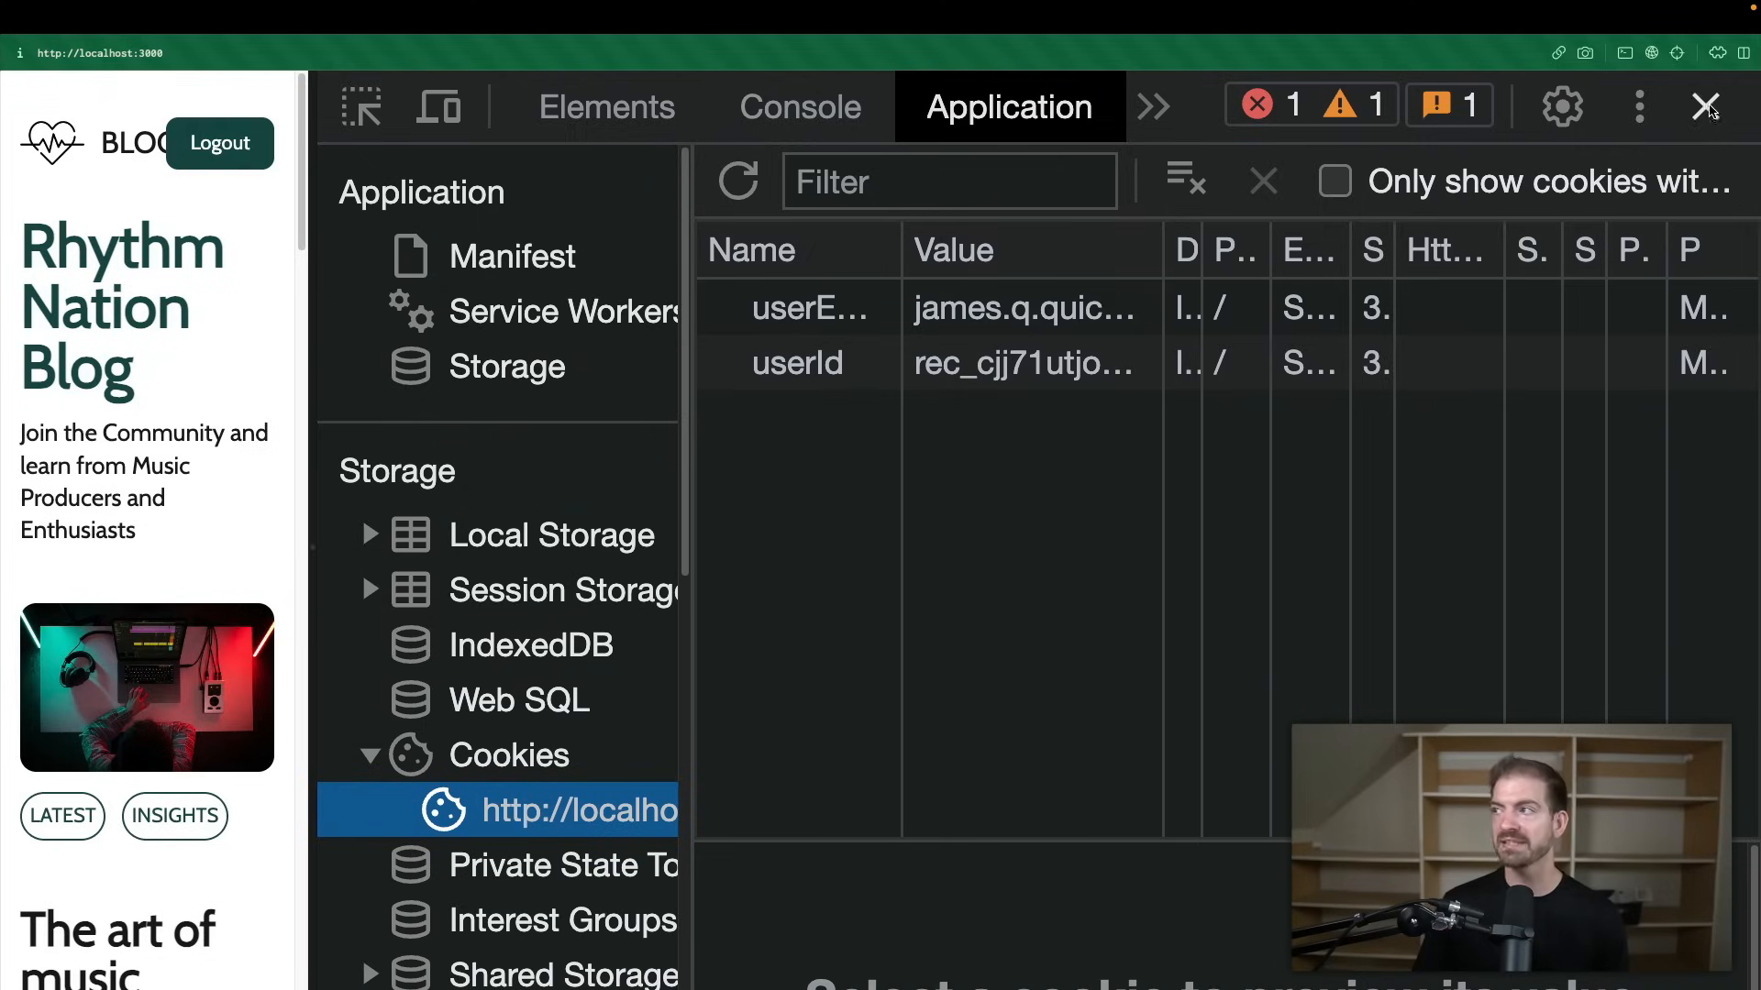
left_click(1706, 106)
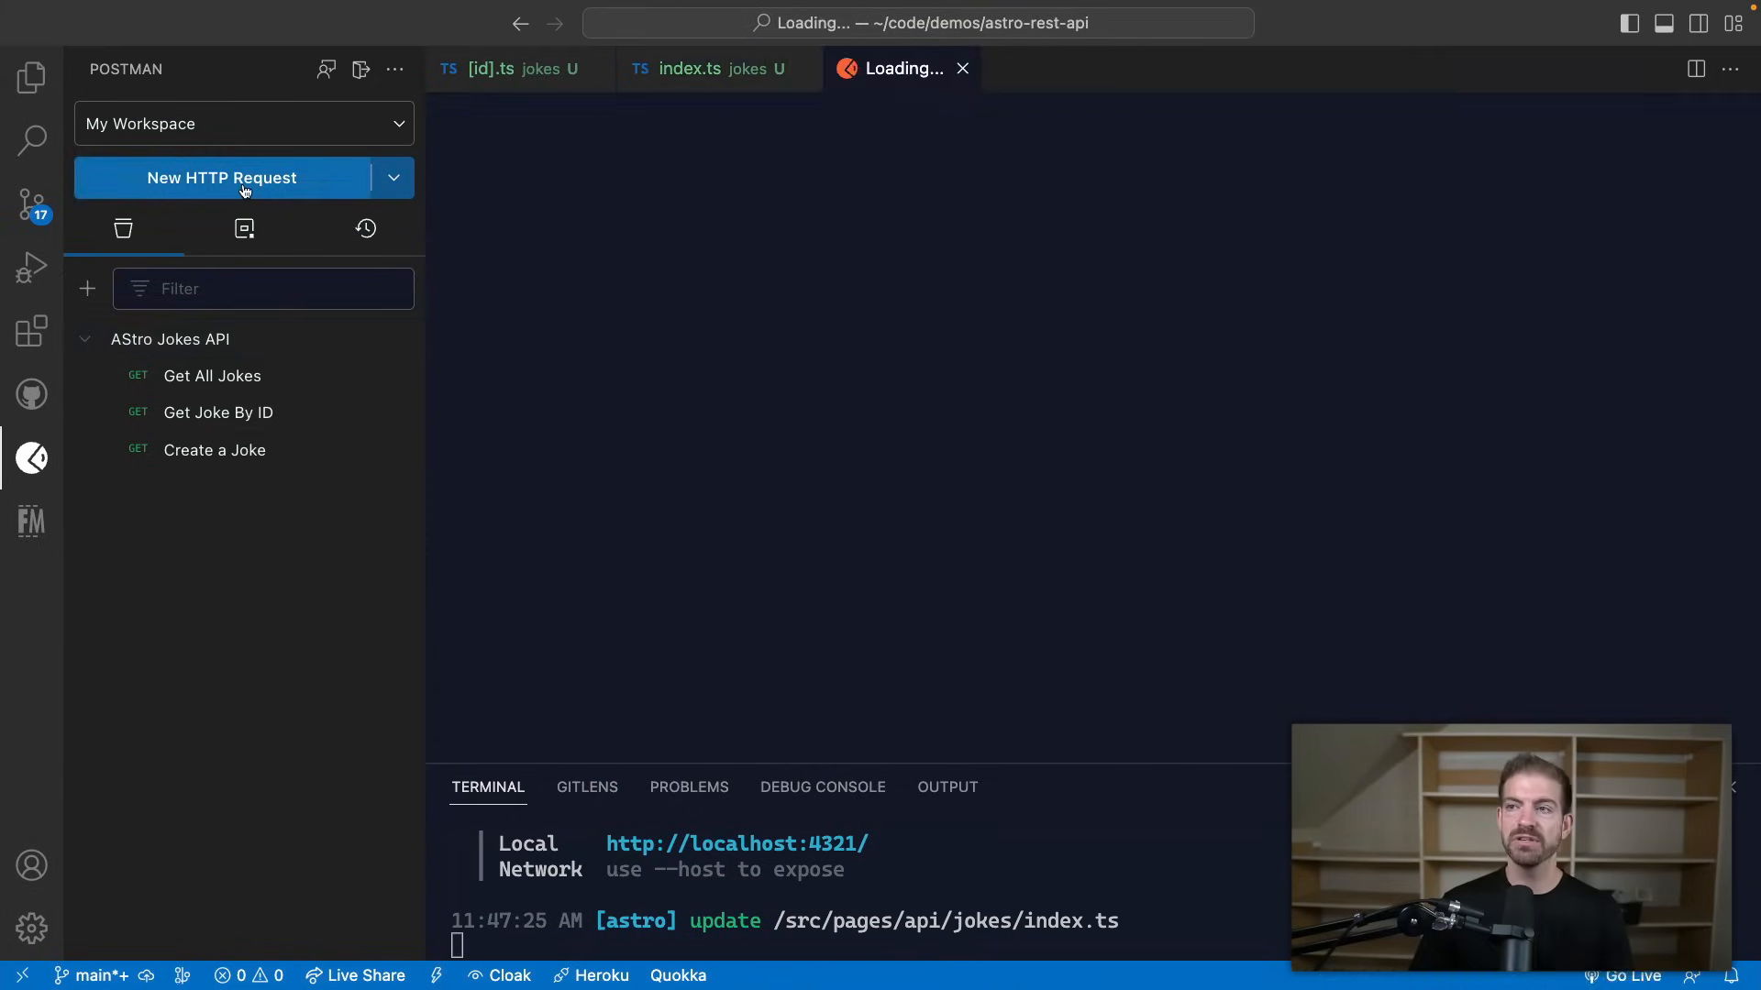
Create a new POST request to localhost:3000/login.
left_click(221, 177)
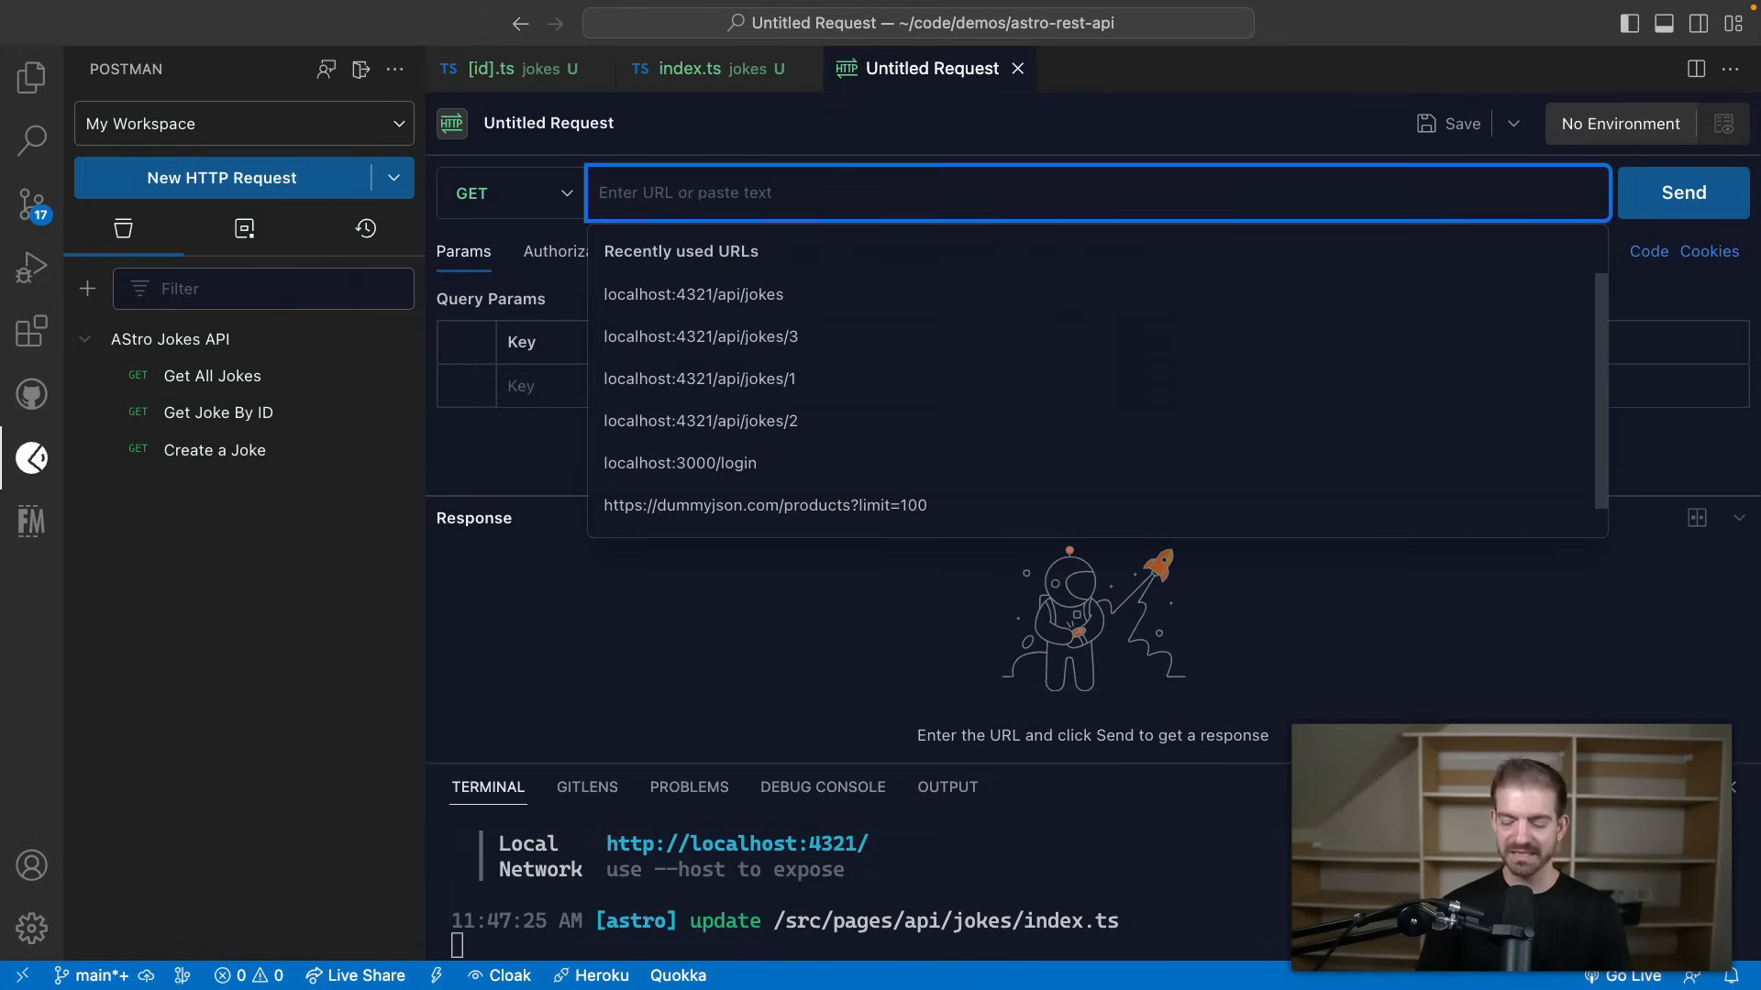
type("localhost:3000/login")
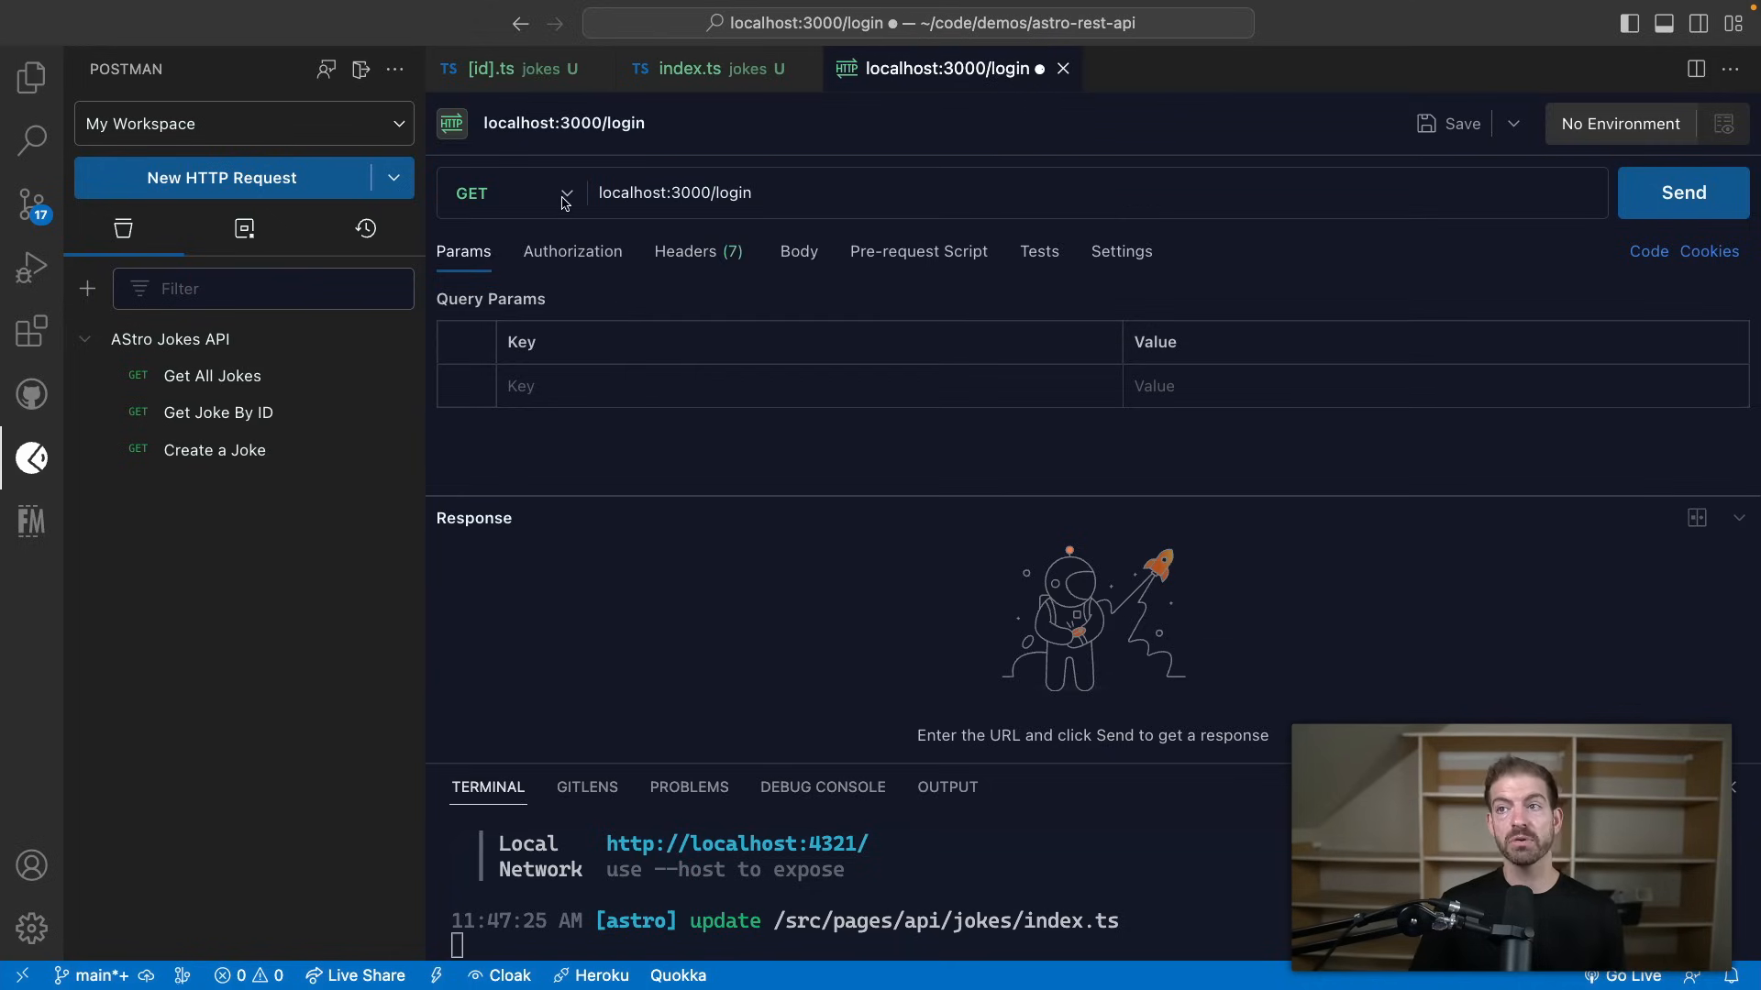
left_click(471, 191)
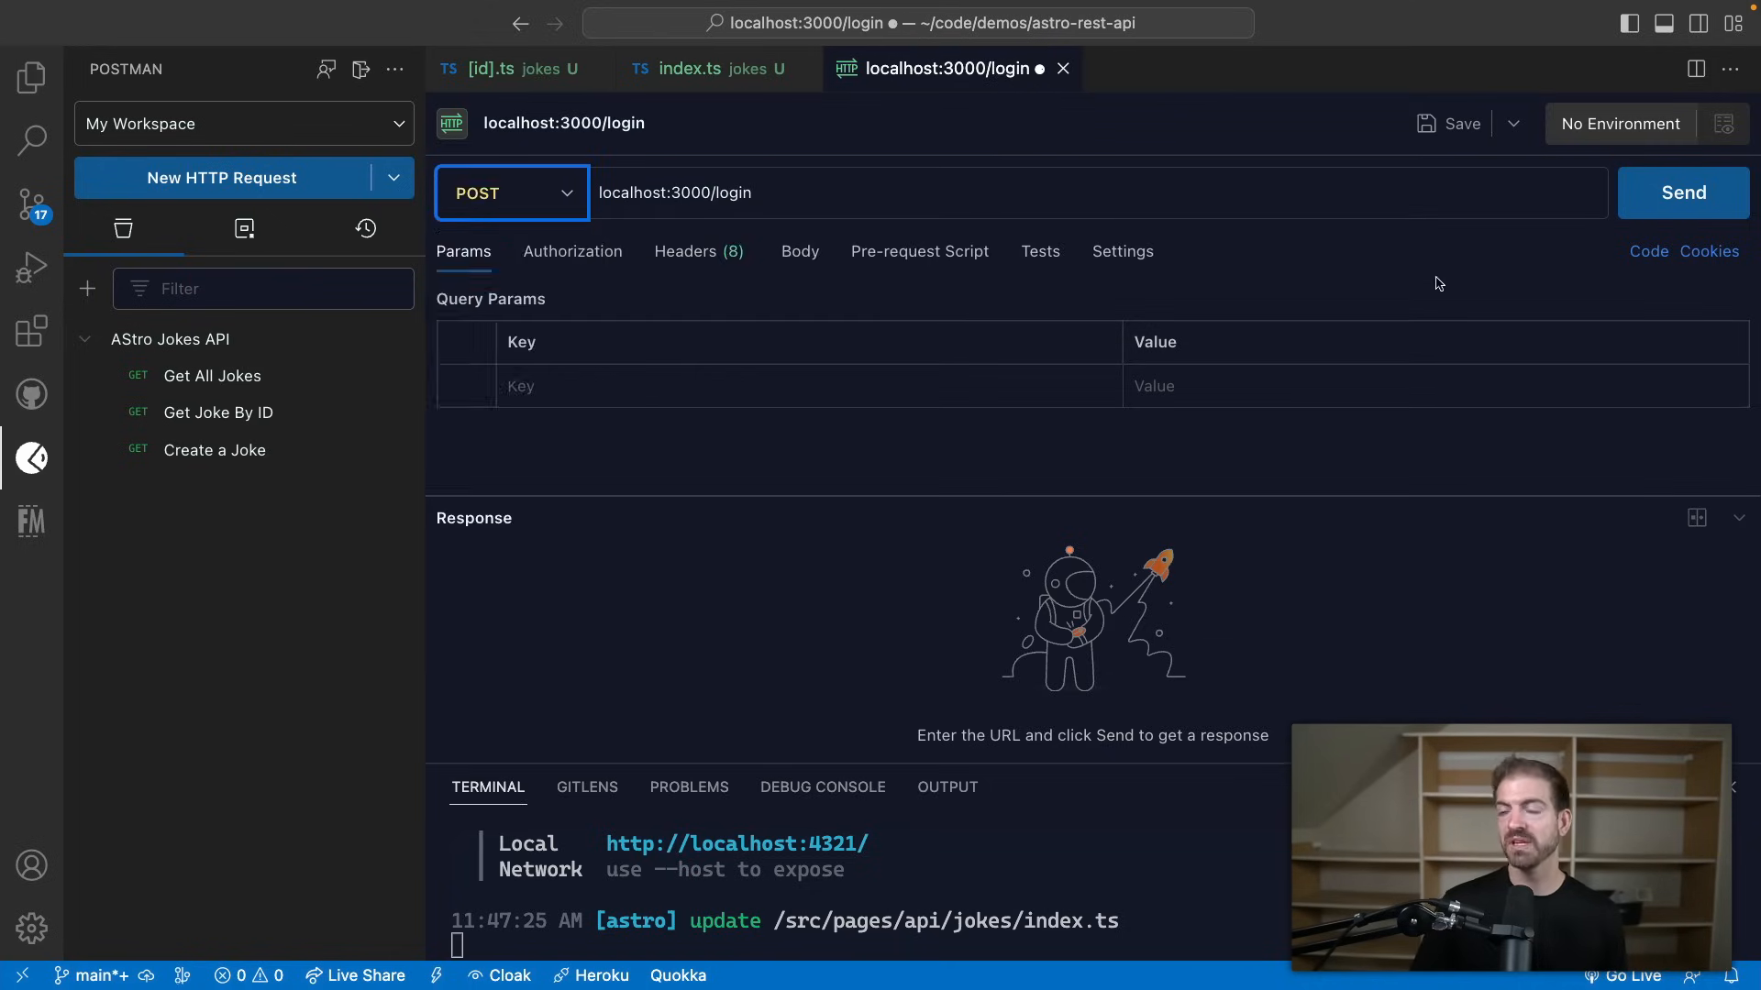
left_click(799, 251)
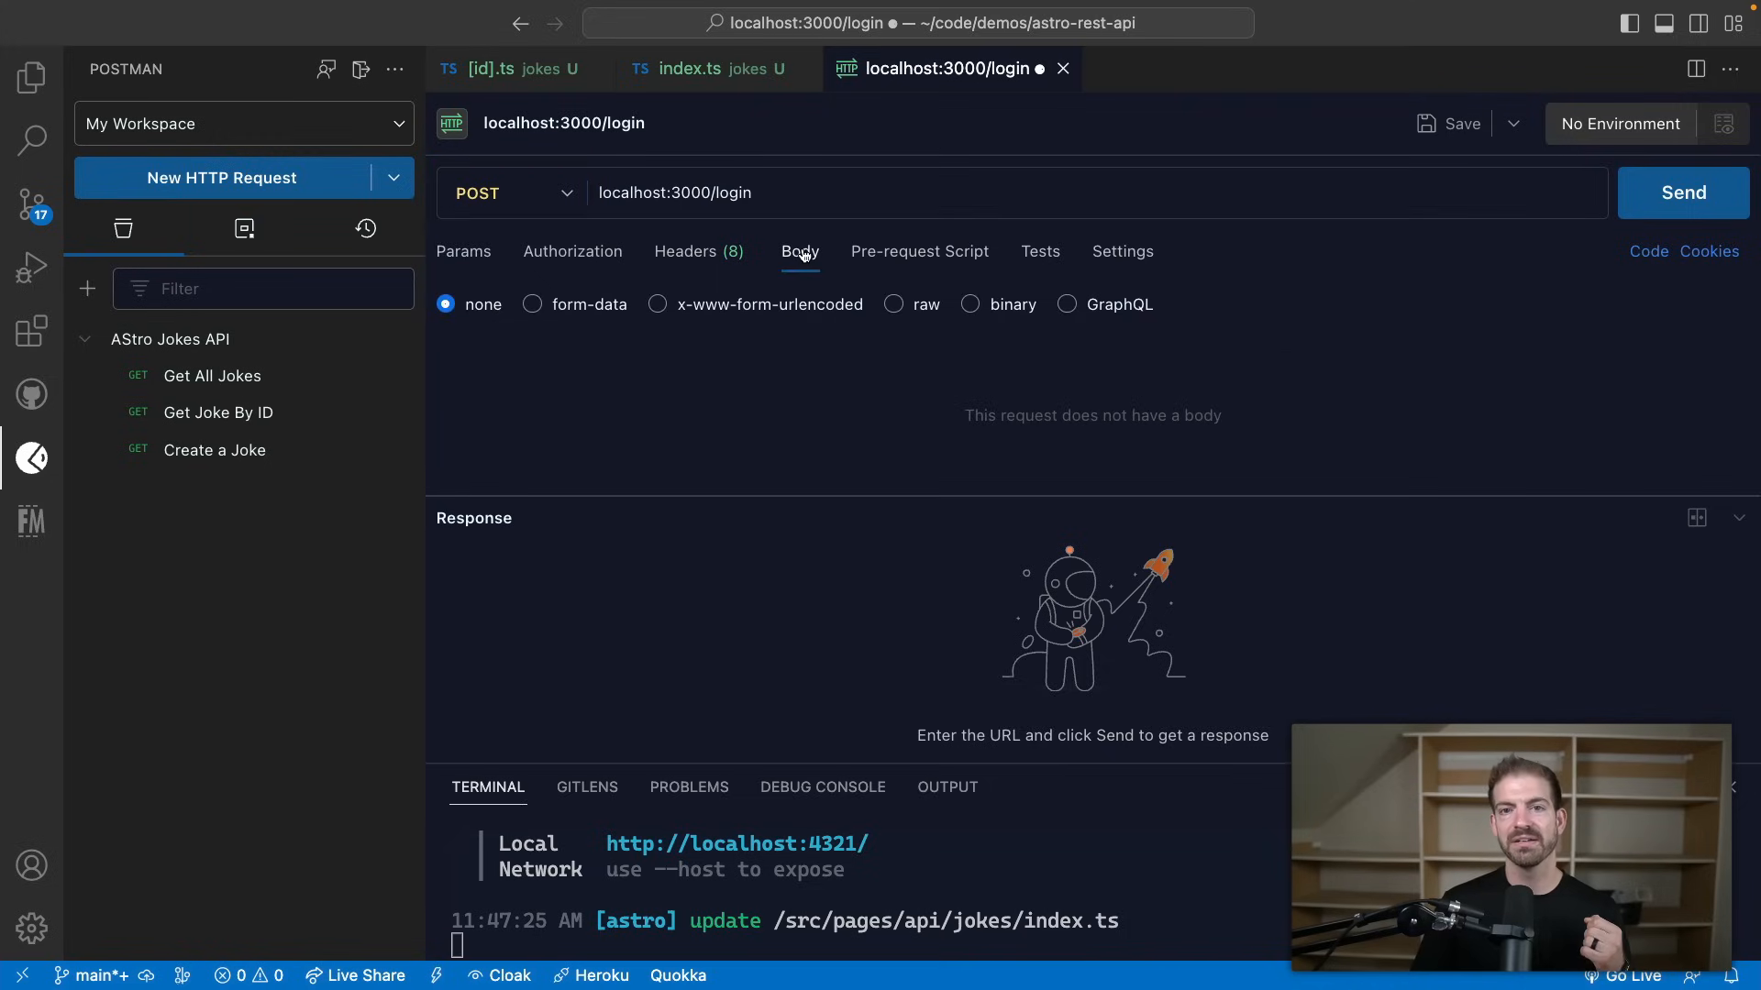
left_click(532, 305)
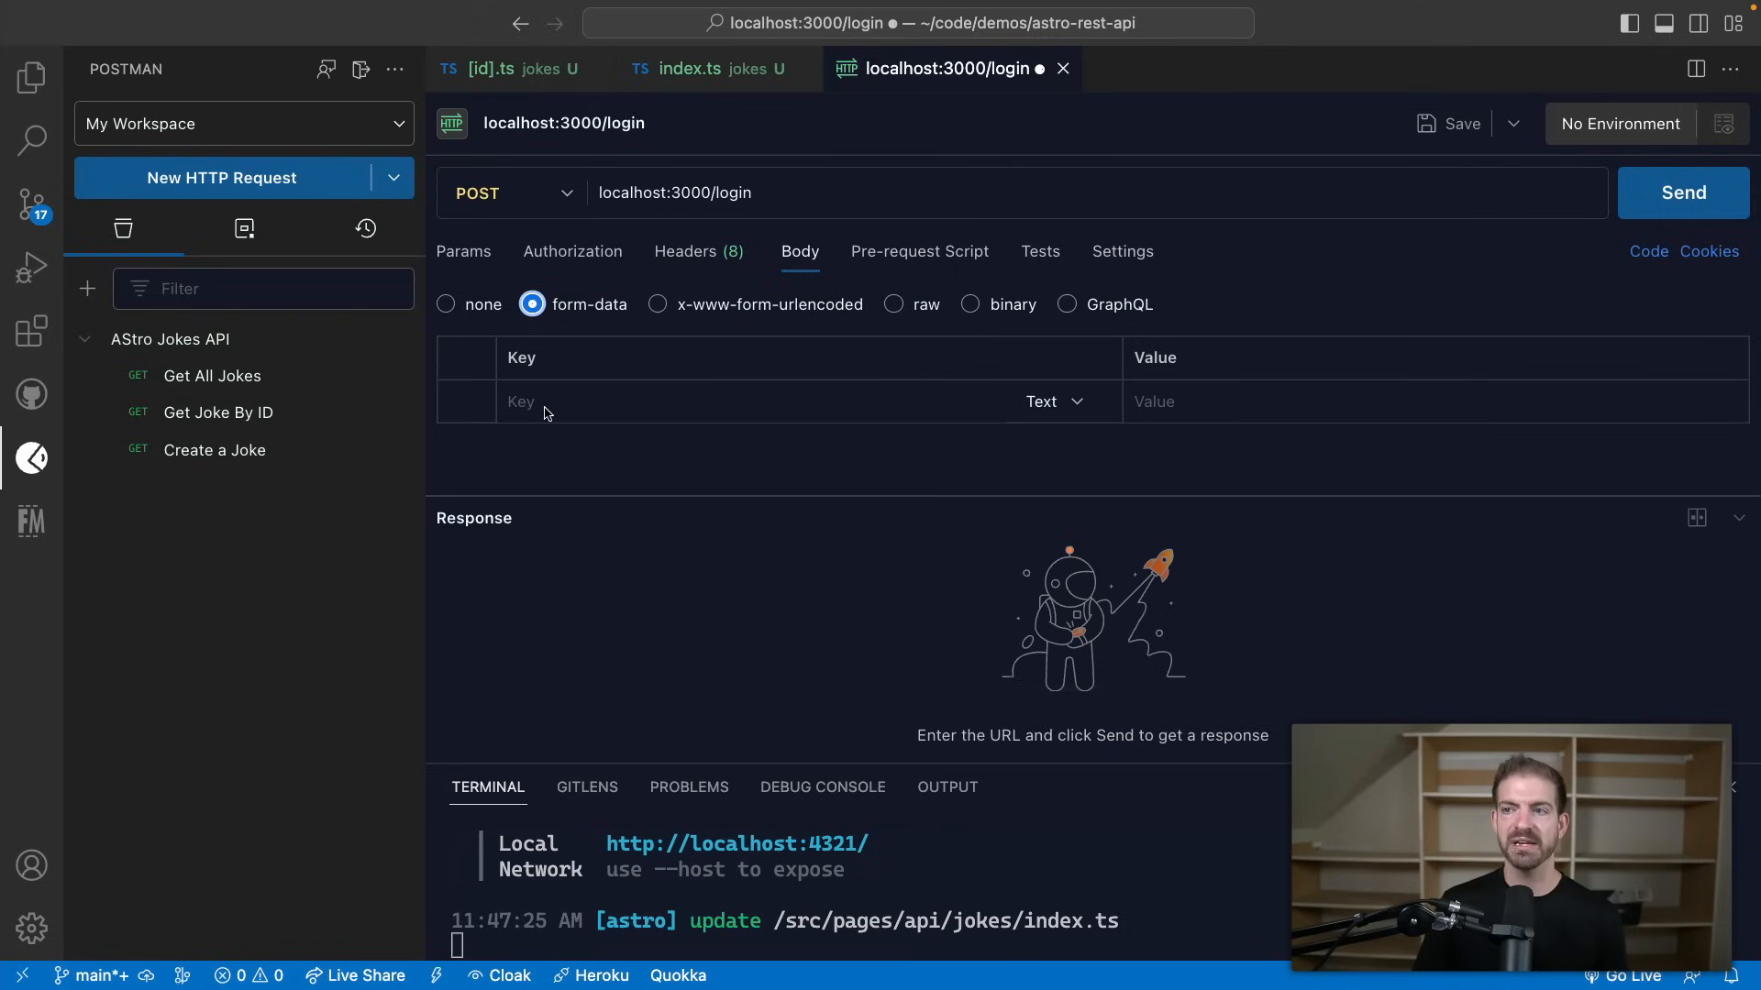
type("email")
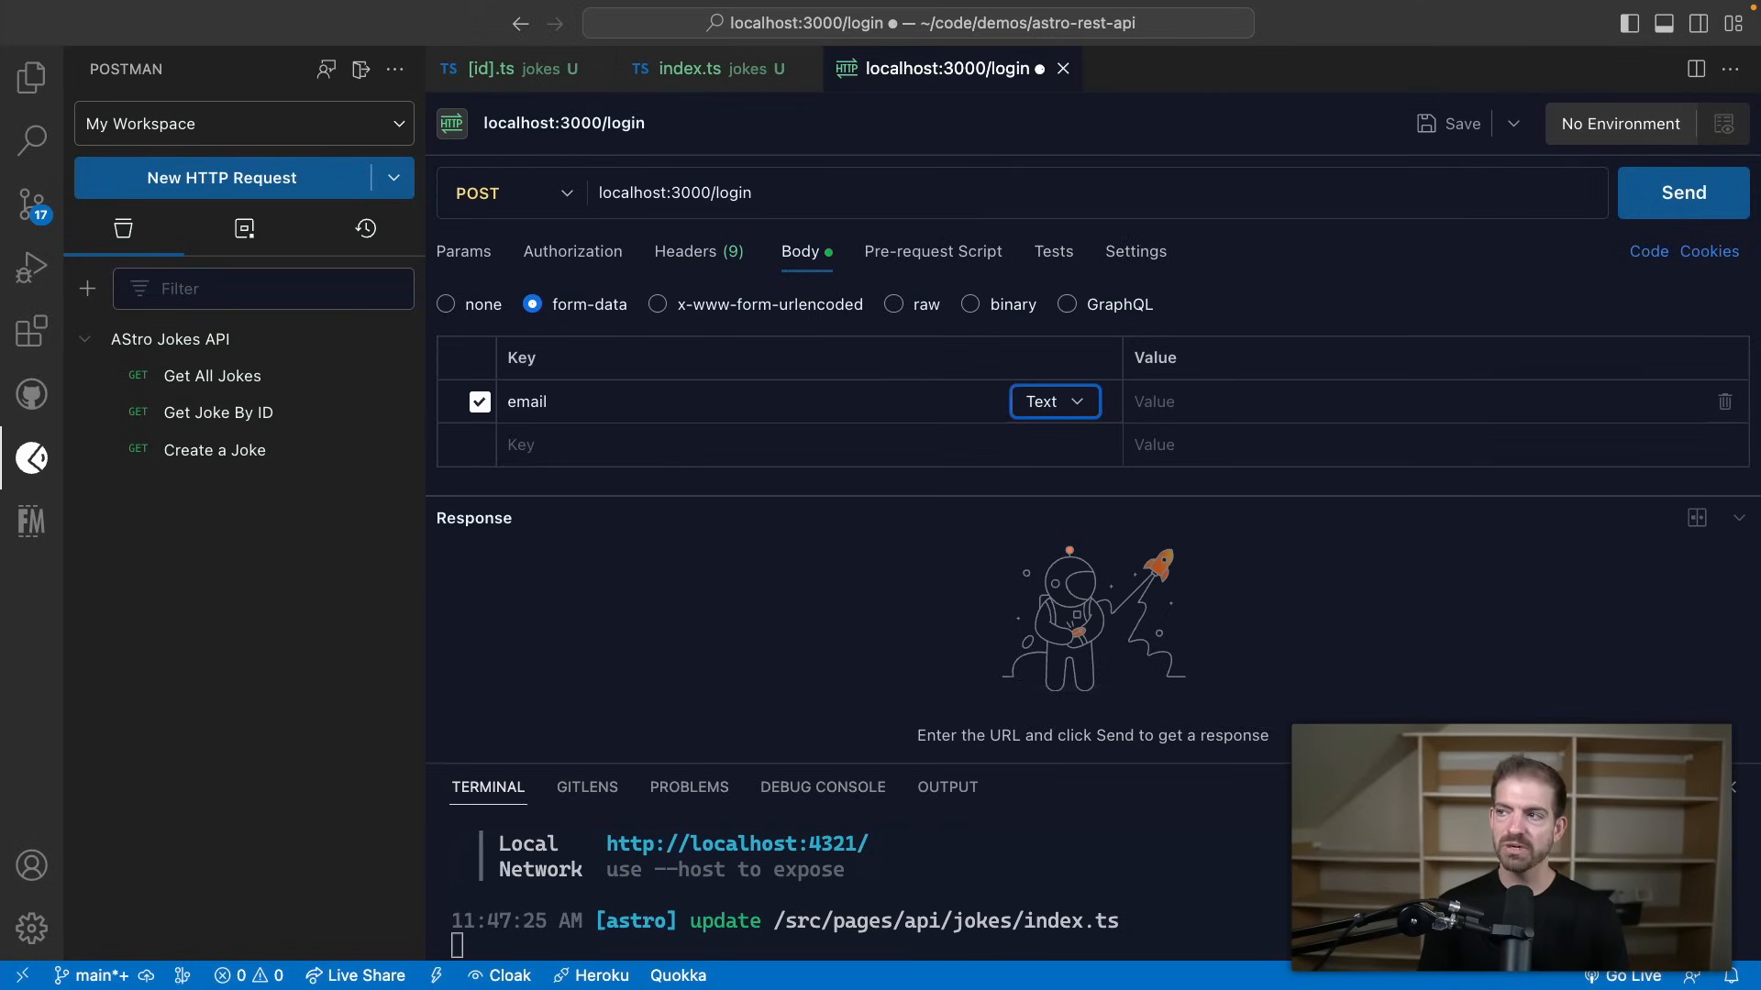
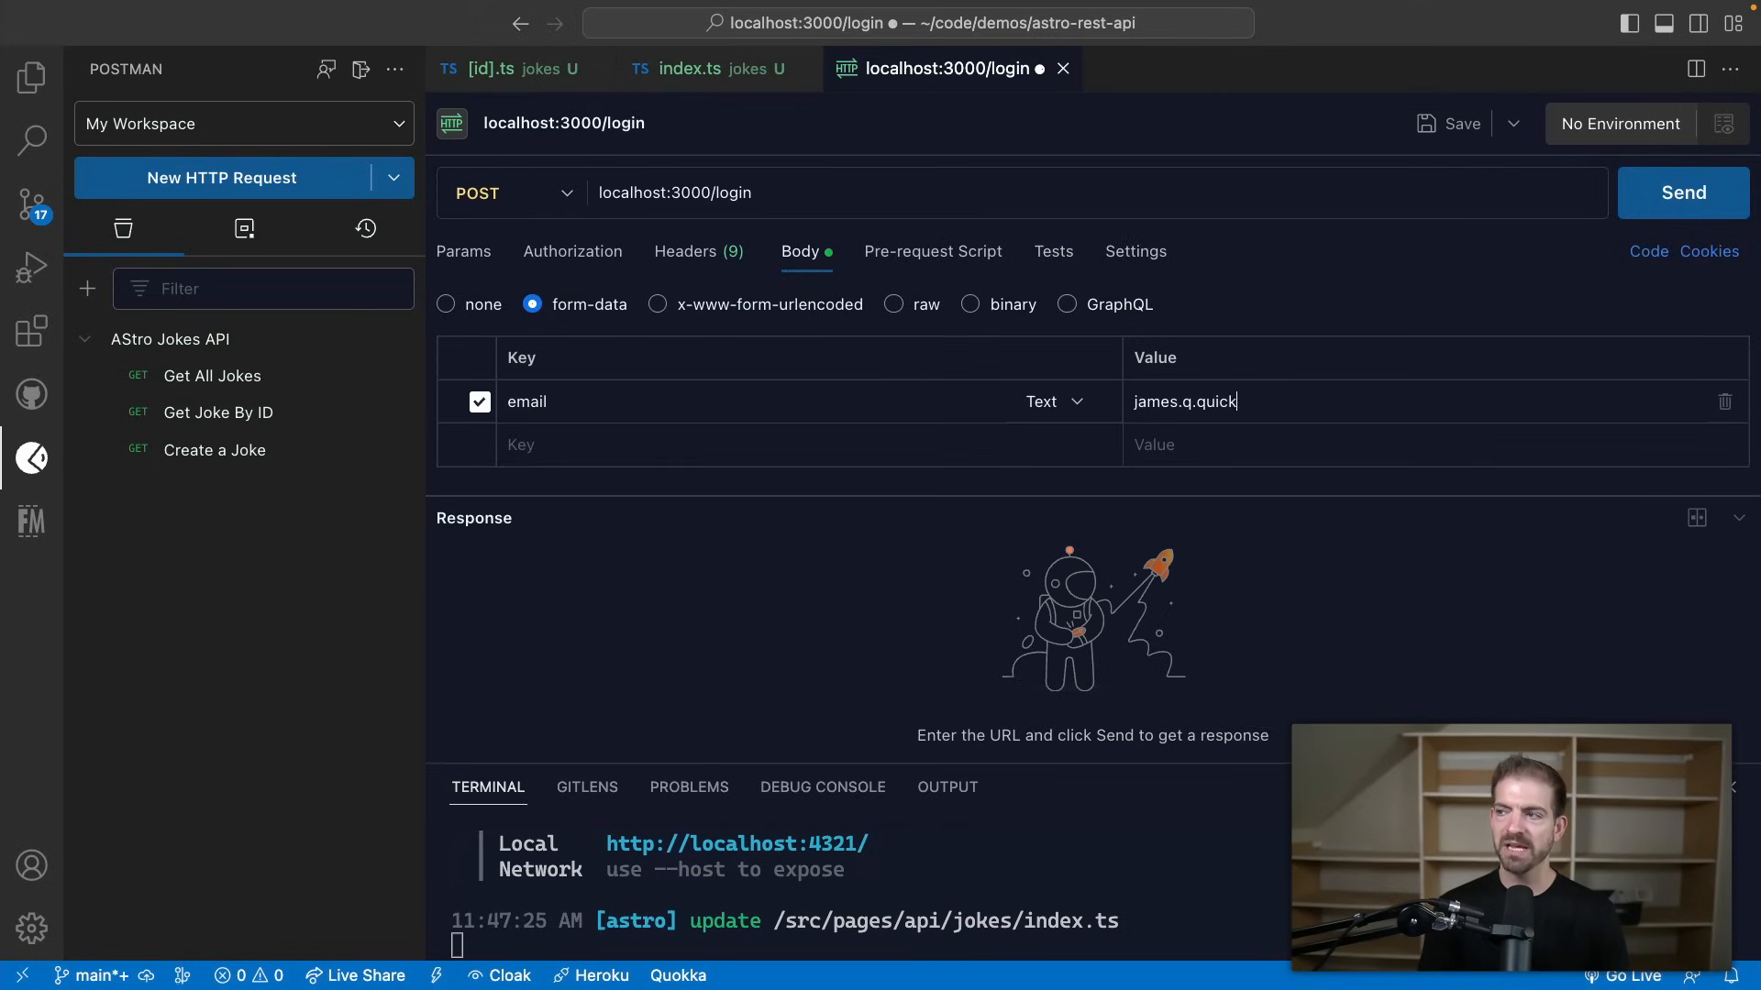
type("p")
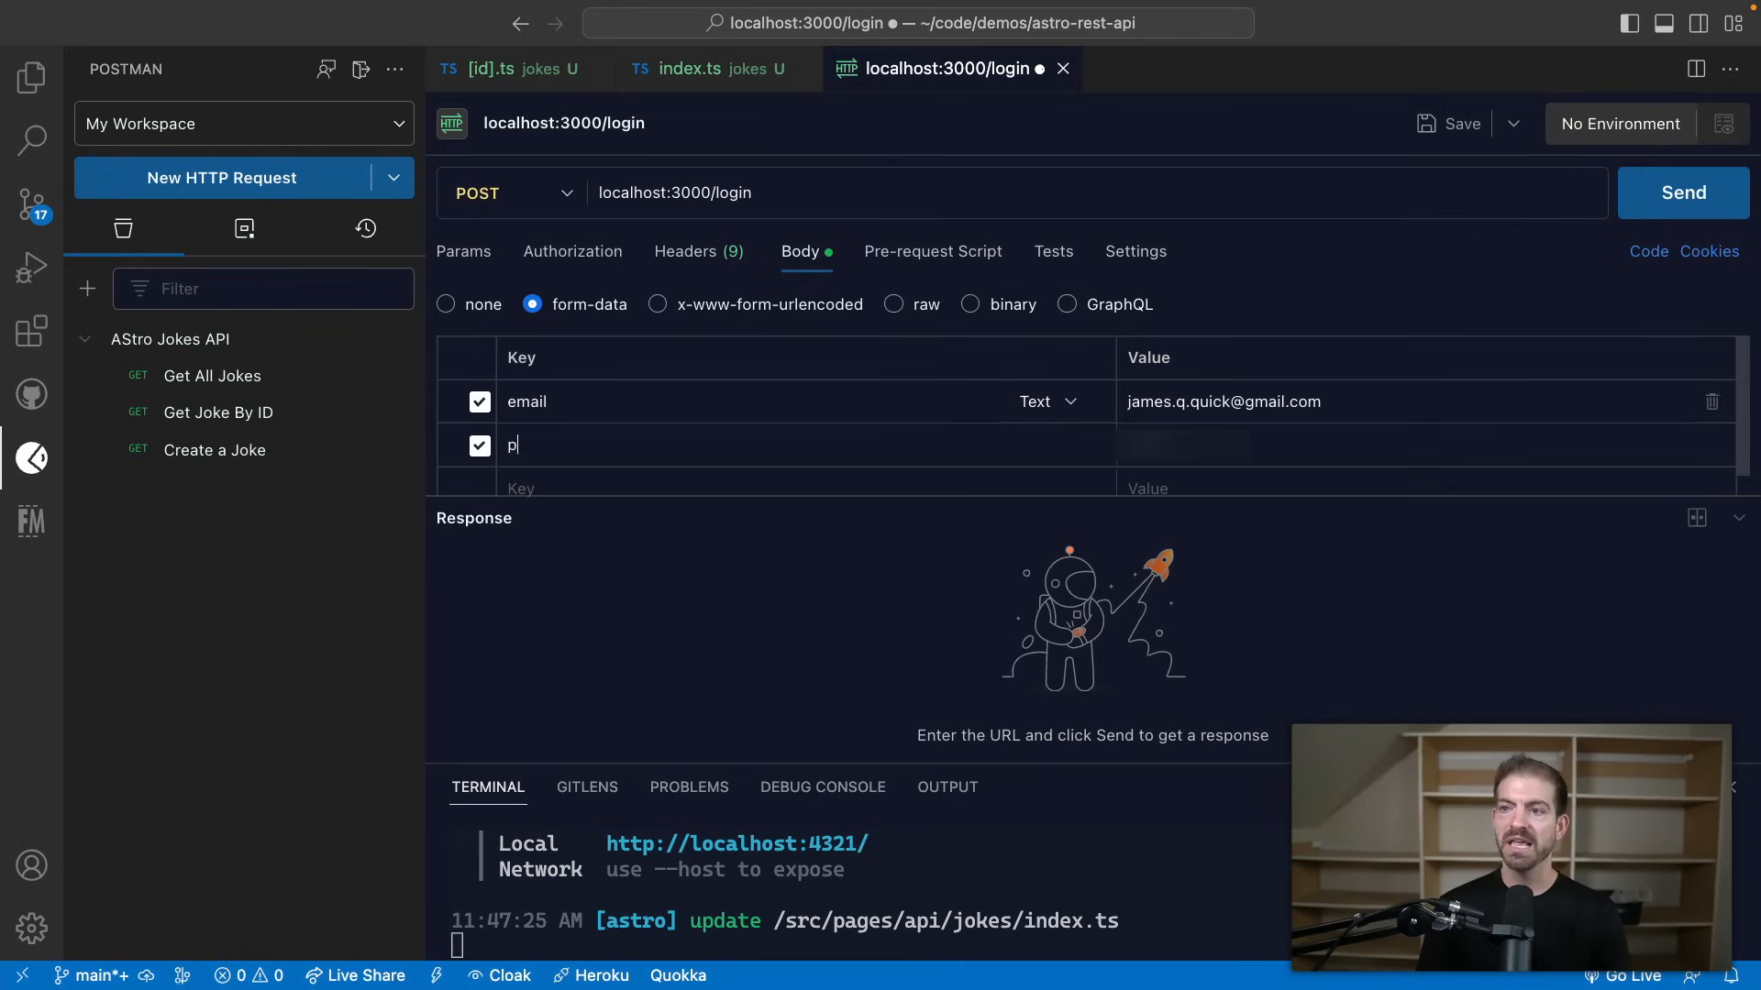
type("assword")
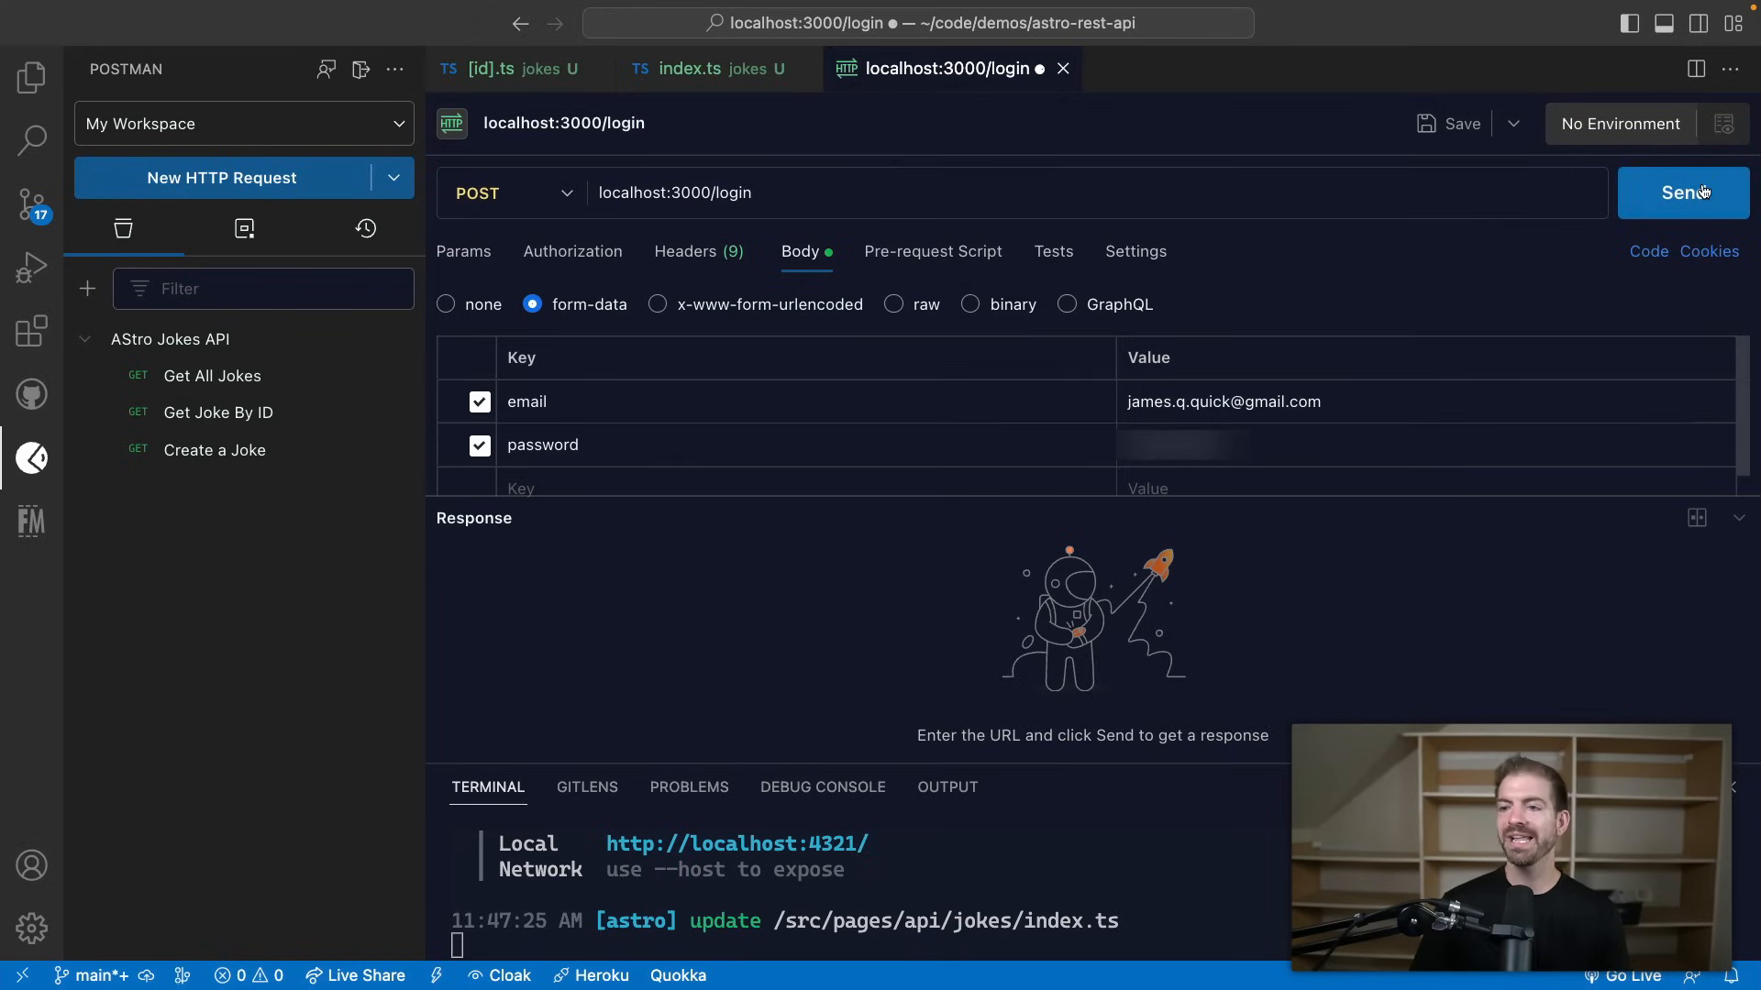
Send the login POST, scroll the HTML response, and view its userId and userEmail cookies.
left_click(1682, 191)
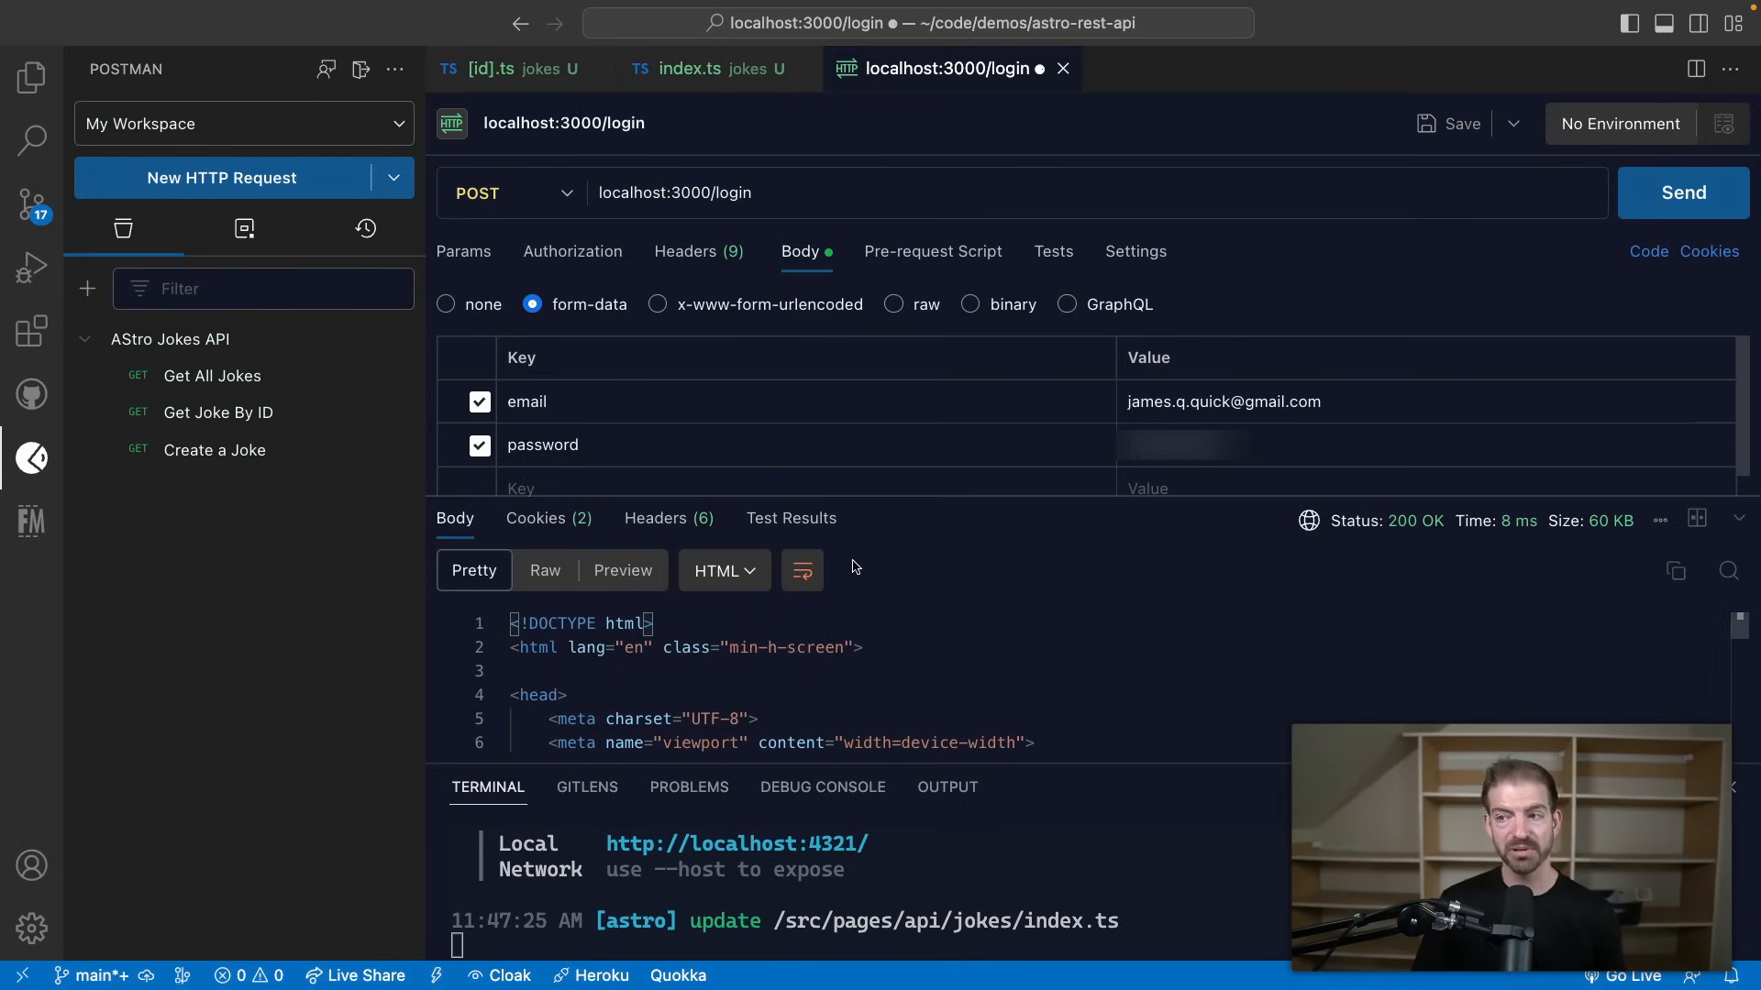
scroll("down", 3)
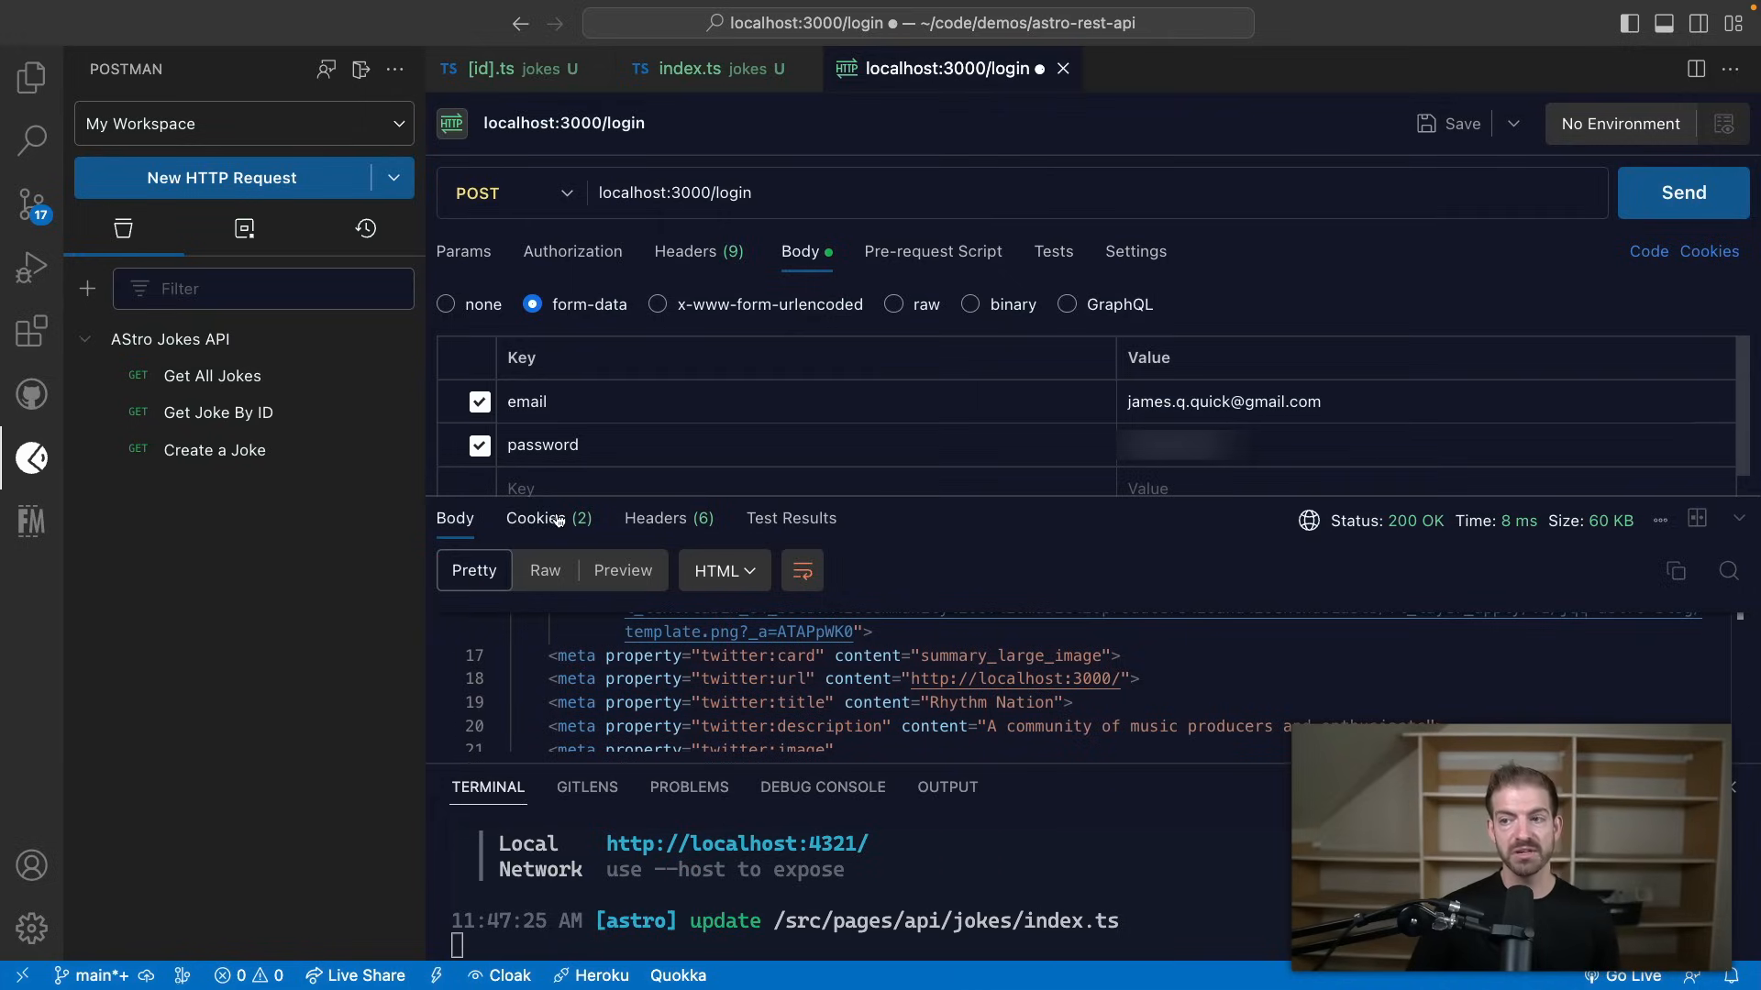
left_click(550, 518)
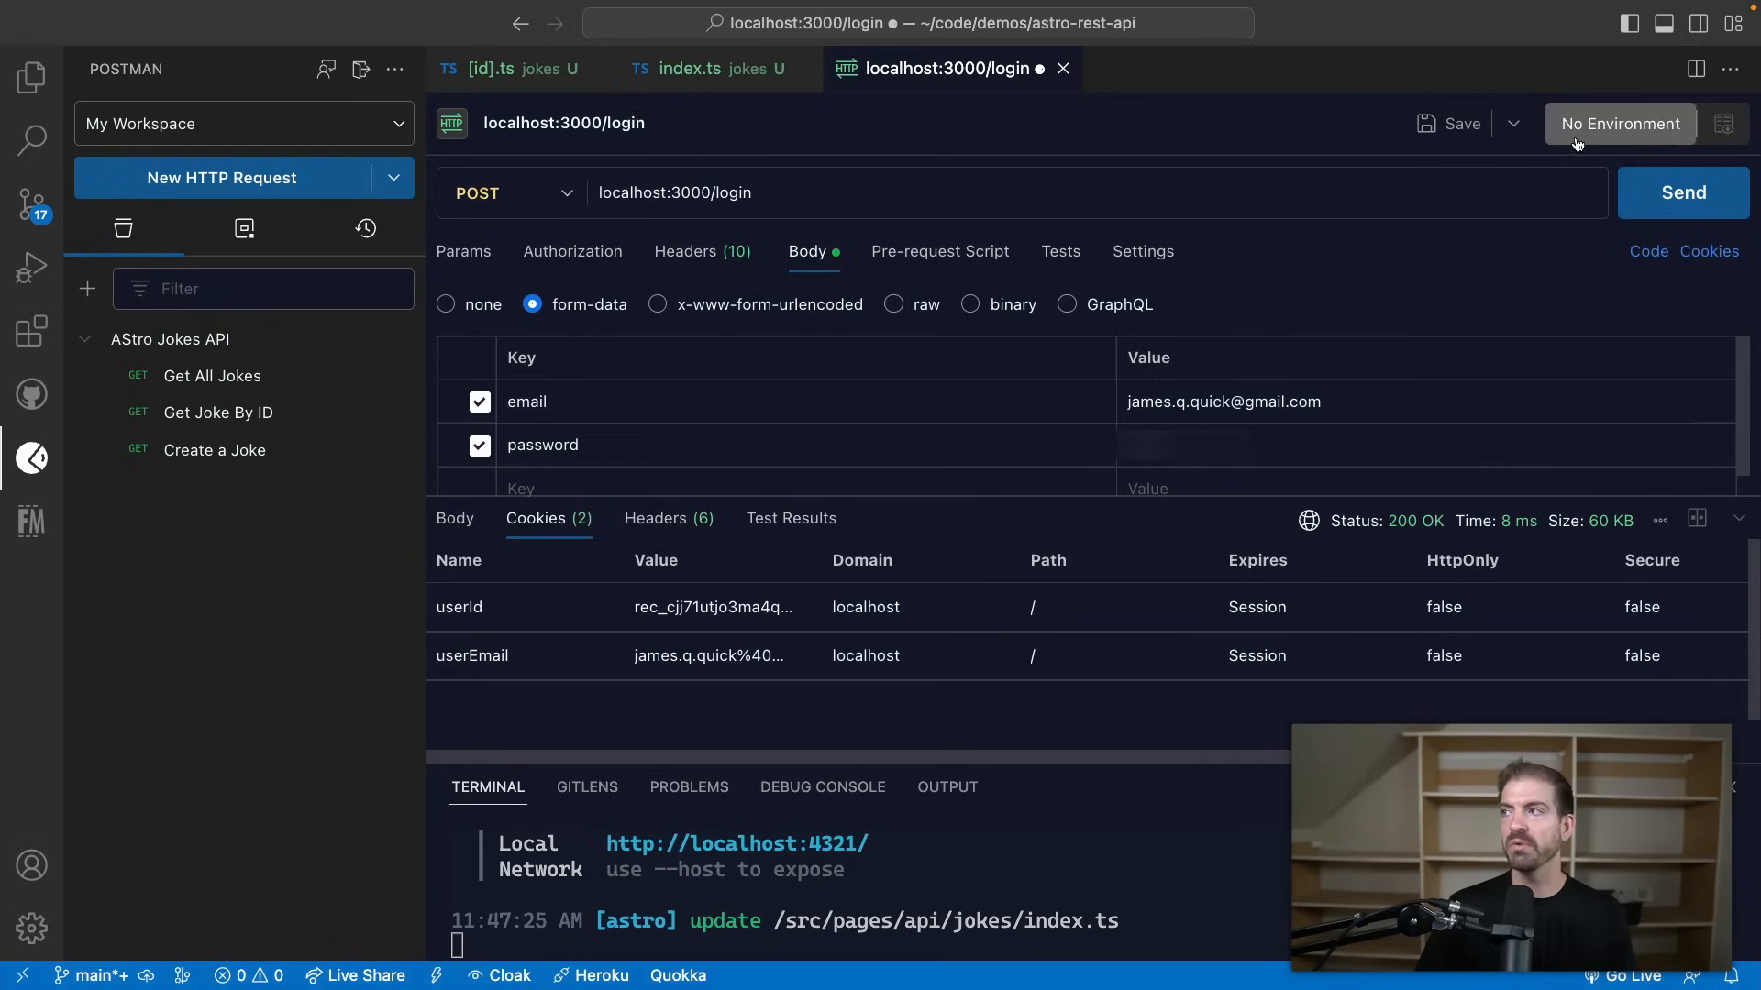
Create an environment with a secret 'password' variable and rename it Astro Course Local.
left_click(1619, 124)
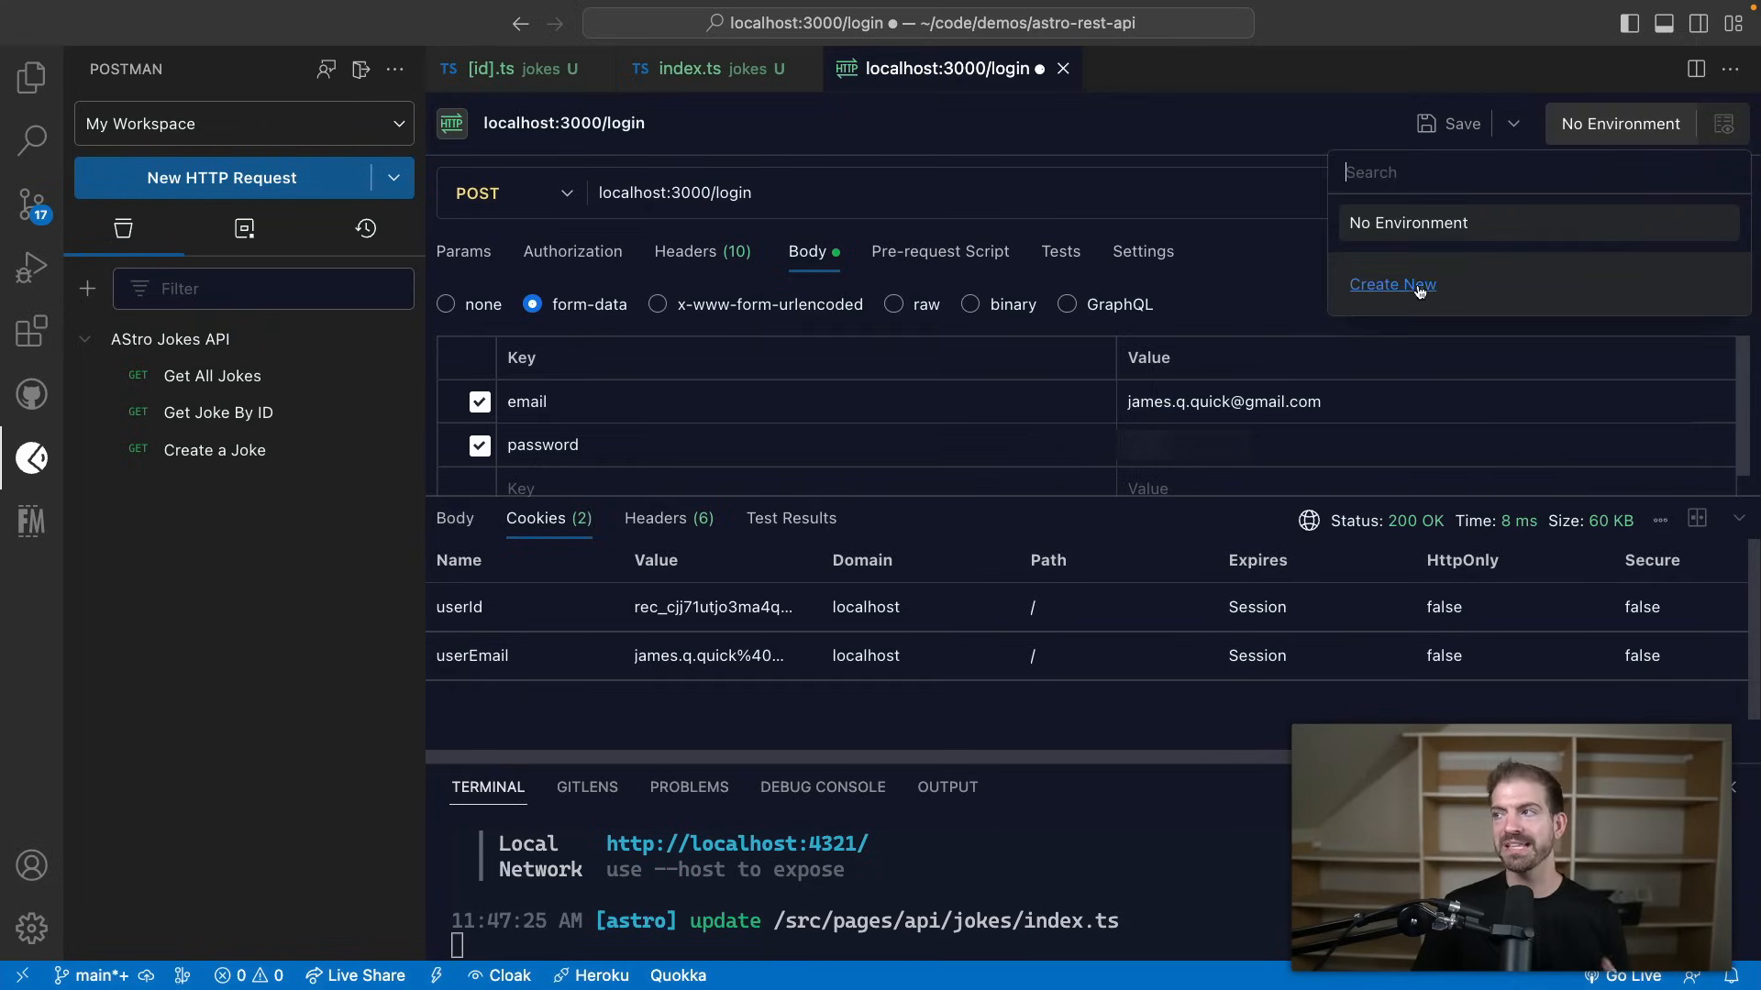
left_click(1391, 284)
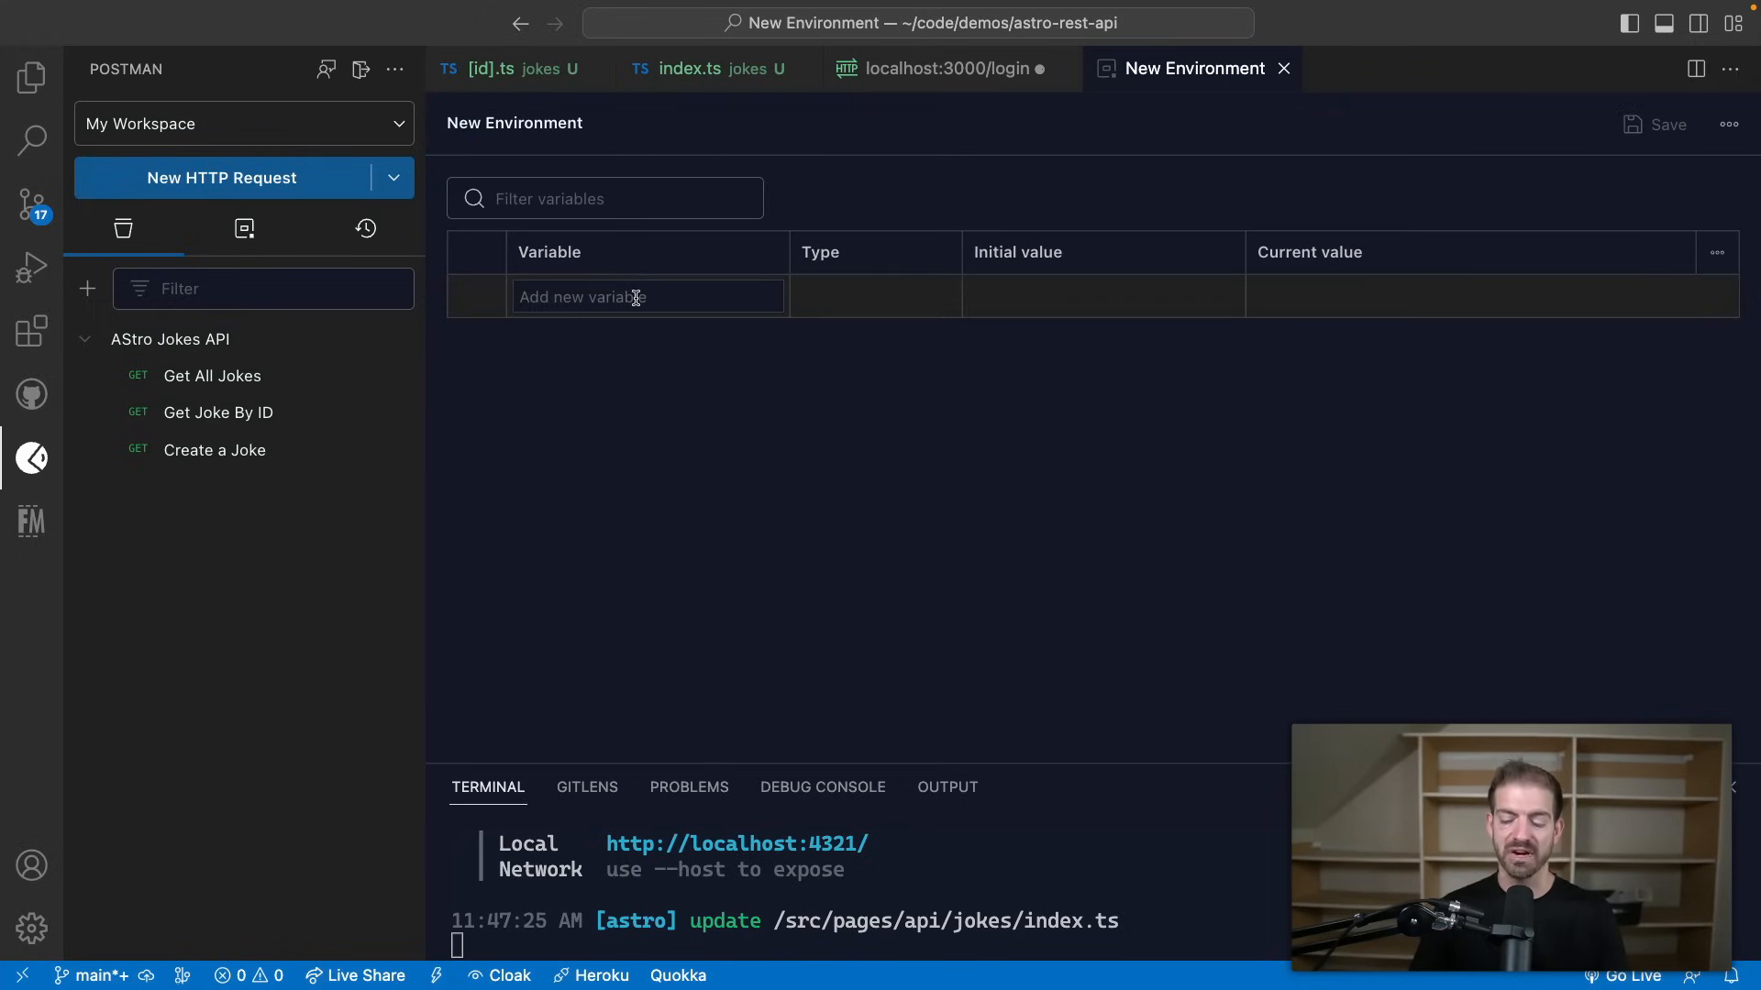
left_click(646, 296)
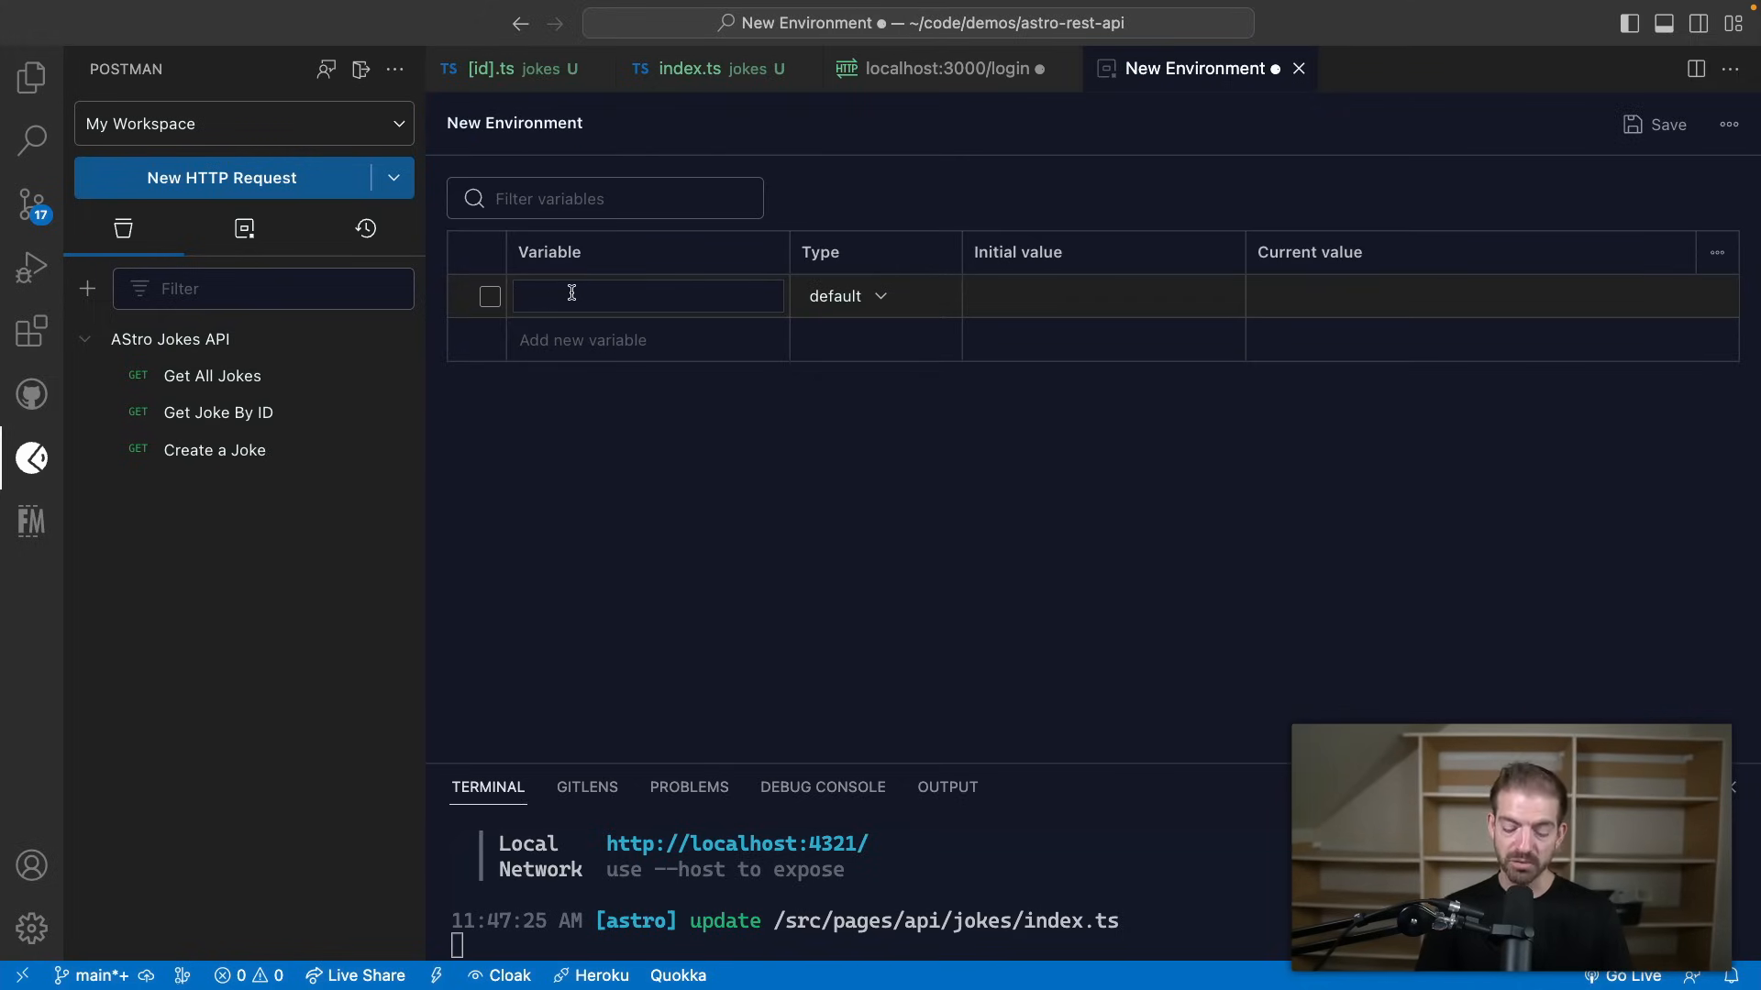
type("password")
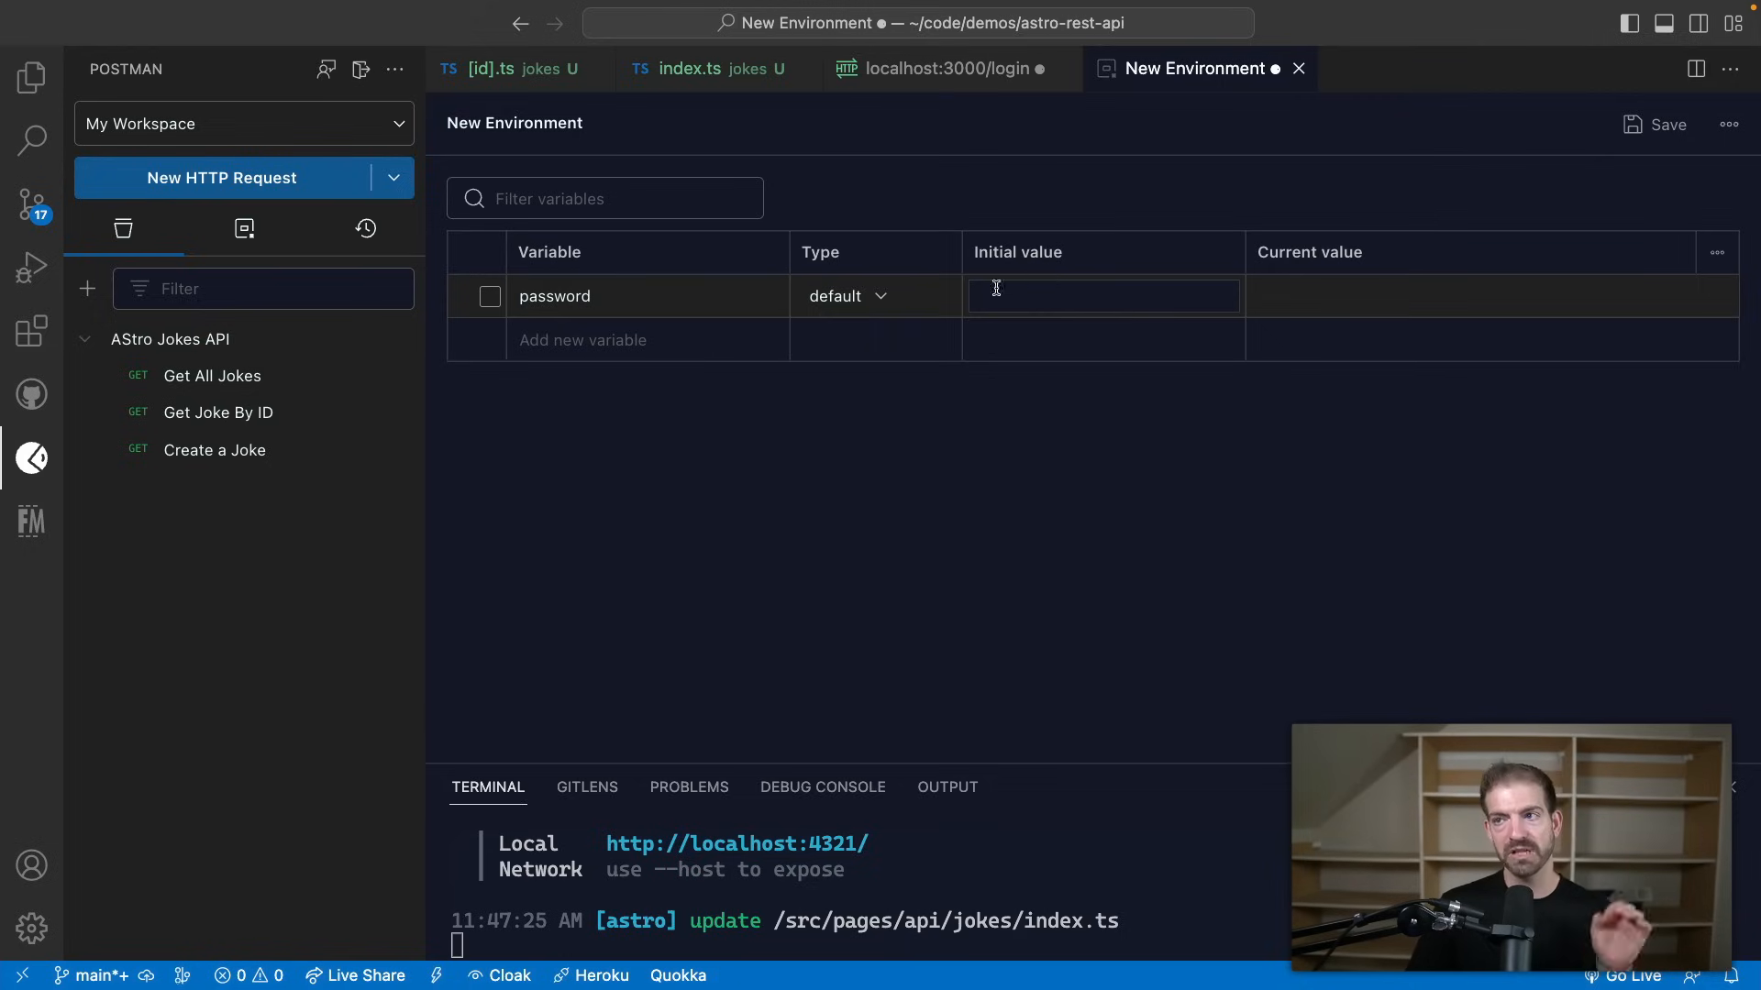
left_click(844, 295)
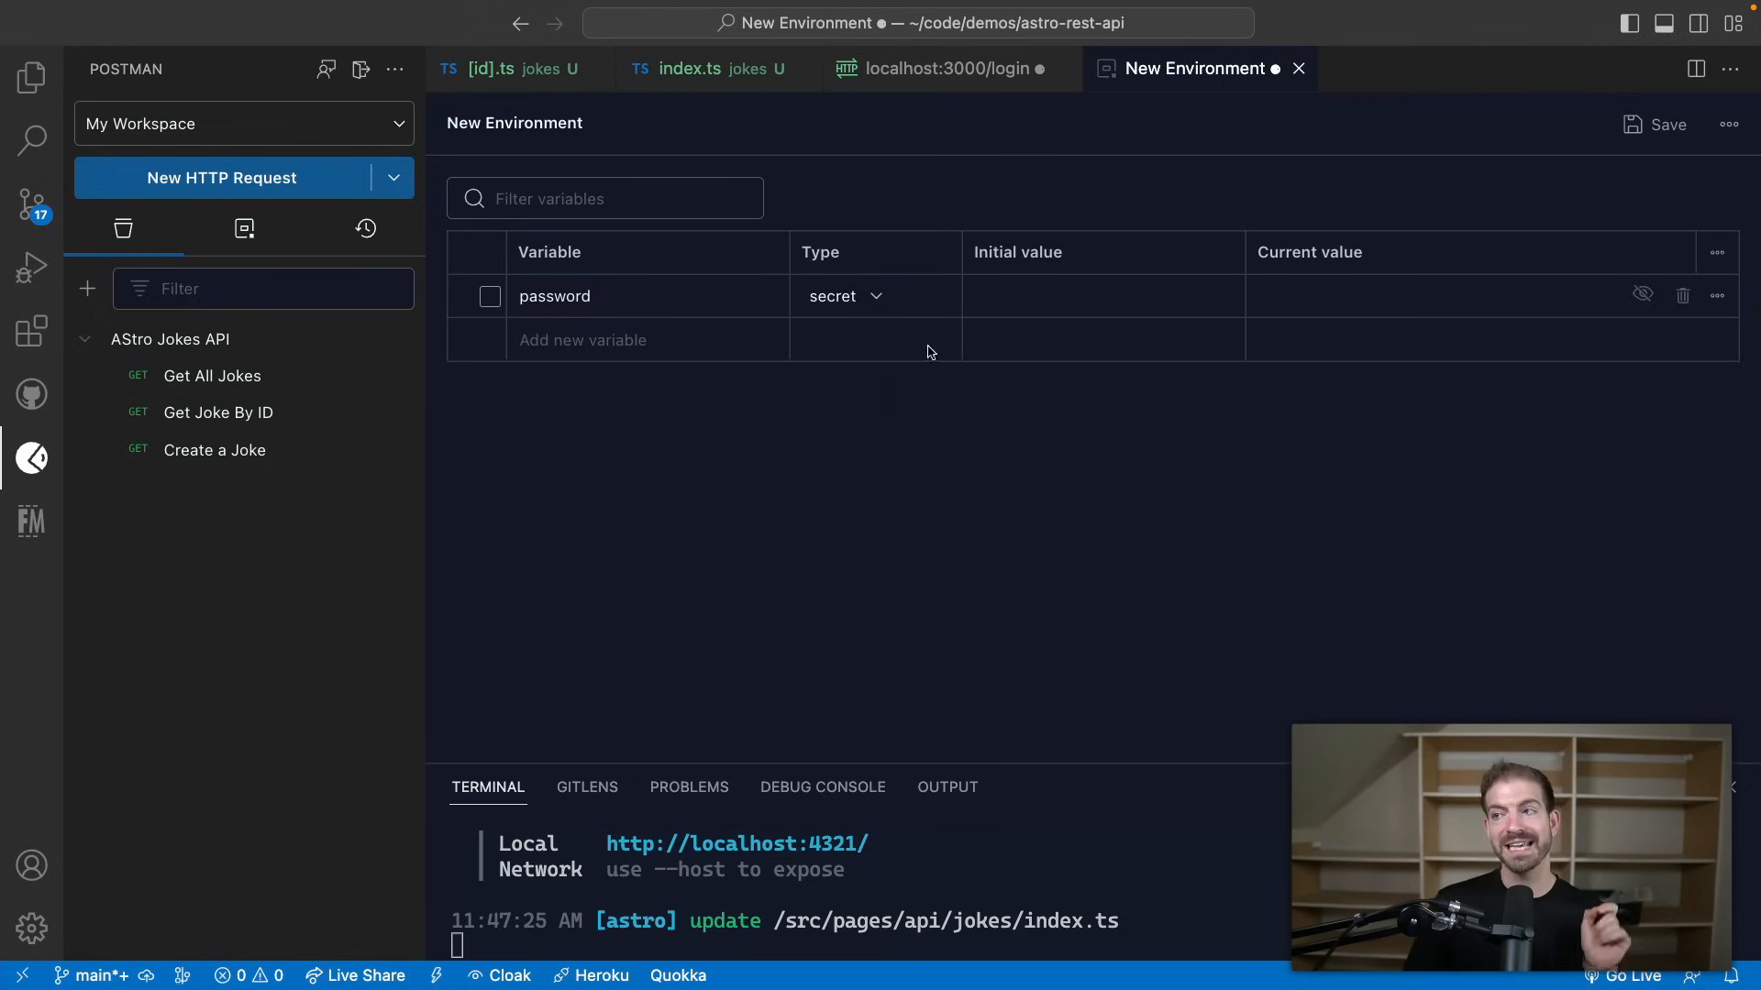
left_click(1101, 295)
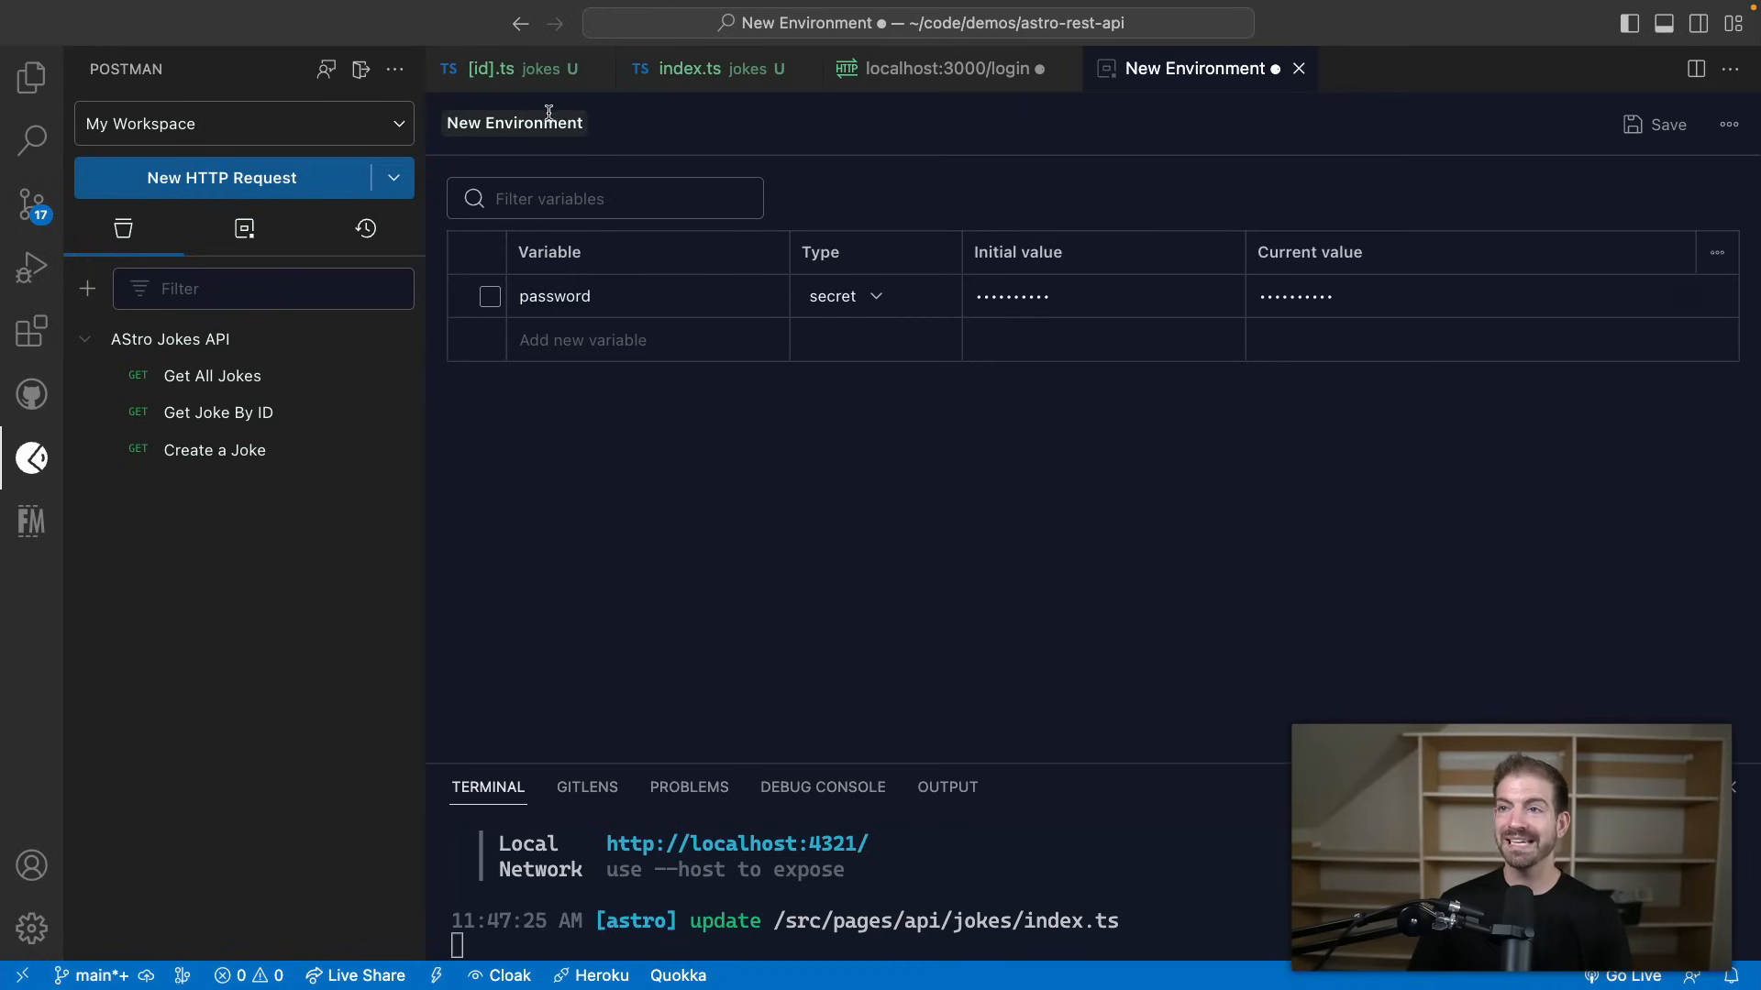
double_click(515, 122)
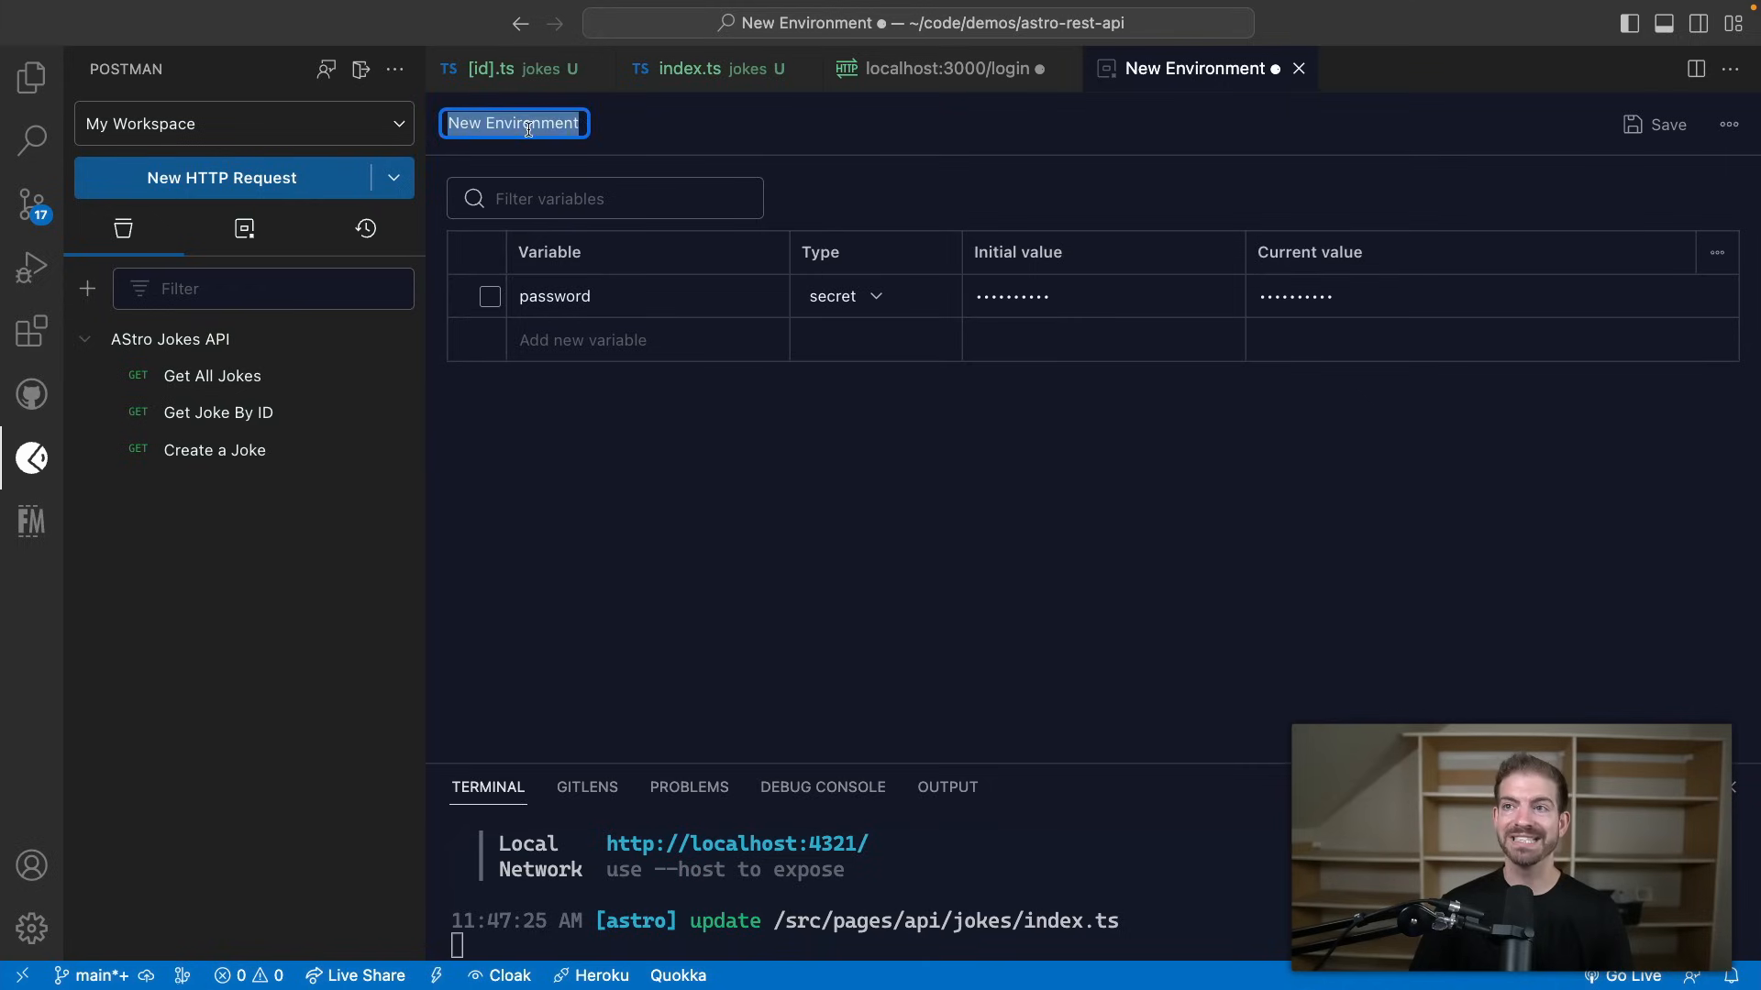
type("AStro Cours")
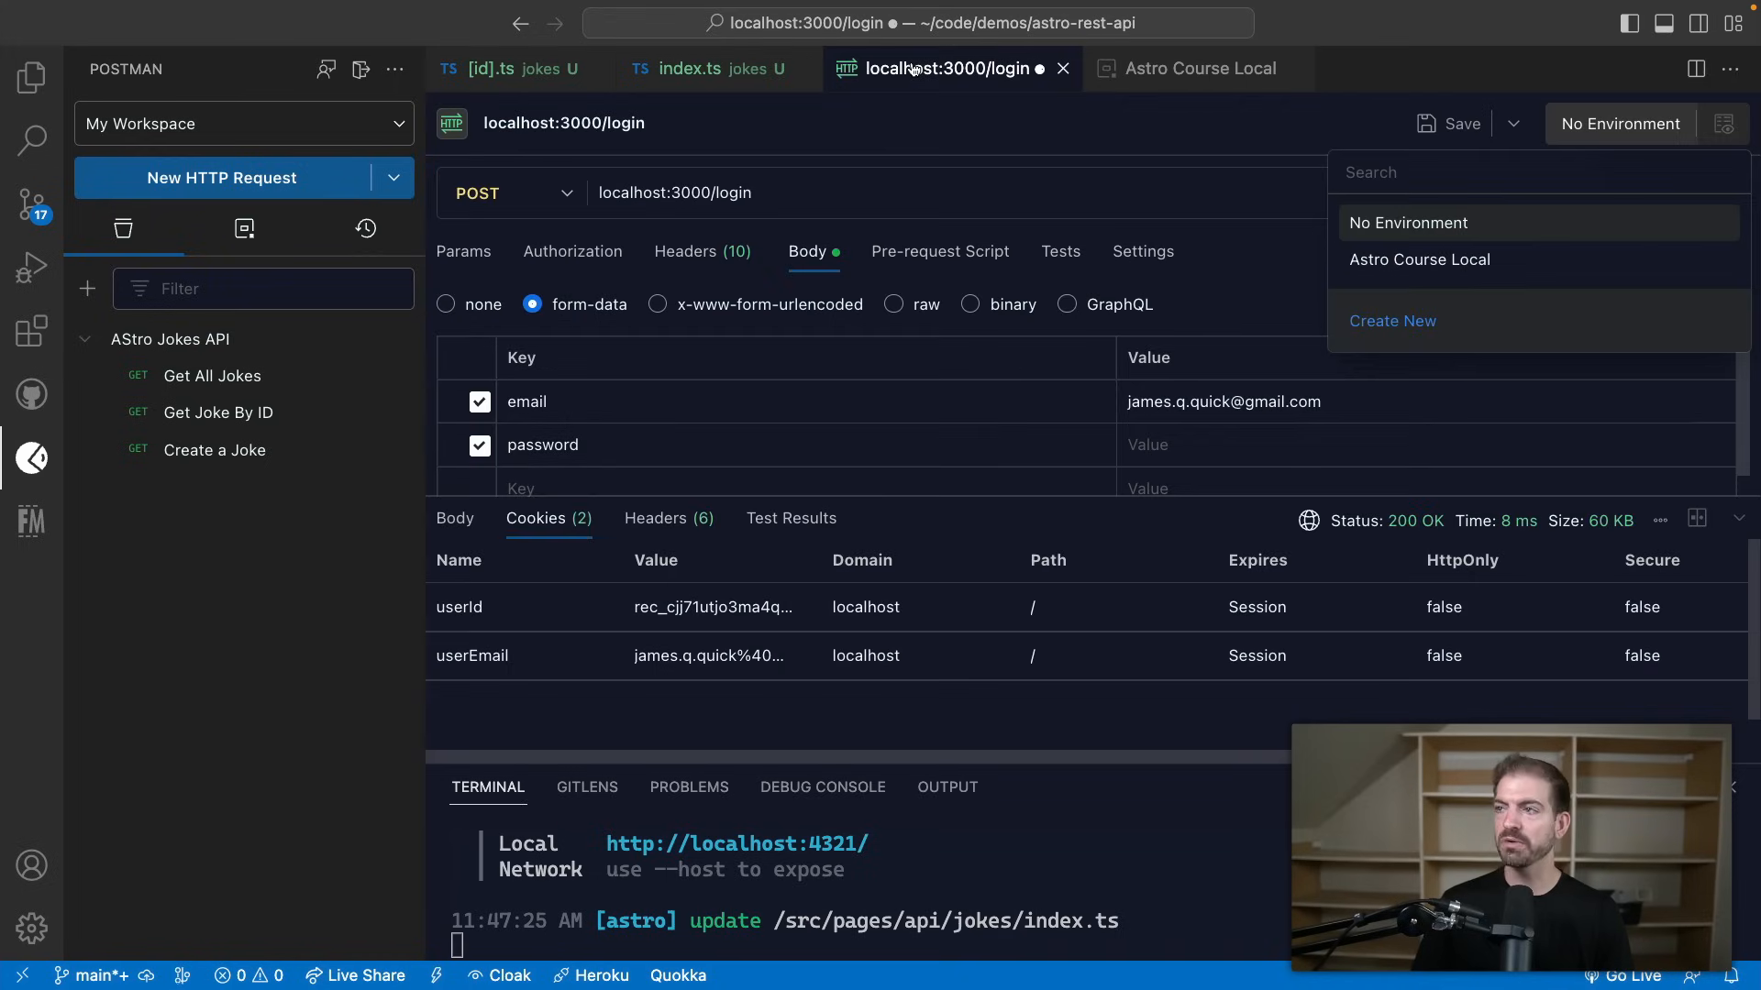
mouse_move(1419, 260)
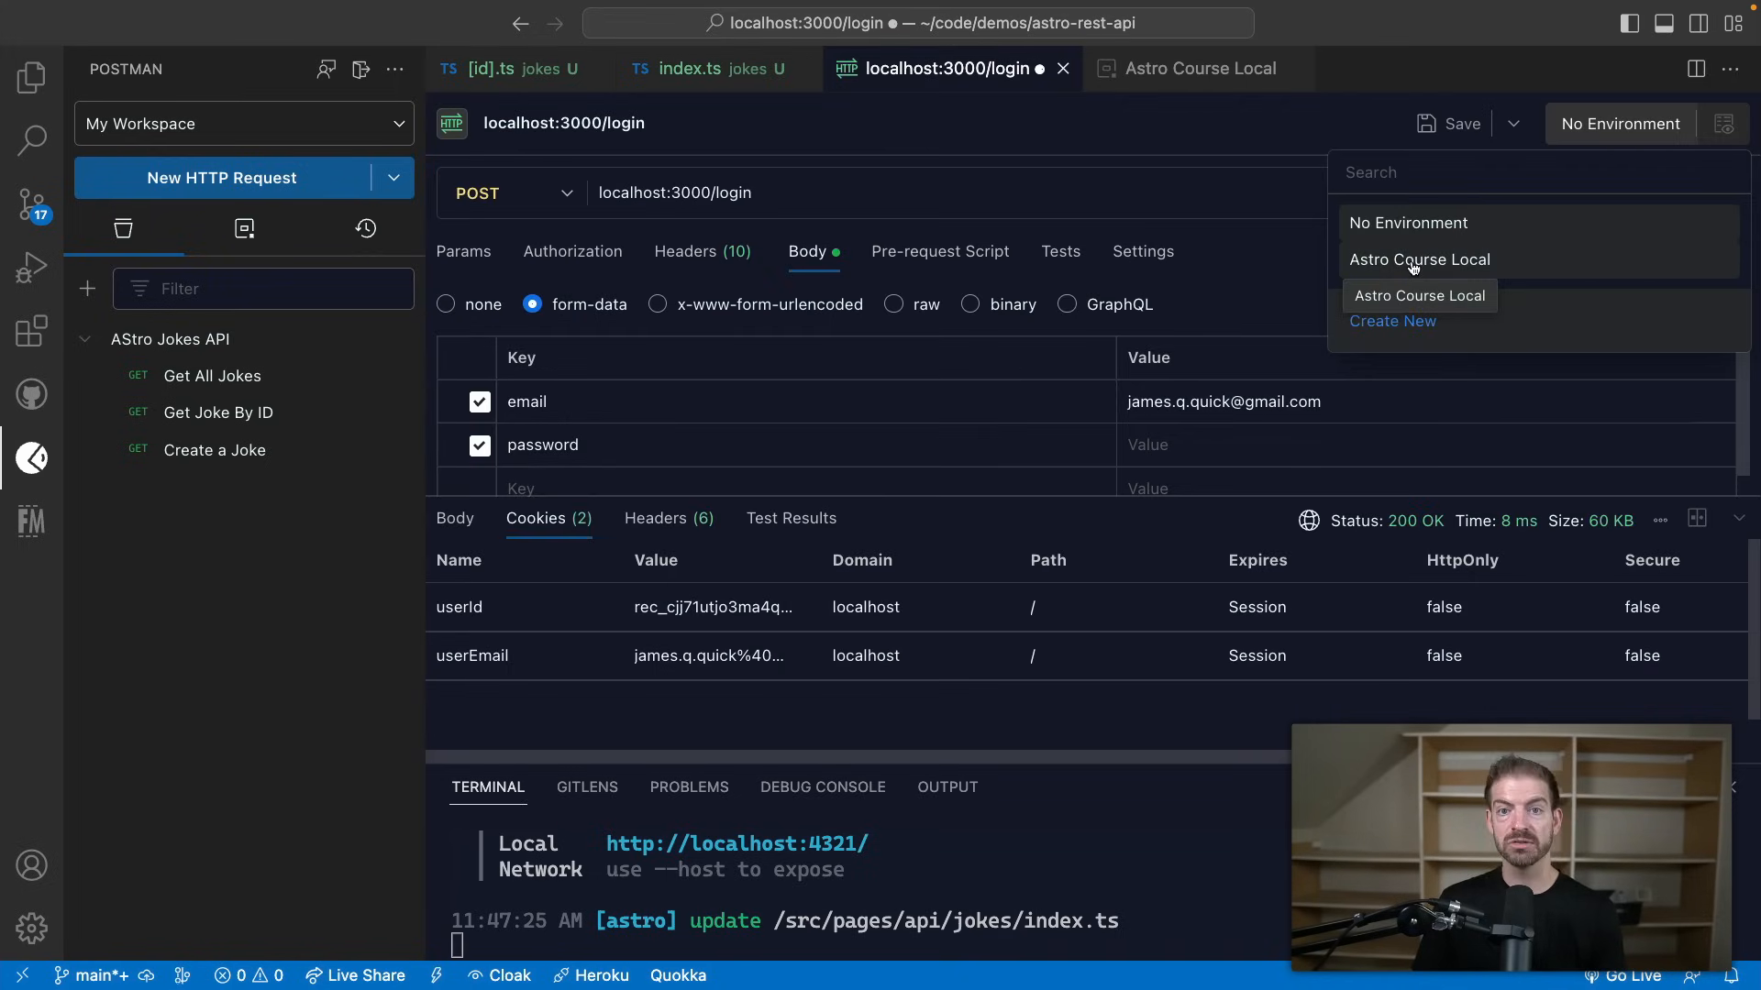
Select the Astro Course Local environment and enter {{password}} as the password value.
left_click(1420, 260)
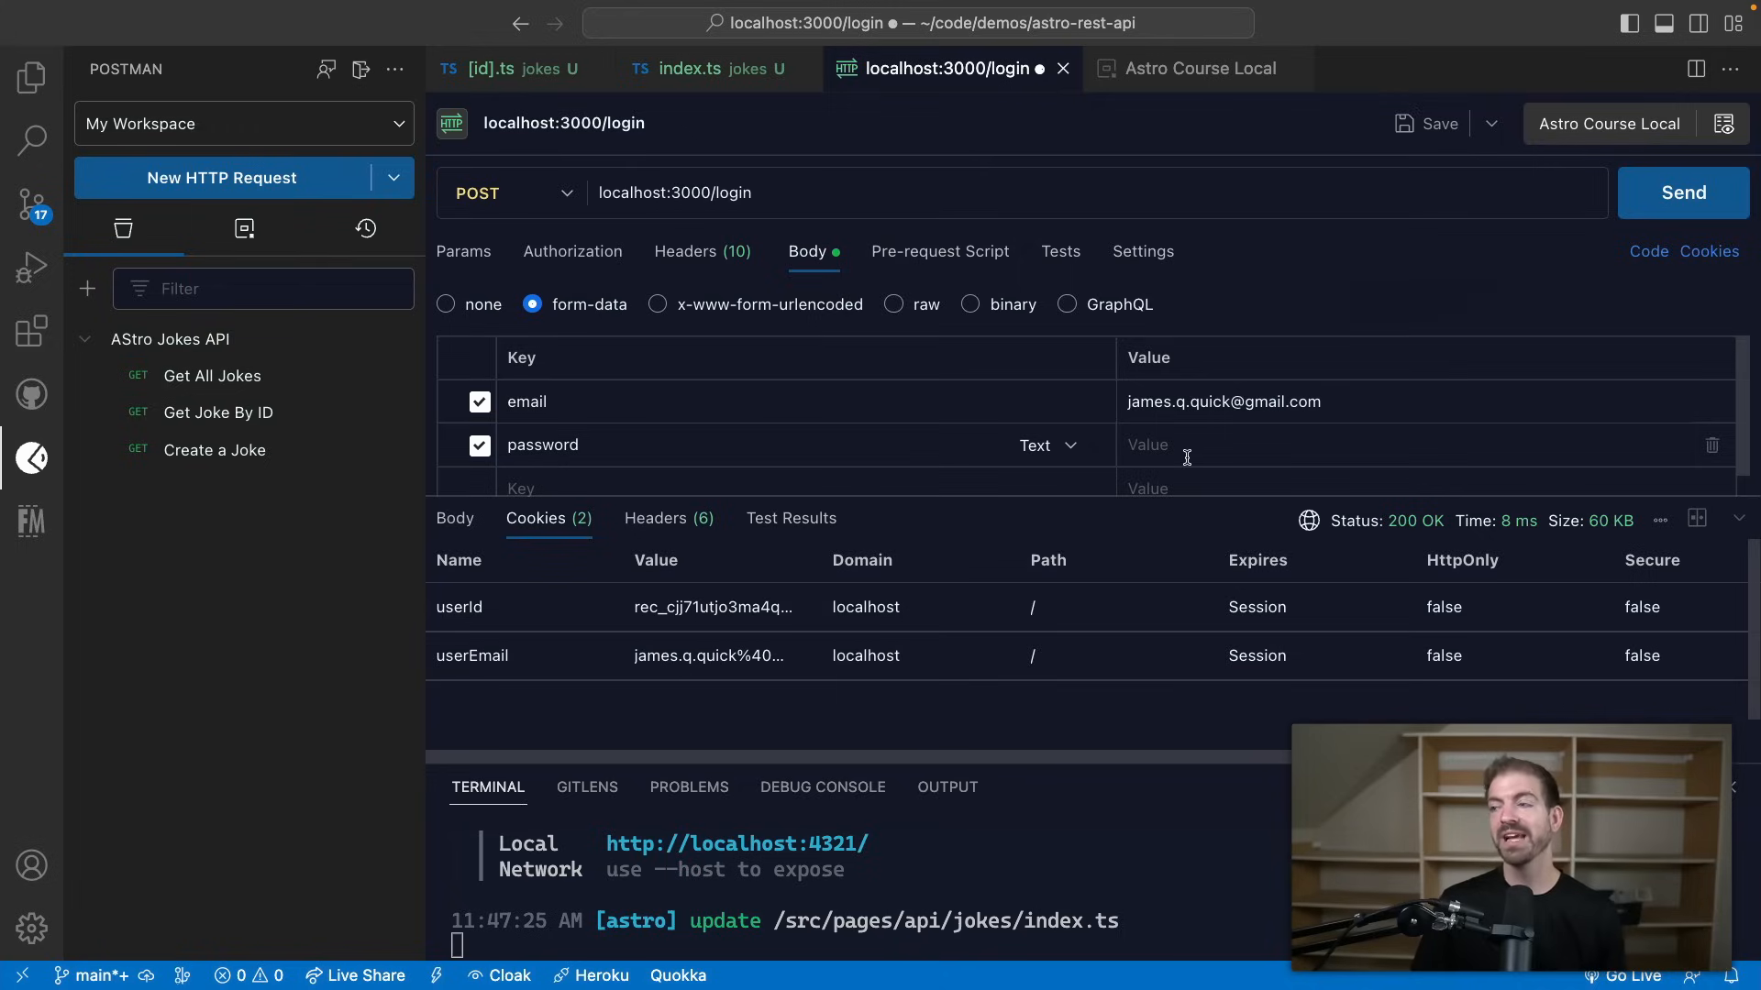
type("{{password")
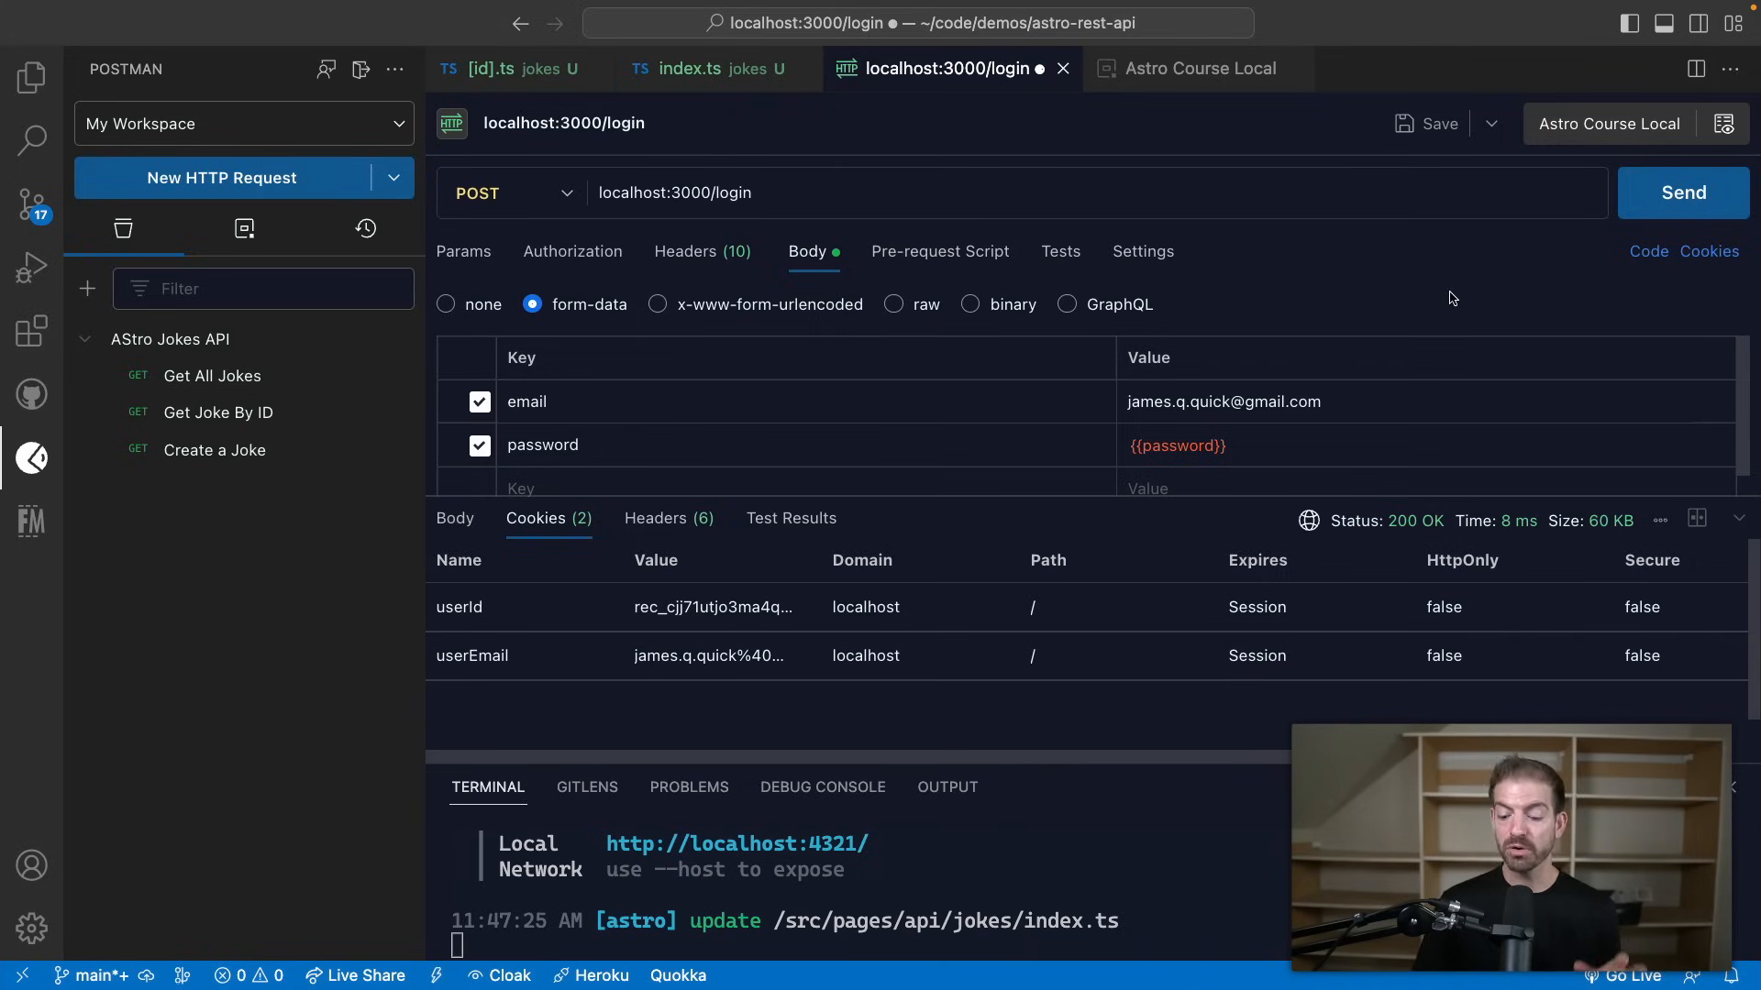
mouse_move(1298, 274)
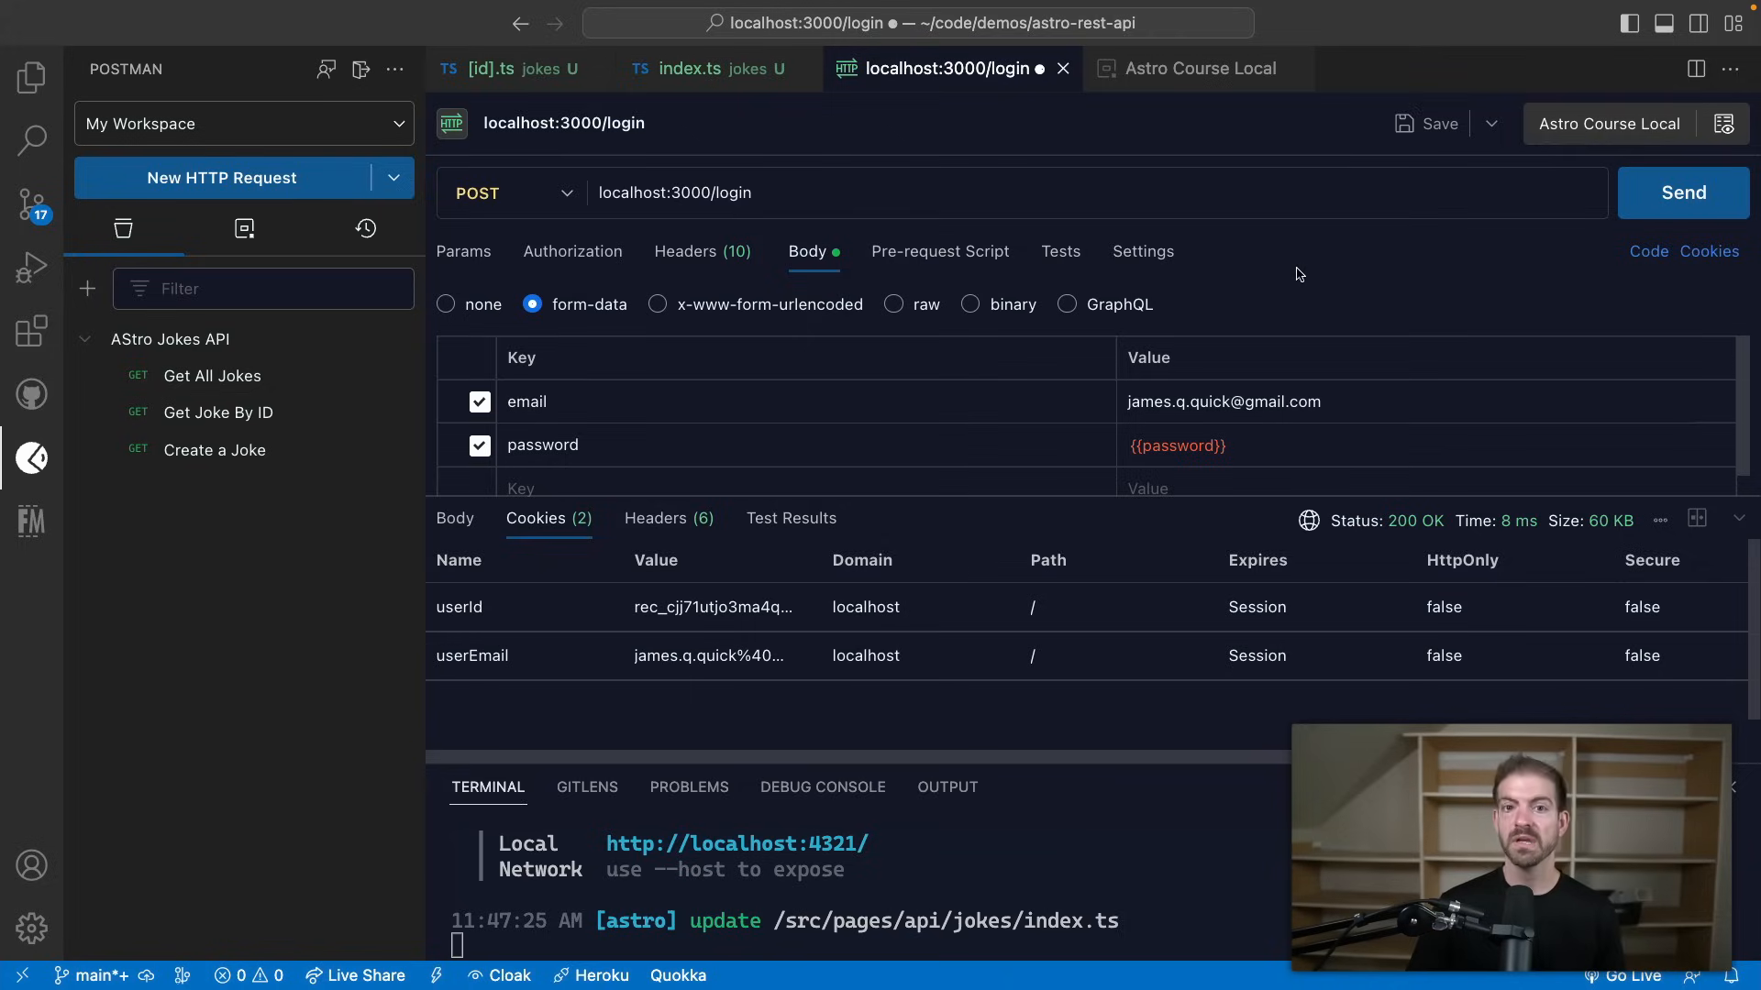
mouse_move(1132, 330)
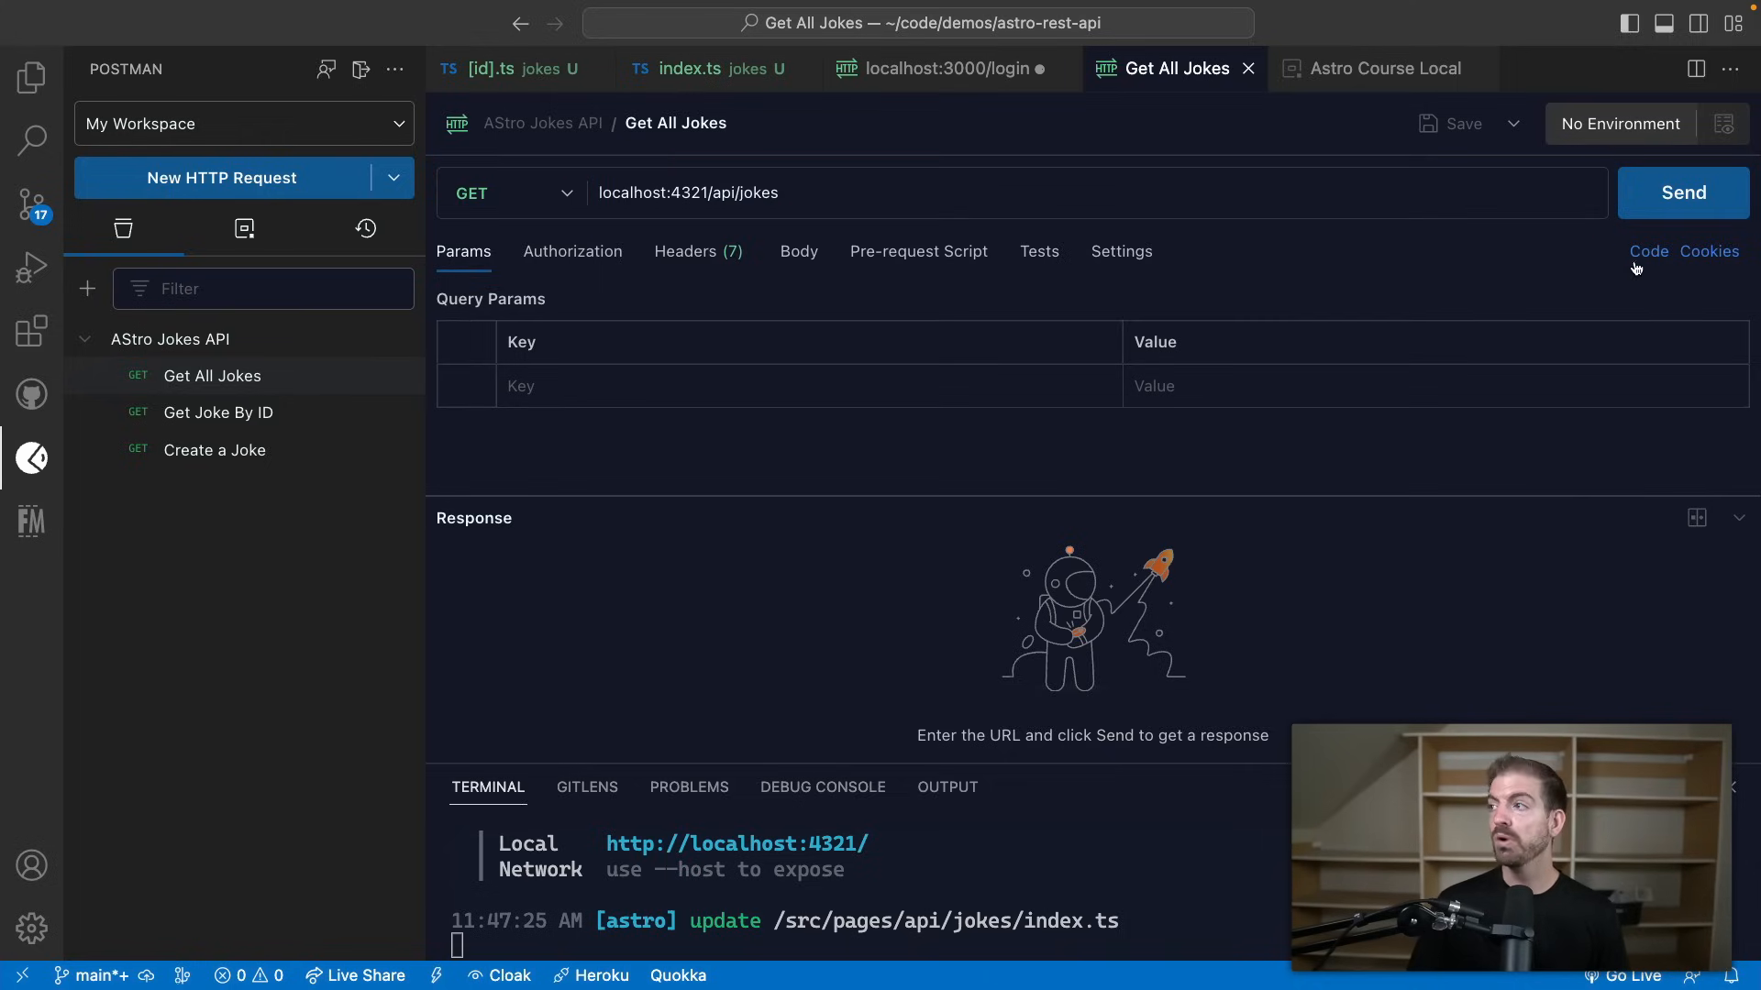
Show Get All Jokes as a JavaScript - XHR snippet, then browse other snippet languages.
left_click(1649, 250)
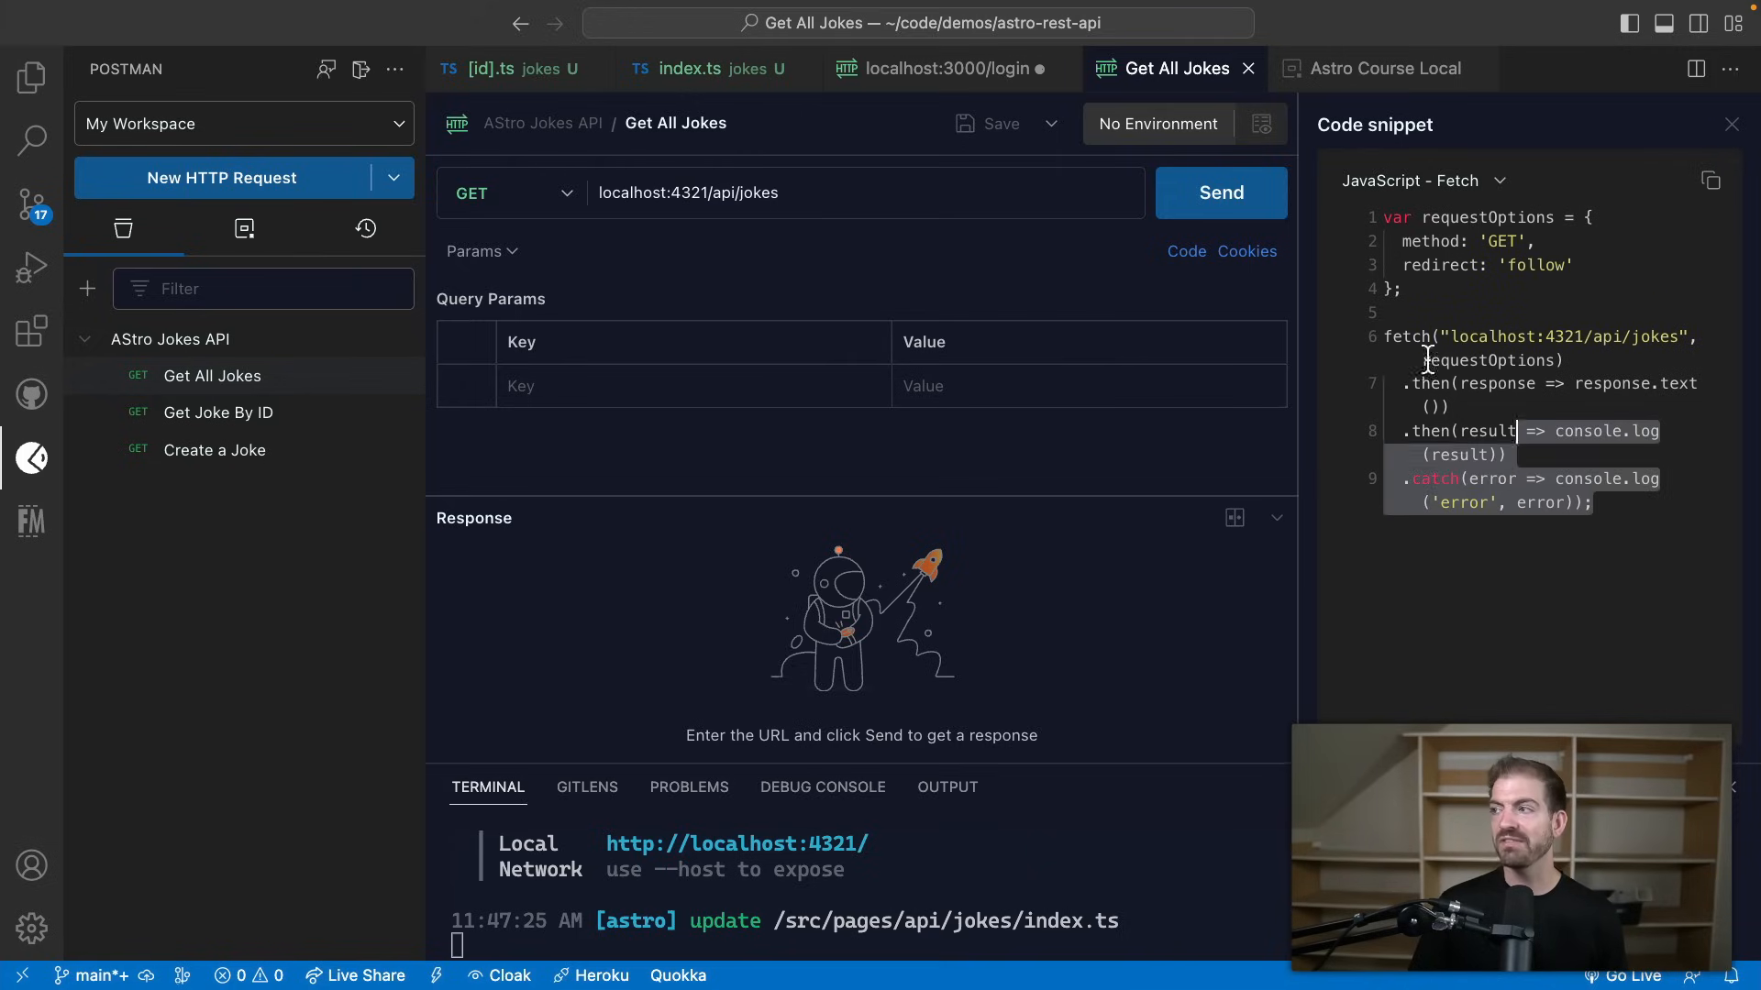
left_click(1422, 180)
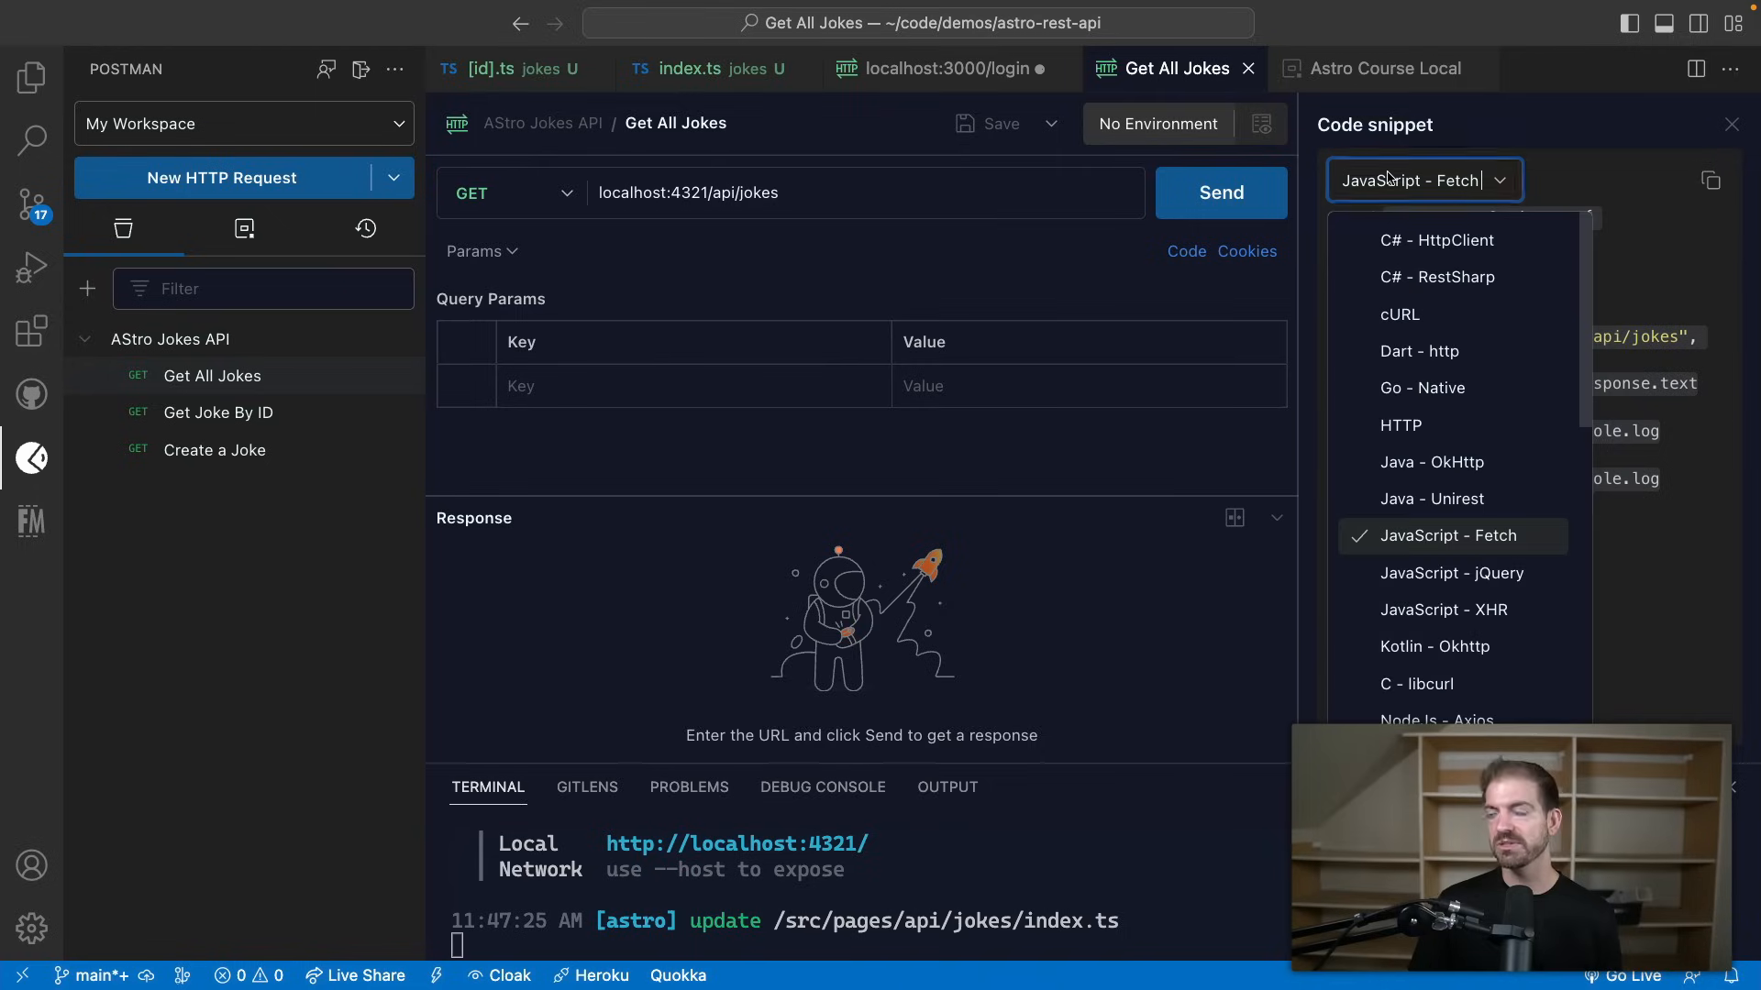
mouse_move(1450, 573)
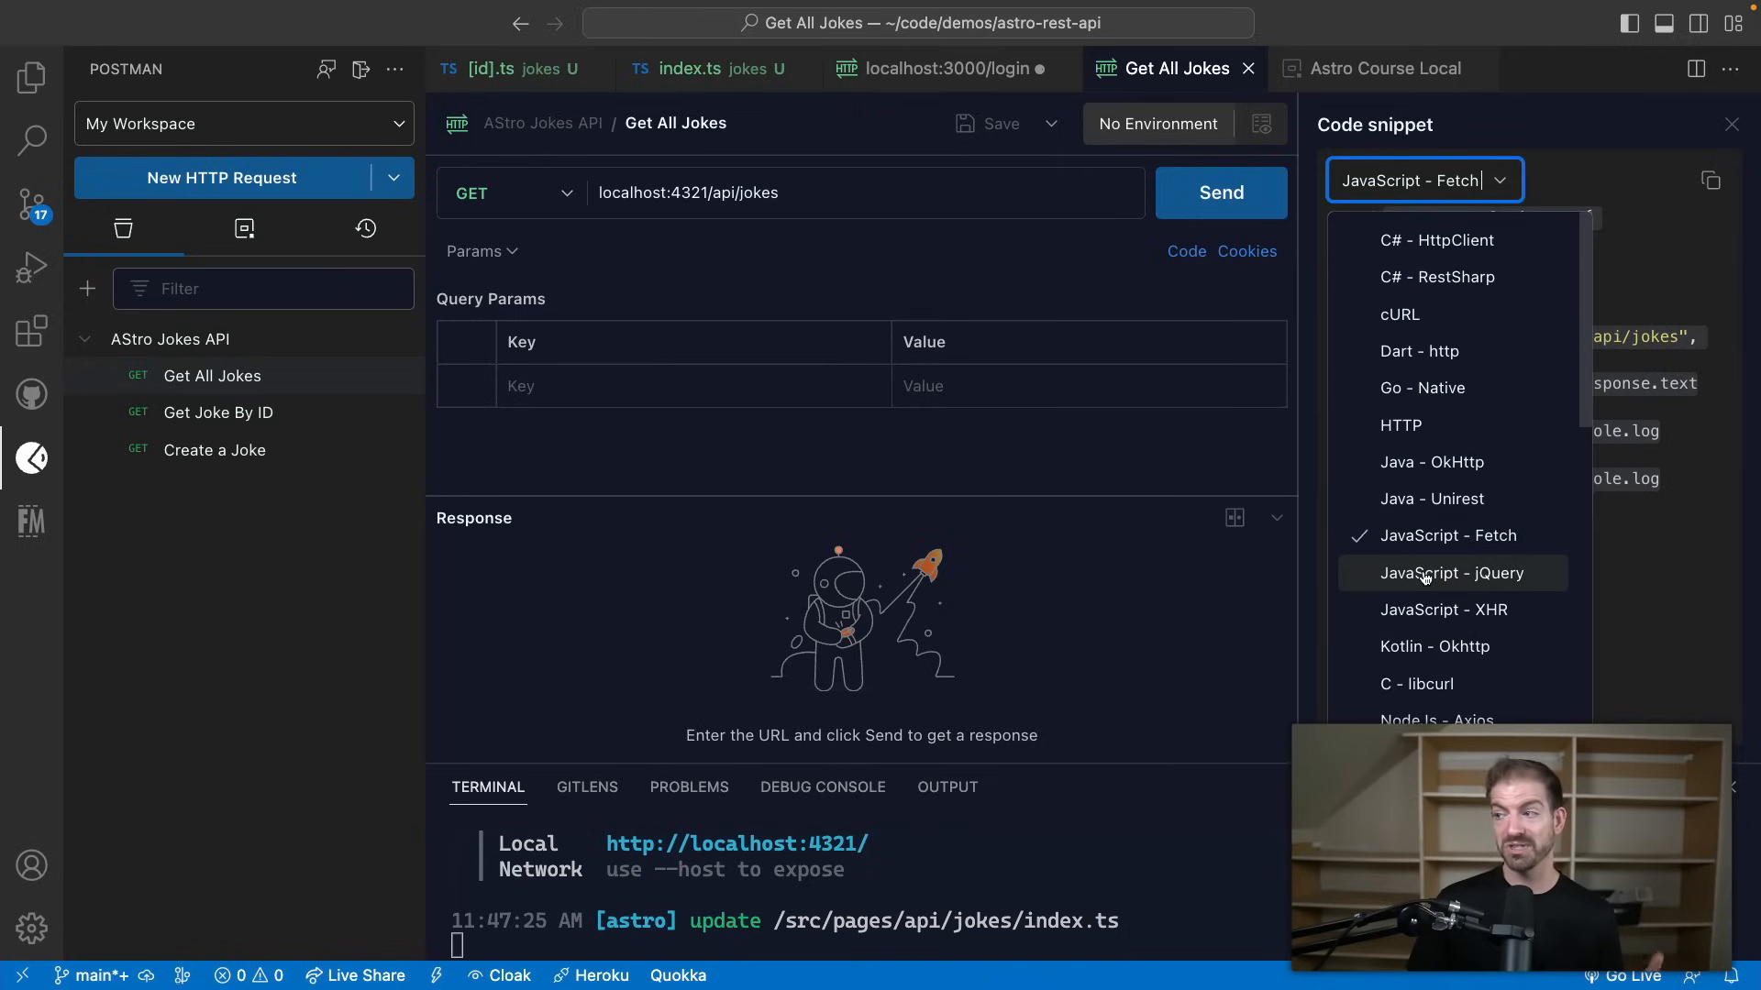
left_click(1444, 609)
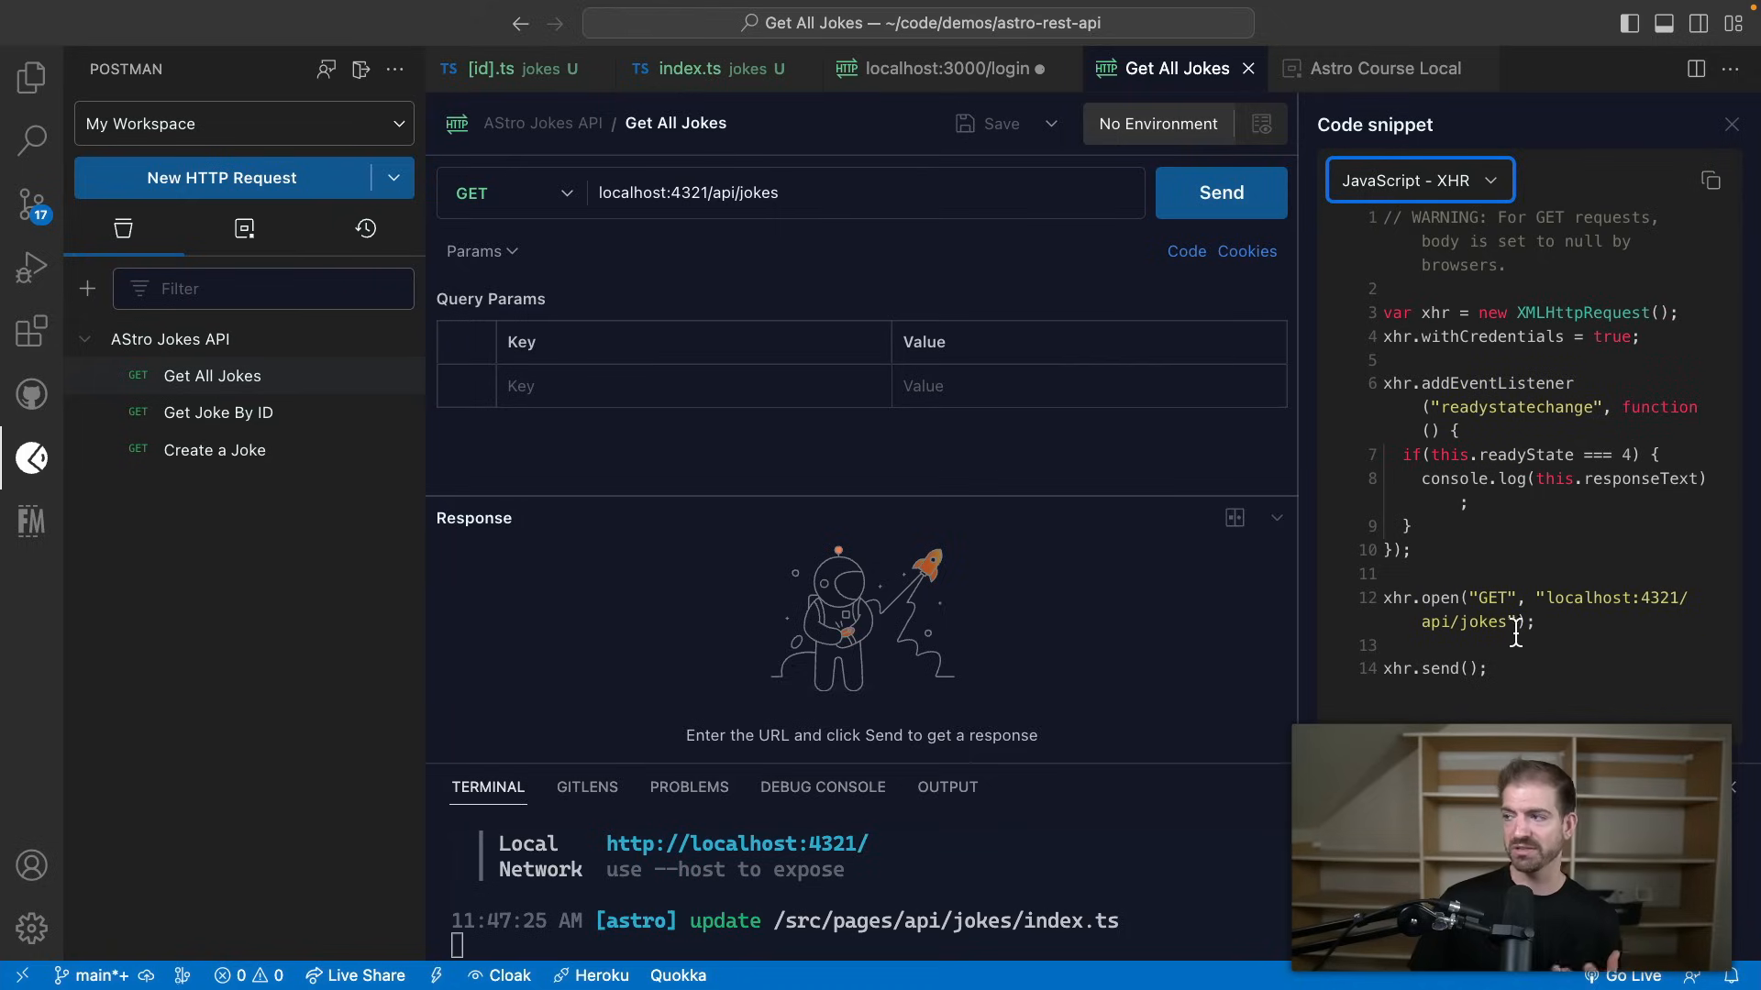
mouse_move(1486, 194)
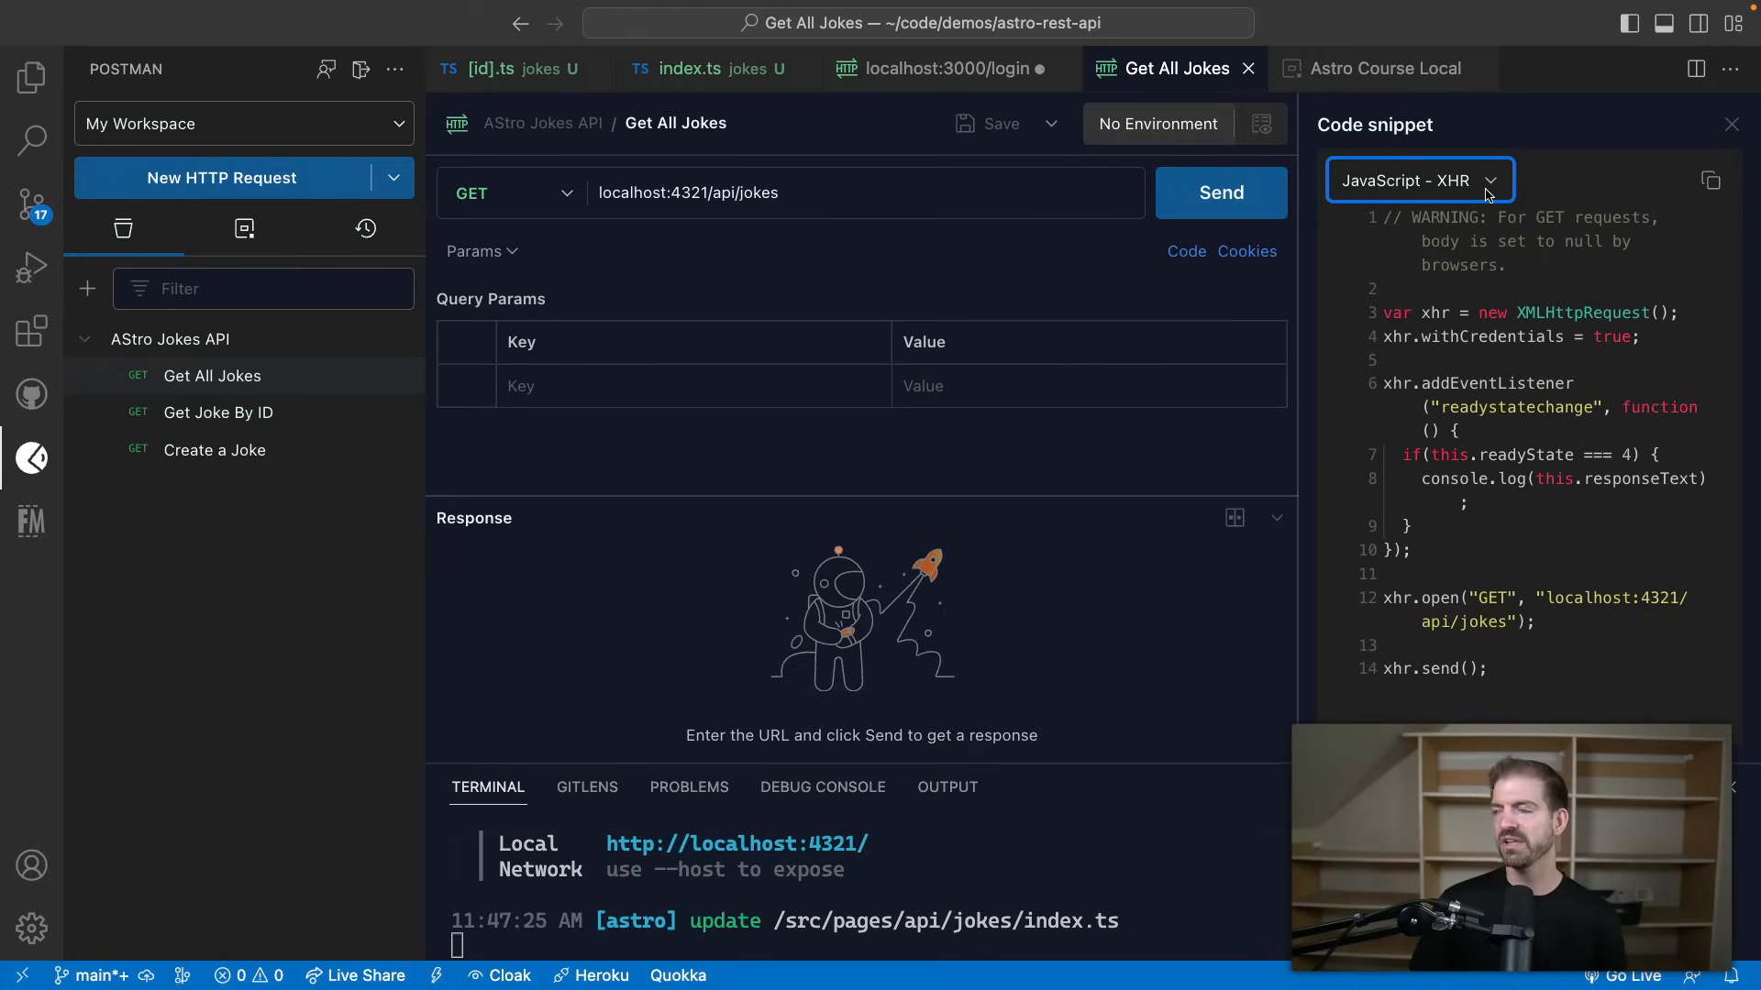
left_click(1419, 180)
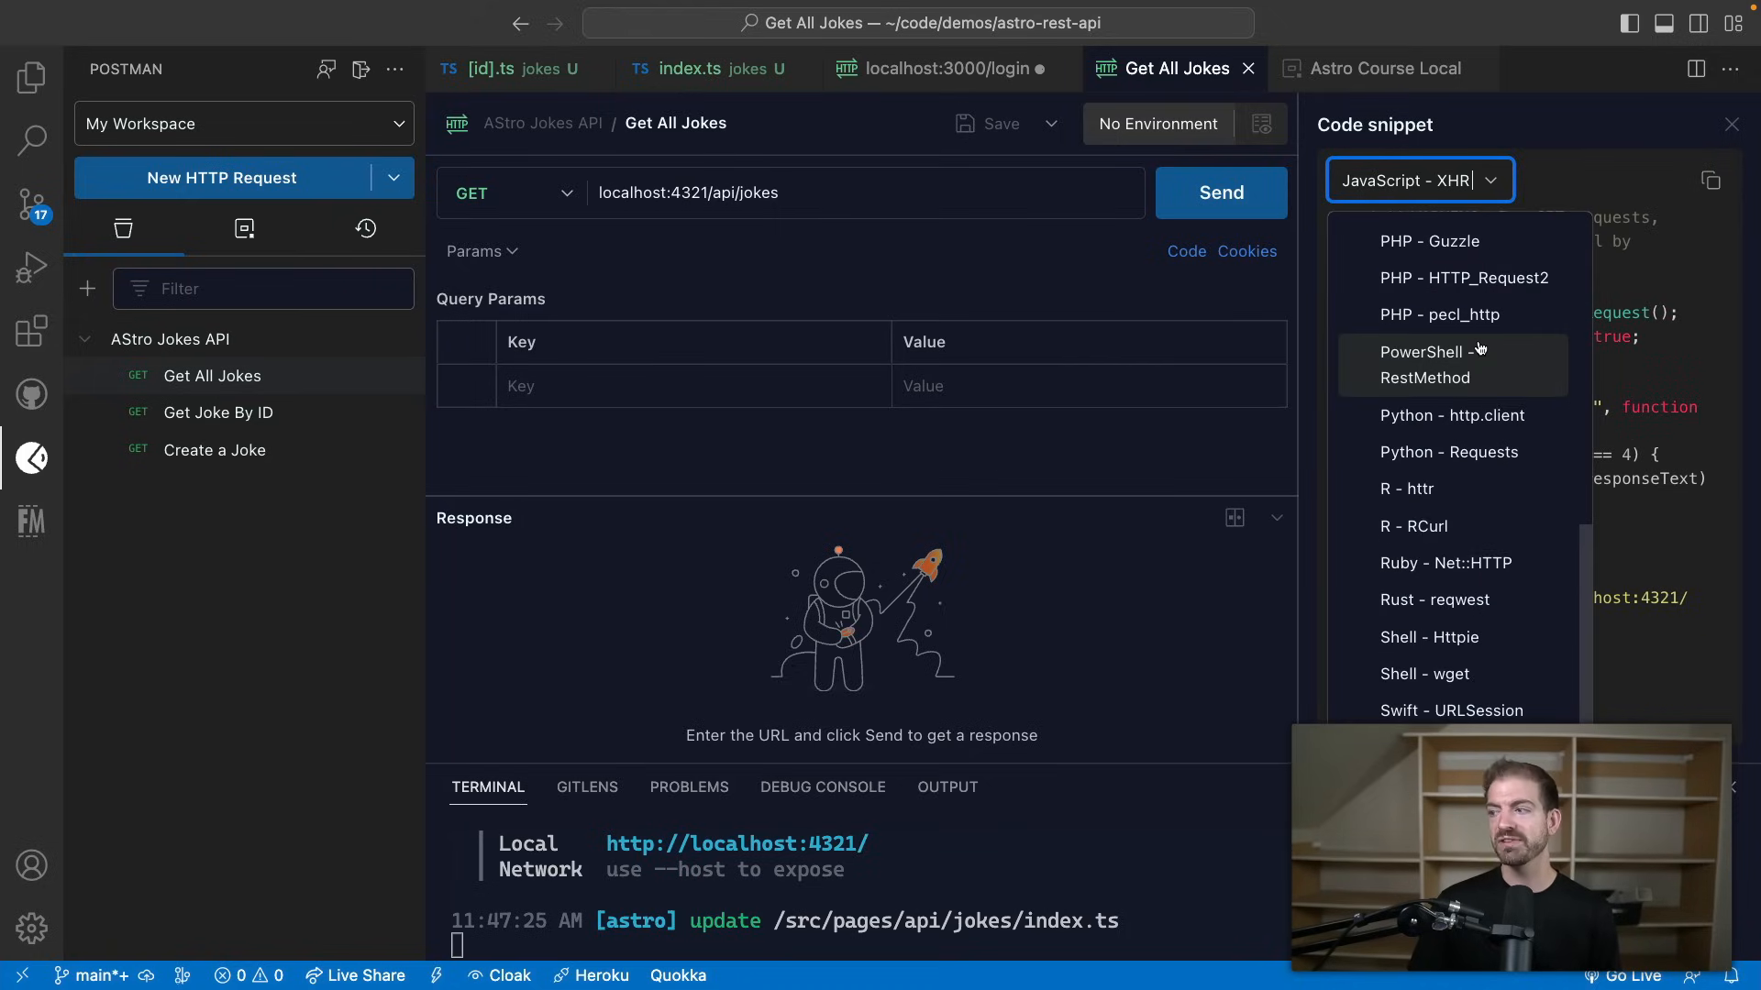